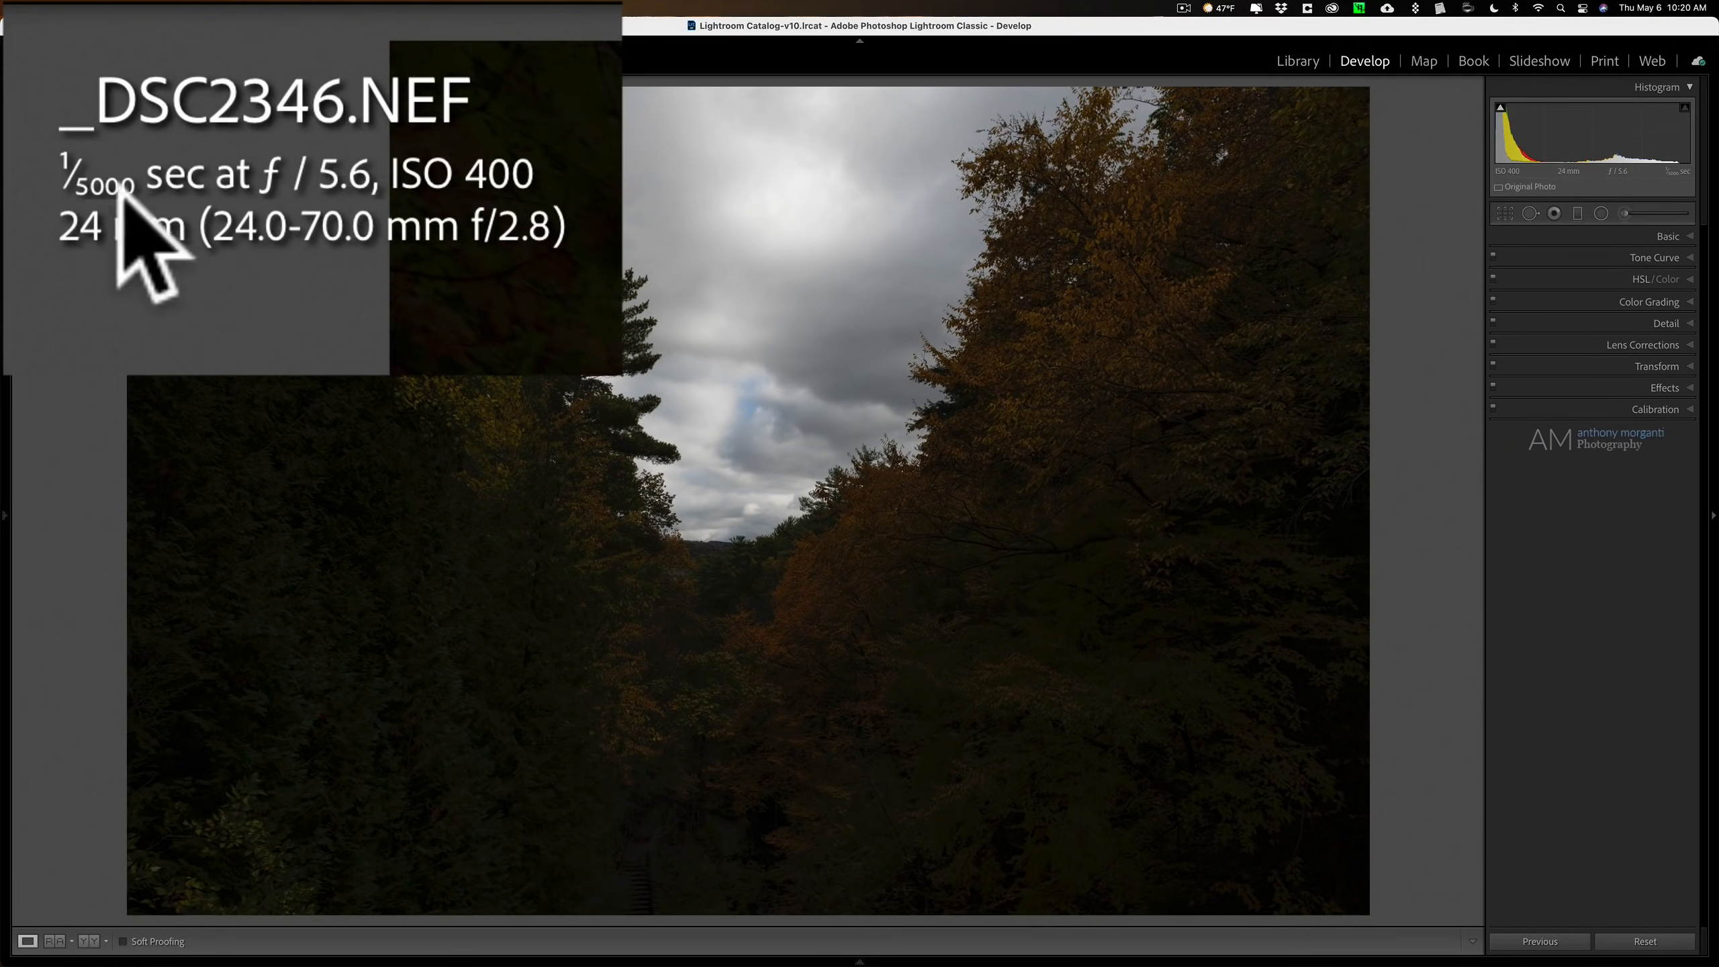
{"action": "mouse_move", "coordinate": [406, 208]}
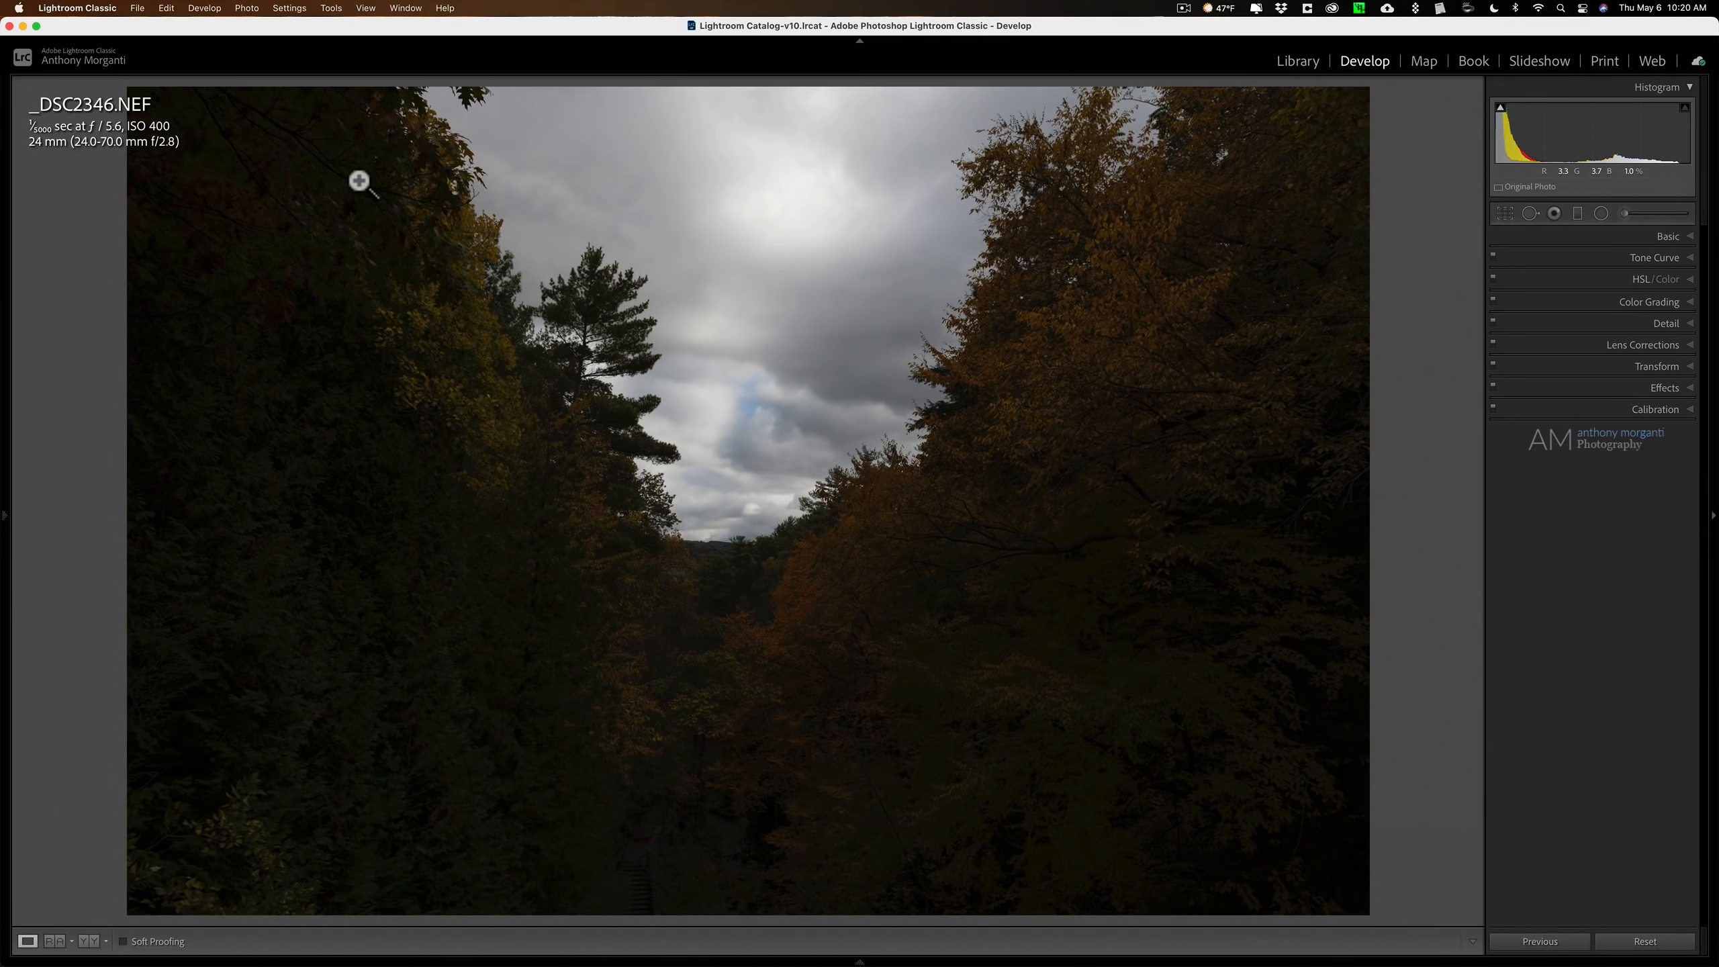
{"action": "mouse_move", "coordinate": [683, 790]}
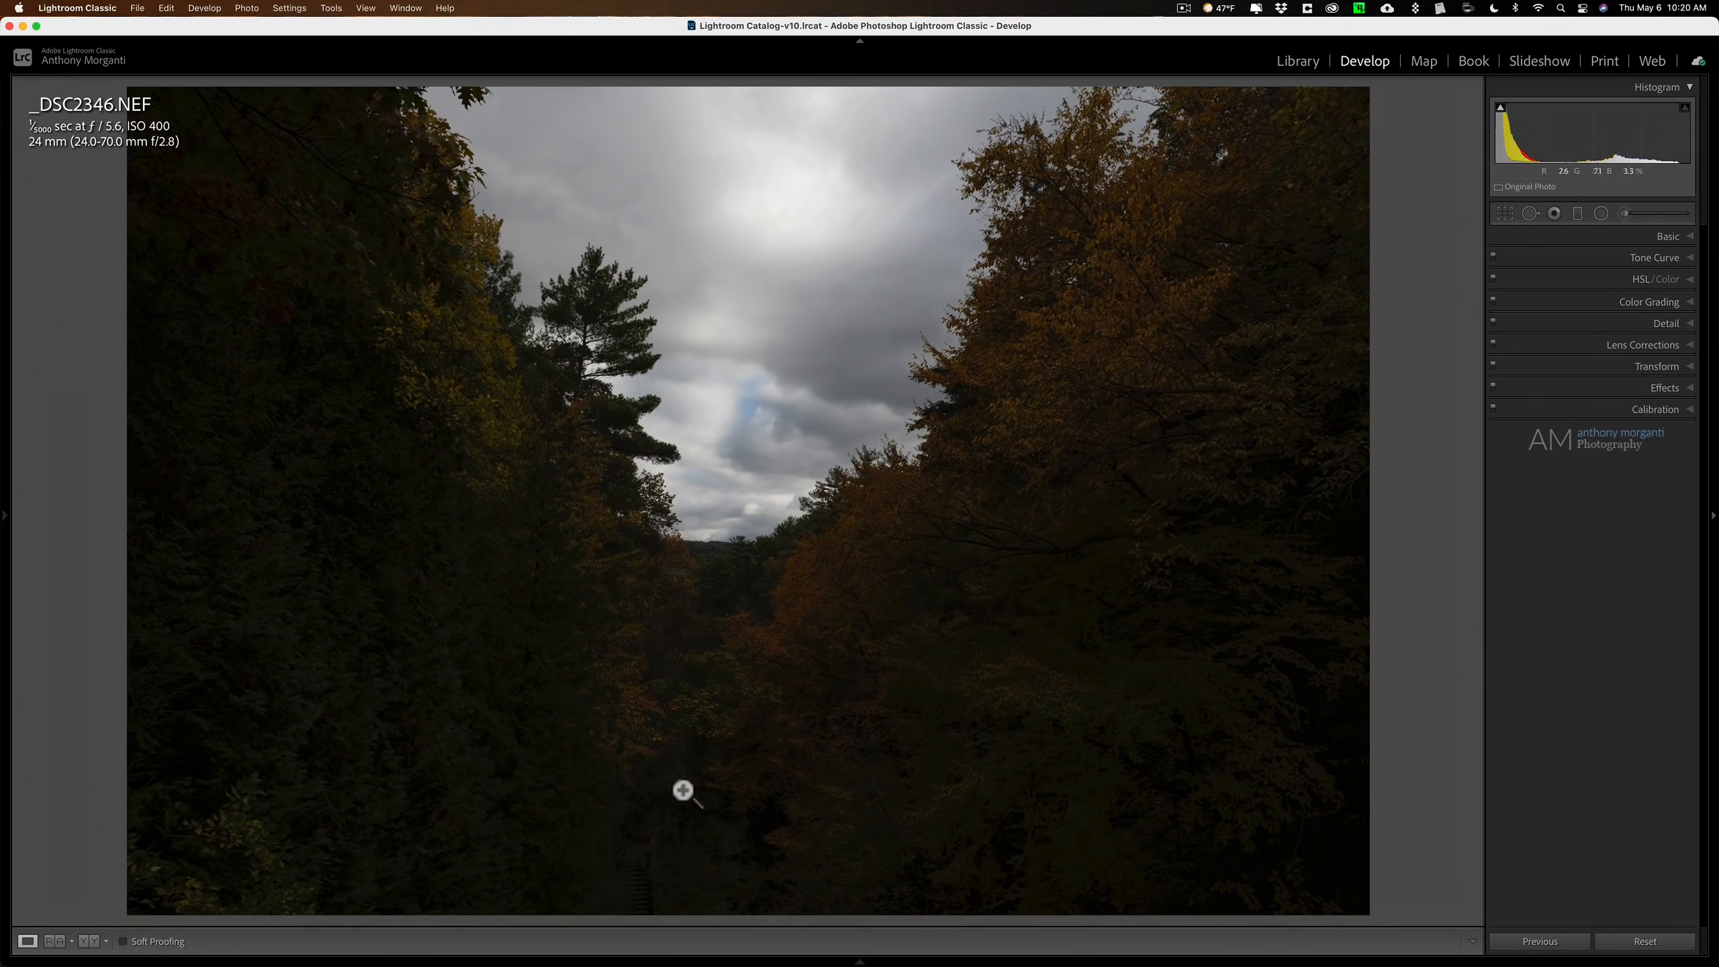
- Set Exposure +1.10, Highlights −91, Shadows +100, Whites +56 and Blacks −29 on the gorge photo
{"action": "left_click", "coordinate": [682, 791]}
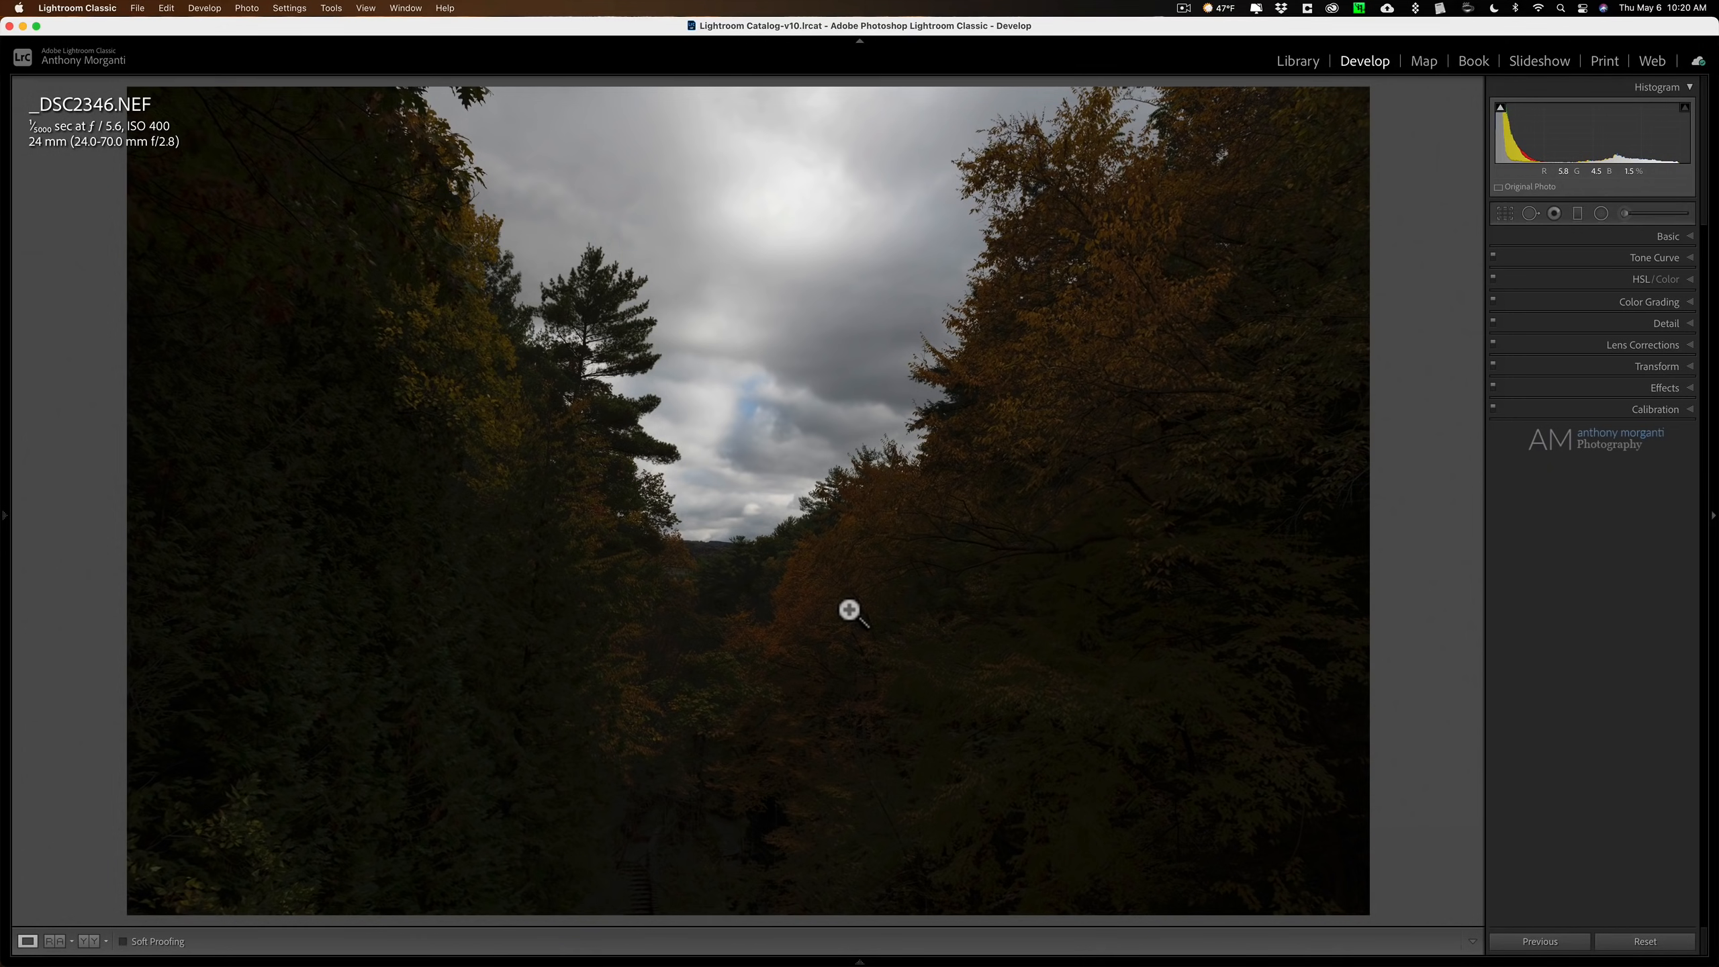
{"action": "mouse_move", "coordinate": [70, 175]}
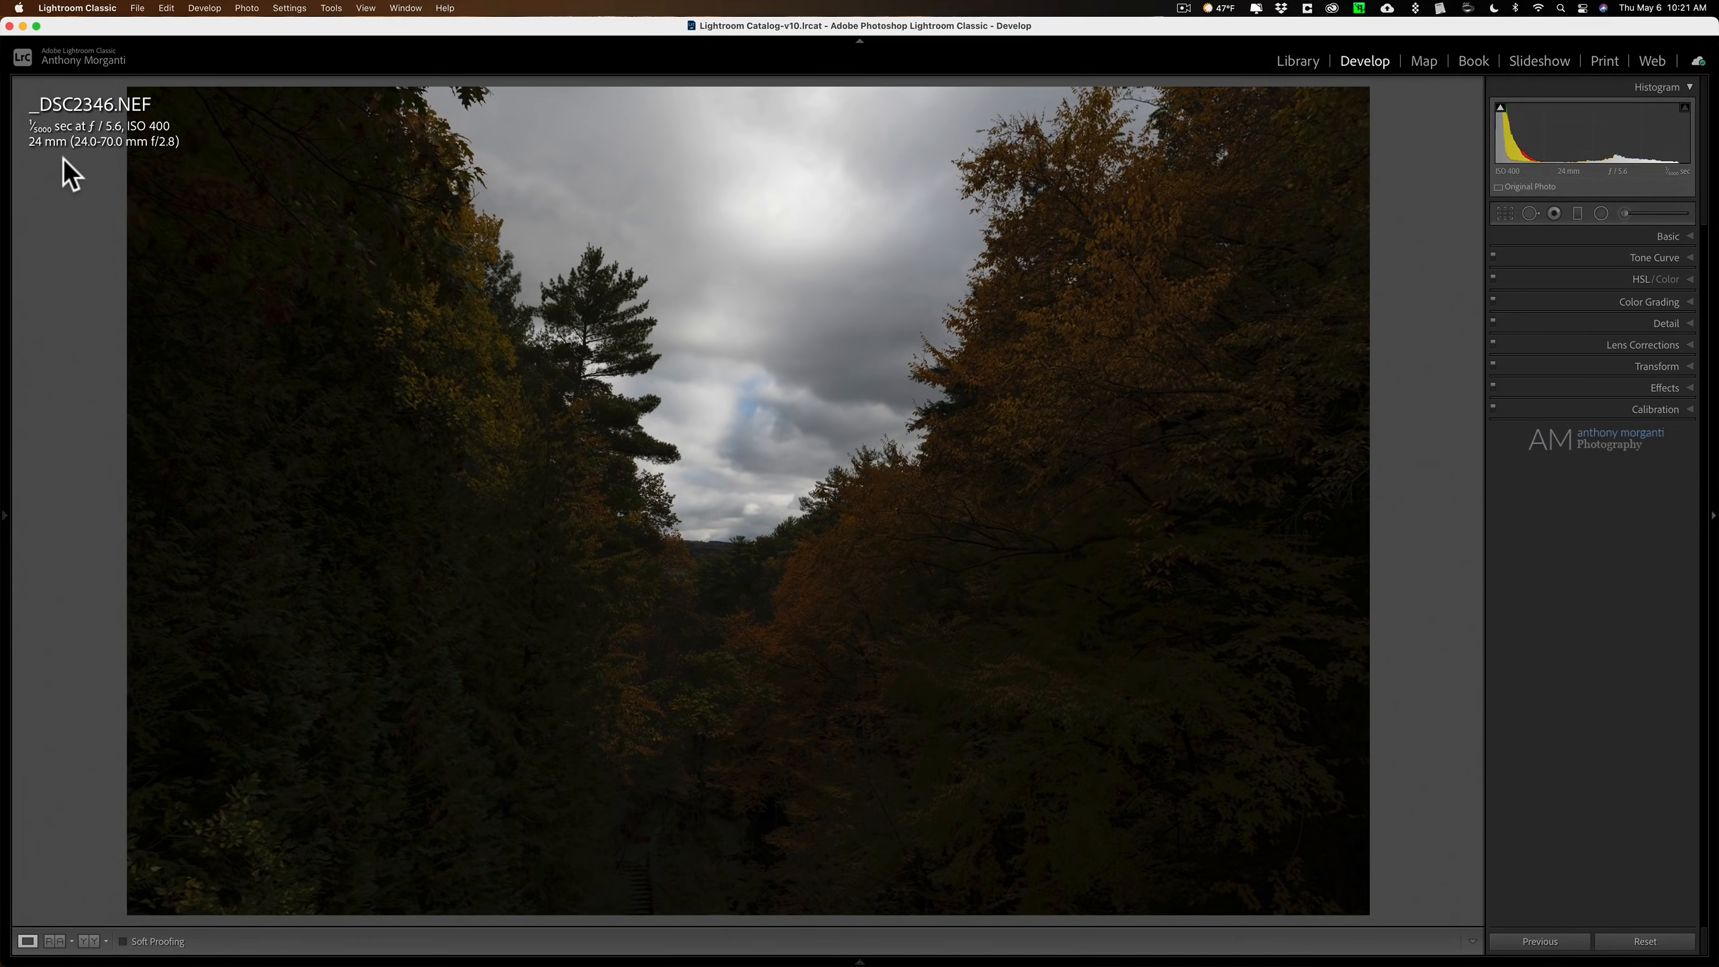
{"action": "mouse_move", "coordinate": [787, 345]}
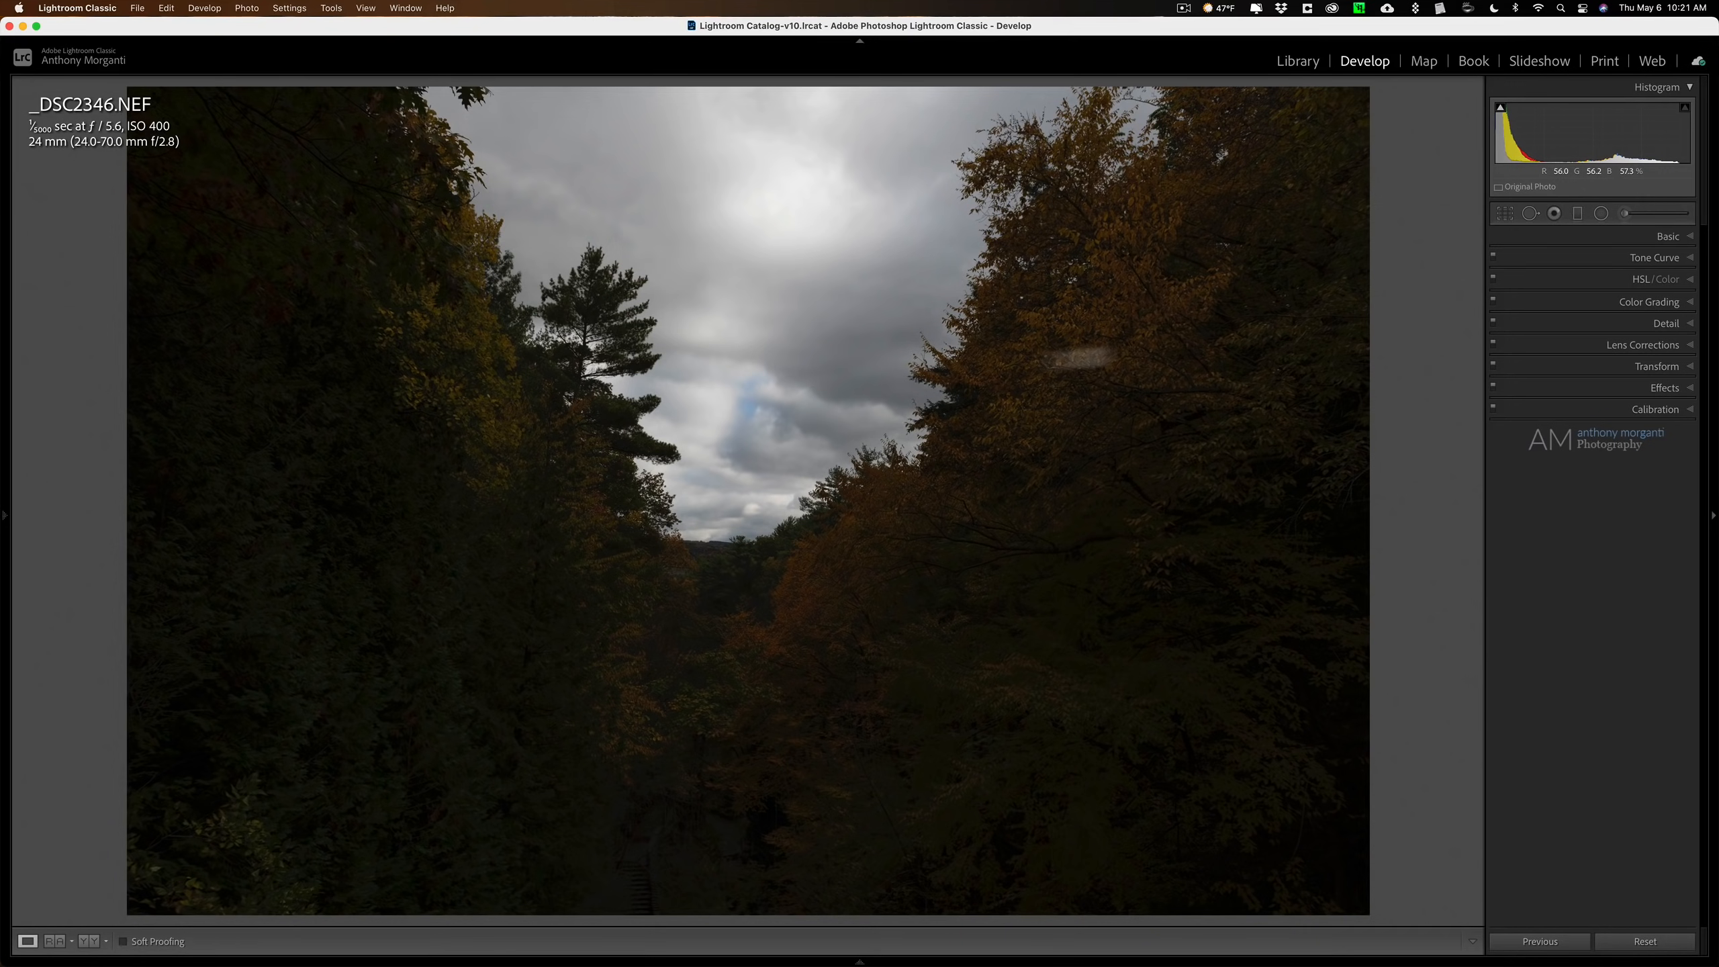
{"action": "left_click", "coordinate": [1669, 236]}
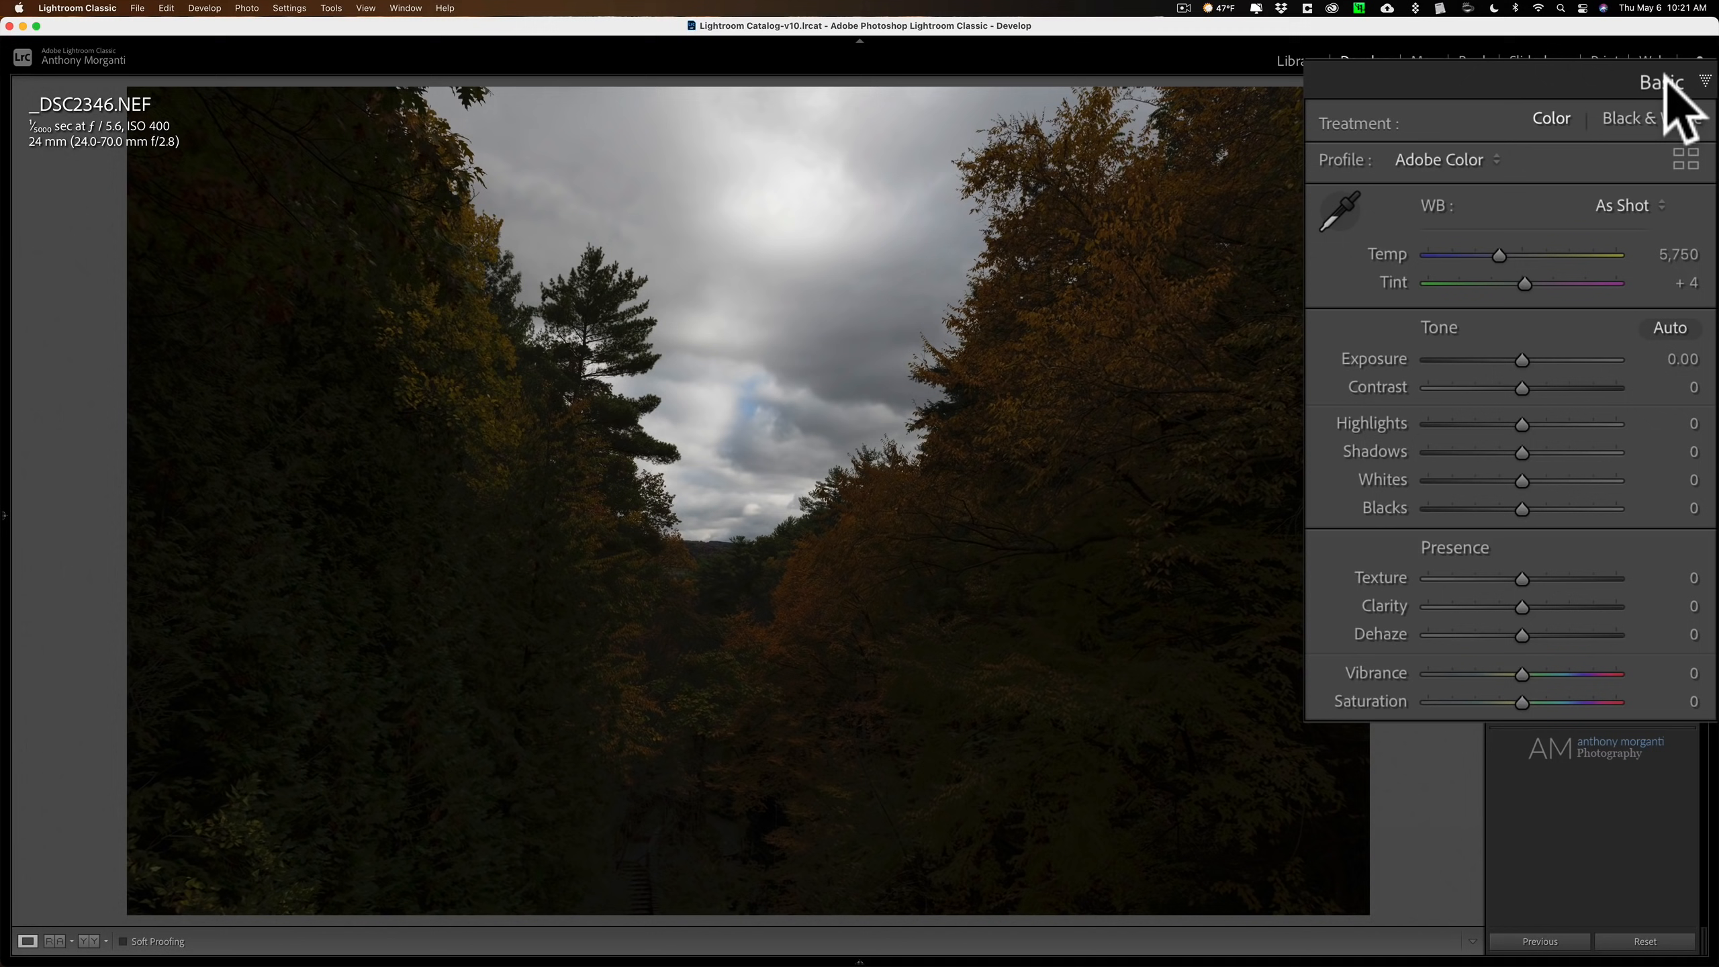
{"action": "mouse_move", "coordinate": [1546, 482]}
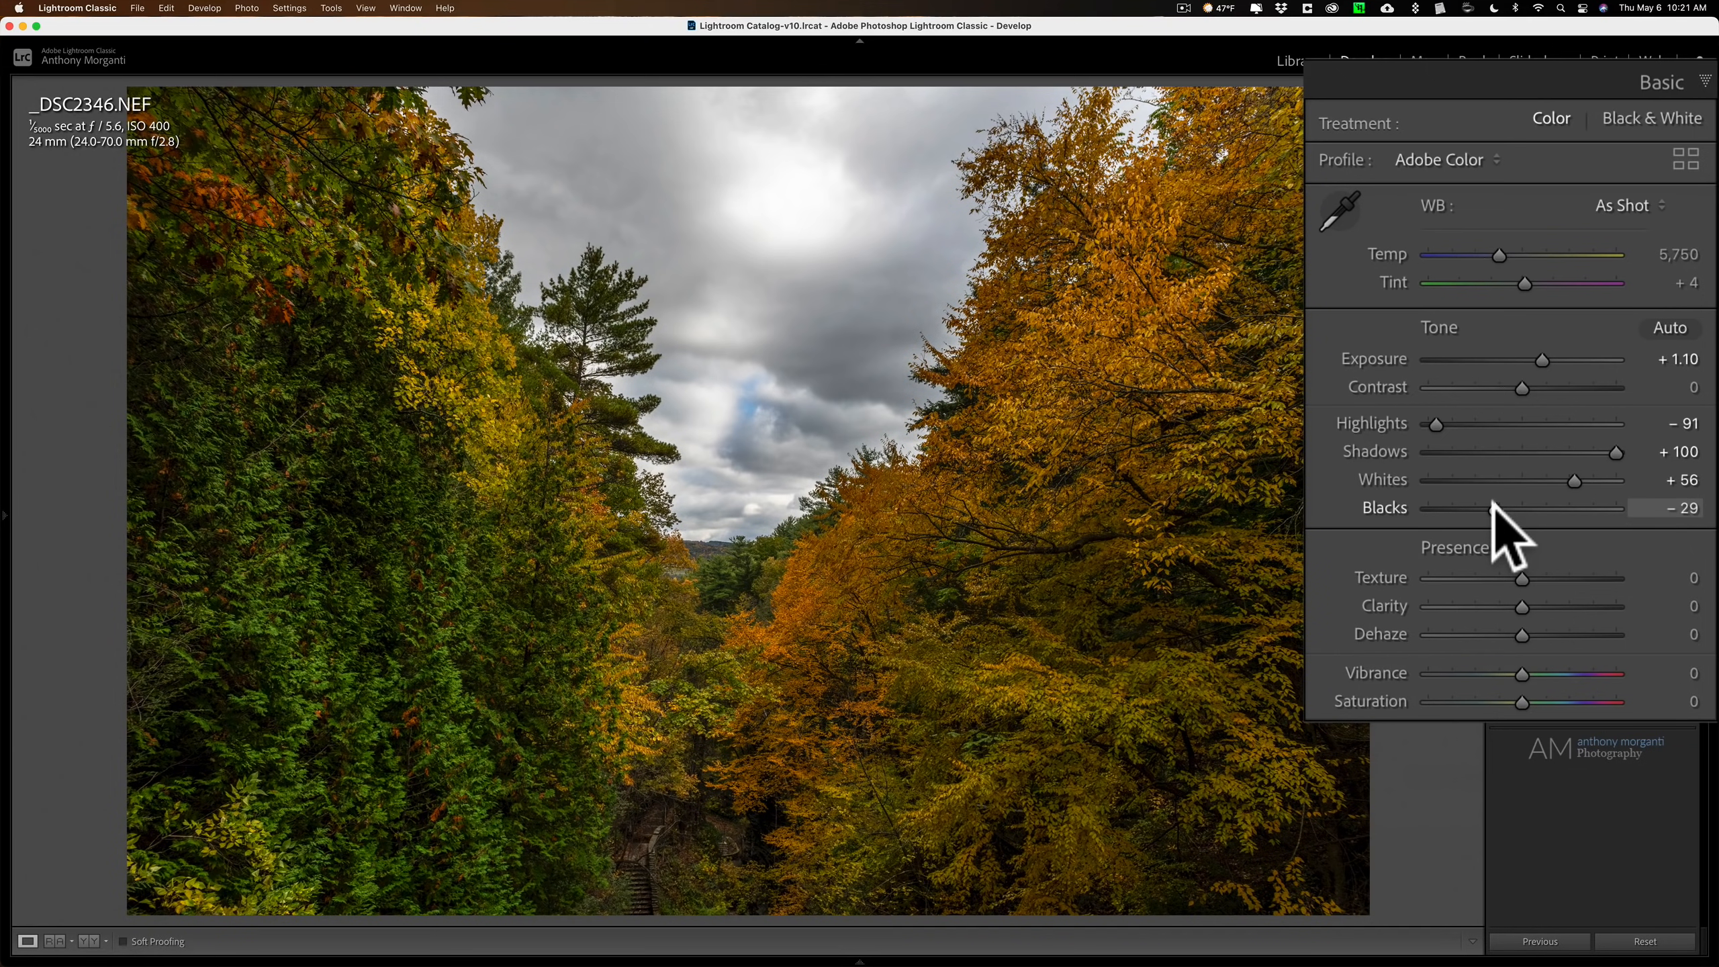
{"action": "mouse_move", "coordinate": [839, 350]}
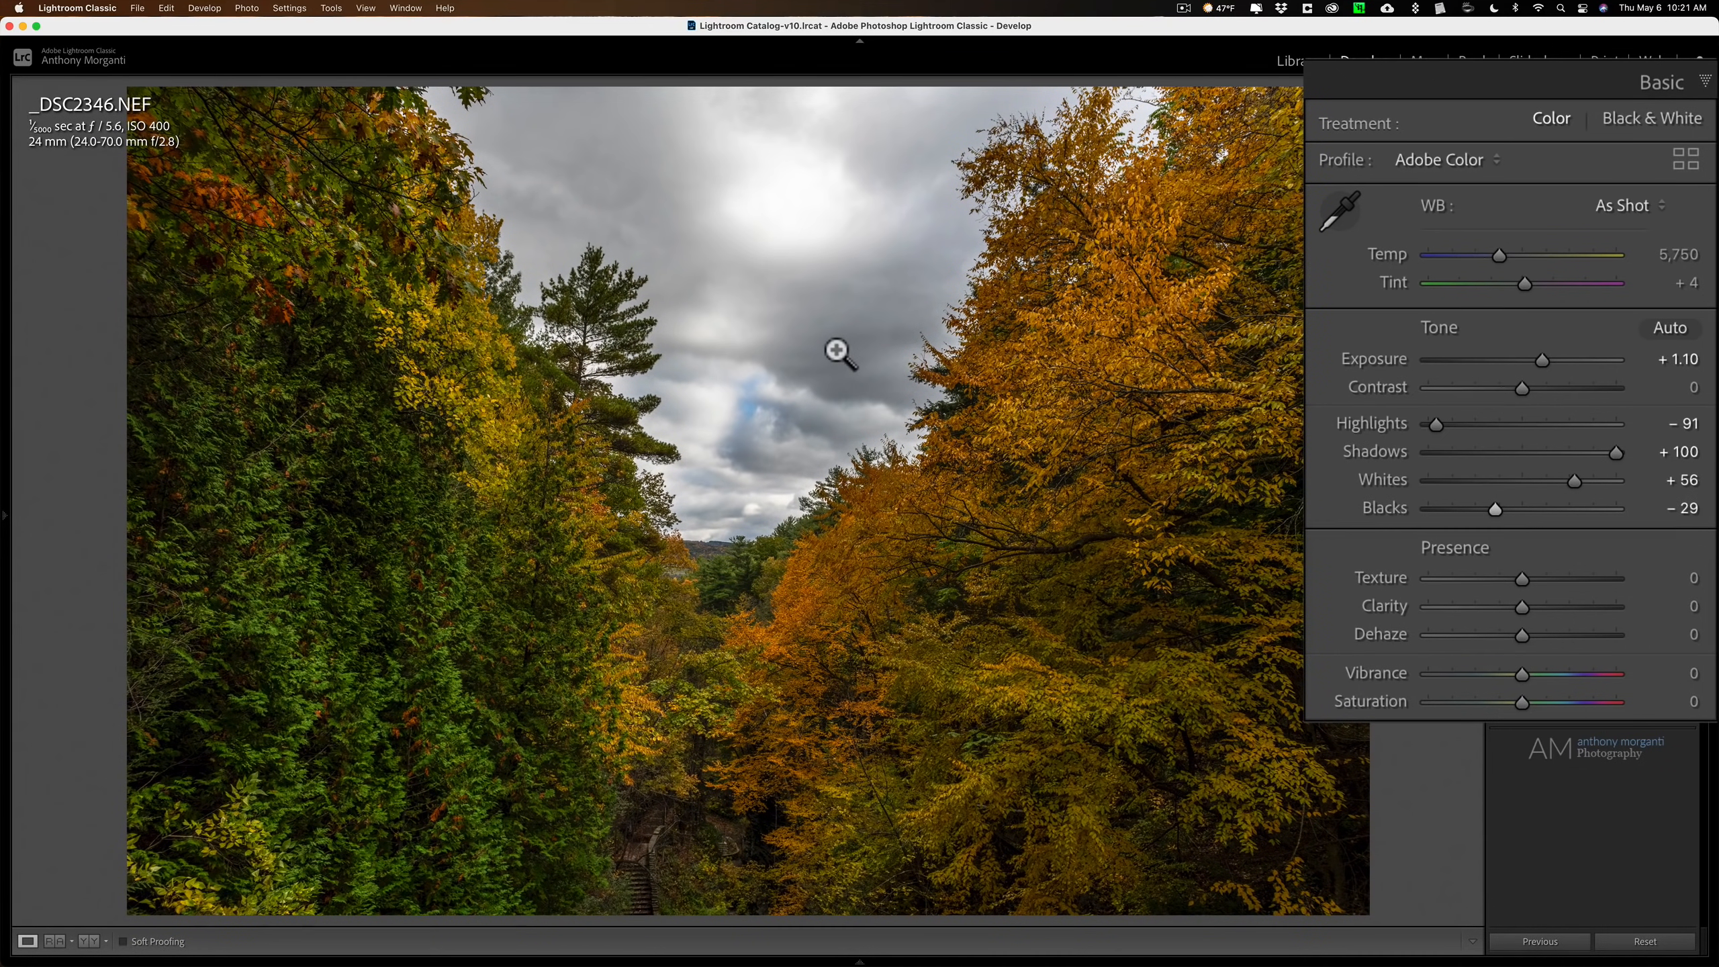
{"action": "left_click", "coordinate": [838, 350]}
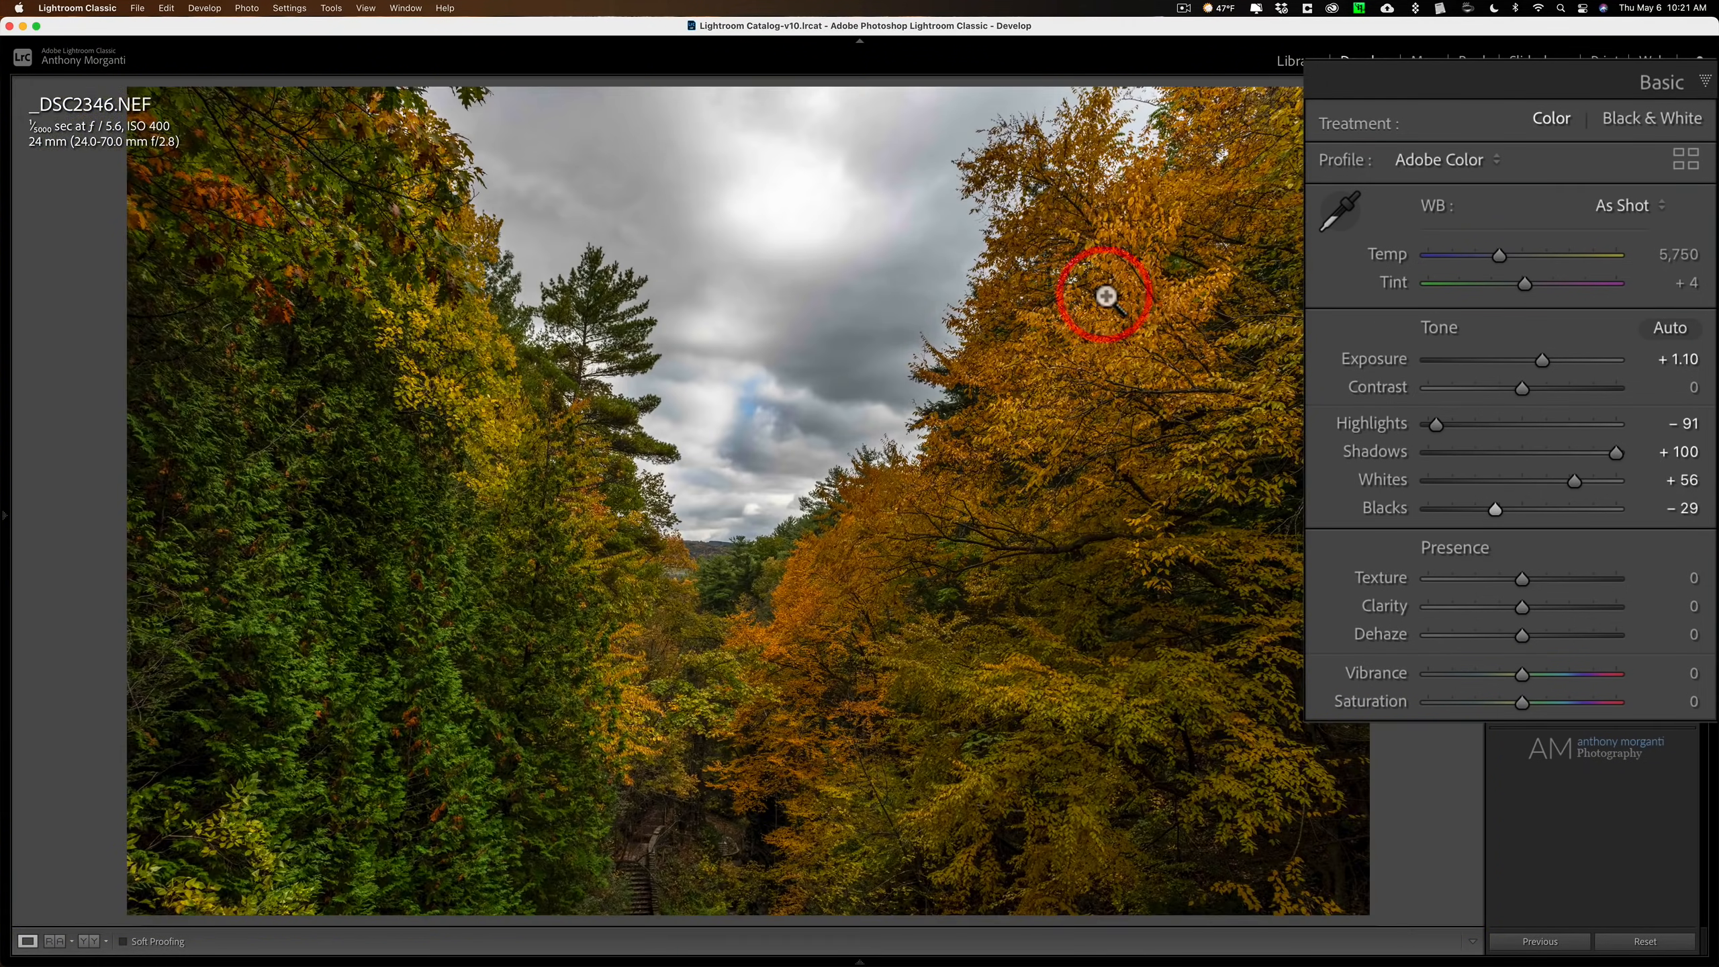
{"action": "mouse_move", "coordinate": [816, 315]}
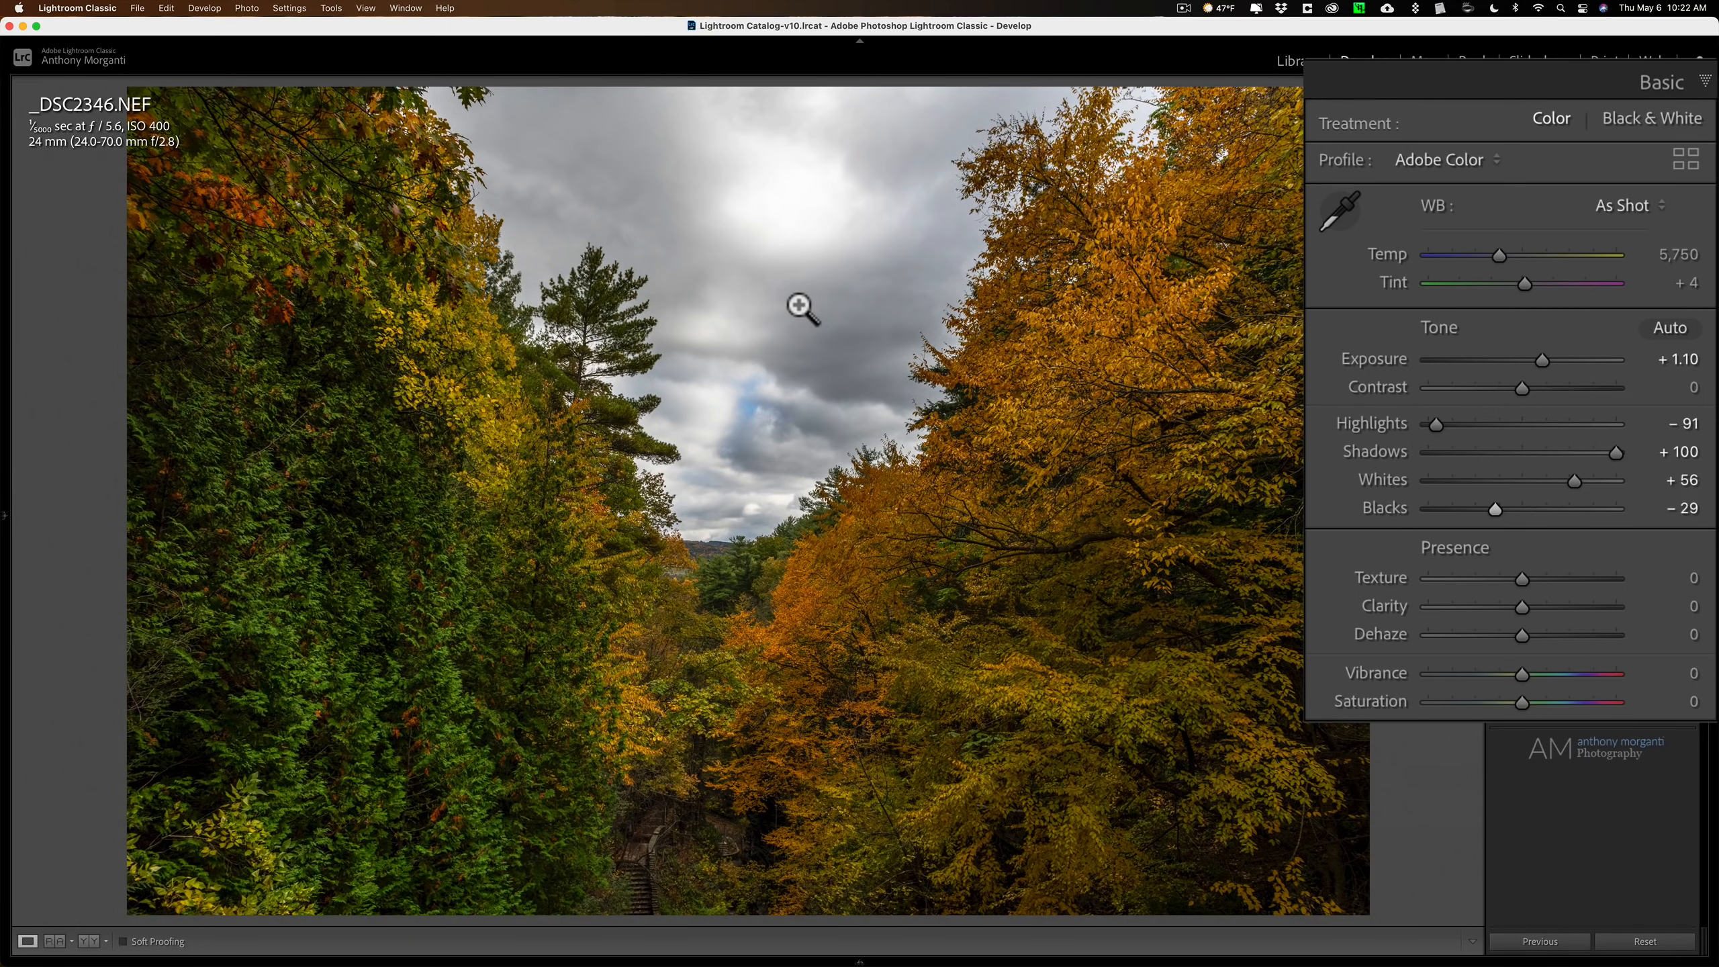
{"action": "mouse_move", "coordinate": [1423, 422]}
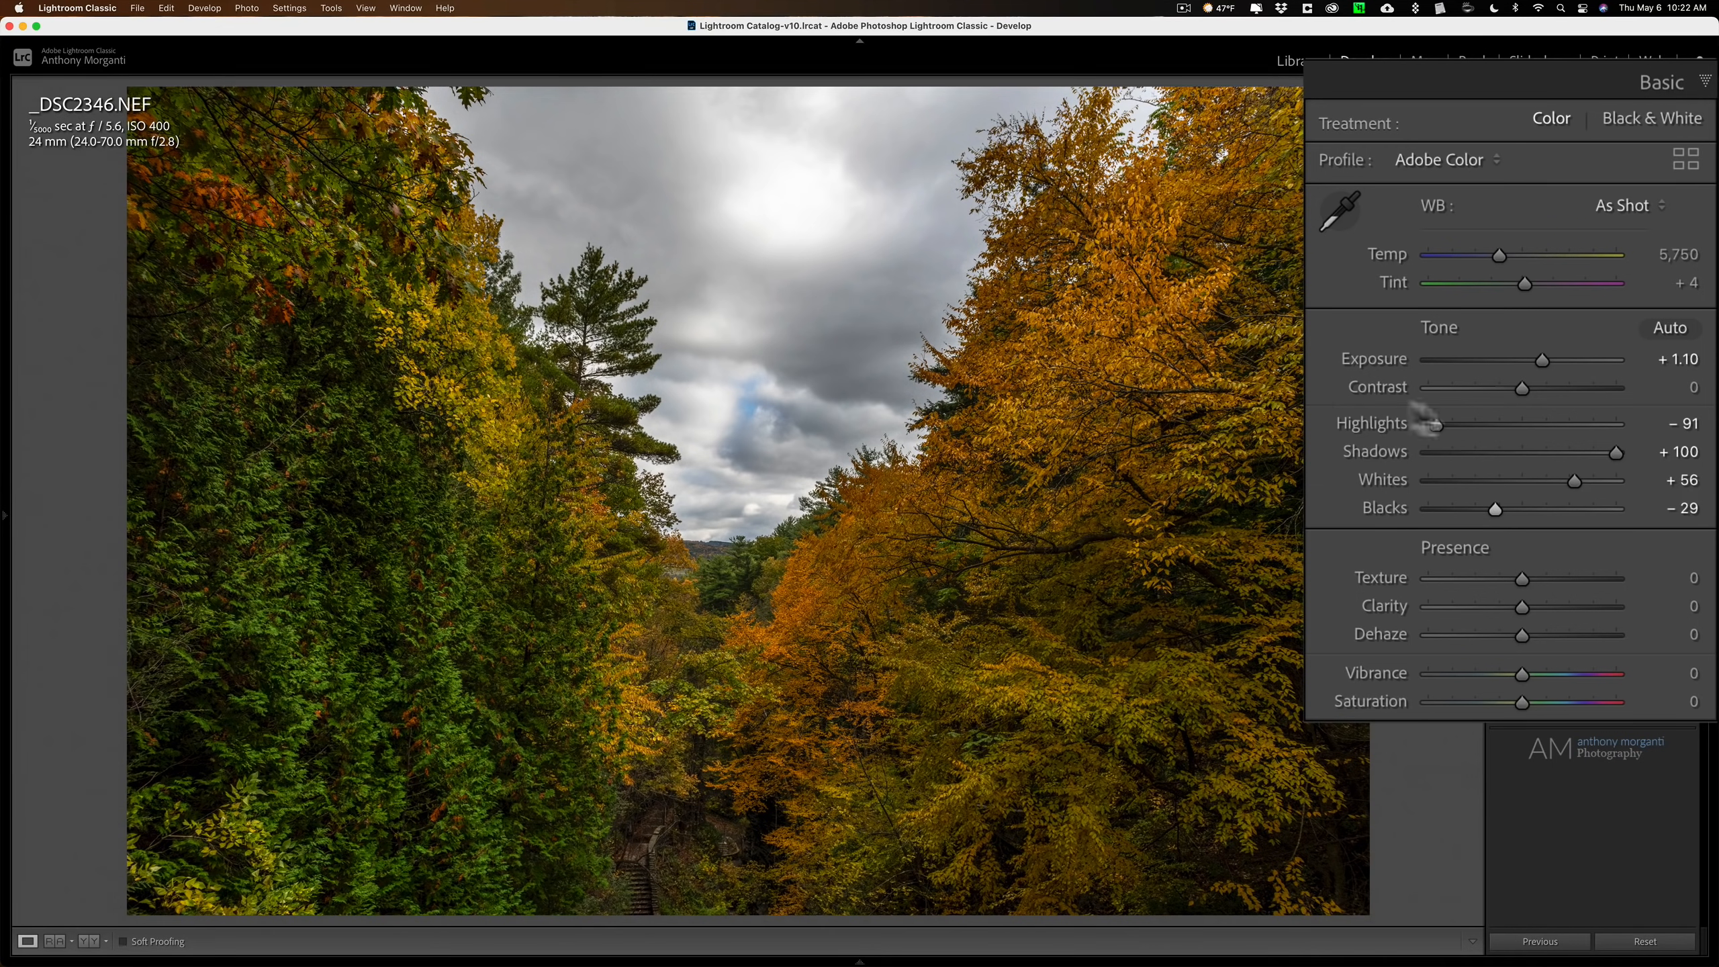
{"action": "mouse_move", "coordinate": [1392, 466]}
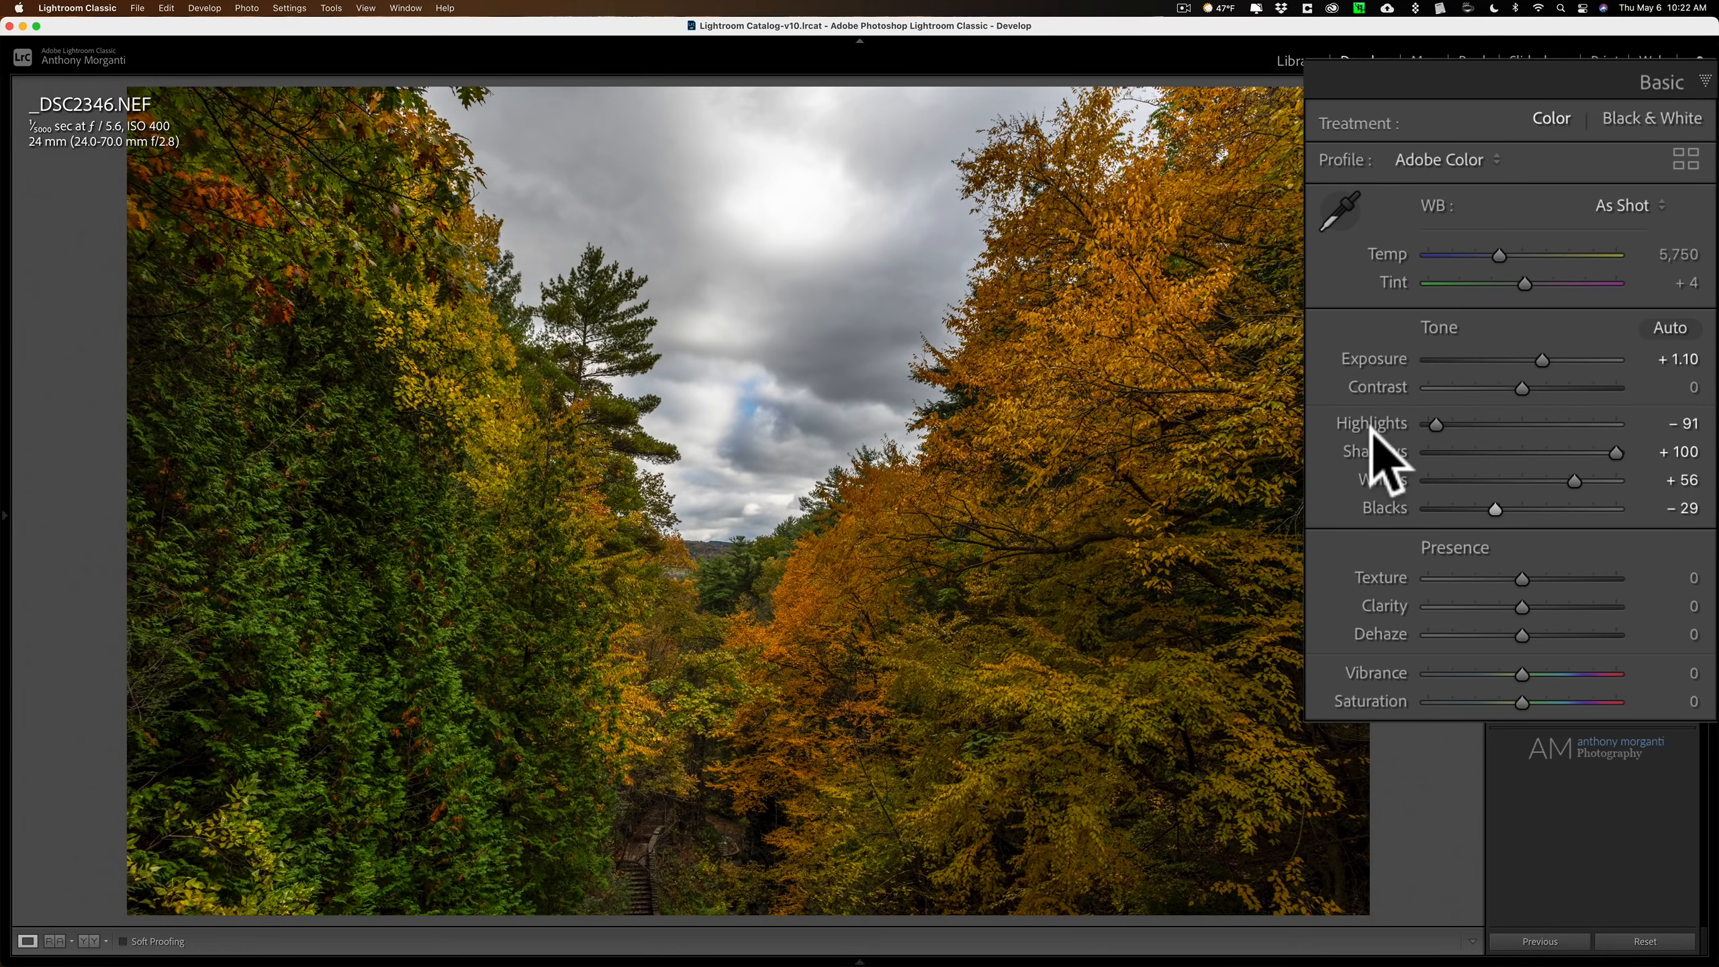
{"action": "mouse_move", "coordinate": [1383, 448]}
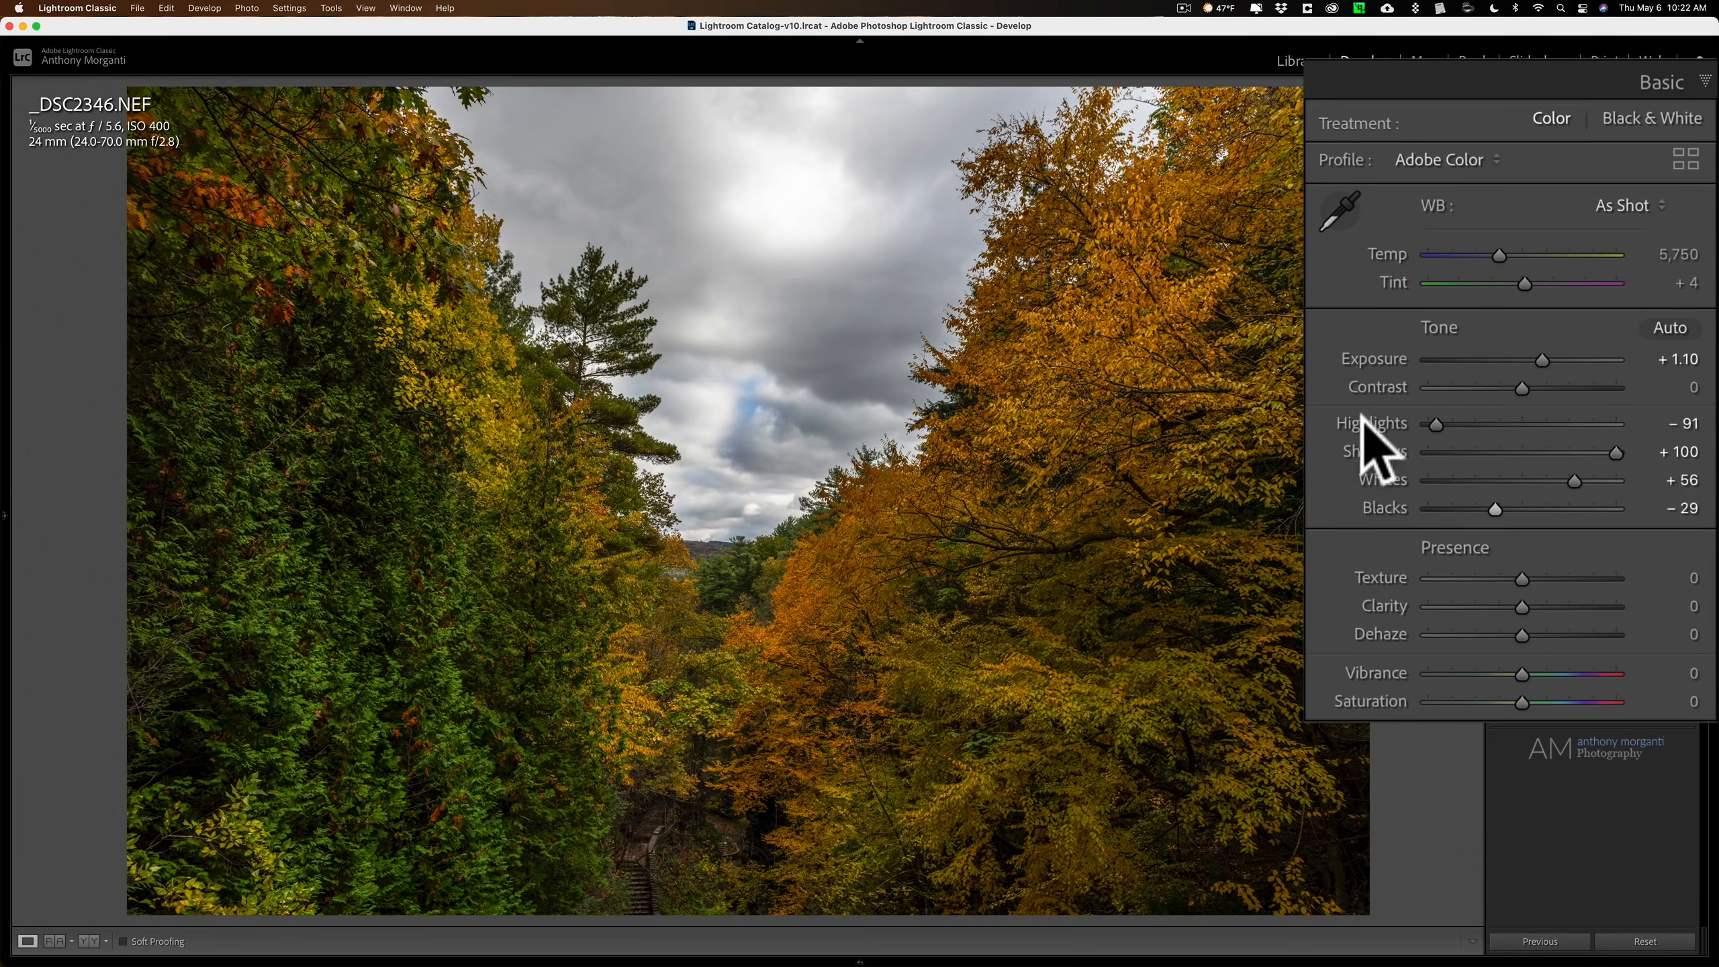
{"action": "mouse_move", "coordinate": [1395, 389]}
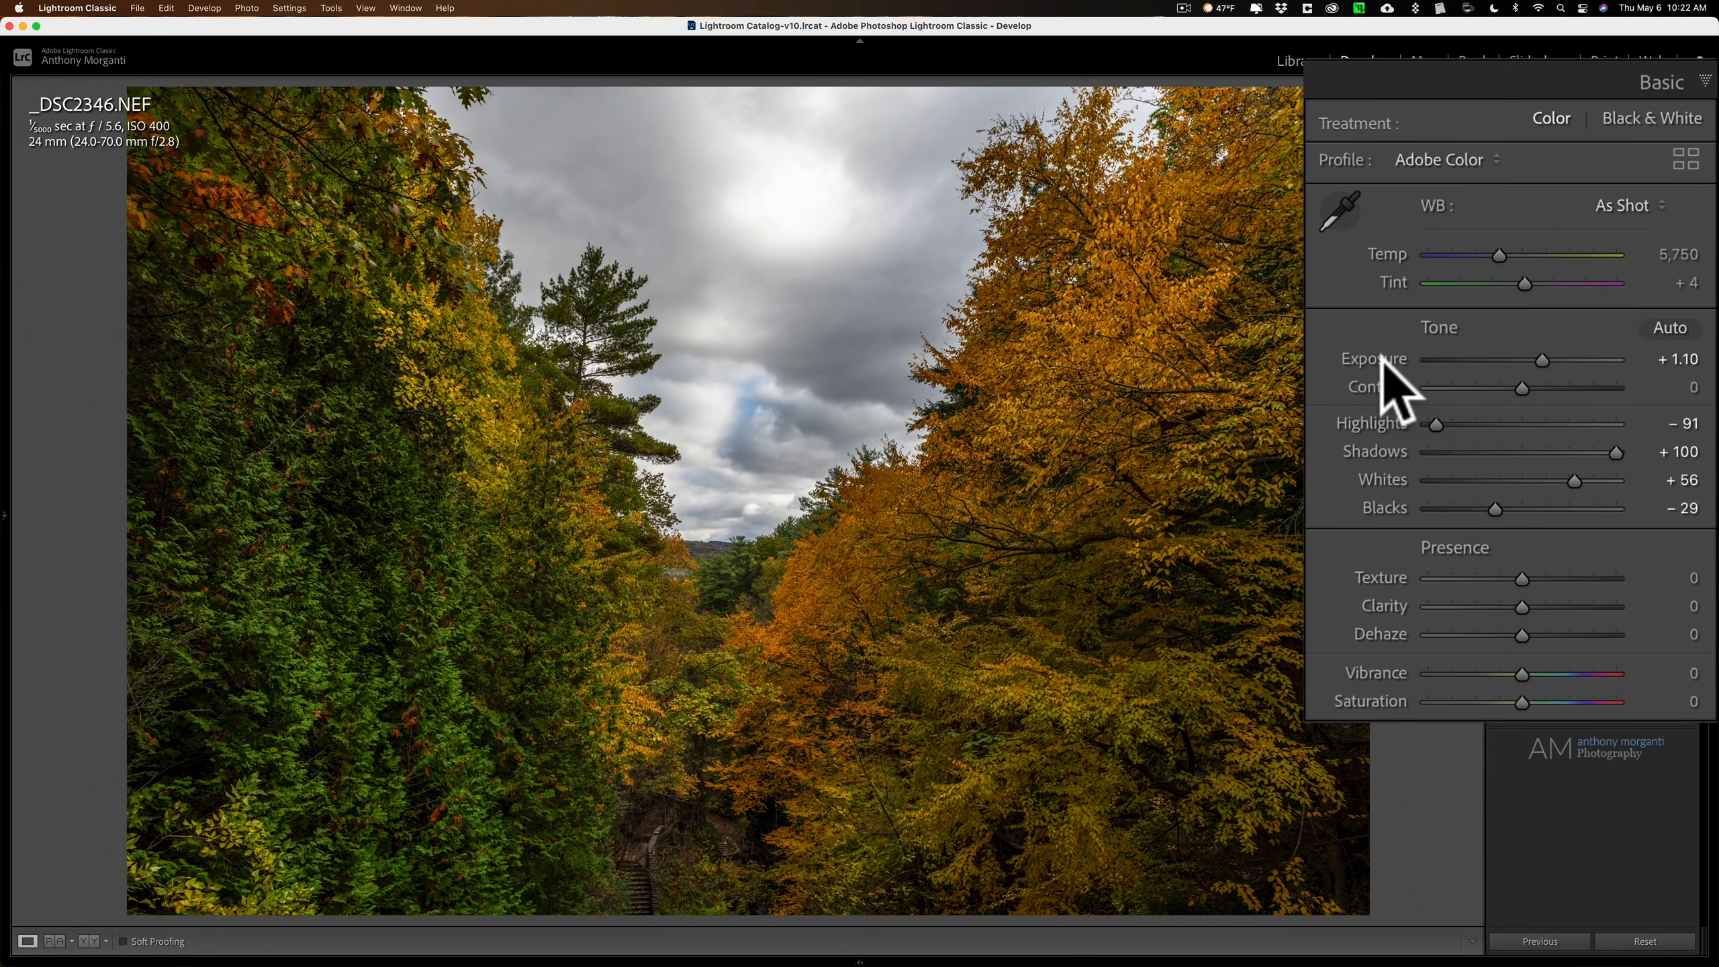
{"action": "mouse_move", "coordinate": [1568, 461]}
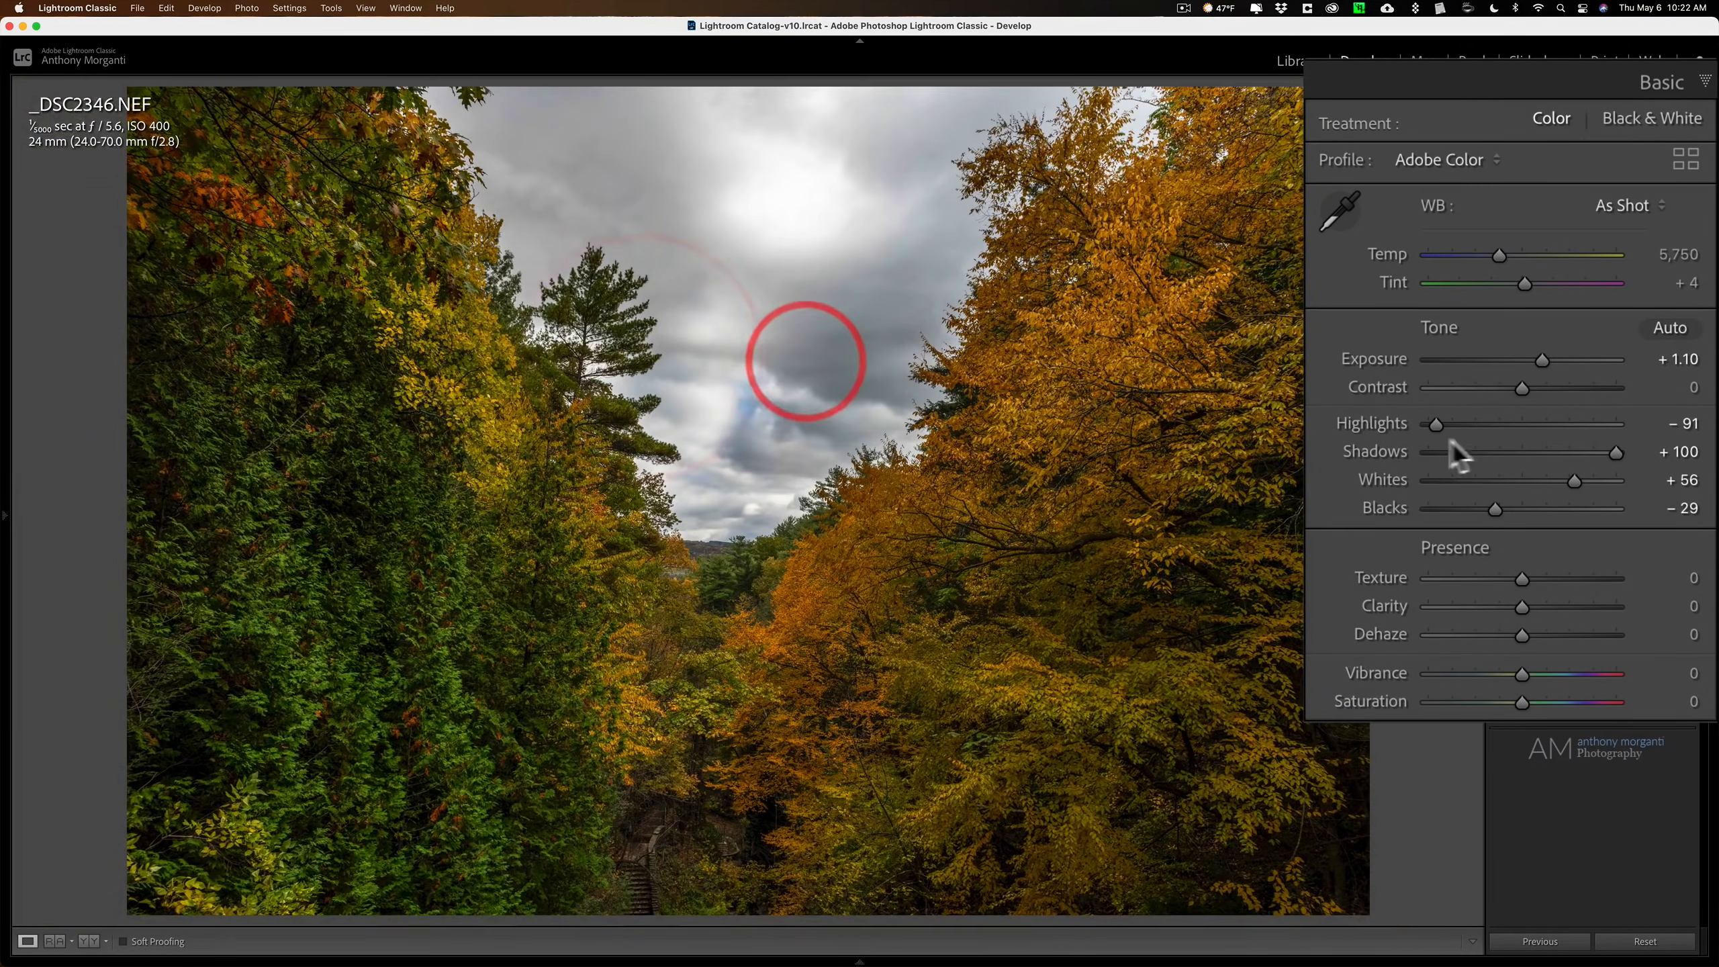
{"action": "mouse_move", "coordinate": [1392, 658]}
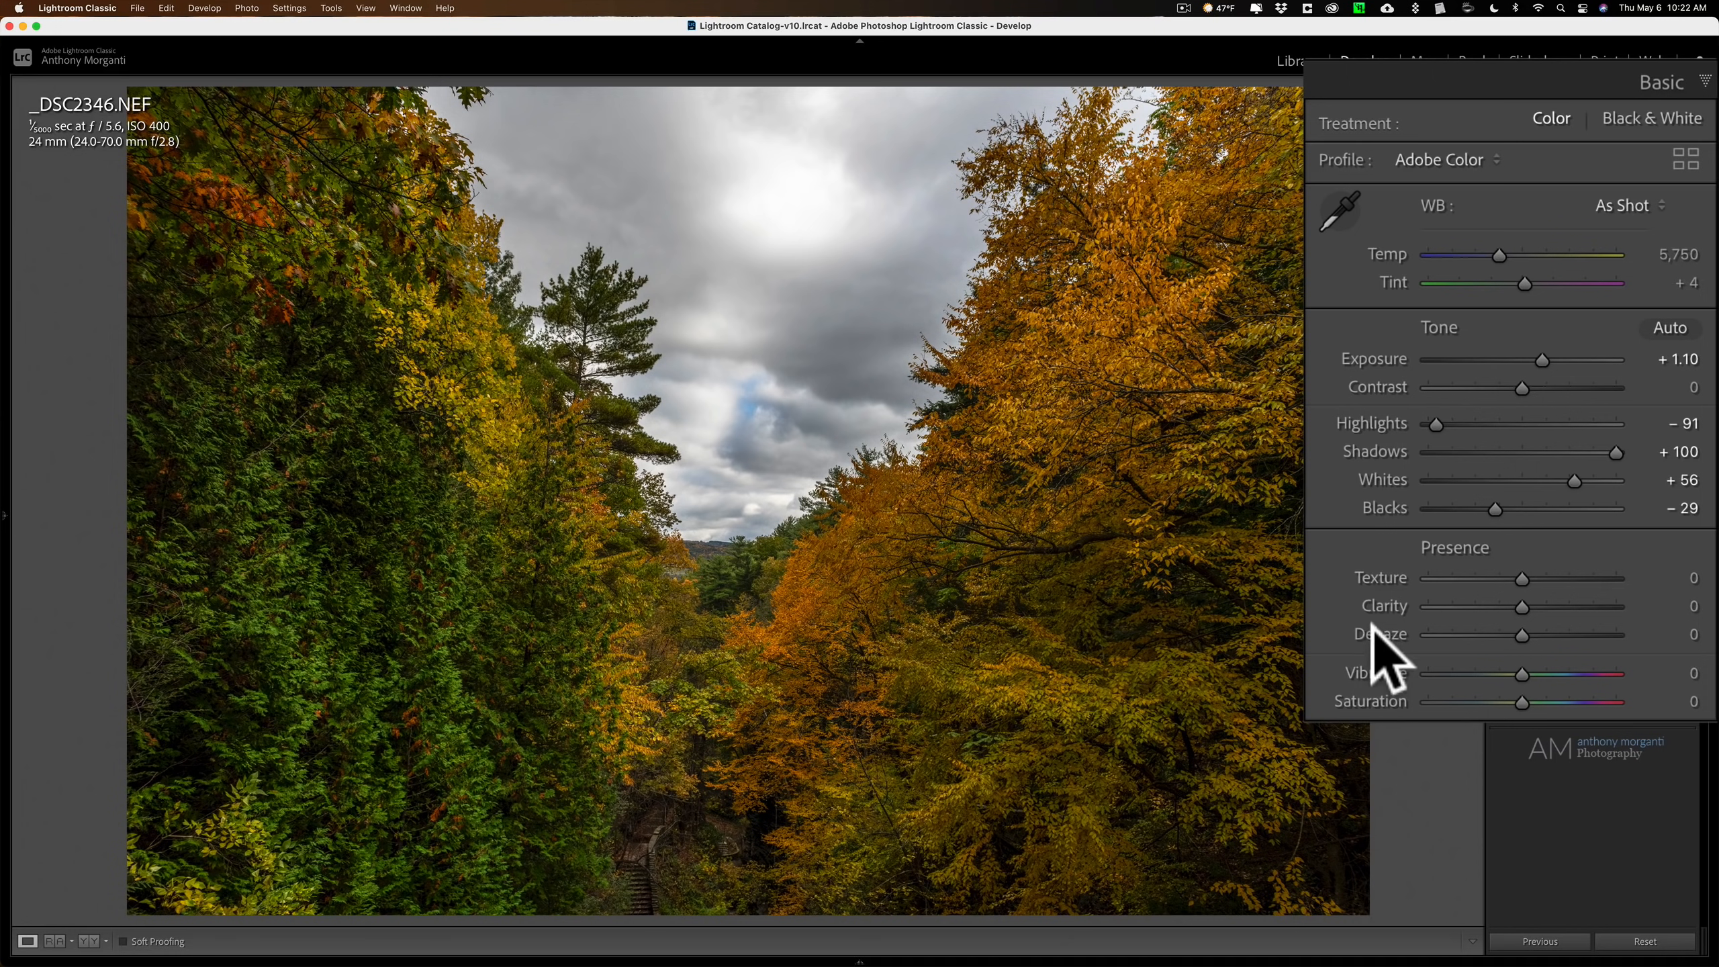
{"action": "mouse_move", "coordinate": [1401, 718]}
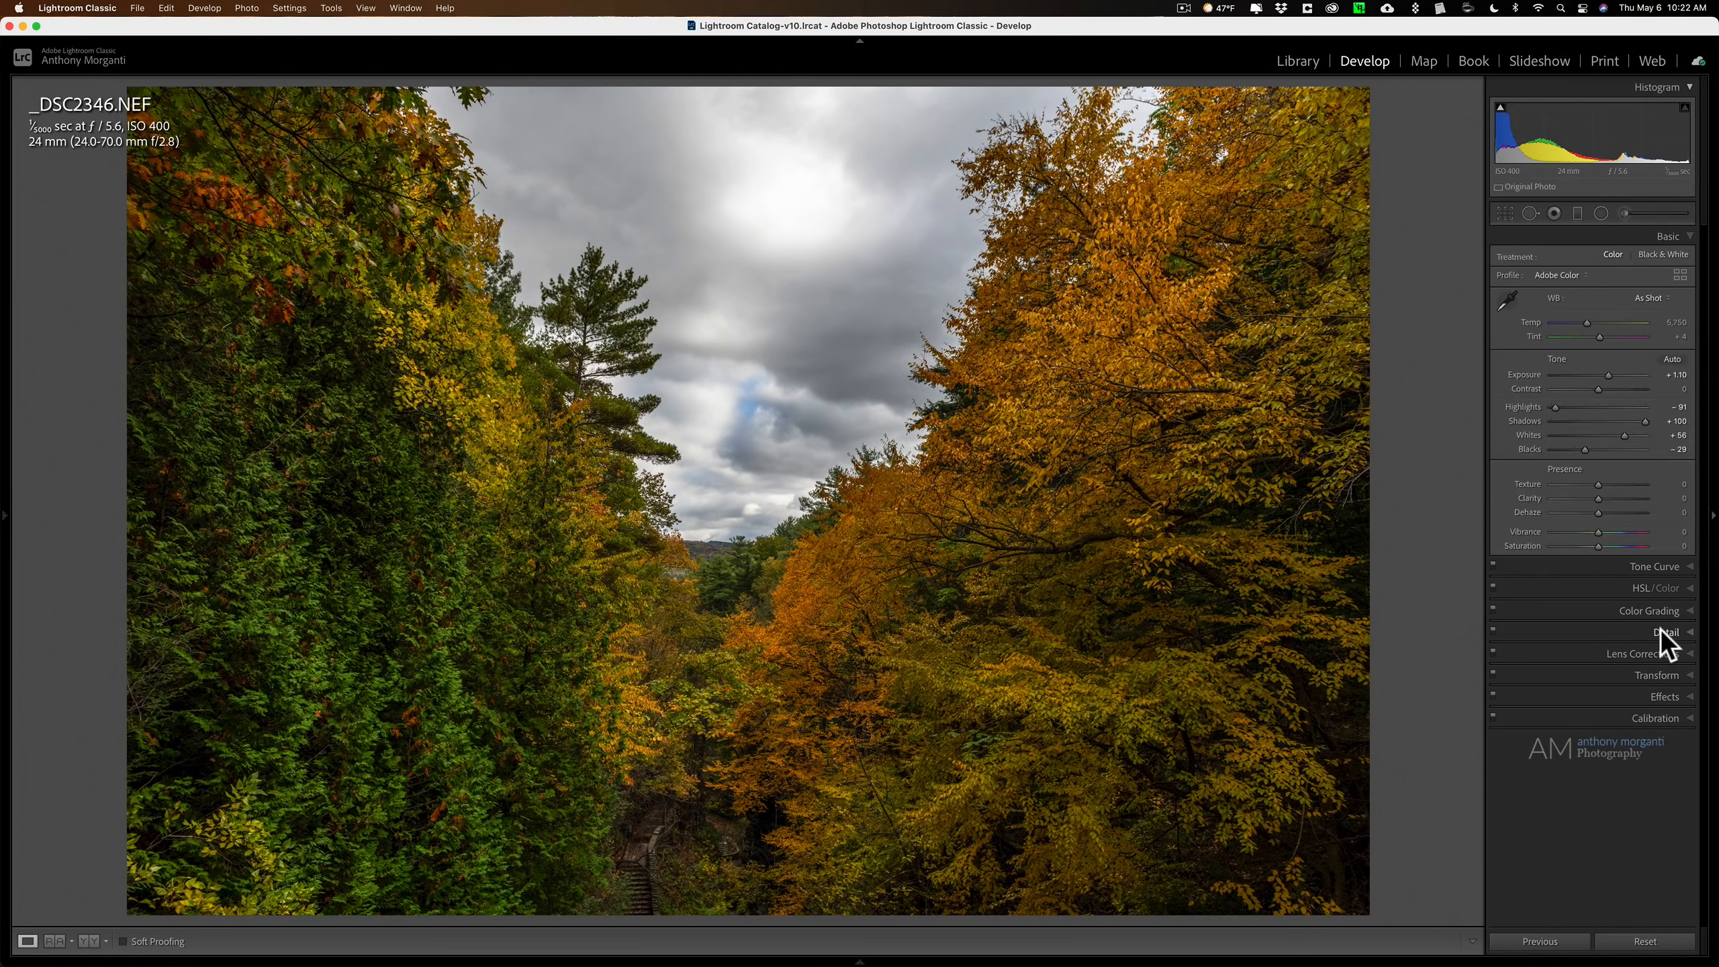
- Show the Detail panel's sharpening and noise reduction settings, still at Amount 40
{"action": "left_click", "coordinate": [1662, 631]}
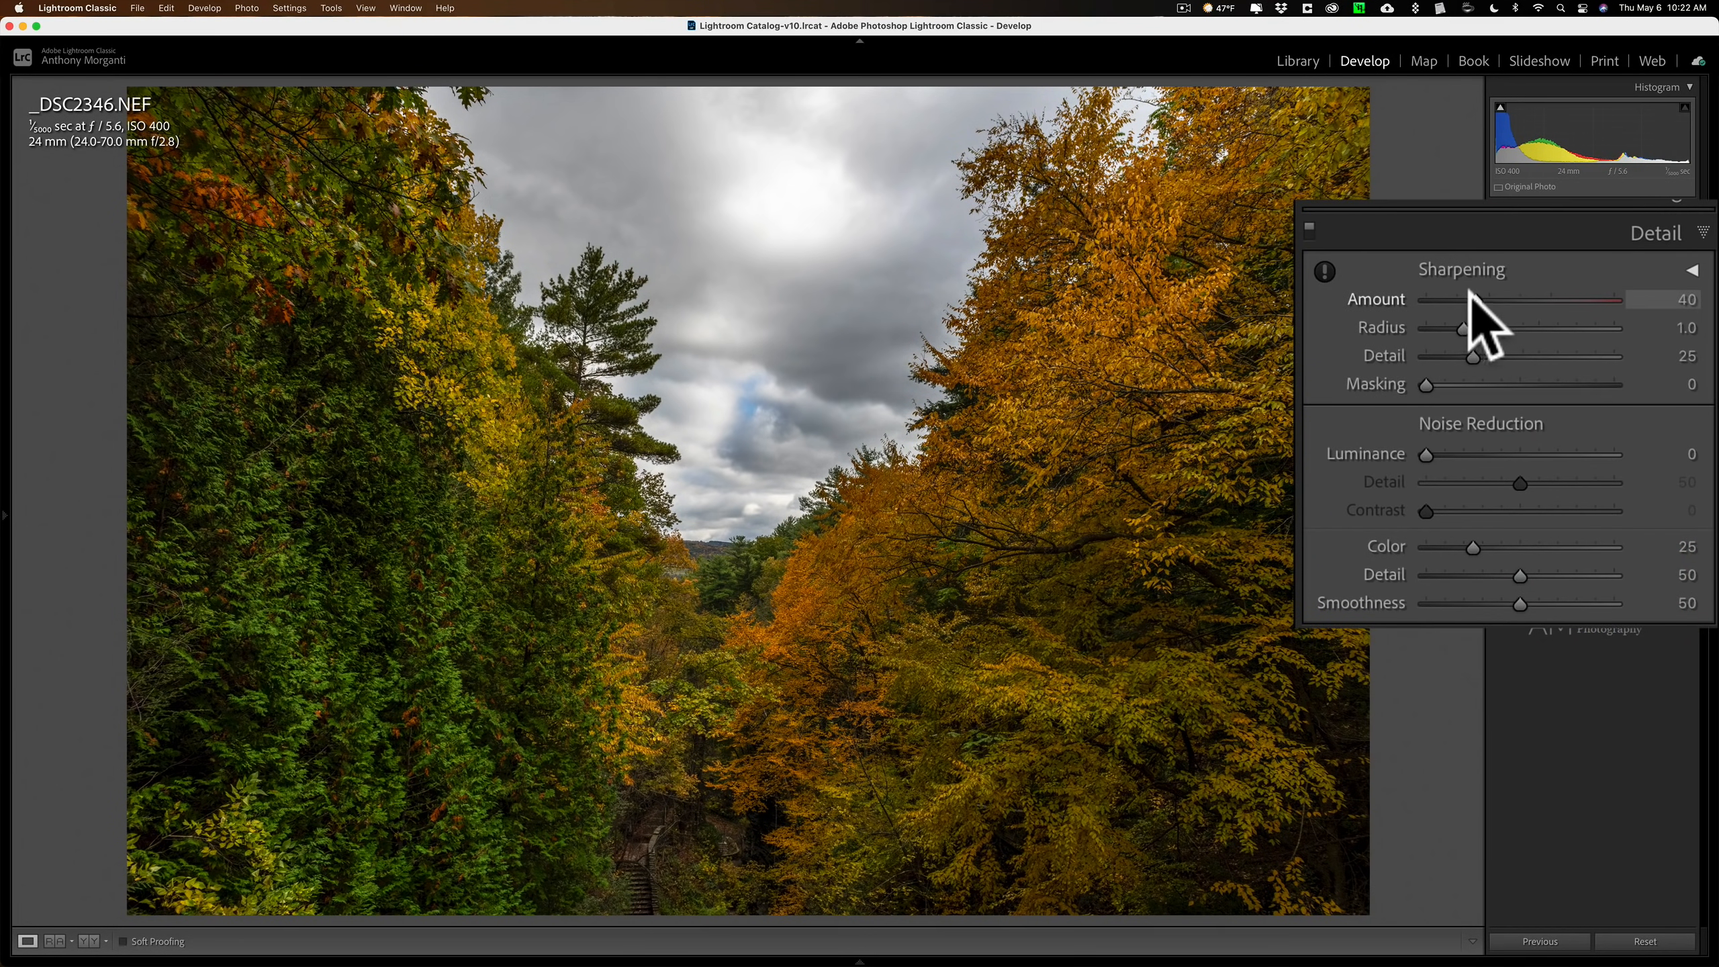
{"action": "mouse_move", "coordinate": [1491, 329]}
{"action": "type", "text": "0"}
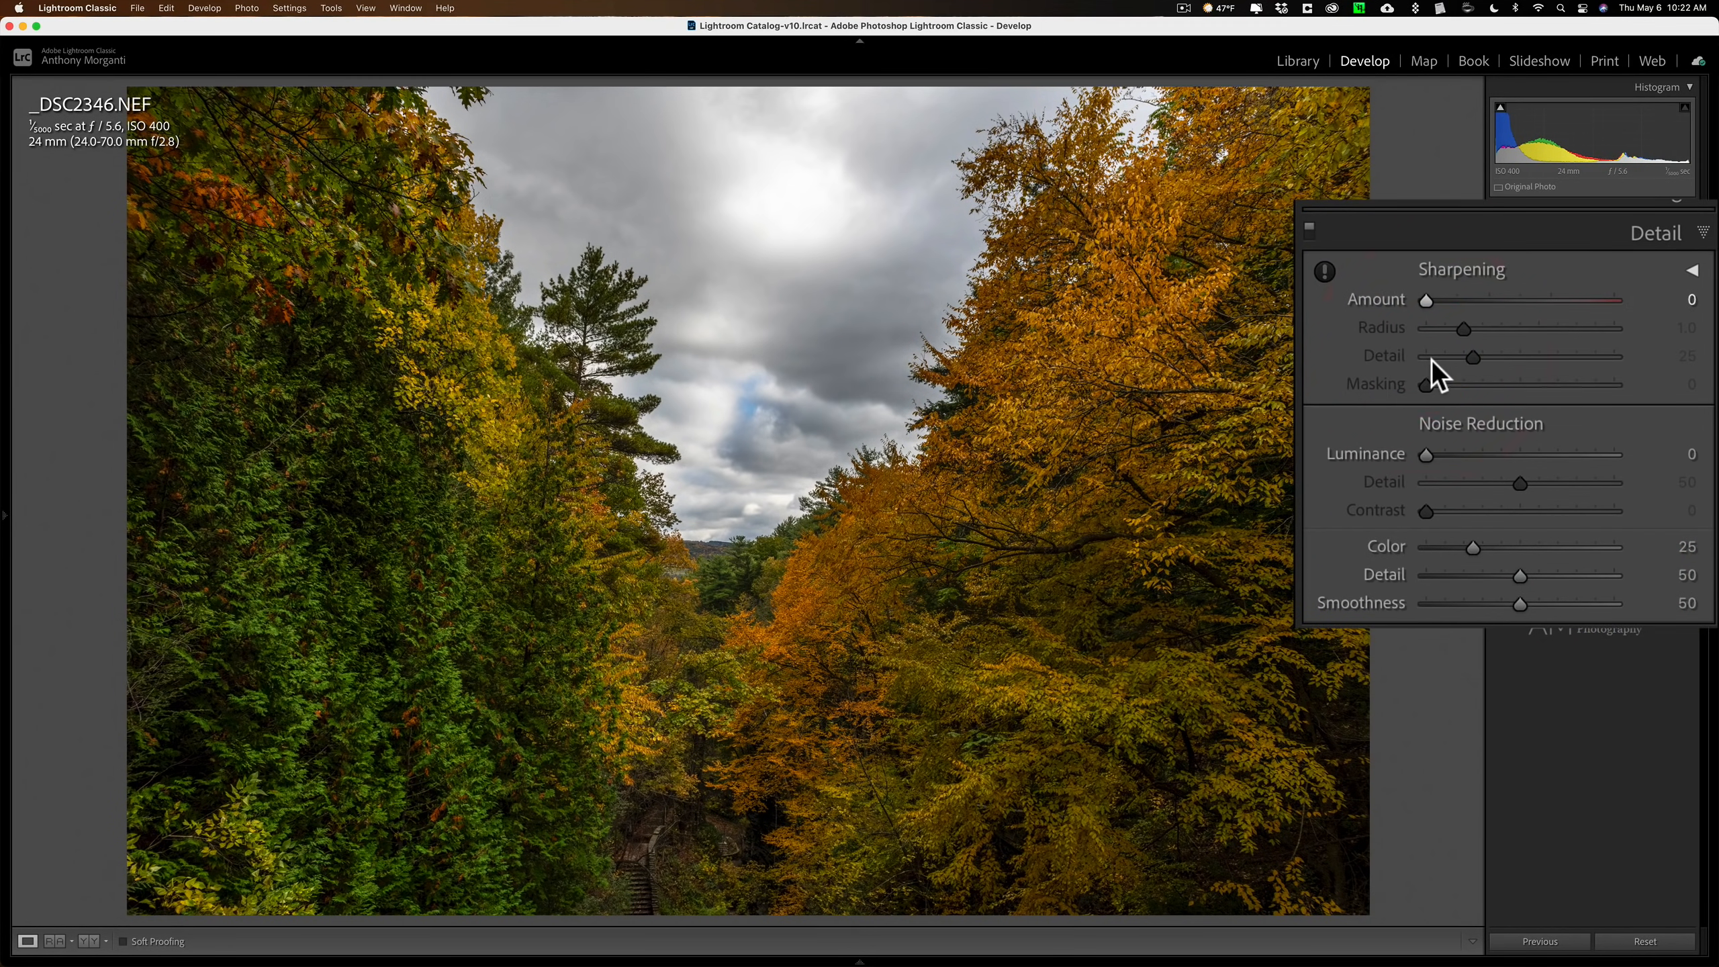
{"action": "mouse_move", "coordinate": [1383, 499]}
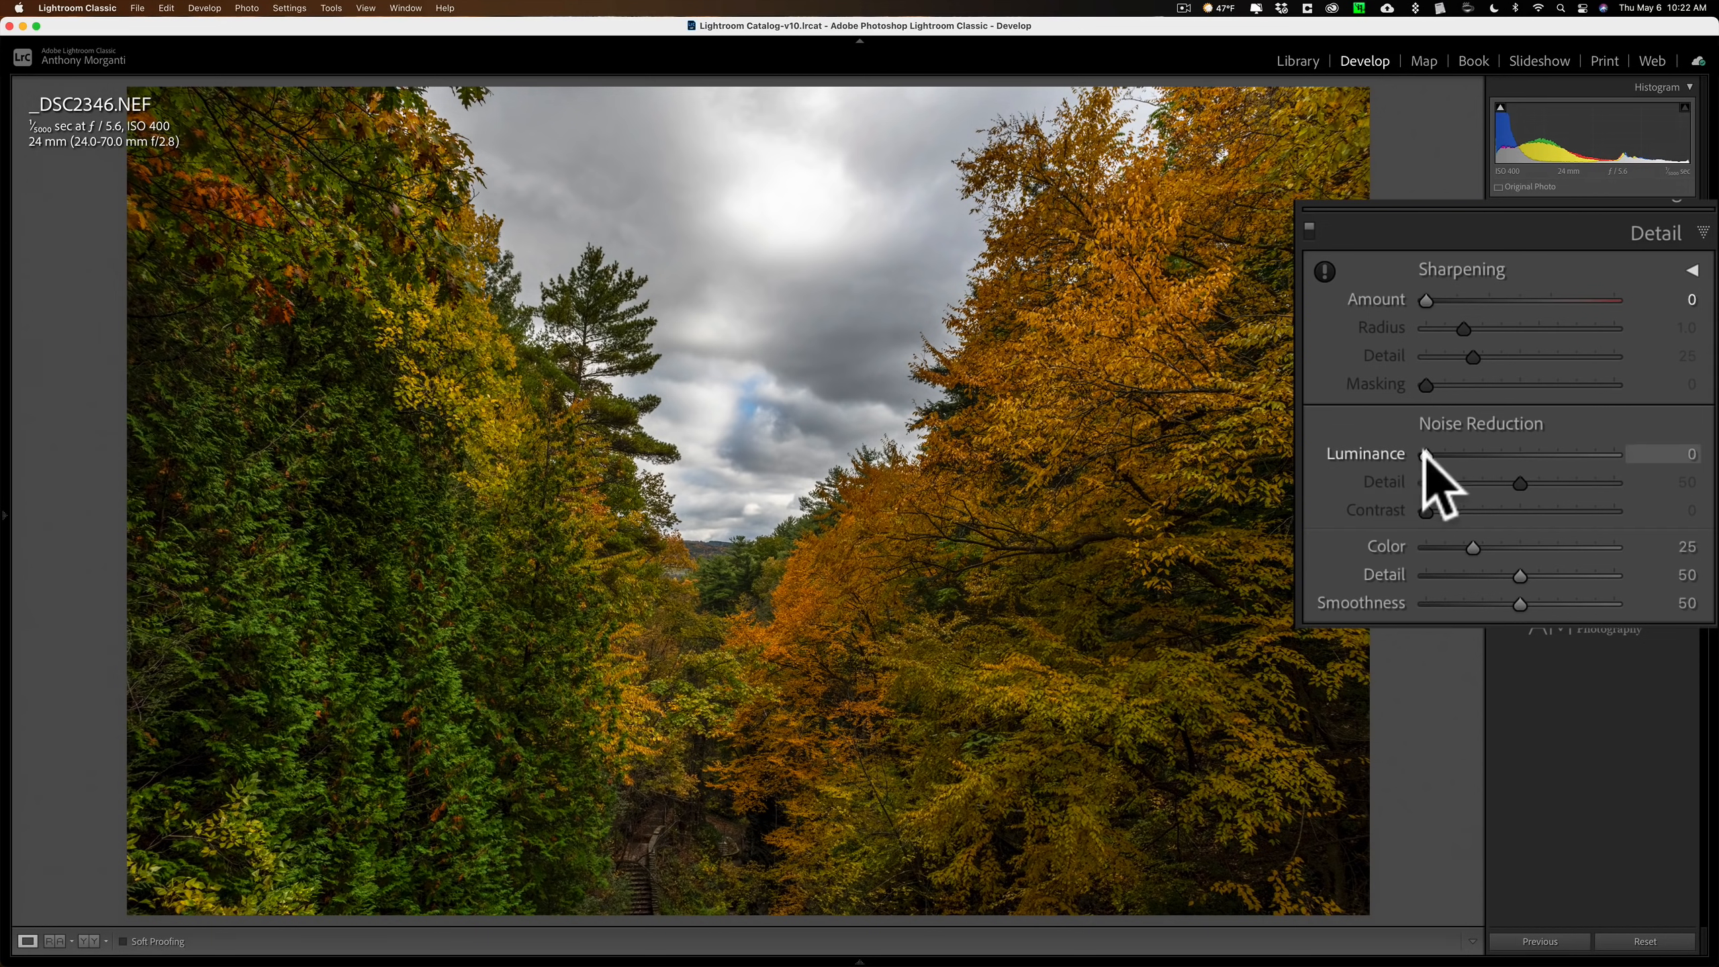
{"action": "mouse_move", "coordinate": [1411, 576]}
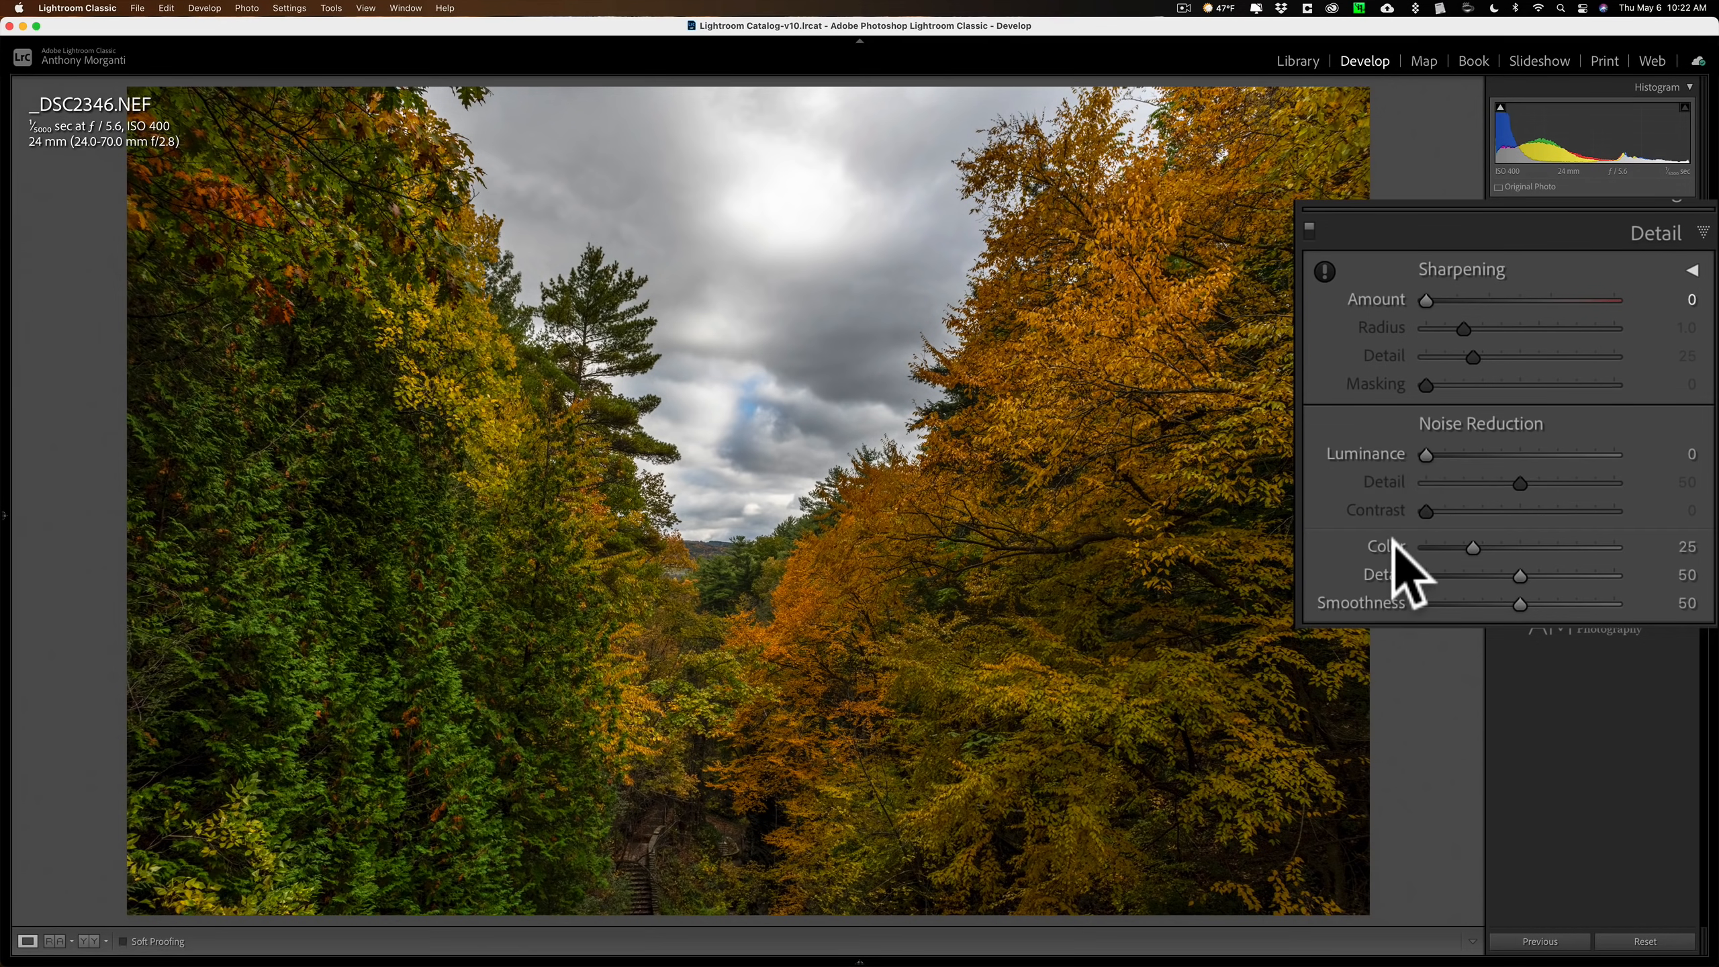
{"action": "mouse_move", "coordinate": [1480, 575]}
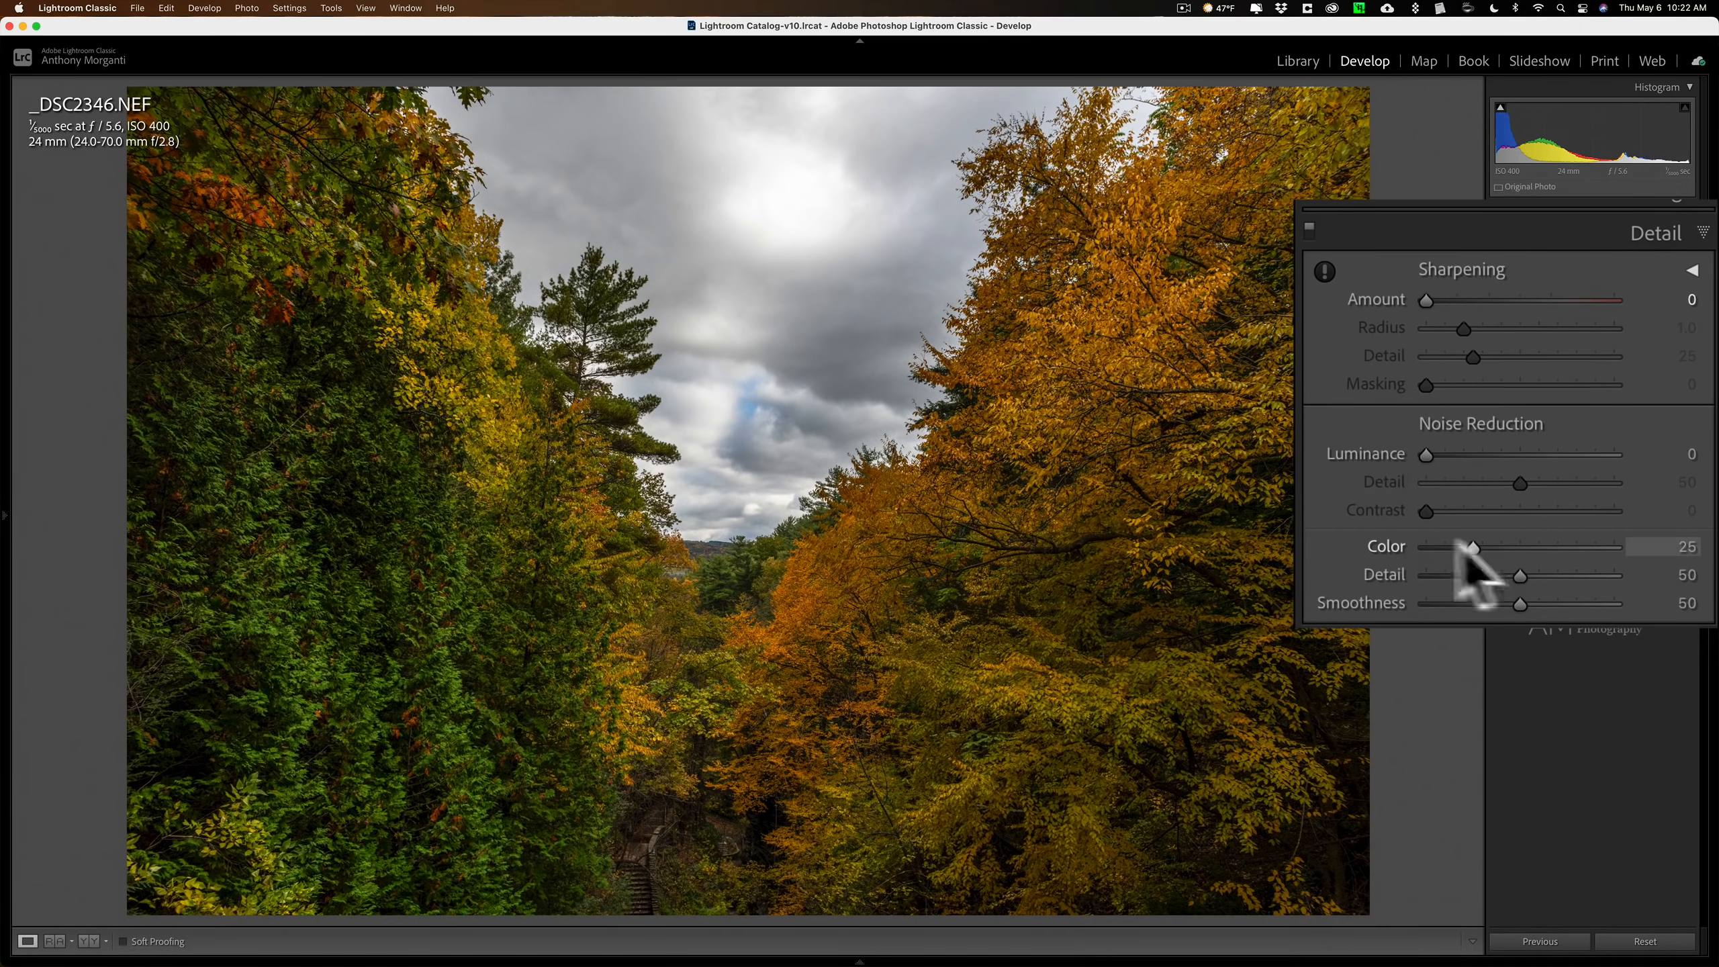
{"action": "mouse_move", "coordinate": [1486, 575]}
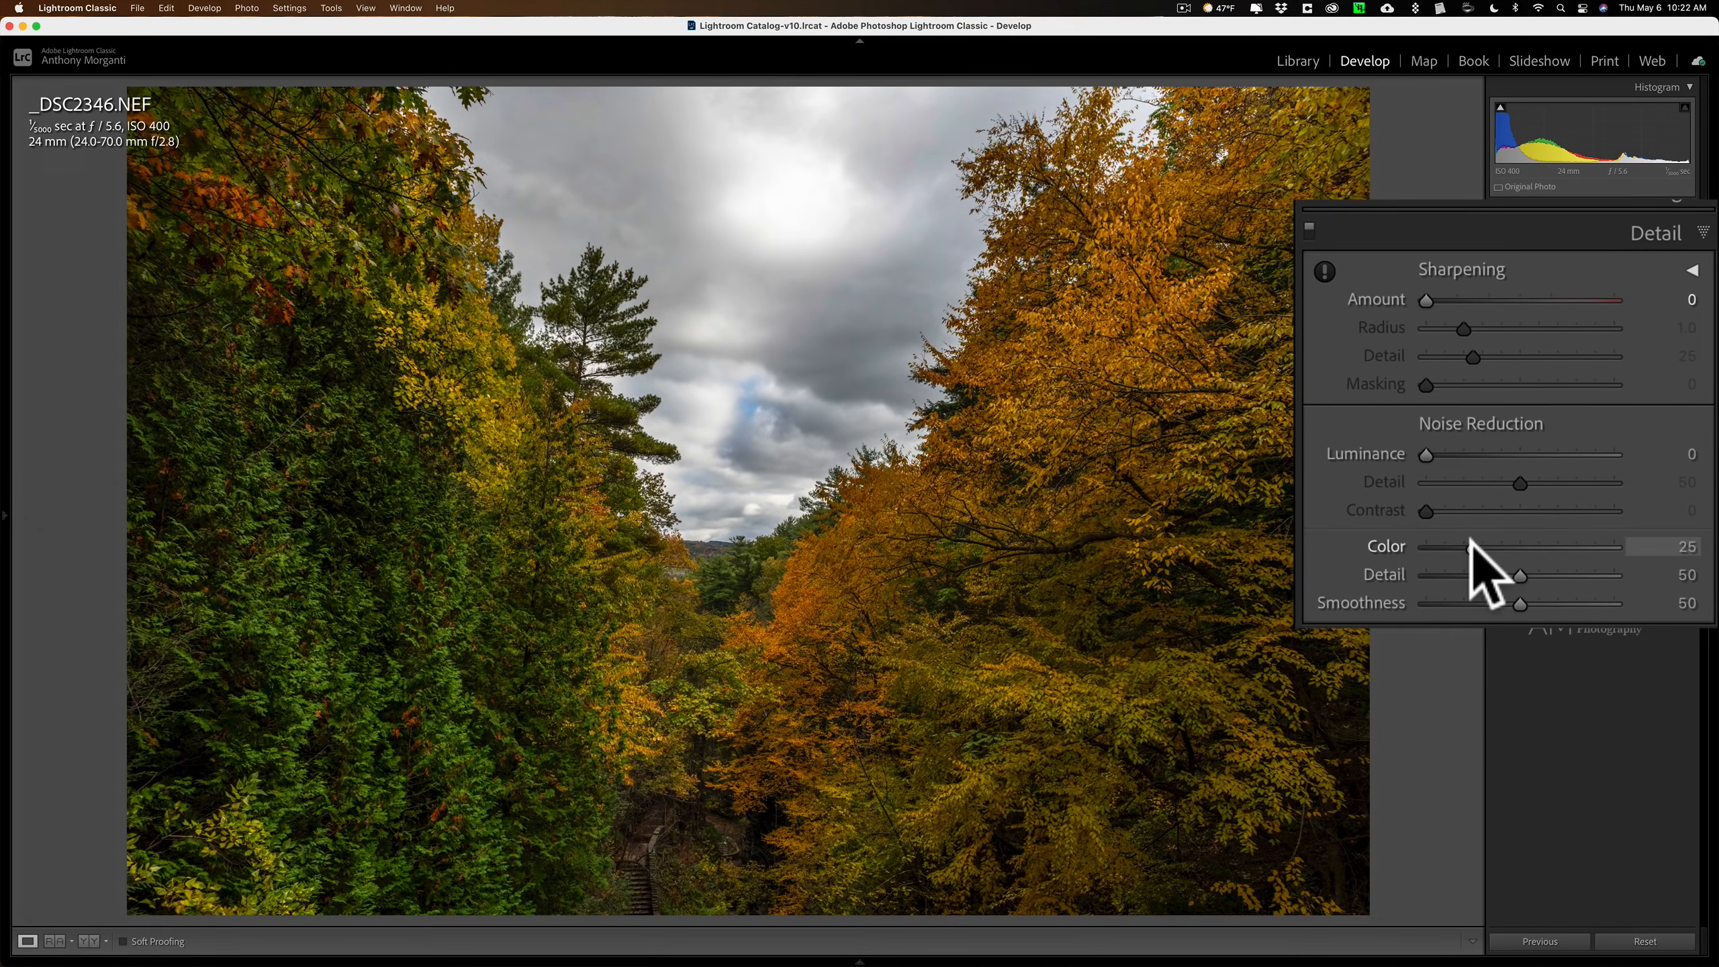
{"action": "mouse_move", "coordinate": [1546, 291]}
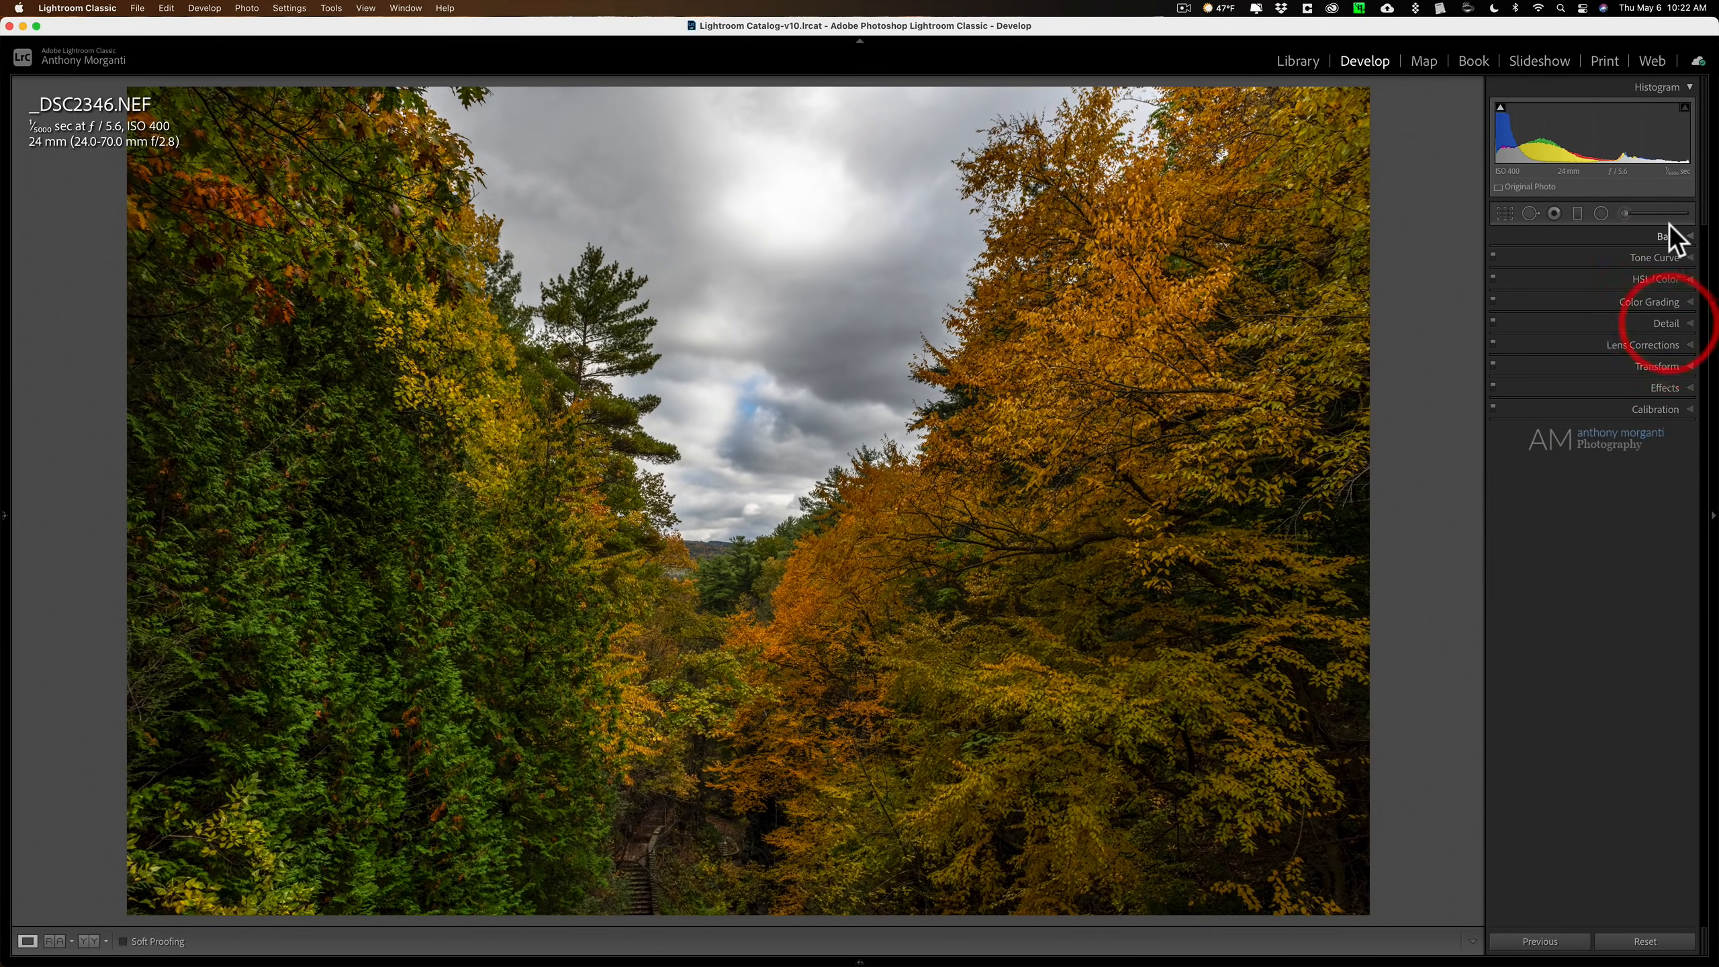
{"action": "left_click", "coordinate": [1668, 236]}
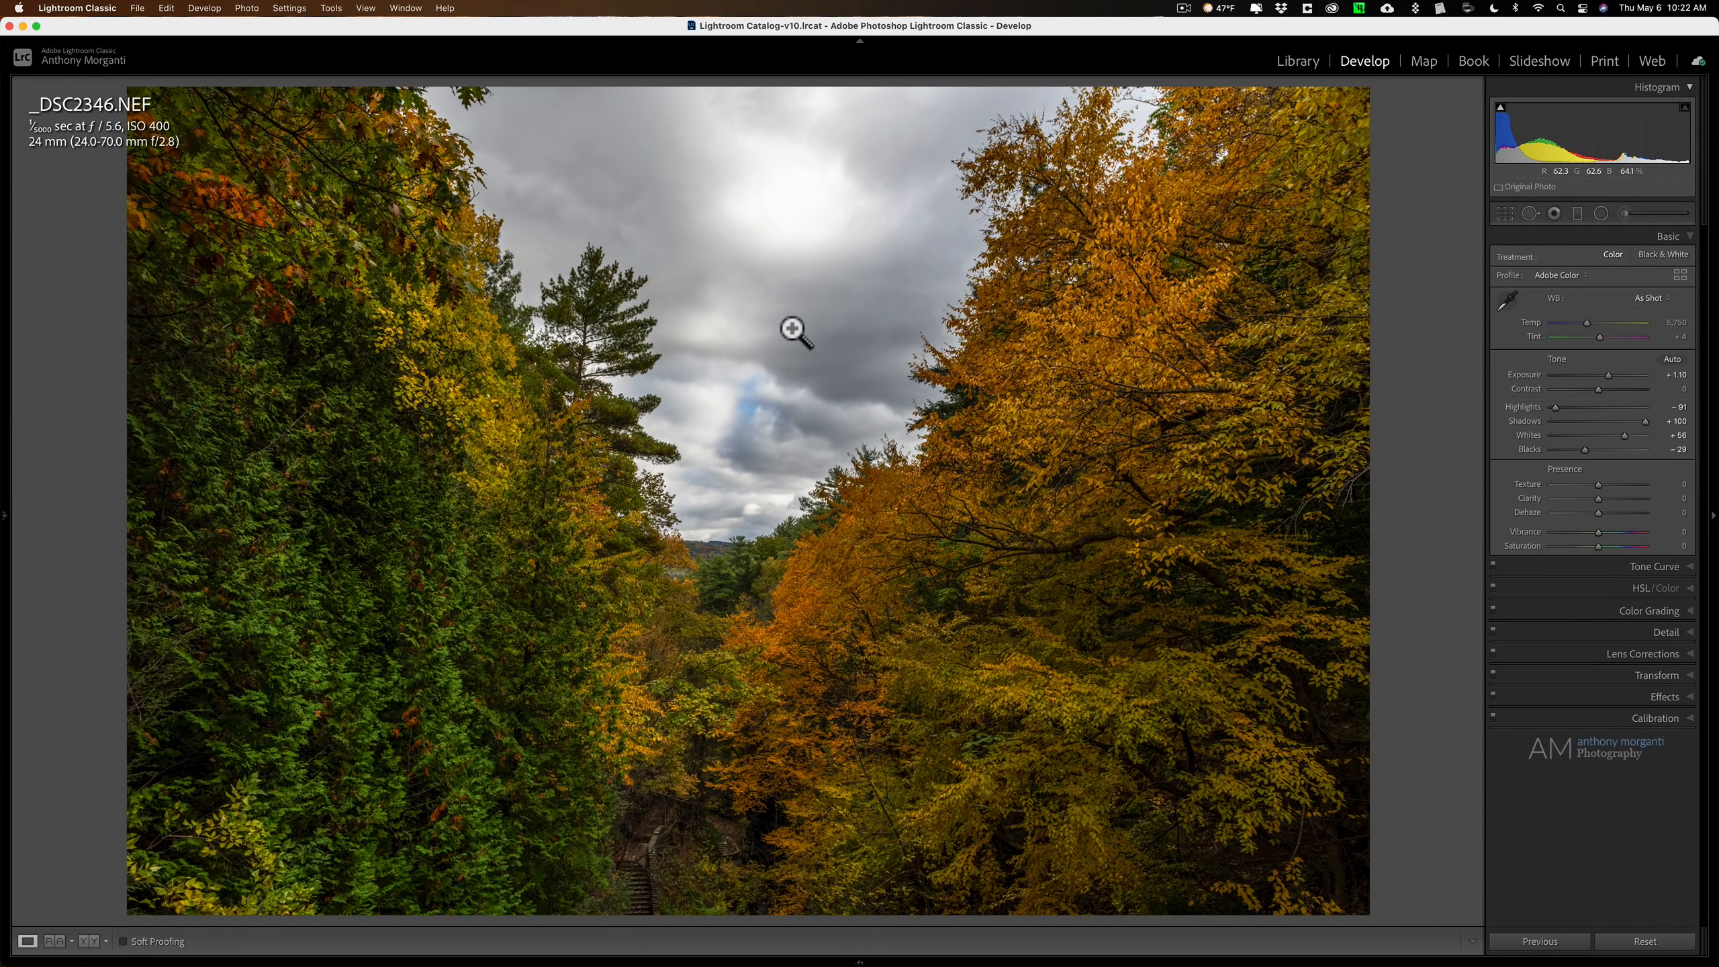
{"action": "left_click", "coordinate": [796, 331]}
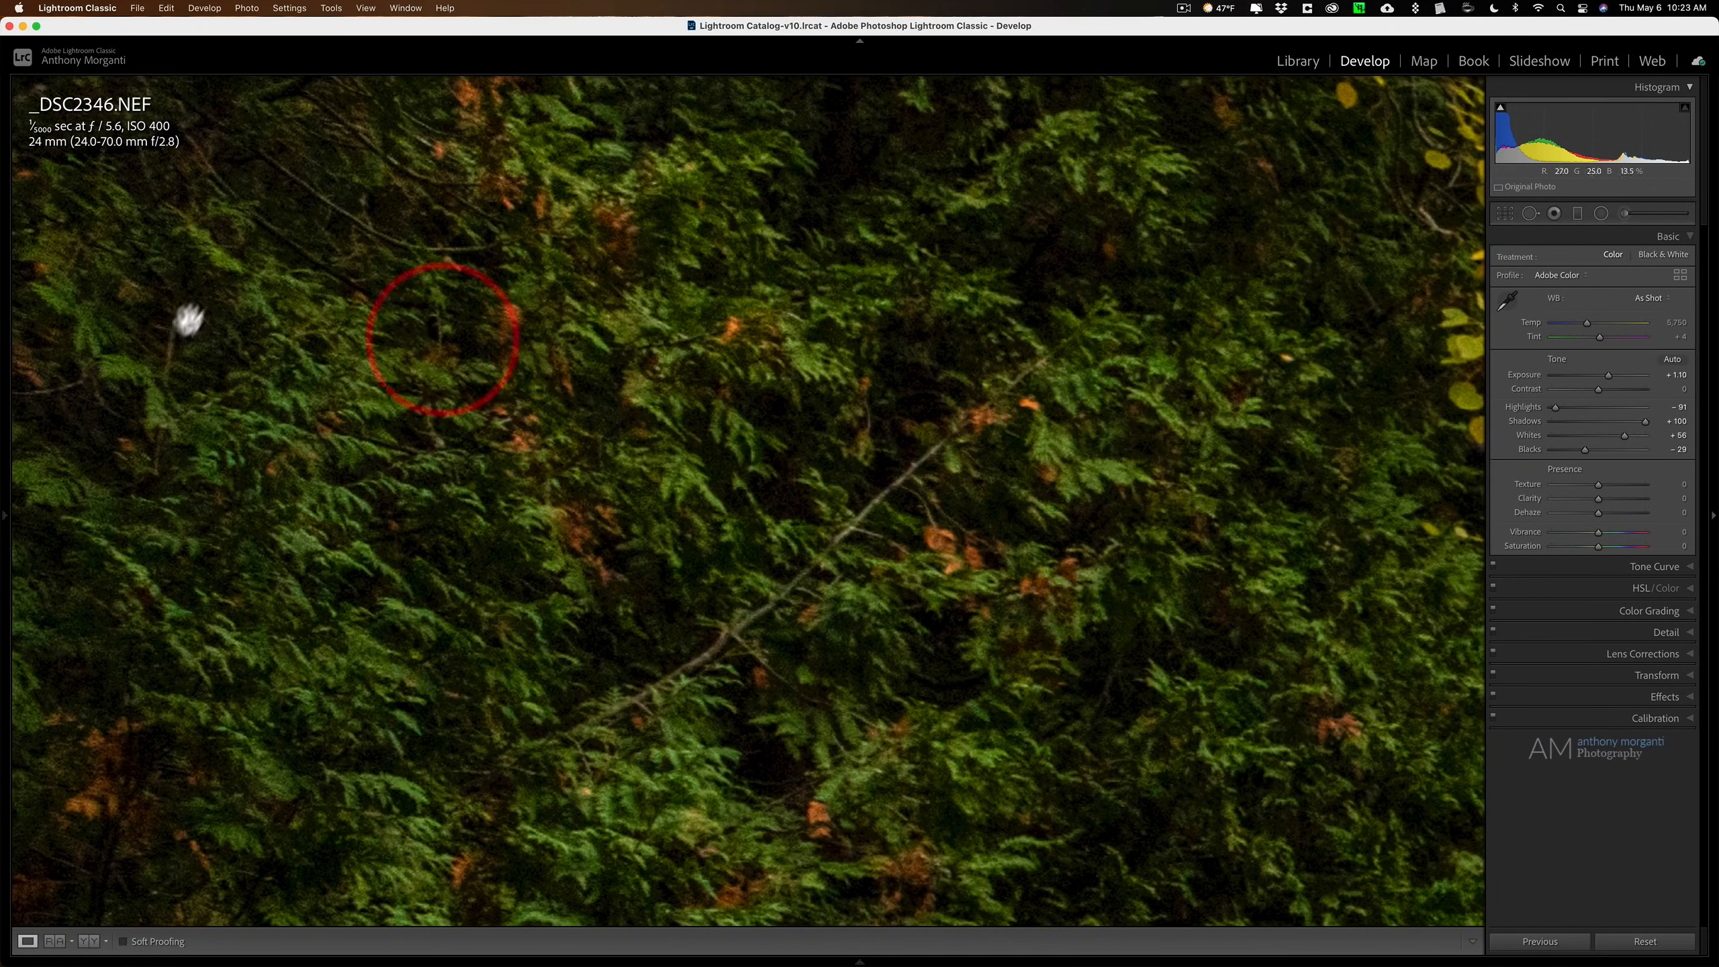
{"action": "left_click", "coordinate": [767, 274]}
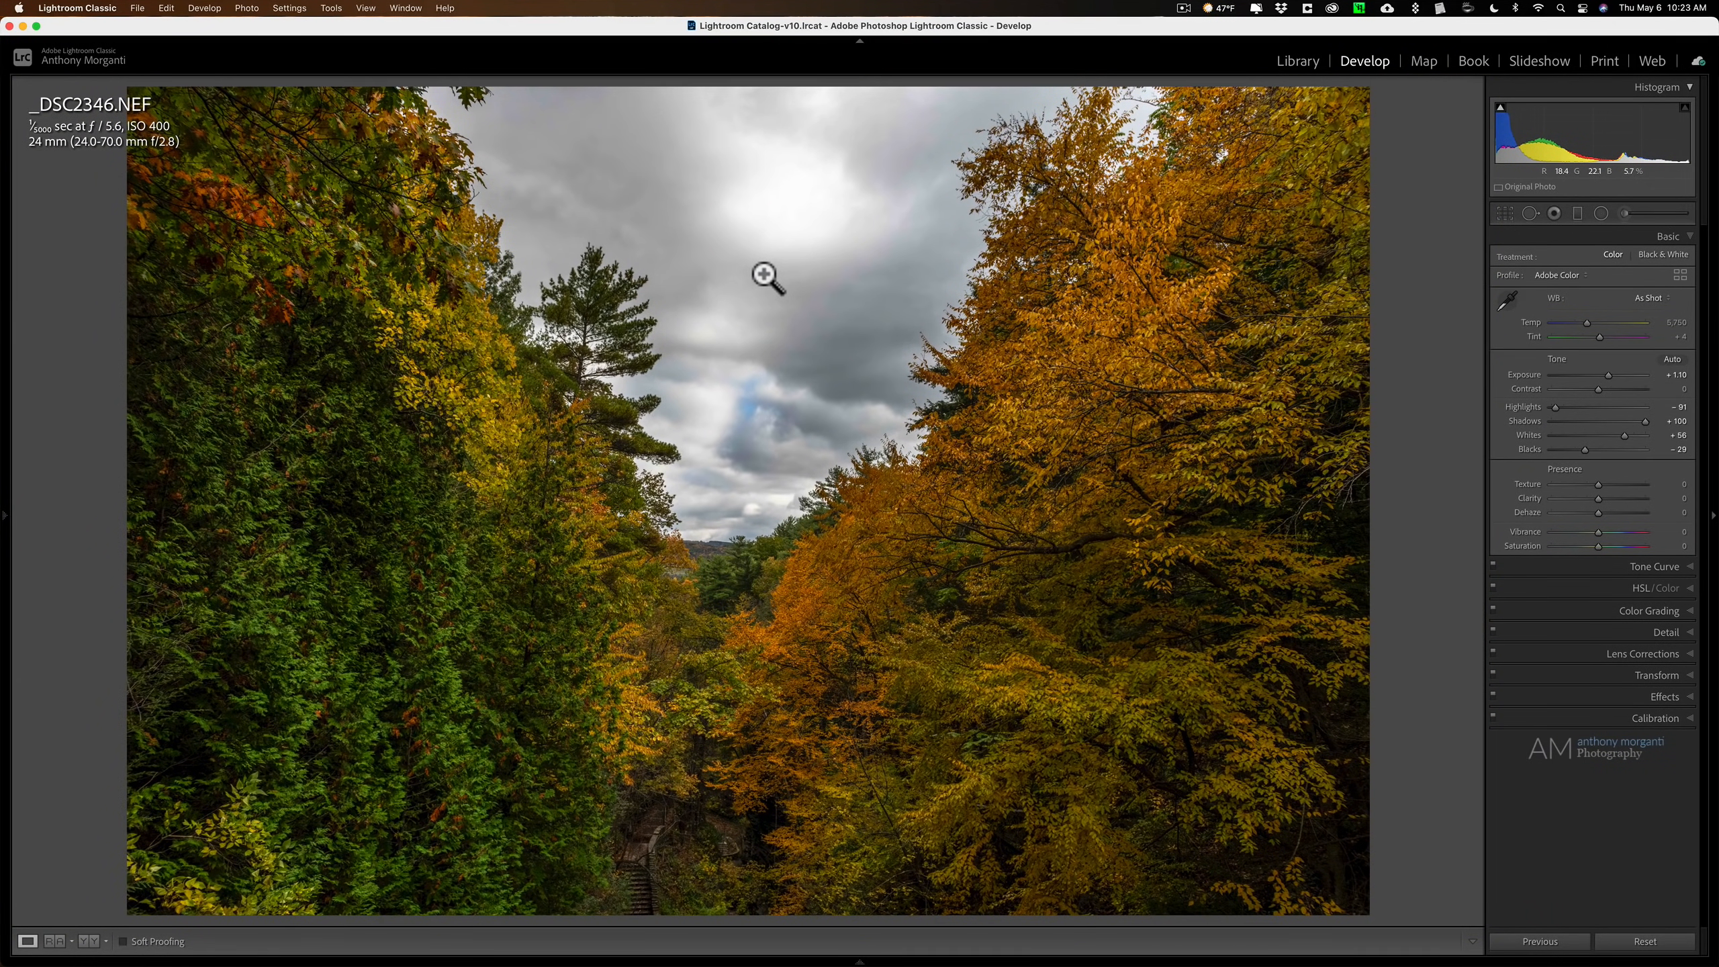
{"action": "mouse_move", "coordinate": [753, 253]}
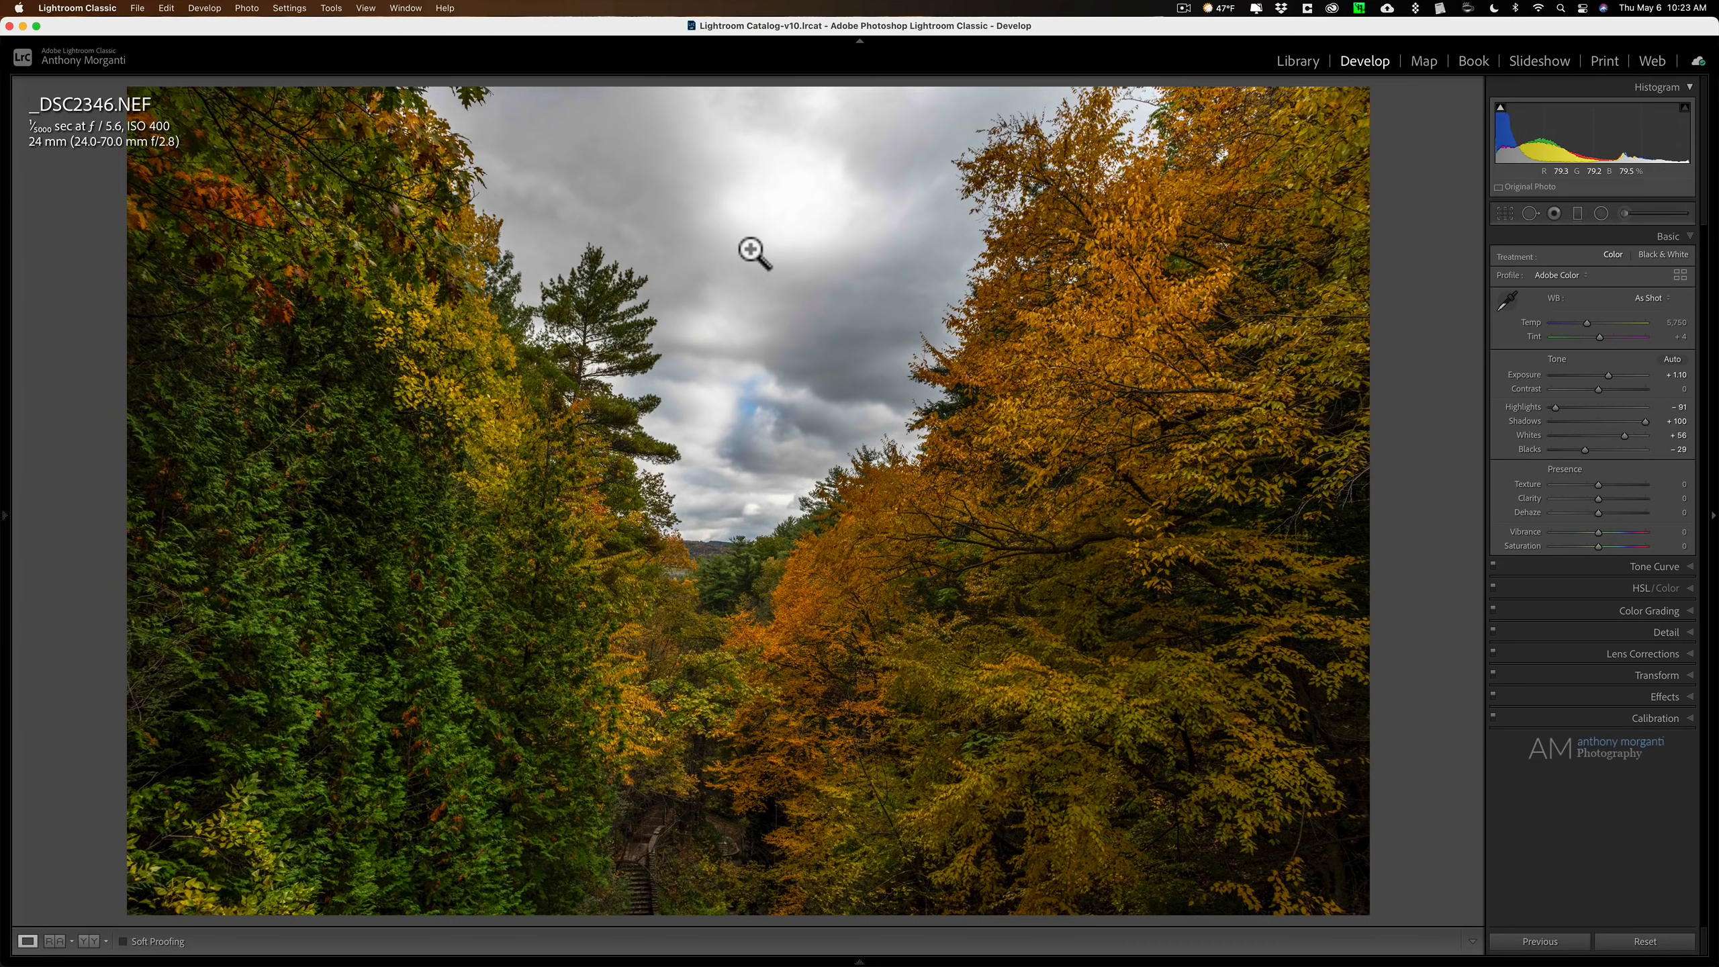
{"action": "mouse_move", "coordinate": [776, 244]}
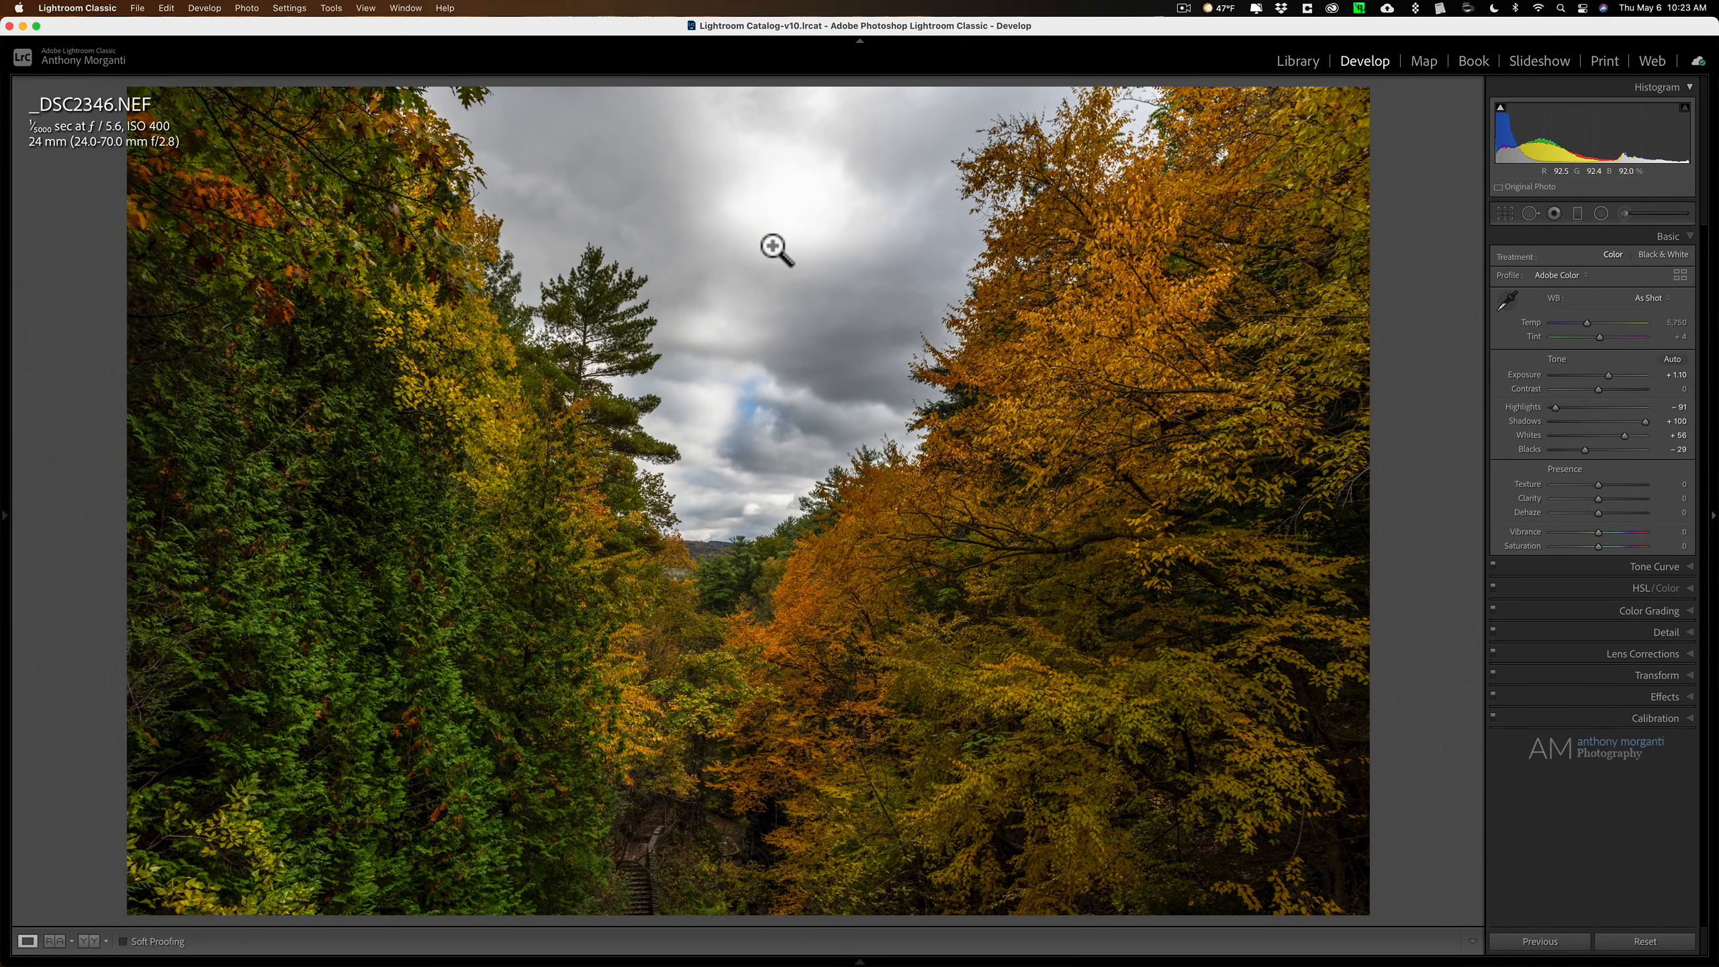
- Choose Edit In > Topaz DeNoise AI from the photo's context menu
{"action": "right_click", "coordinate": [828, 239]}
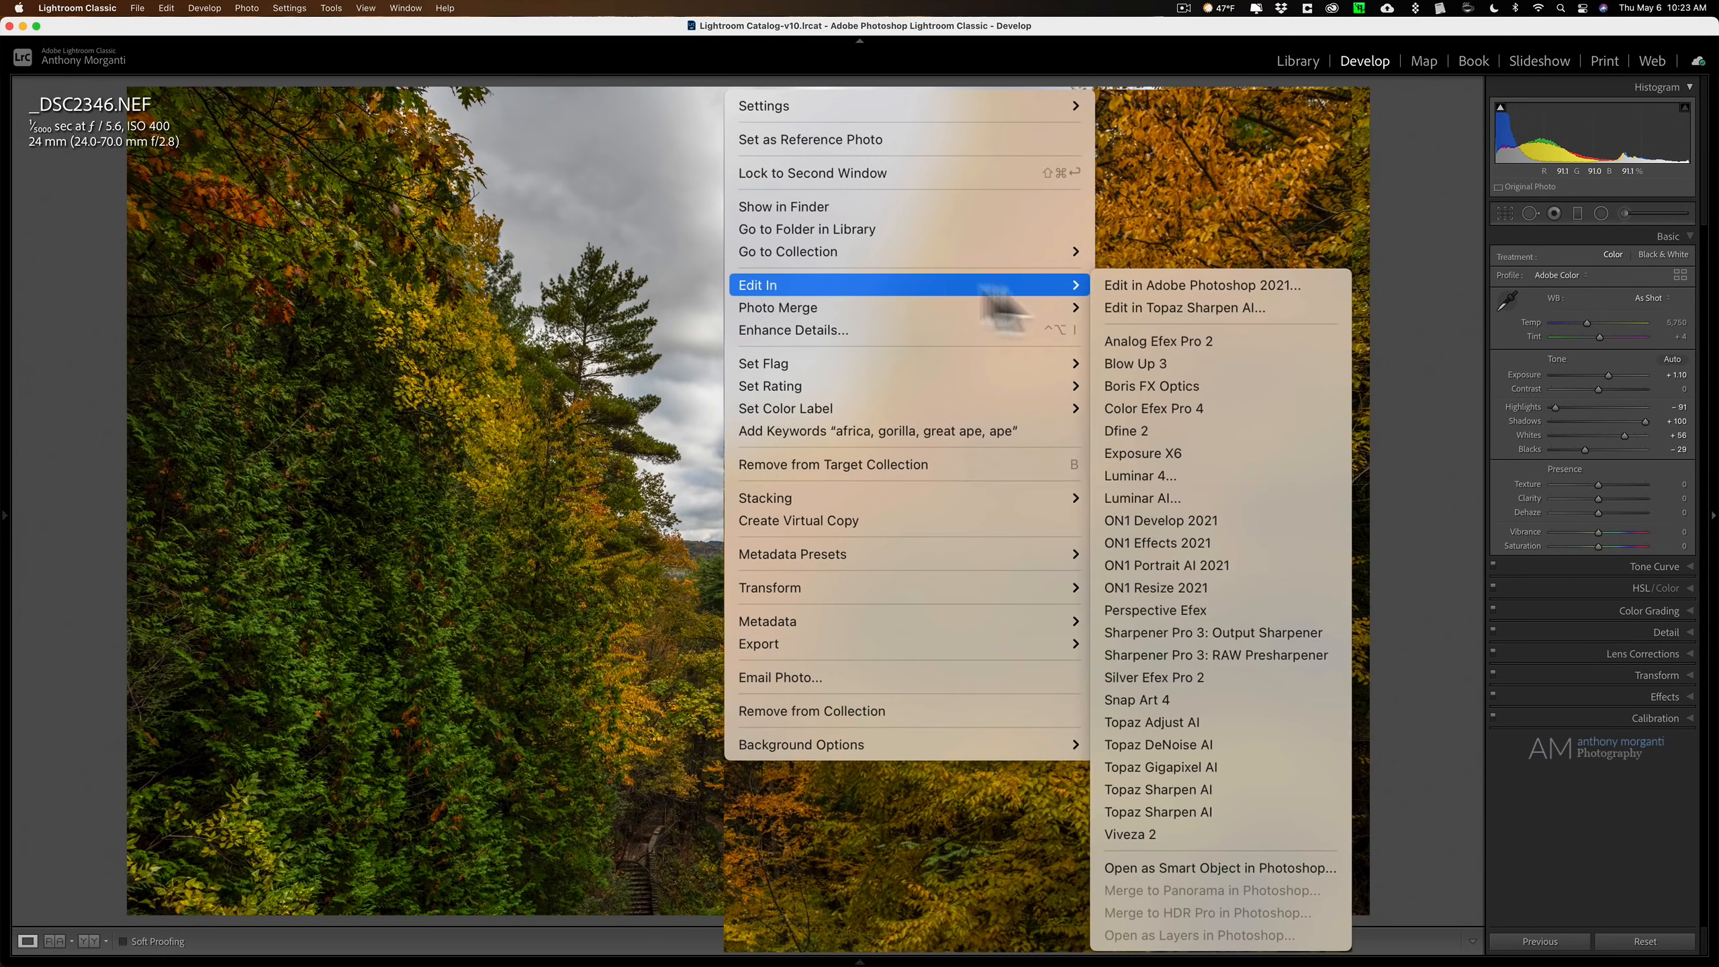
{"action": "mouse_move", "coordinate": [1159, 595]}
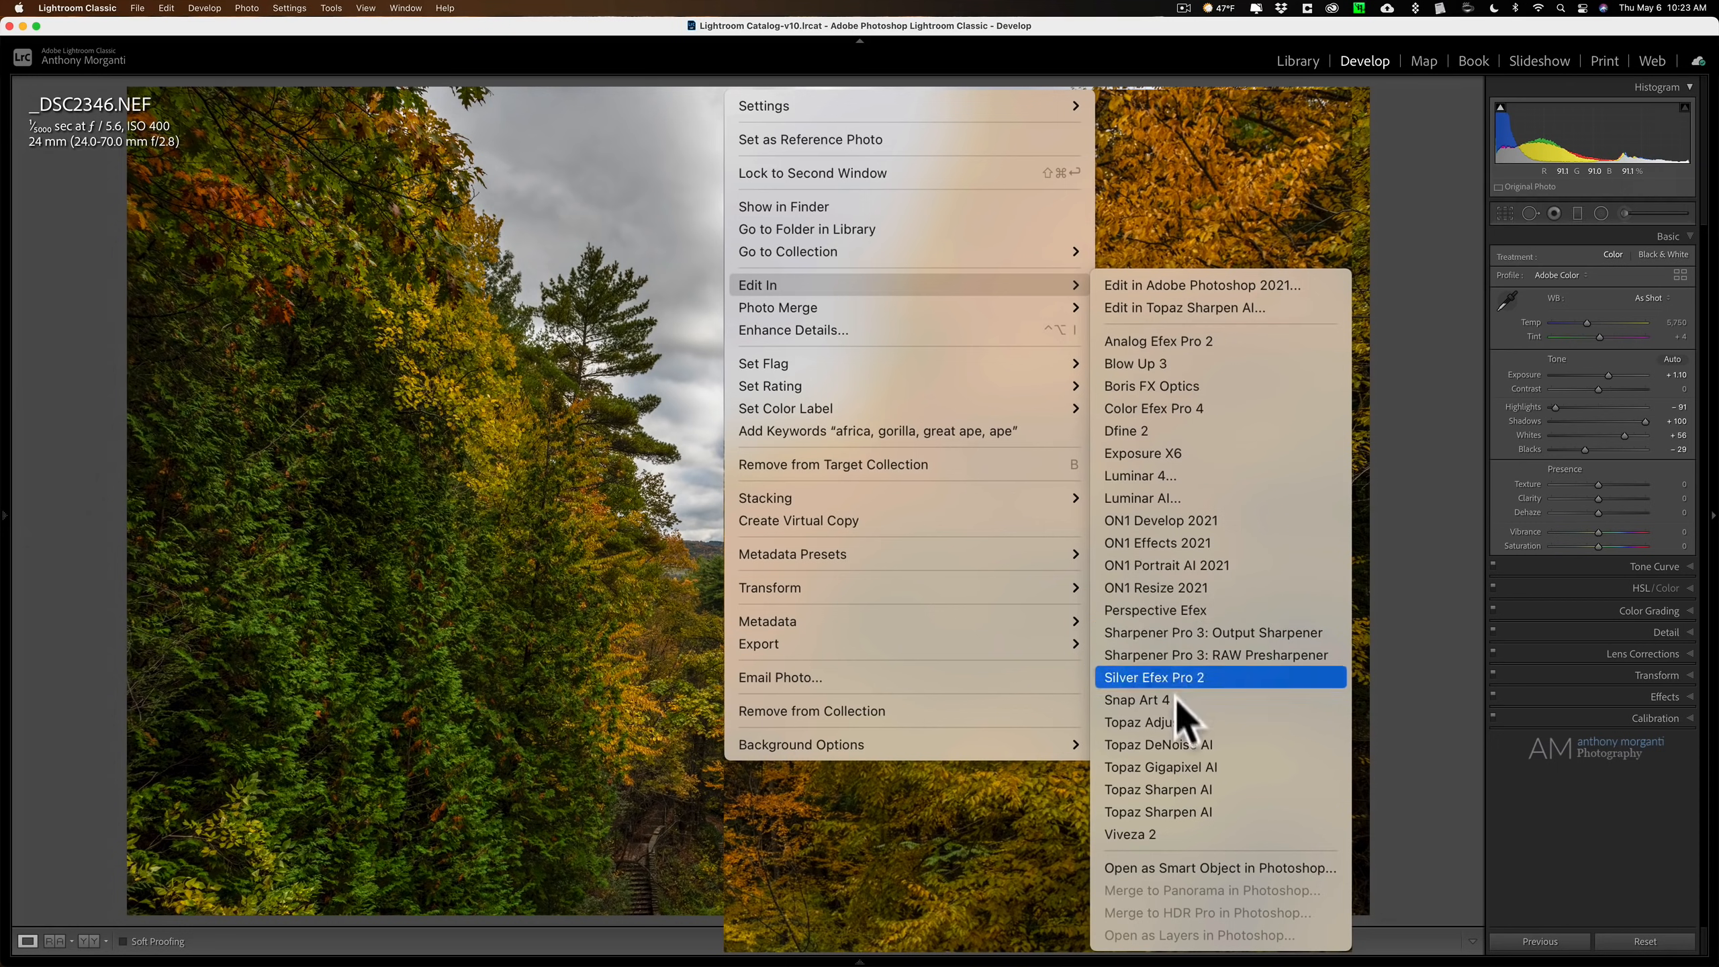
{"action": "left_click", "coordinate": [1157, 745]}
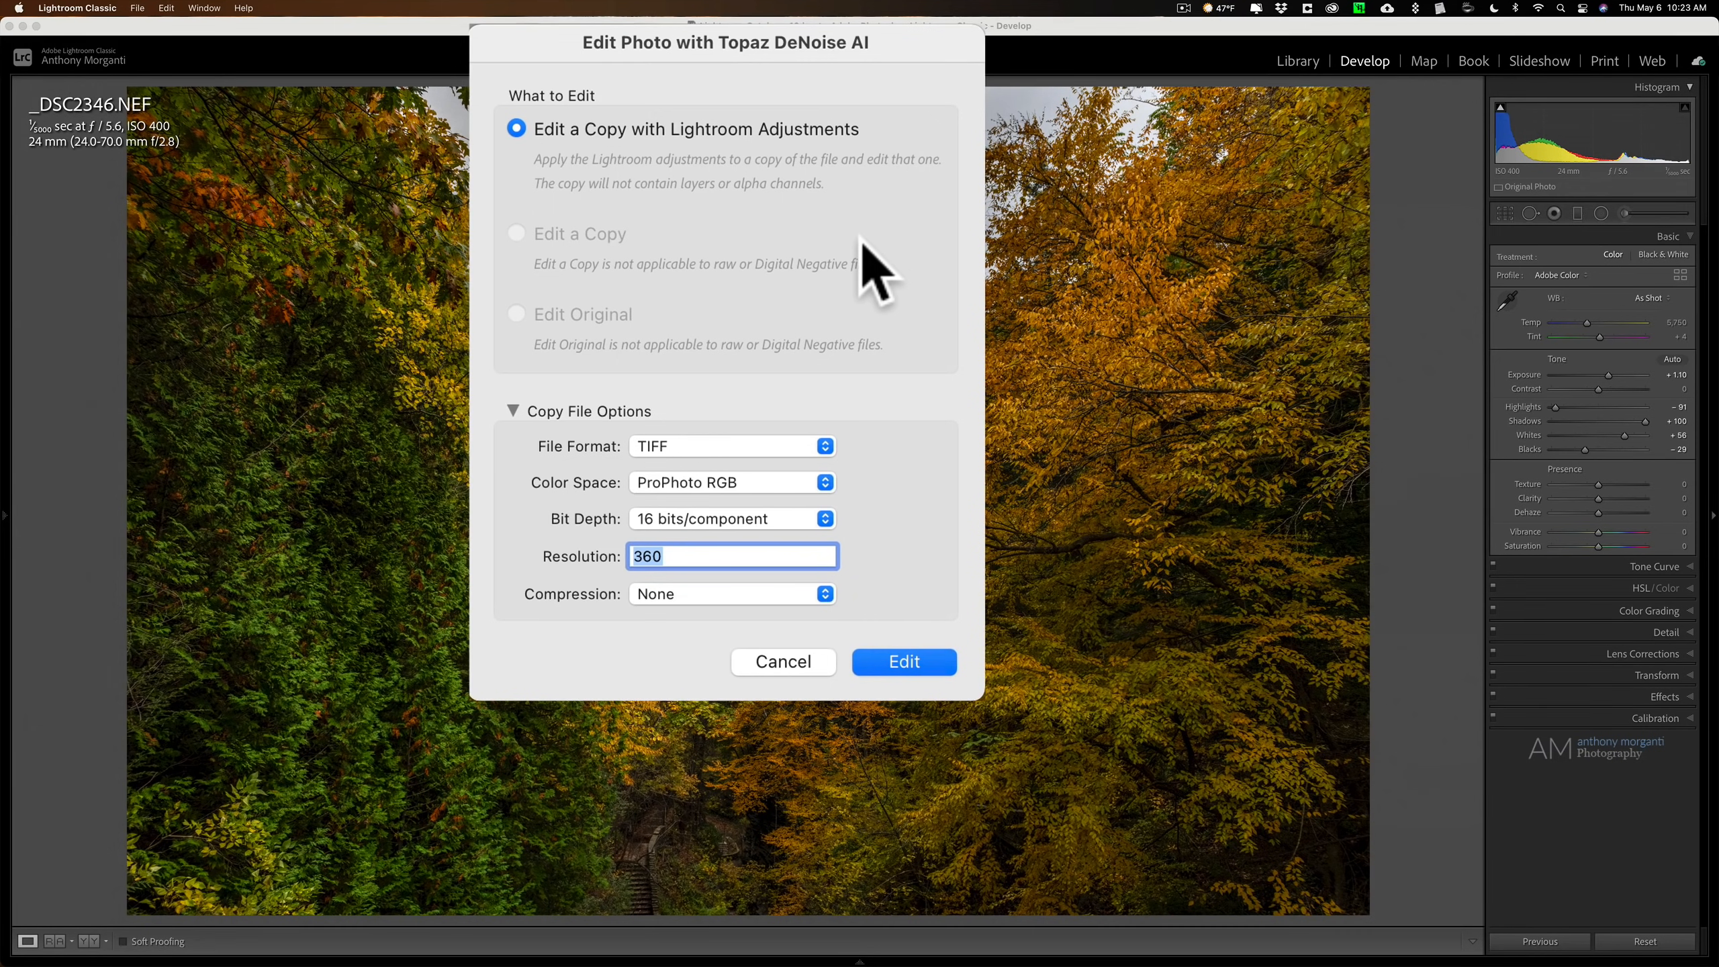
{"action": "mouse_move", "coordinate": [865, 405]}
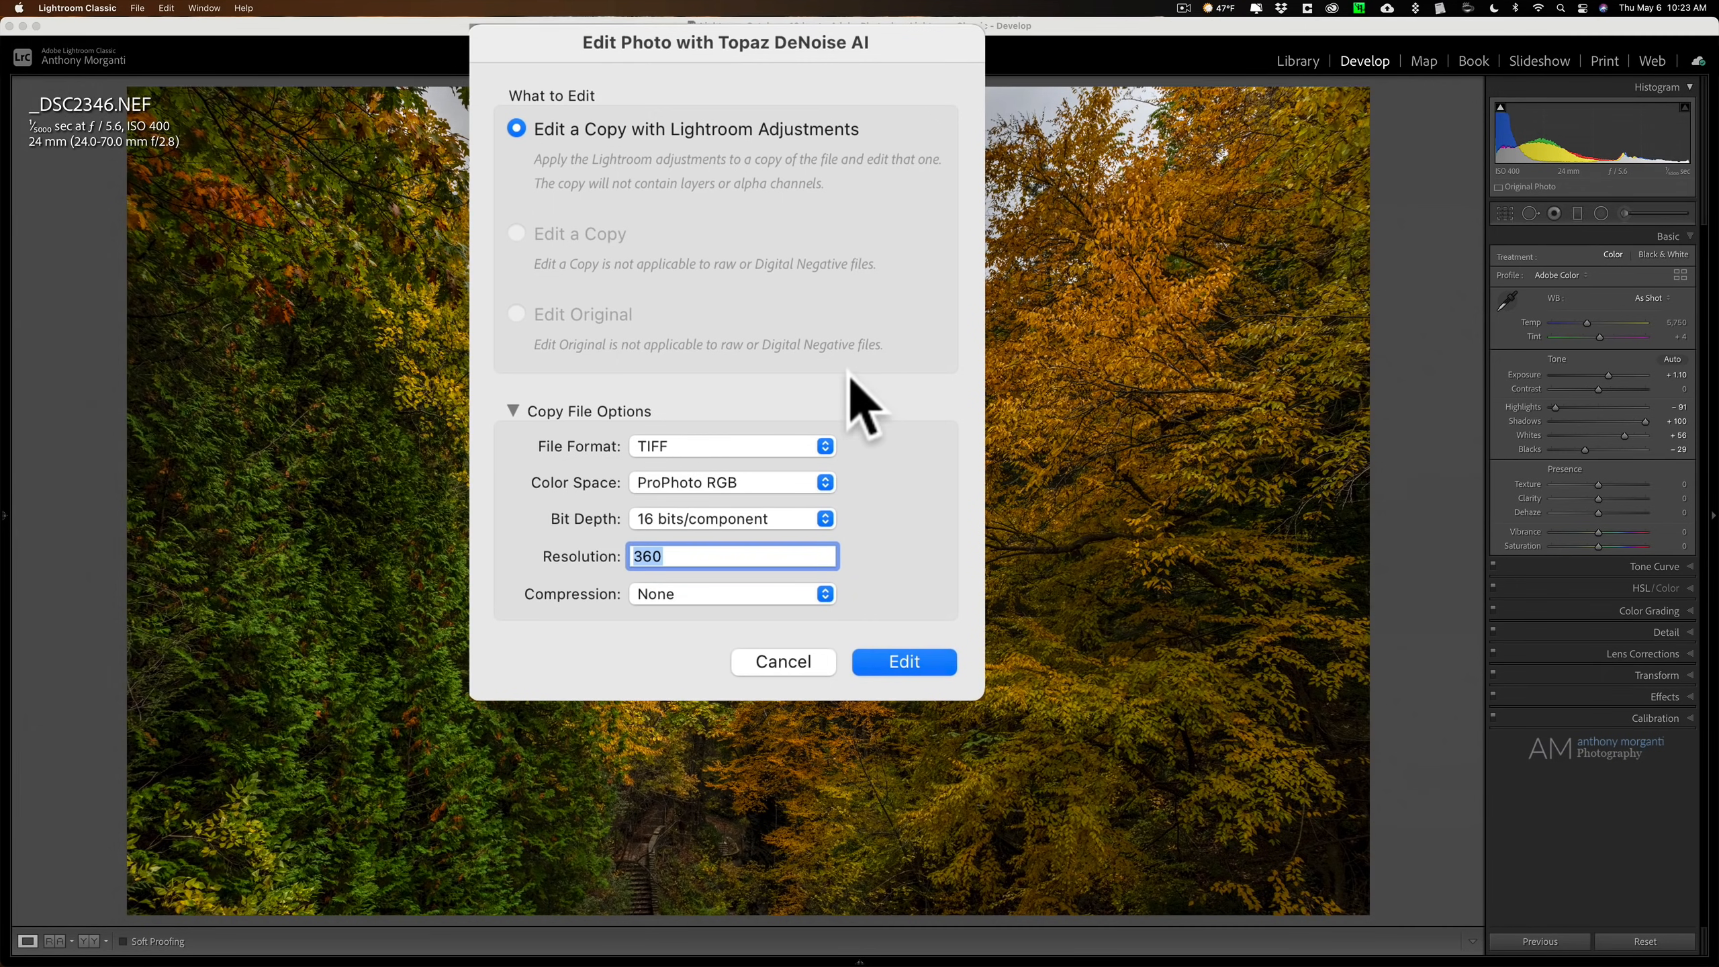
{"action": "mouse_move", "coordinate": [864, 553]}
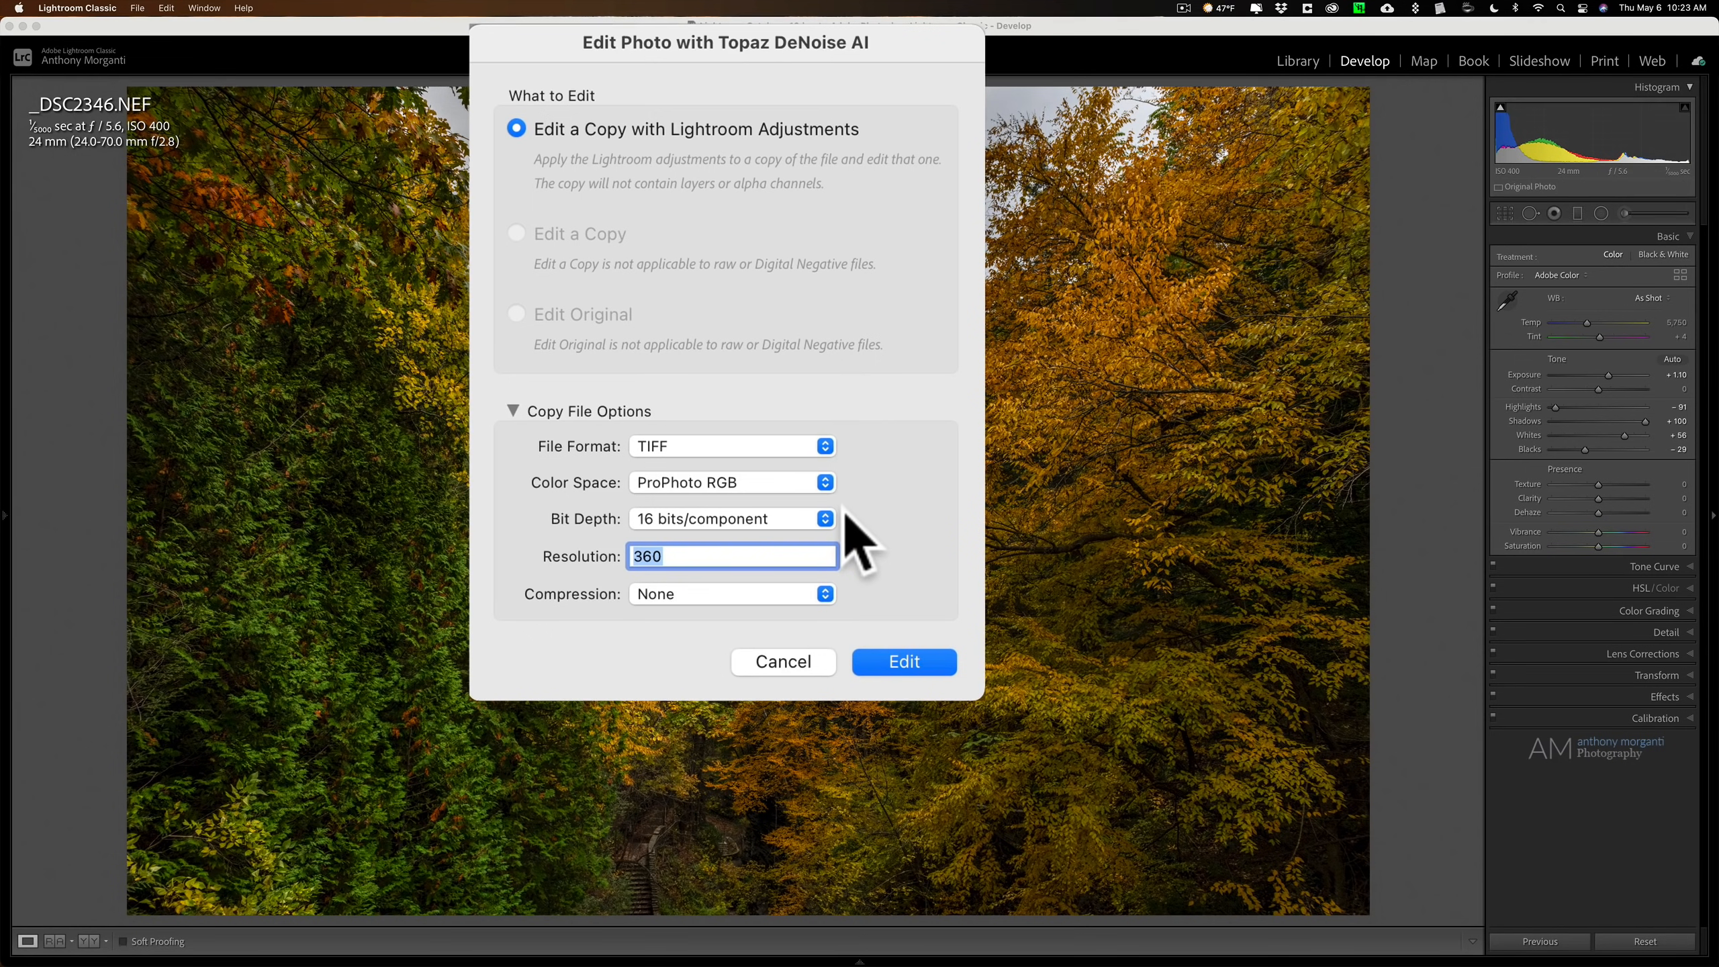
{"action": "mouse_move", "coordinate": [861, 553]}
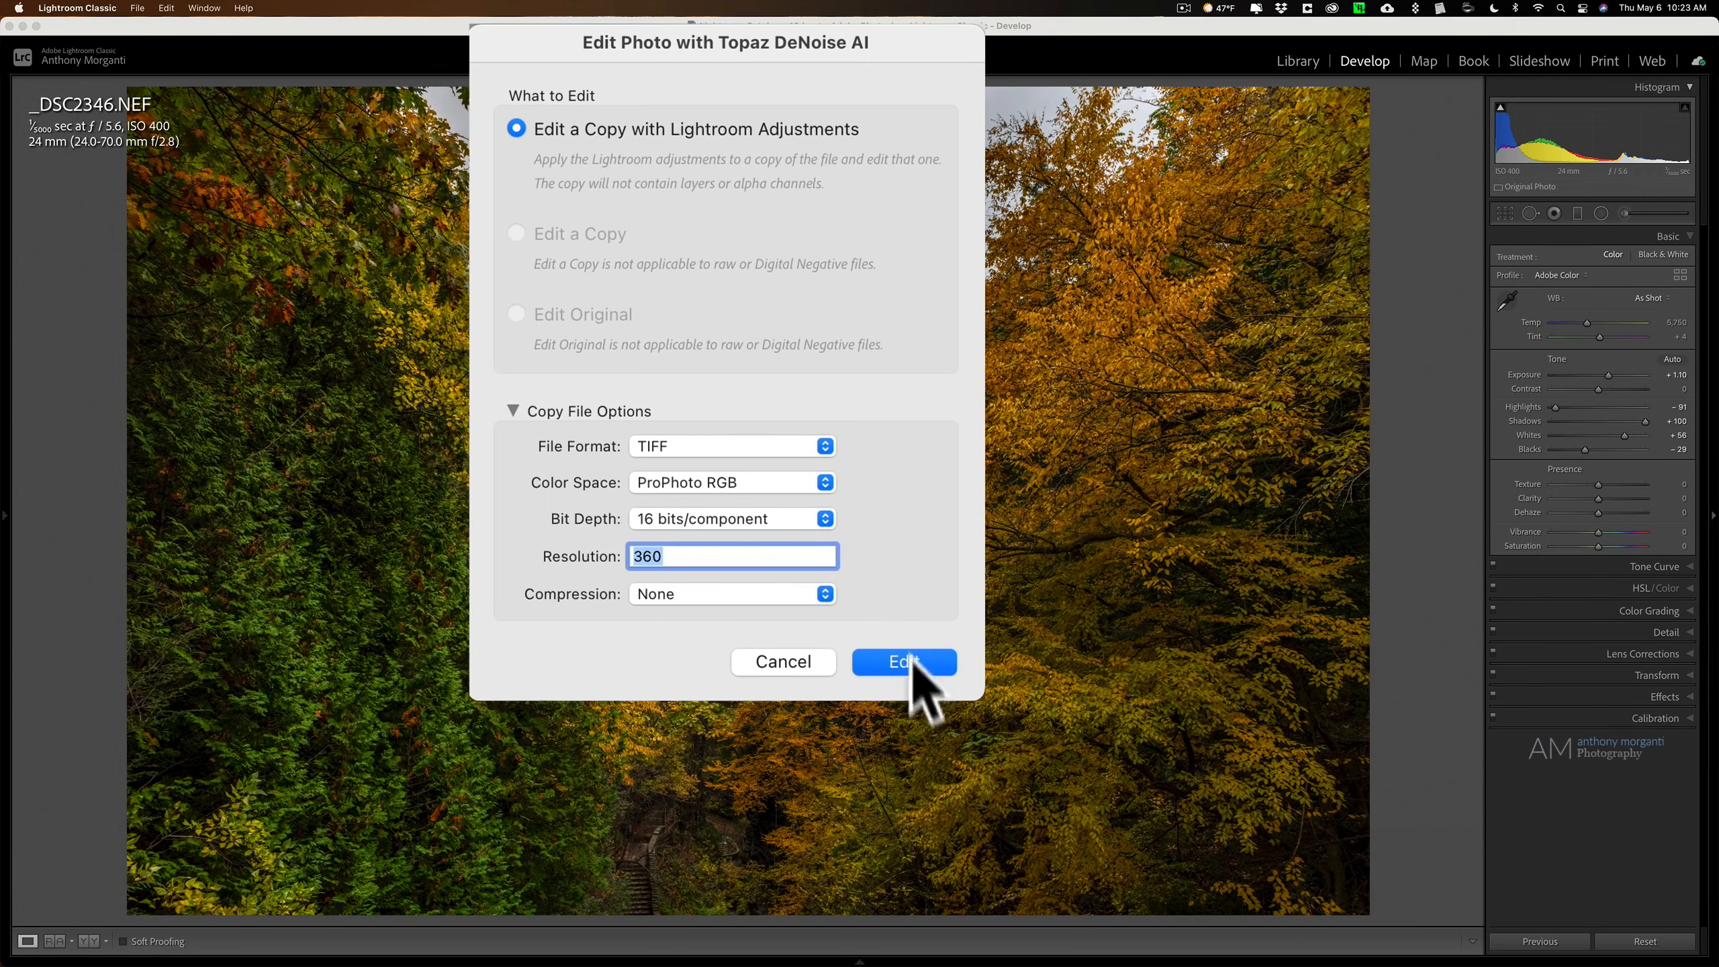
- Confirm editing a 16-bit TIFF copy with Lightroom adjustments in Topaz DeNoise AI
{"action": "left_click", "coordinate": [902, 661]}
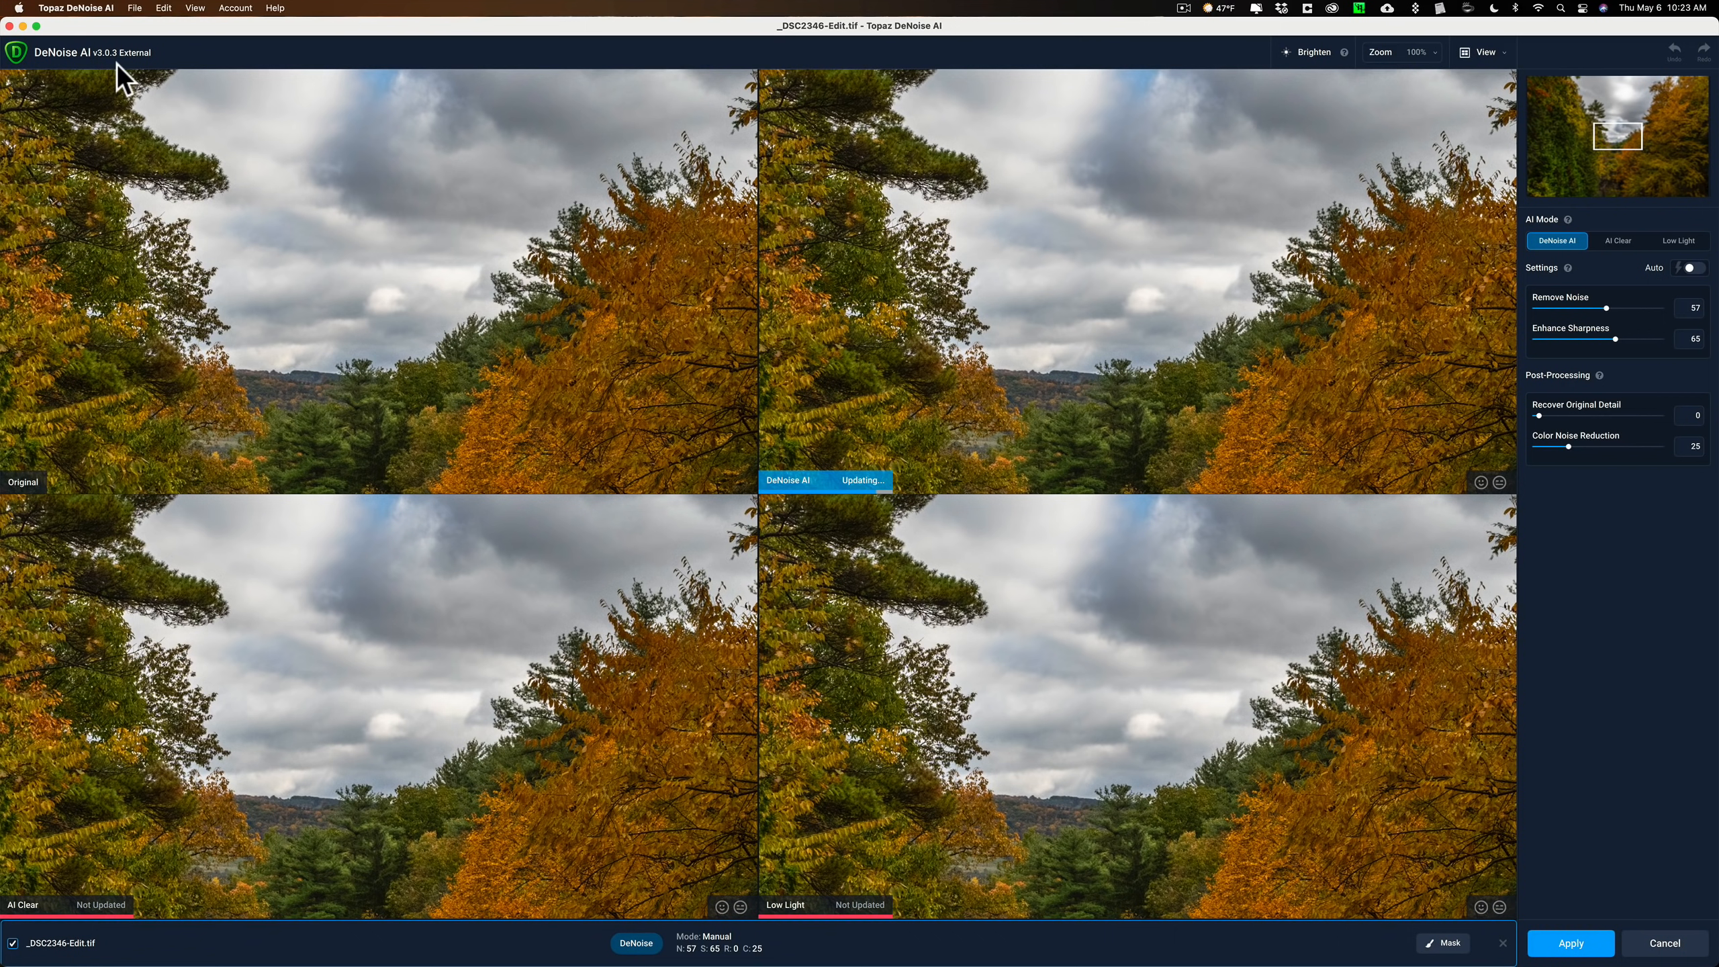
- Preview AI Clear and Low Light models, then return to DeNoise AI at Remove Noise 57, Sharpness 65
{"action": "left_click", "coordinate": [1618, 241]}
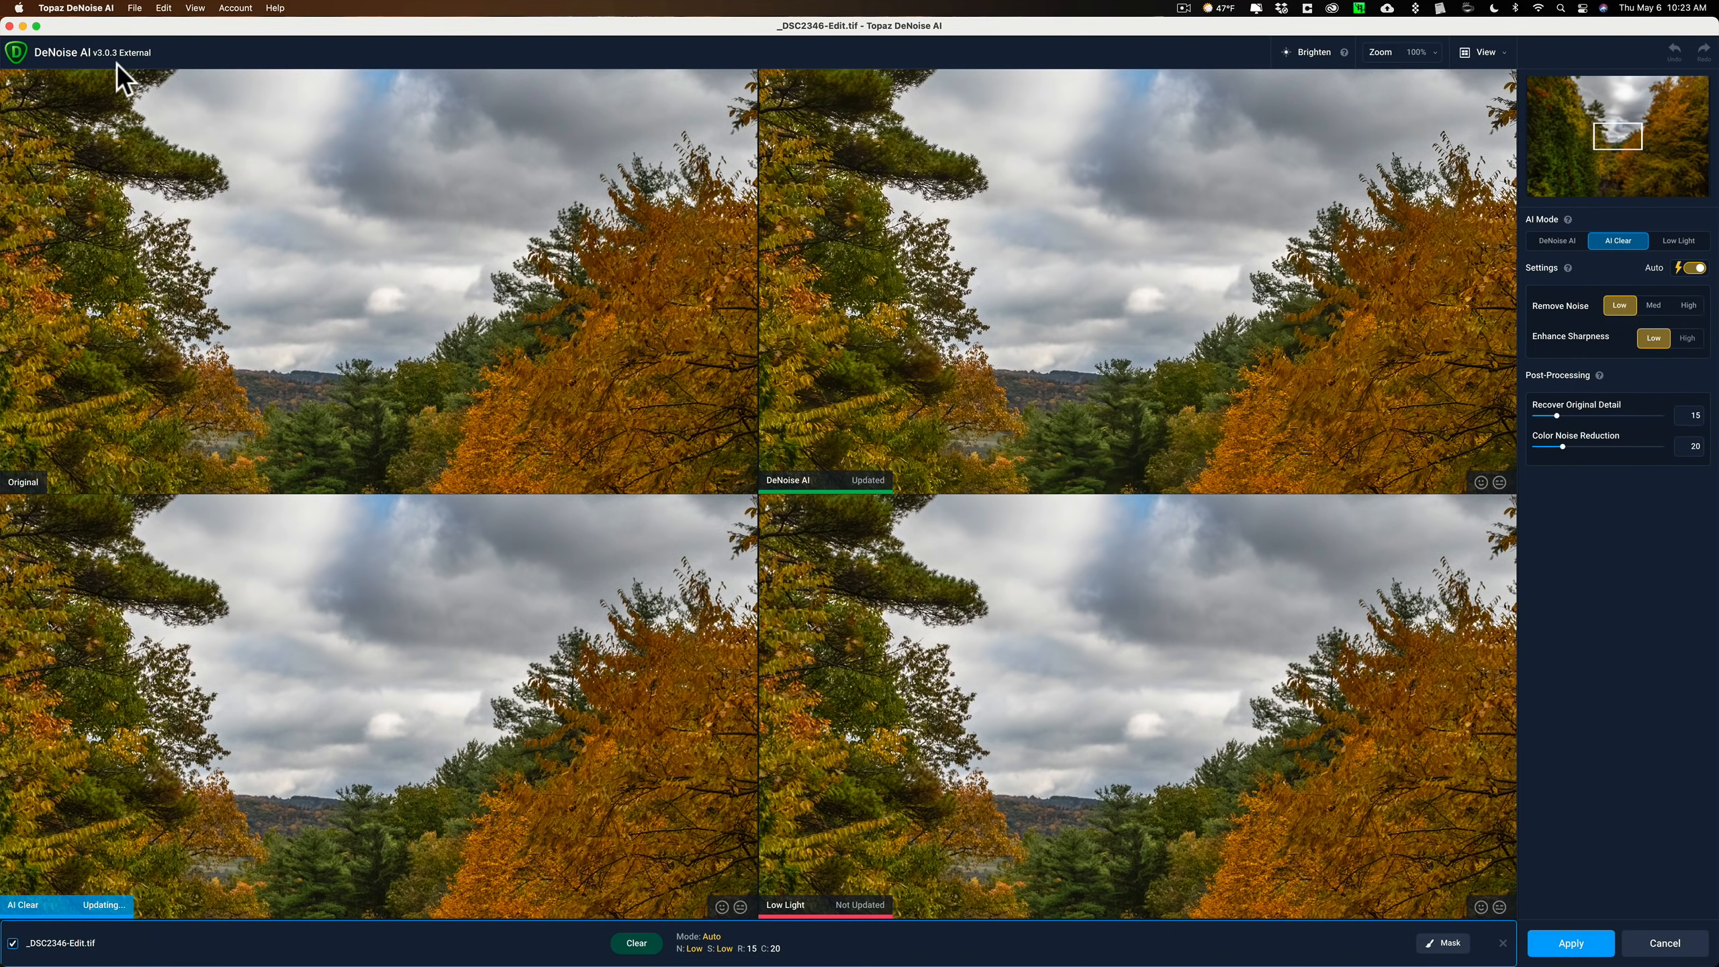
{"action": "left_click", "coordinate": [1679, 240]}
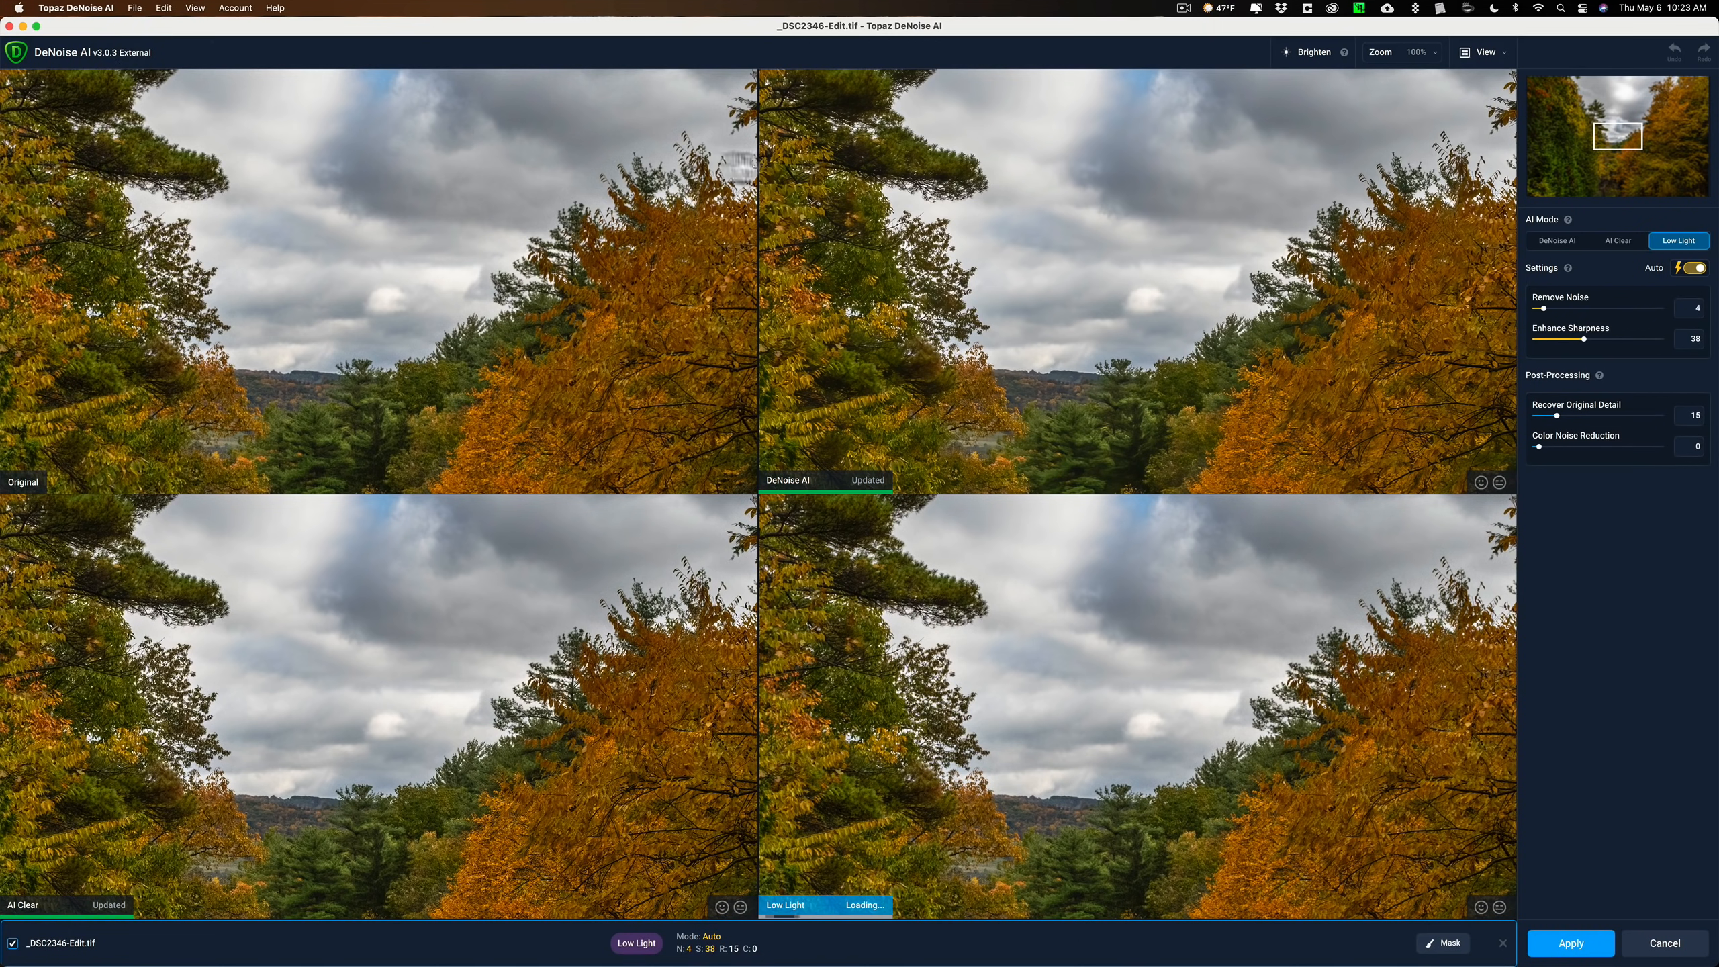
{"action": "left_click", "coordinate": [1554, 241]}
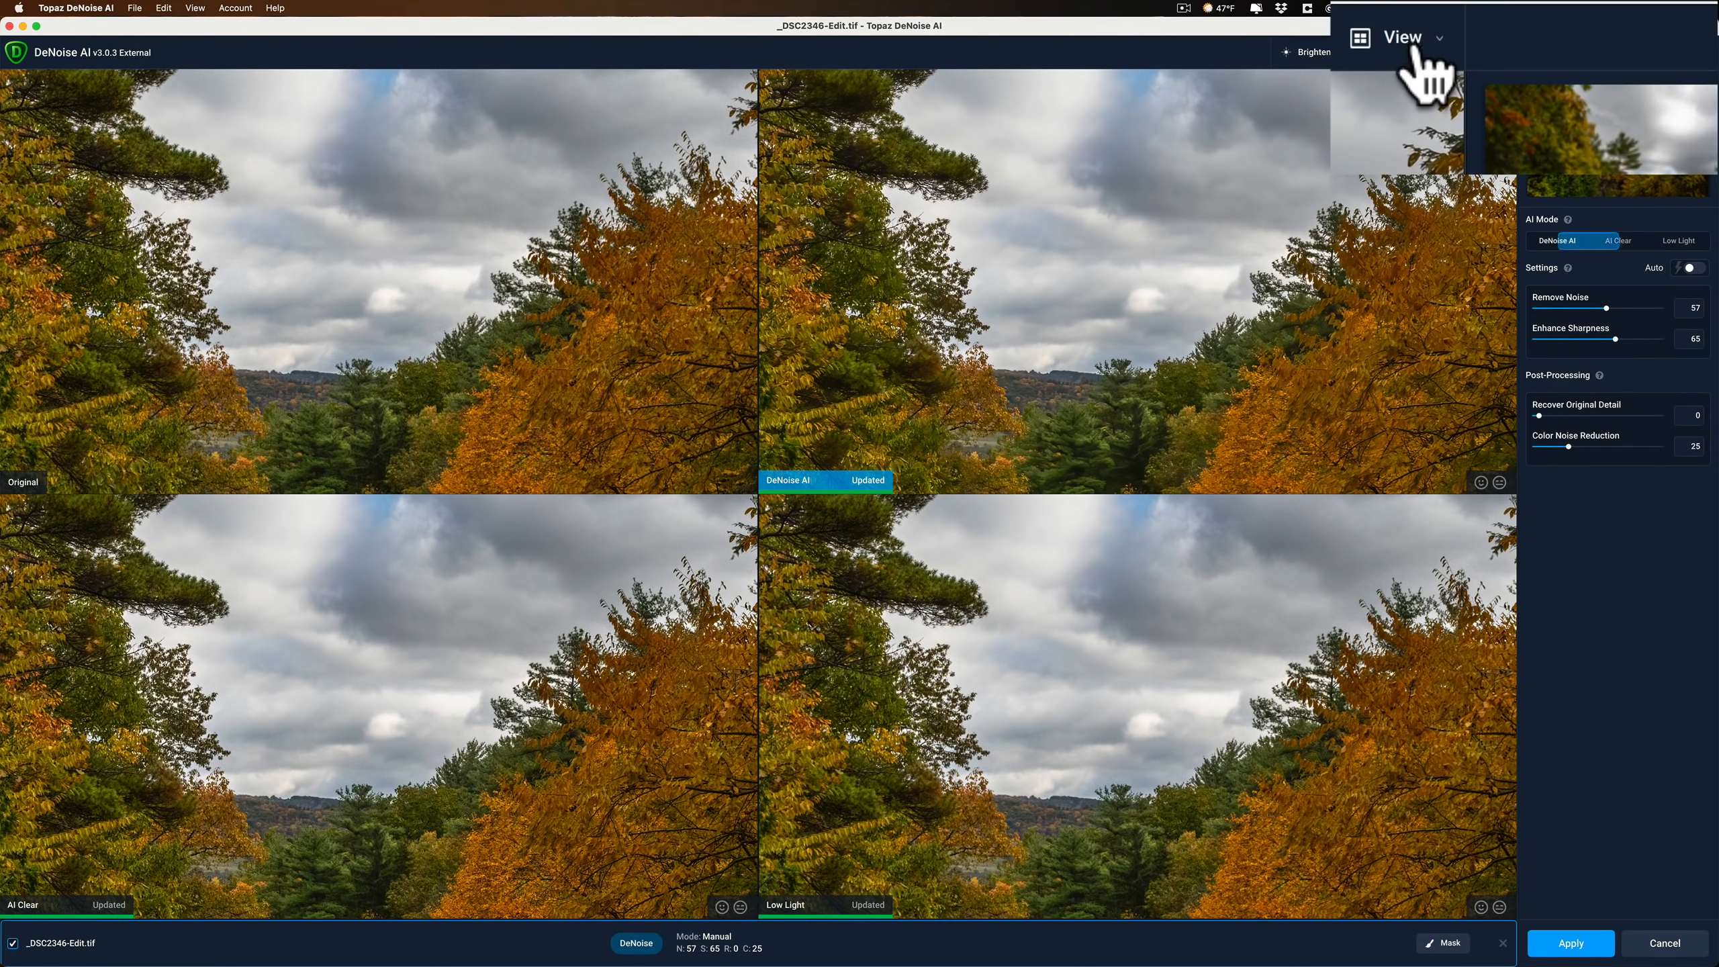
{"action": "left_click", "coordinate": [1404, 38]}
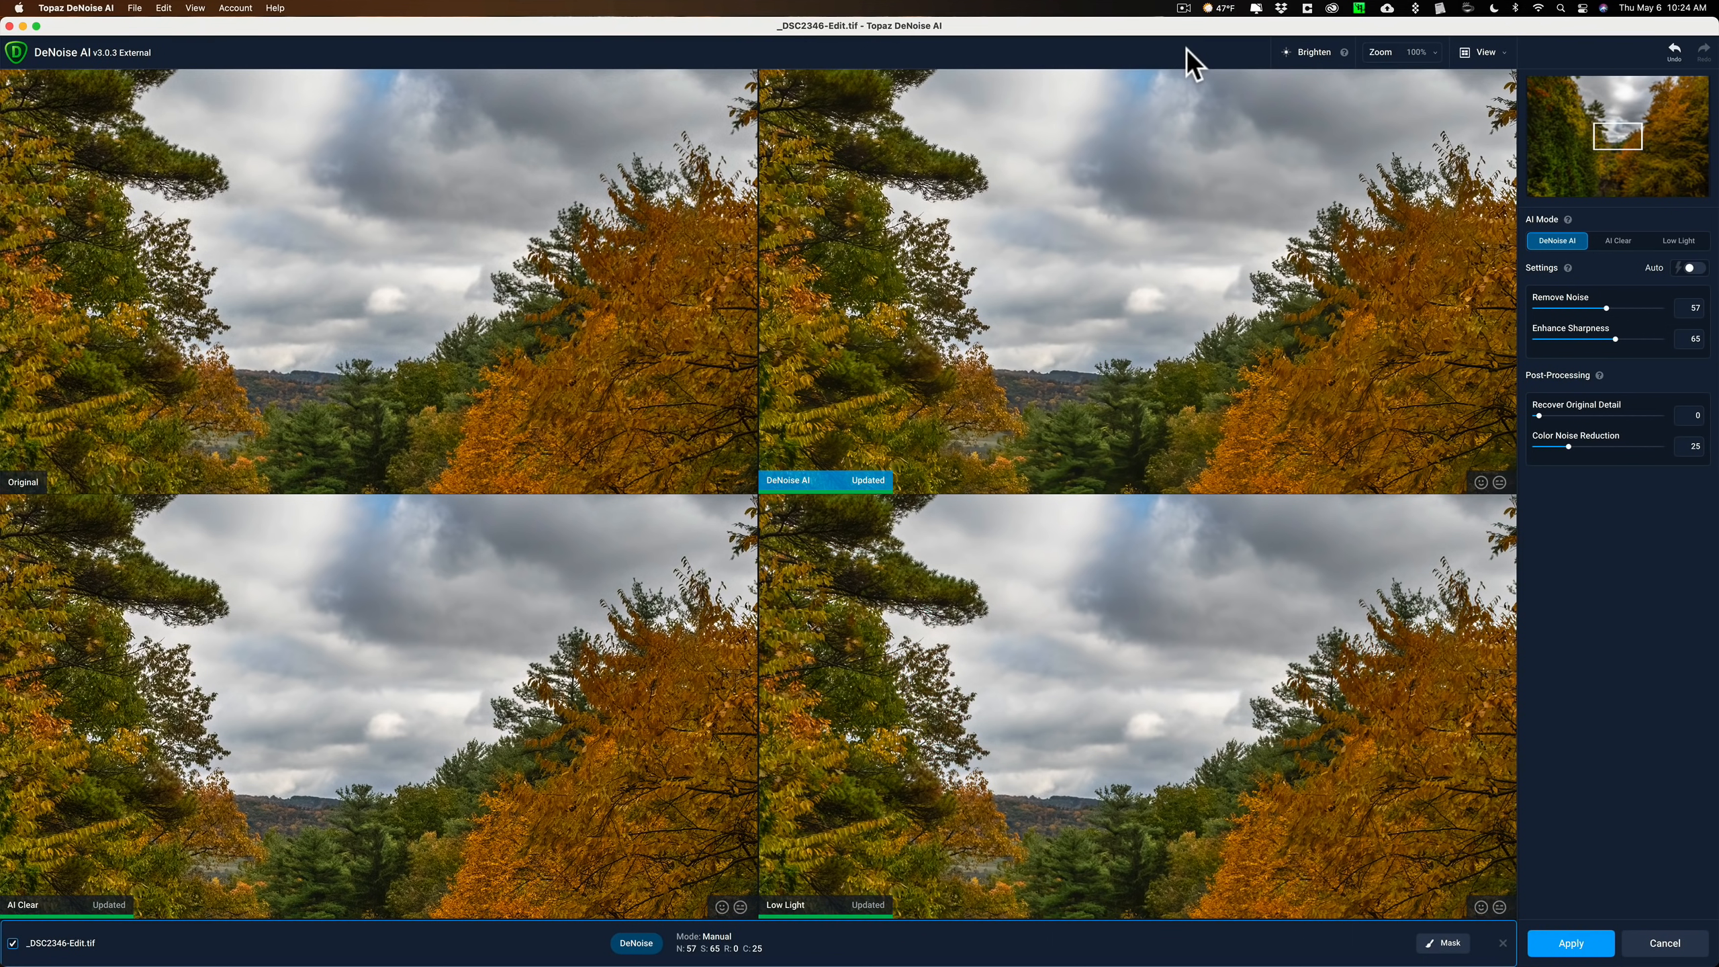
{"action": "mouse_move", "coordinate": [392, 278]}
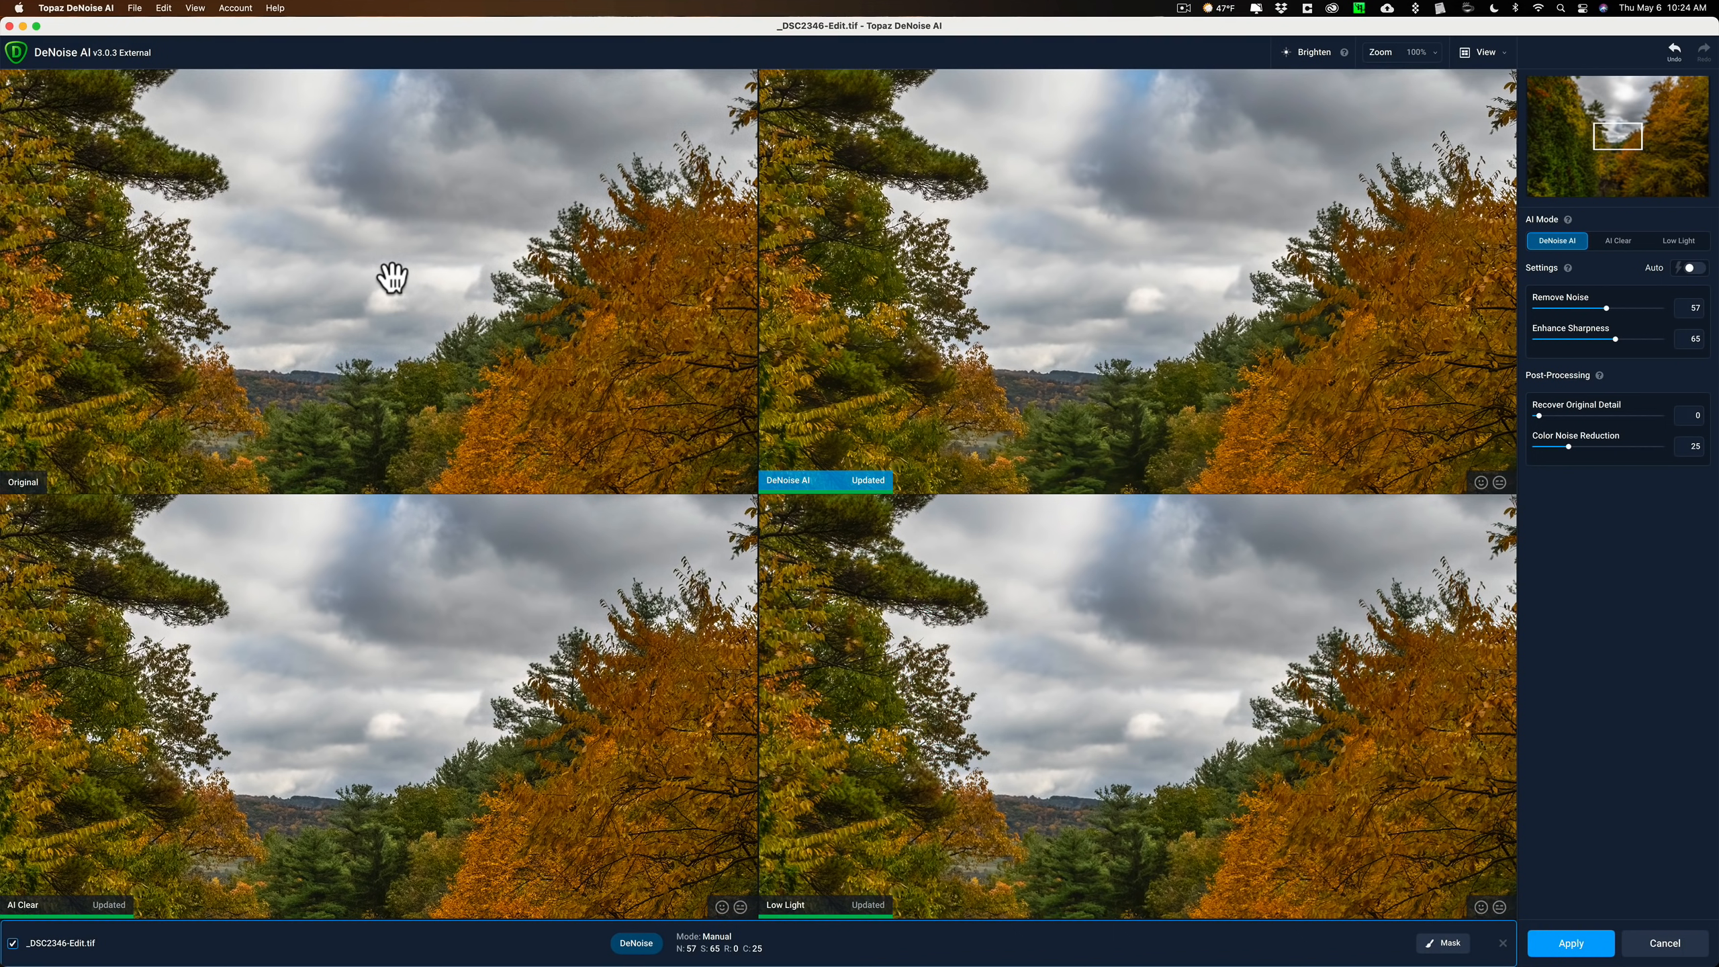
{"action": "mouse_move", "coordinate": [882, 282]}
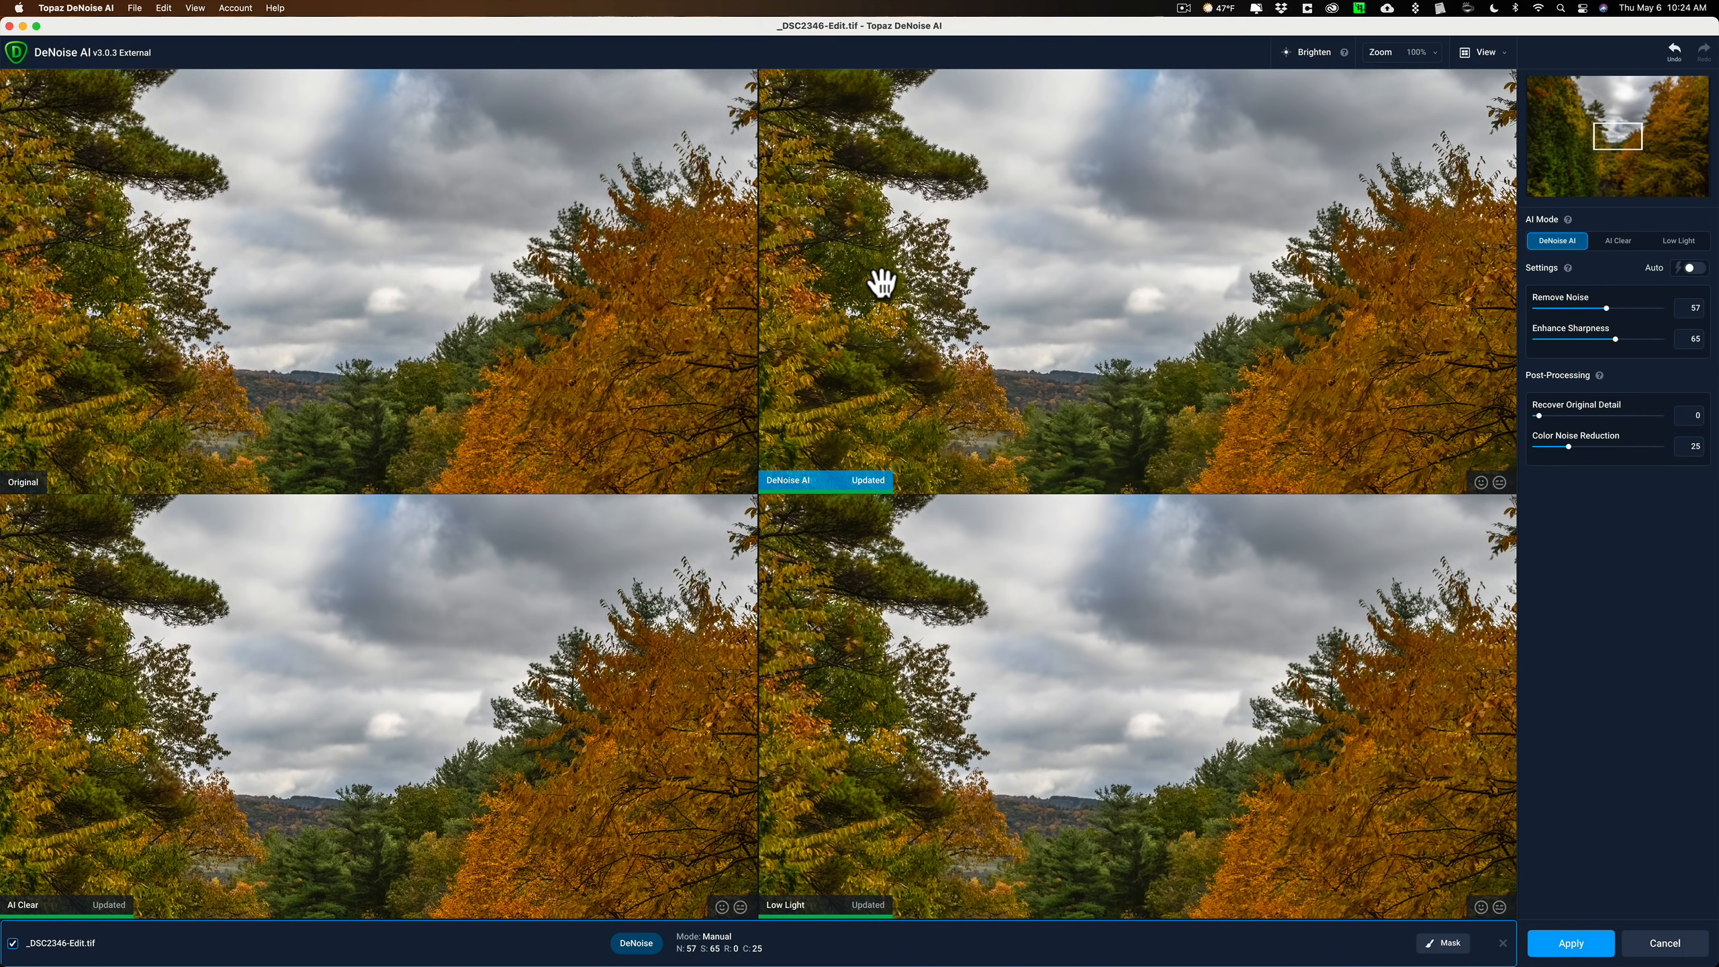
{"action": "mouse_move", "coordinate": [1031, 243]}
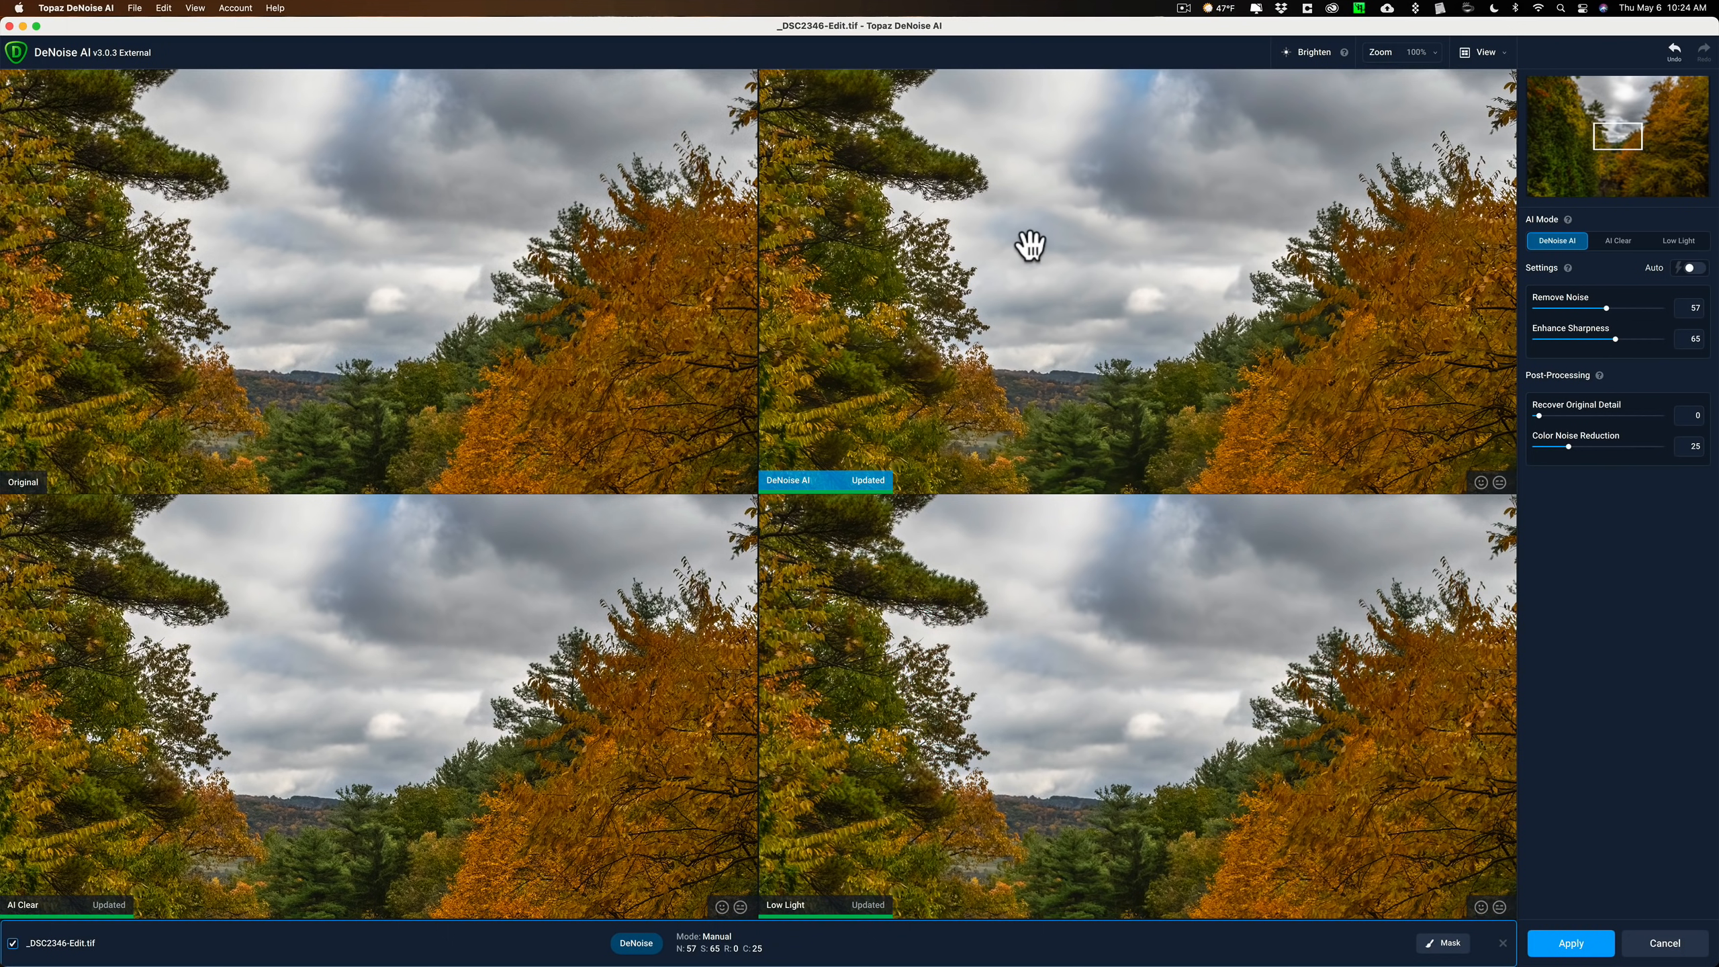
{"action": "mouse_move", "coordinate": [369, 712]}
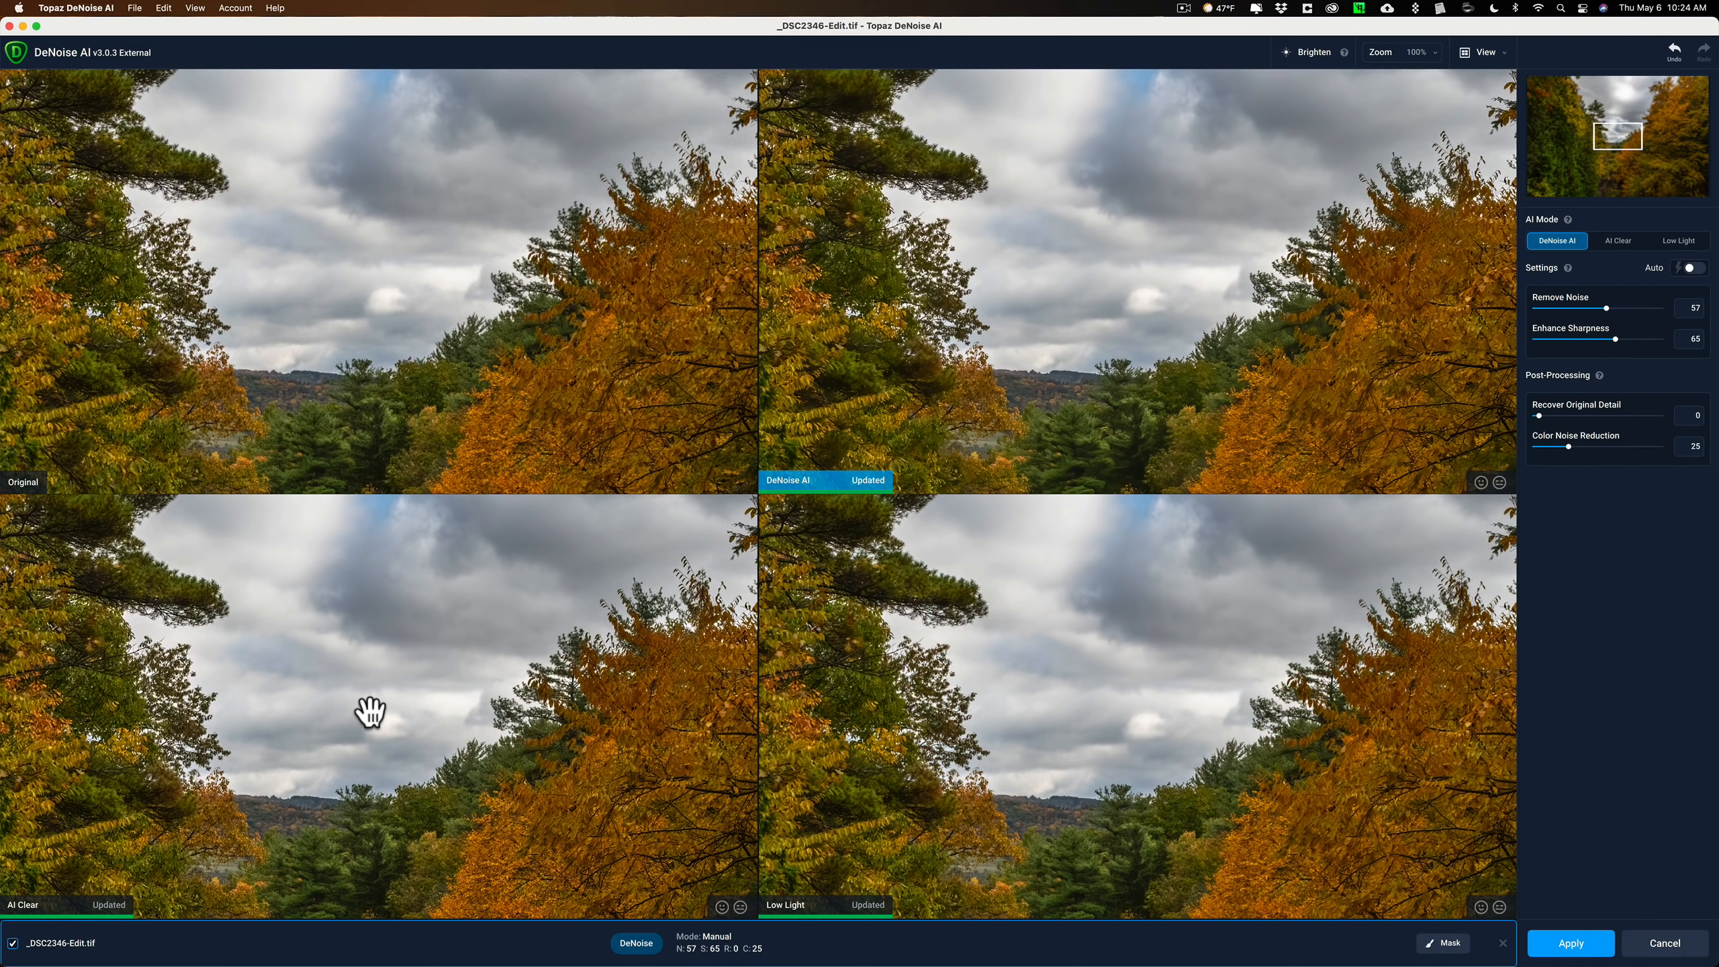
{"action": "mouse_move", "coordinate": [1010, 721]}
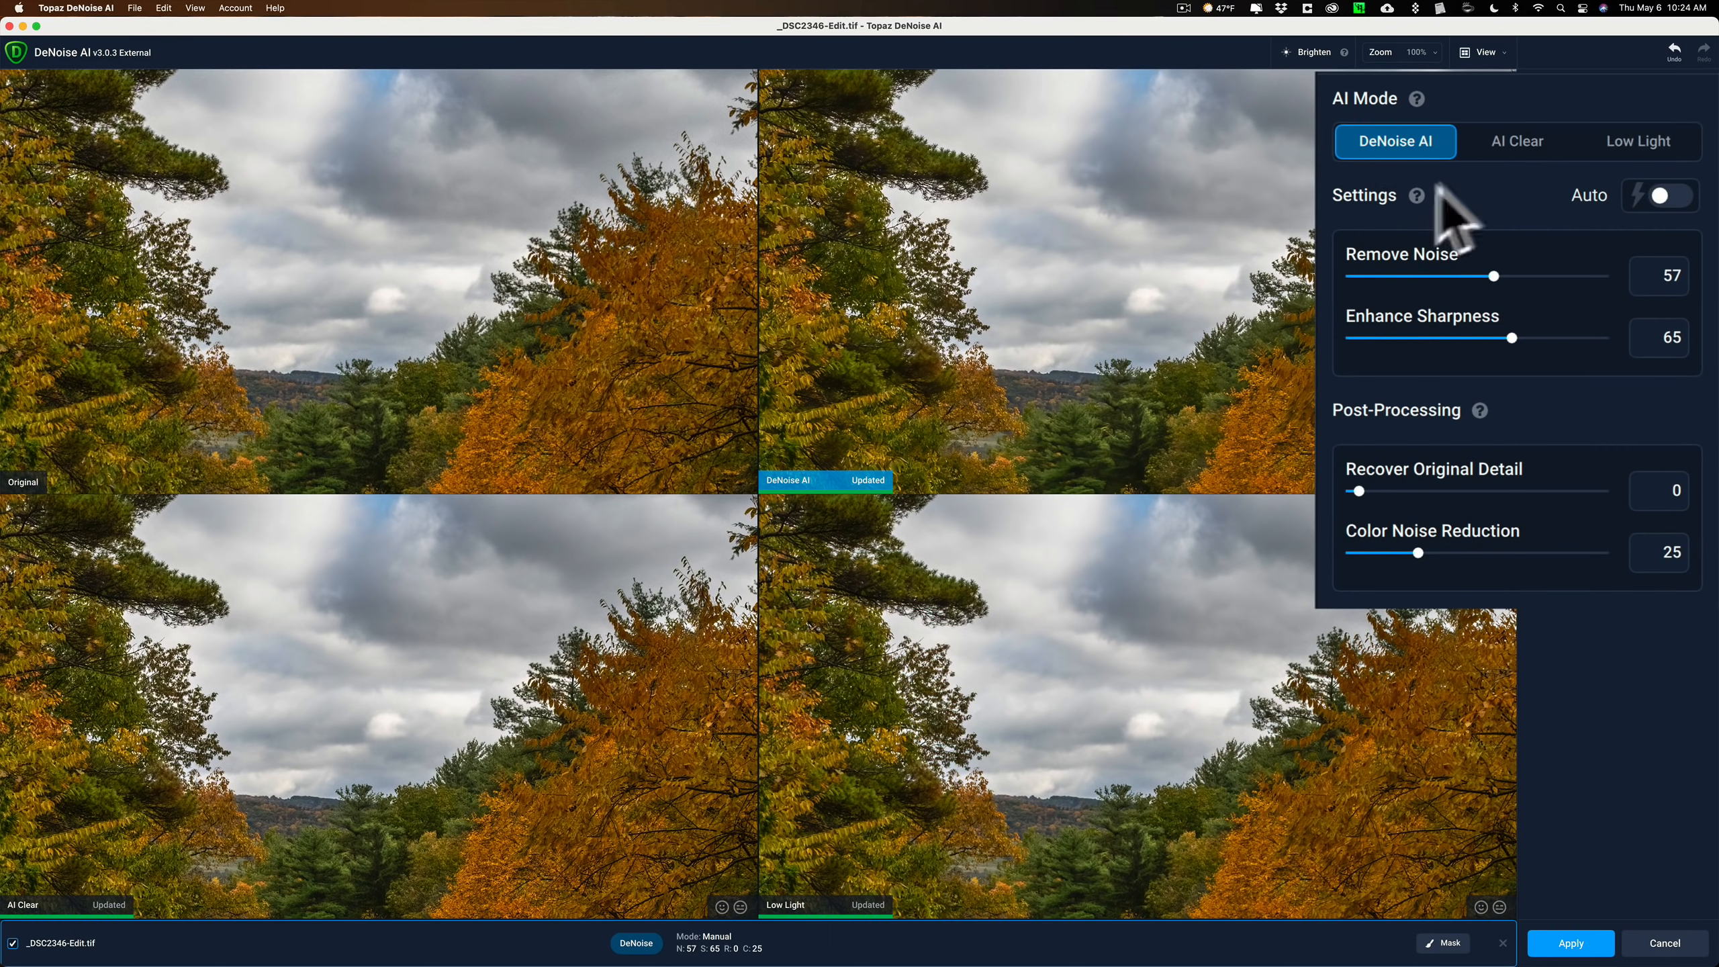
{"action": "mouse_move", "coordinate": [1518, 296]}
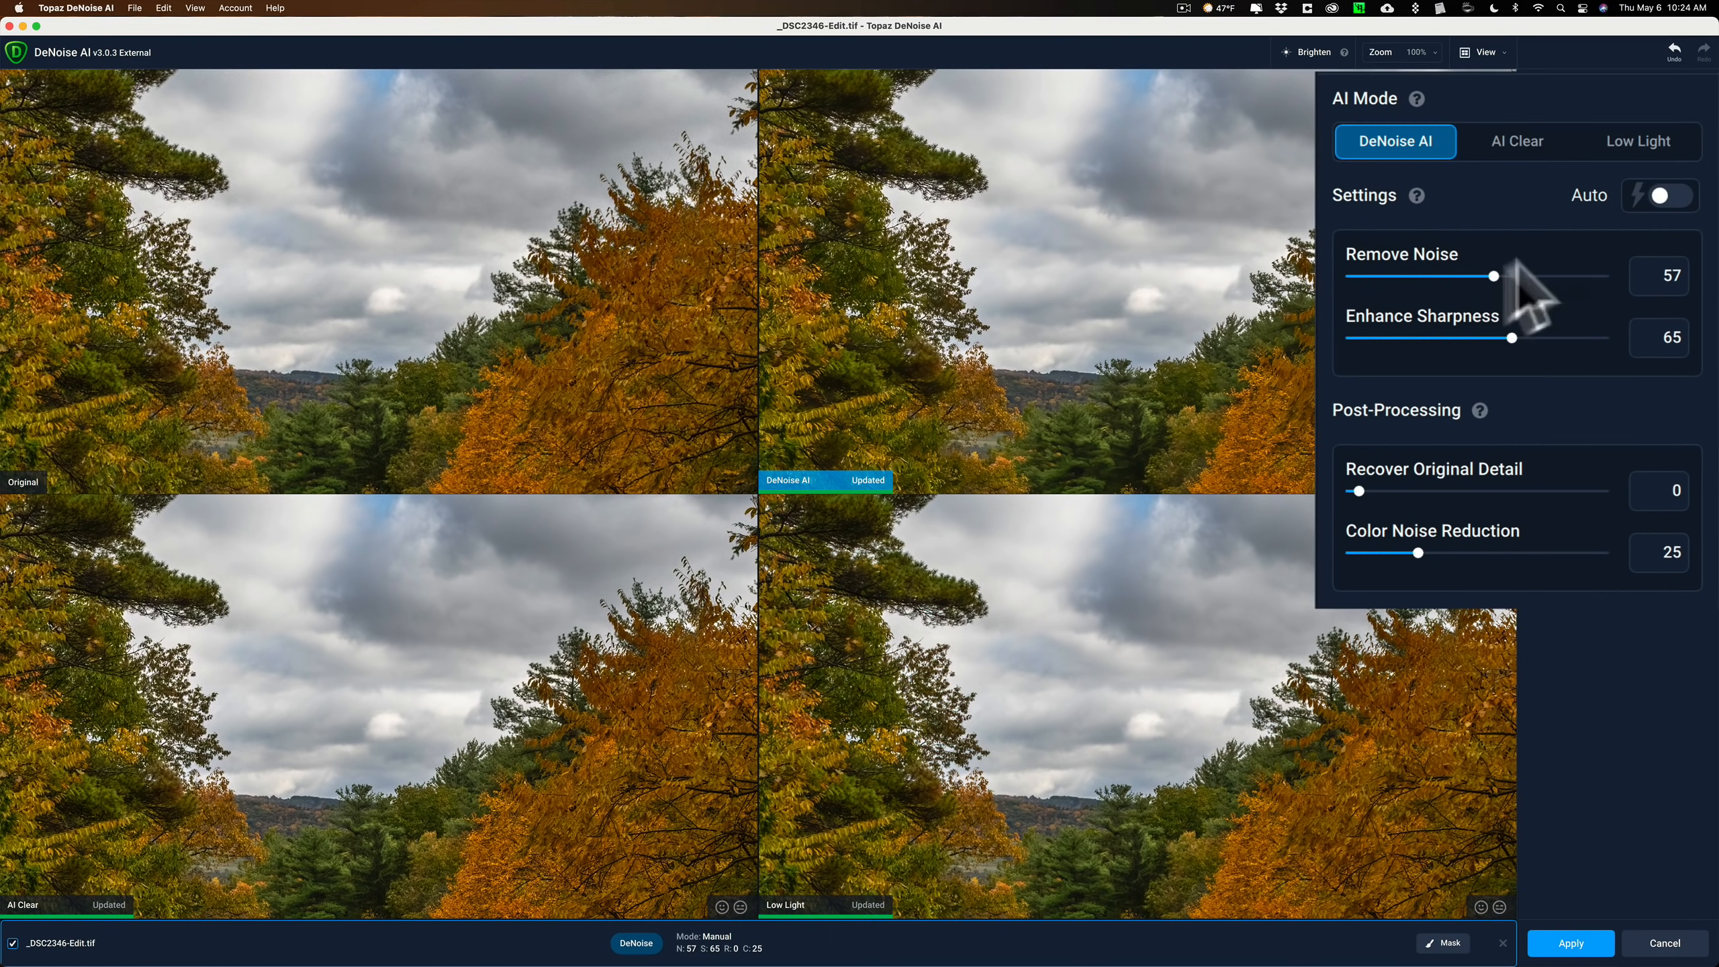
- Turn on Auto so DeNoise AI drops Remove Noise to 4 and Sharpness to 38
{"action": "left_click", "coordinate": [1659, 195]}
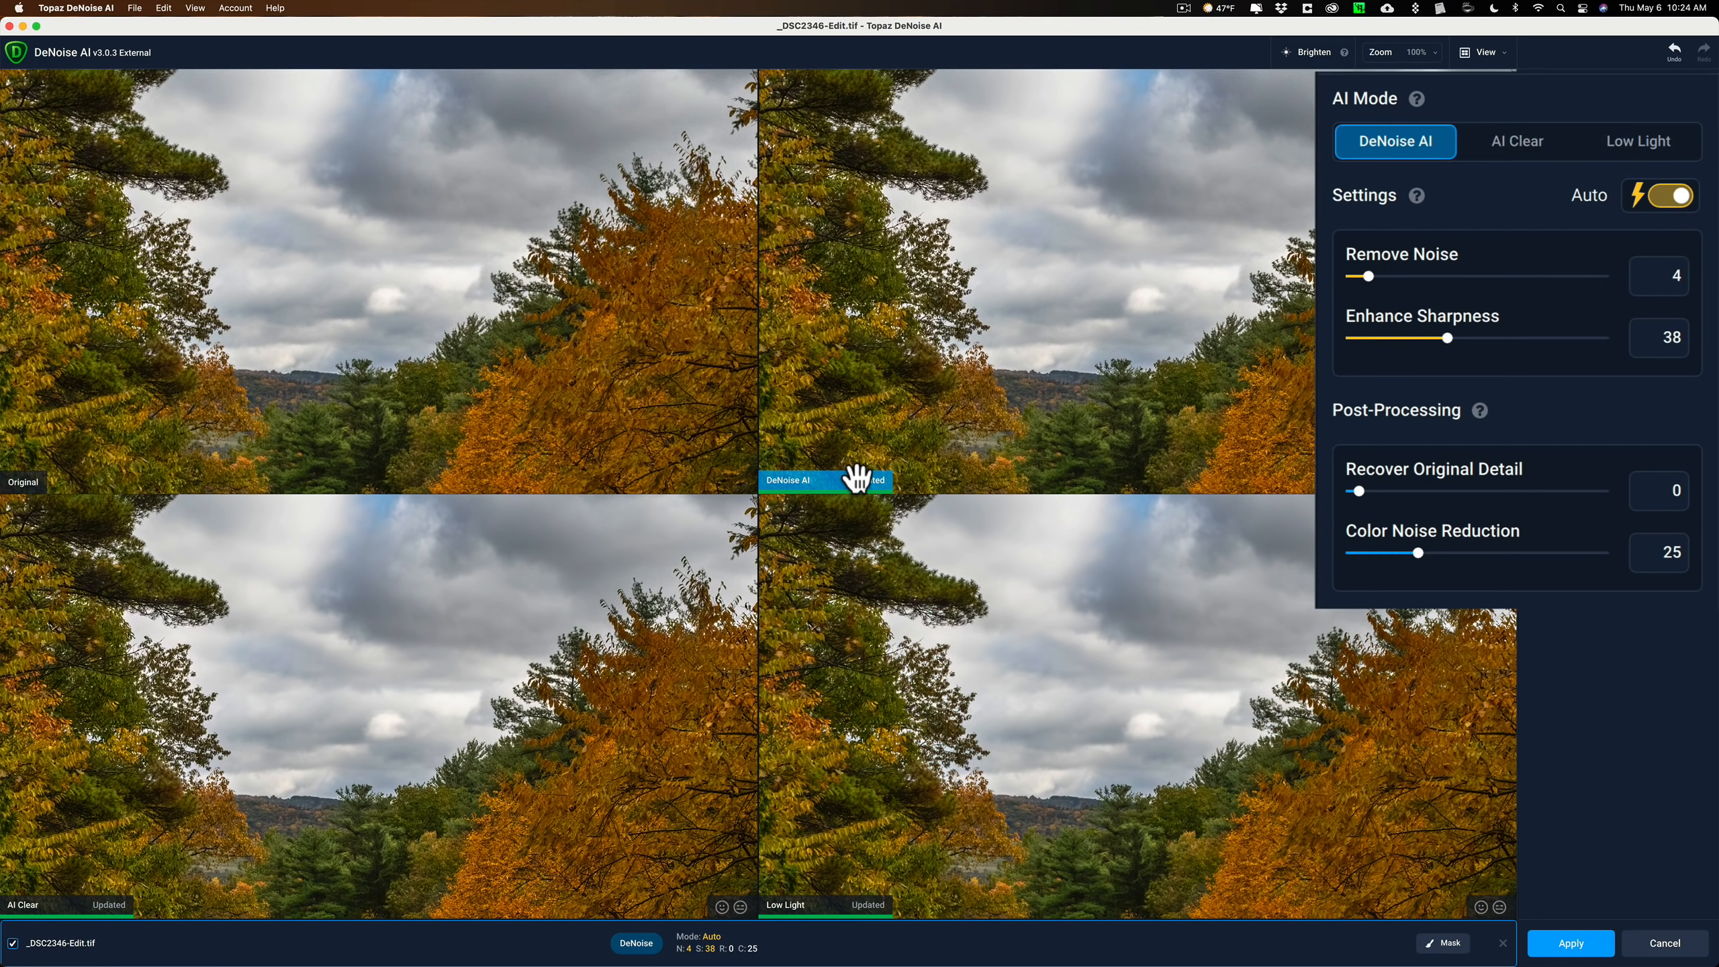
{"action": "mouse_move", "coordinate": [1097, 263]}
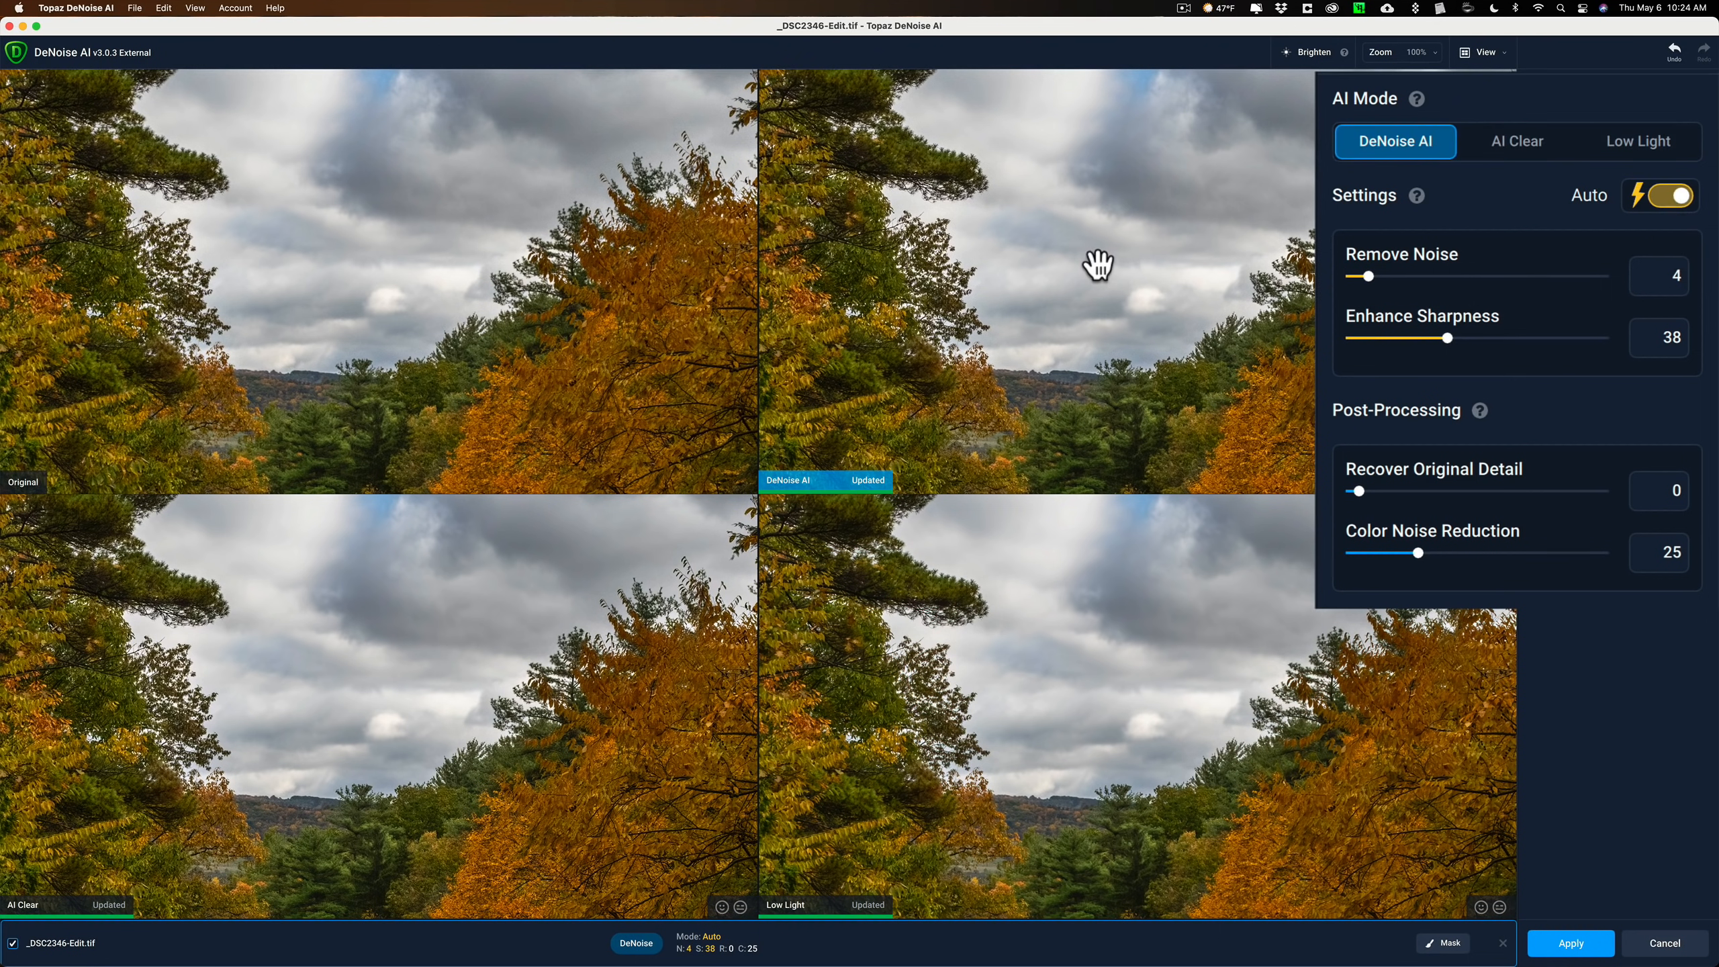
{"action": "mouse_move", "coordinate": [1253, 269]}
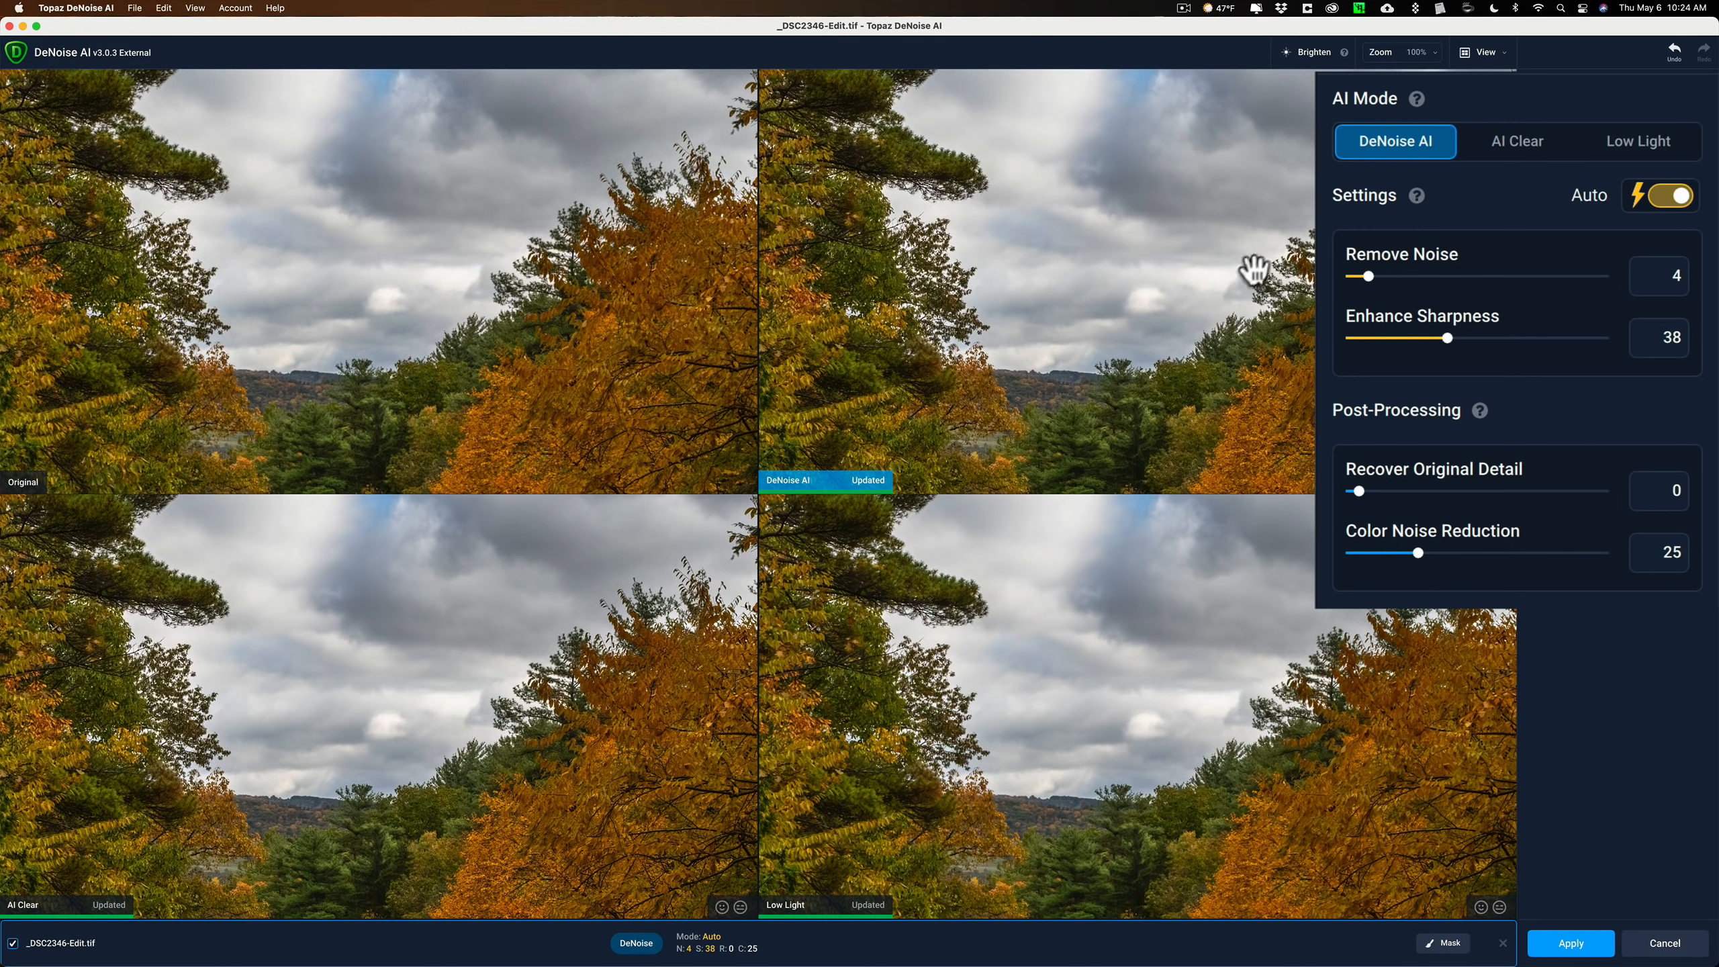
{"action": "left_click", "coordinate": [1517, 142]}
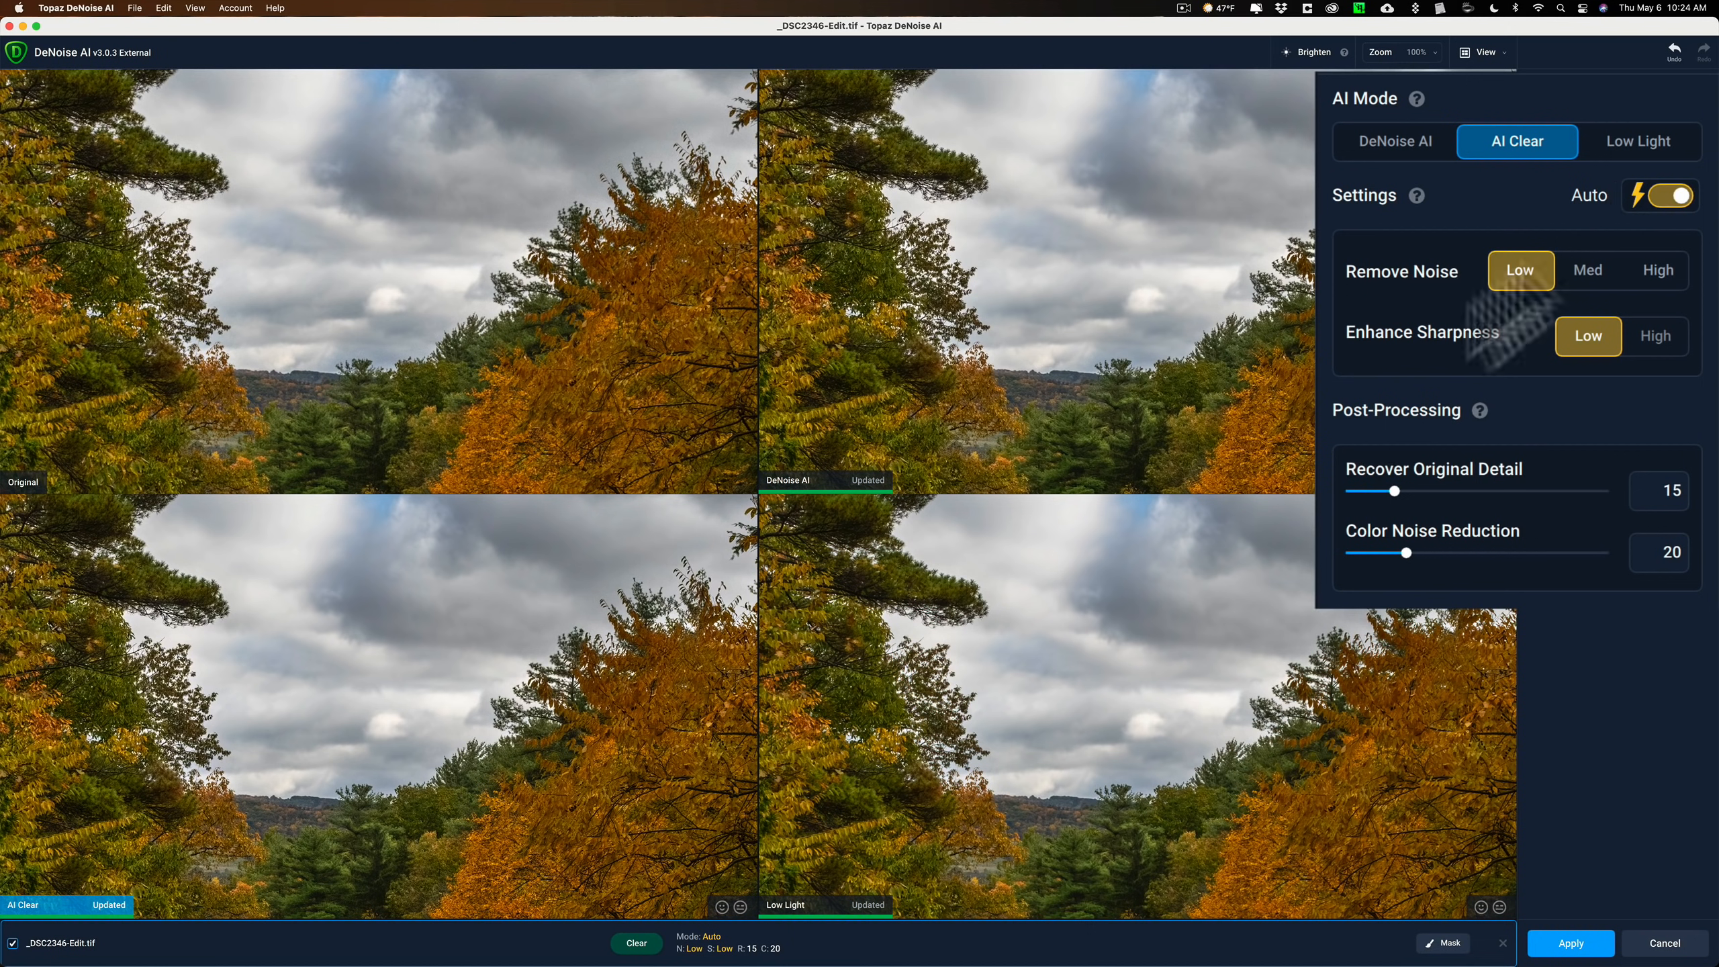
{"action": "left_click", "coordinate": [1638, 142]}
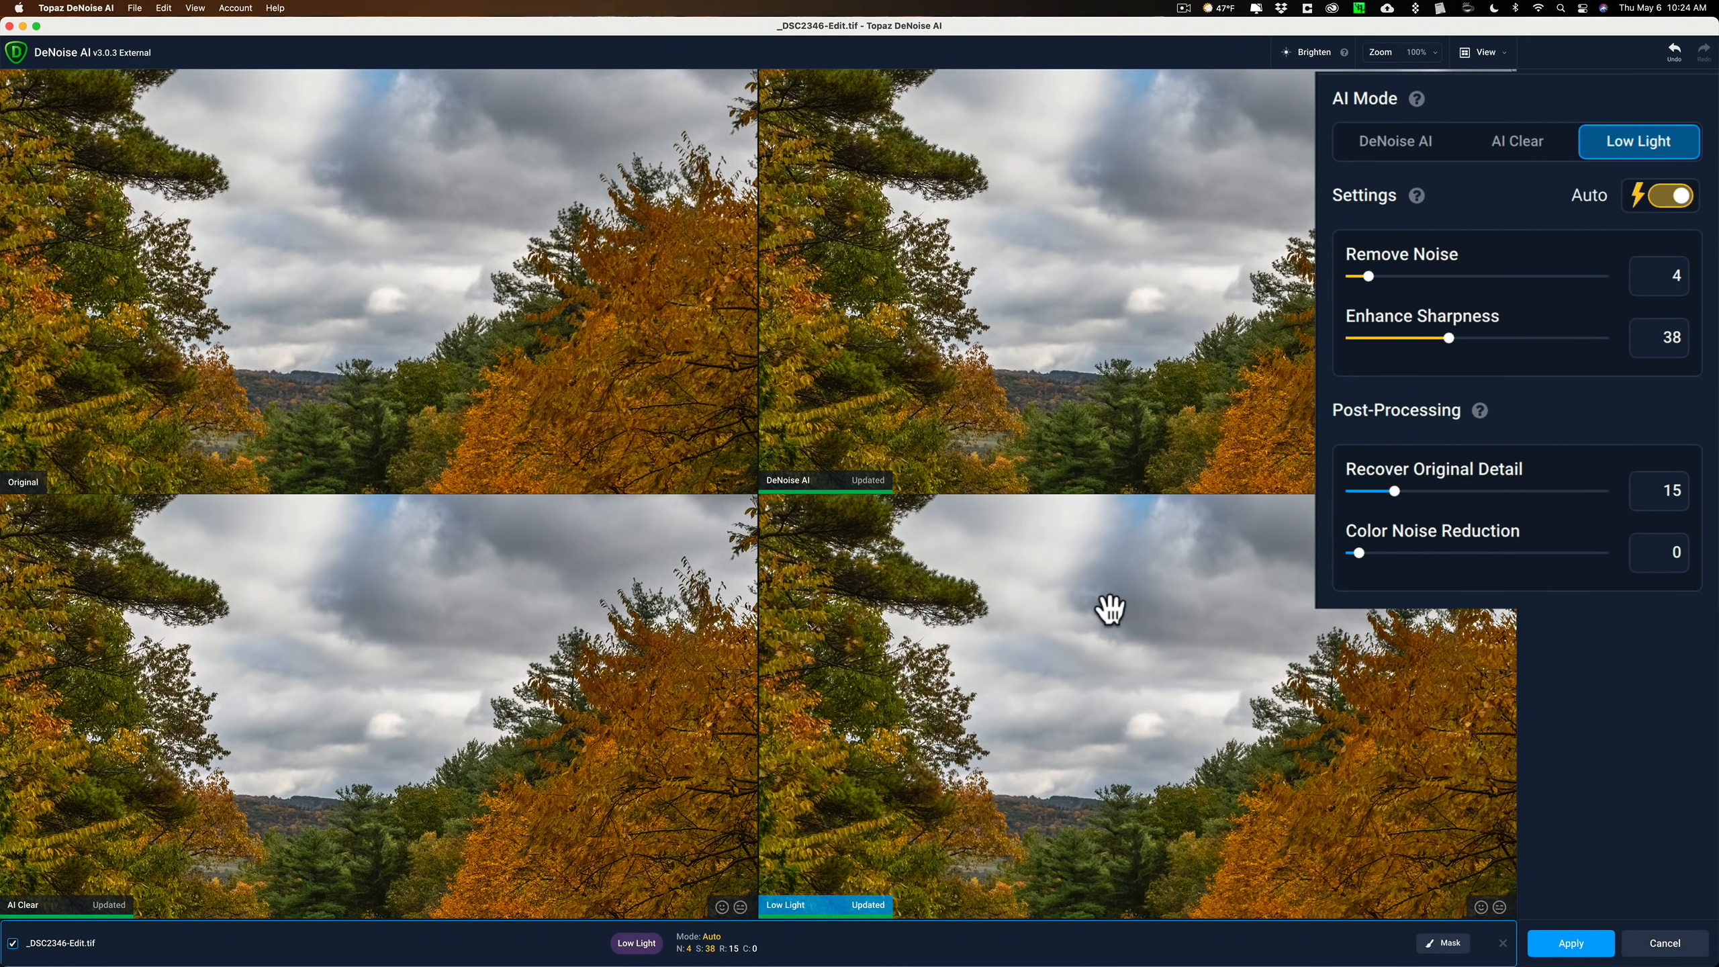
{"action": "mouse_move", "coordinate": [1105, 274]}
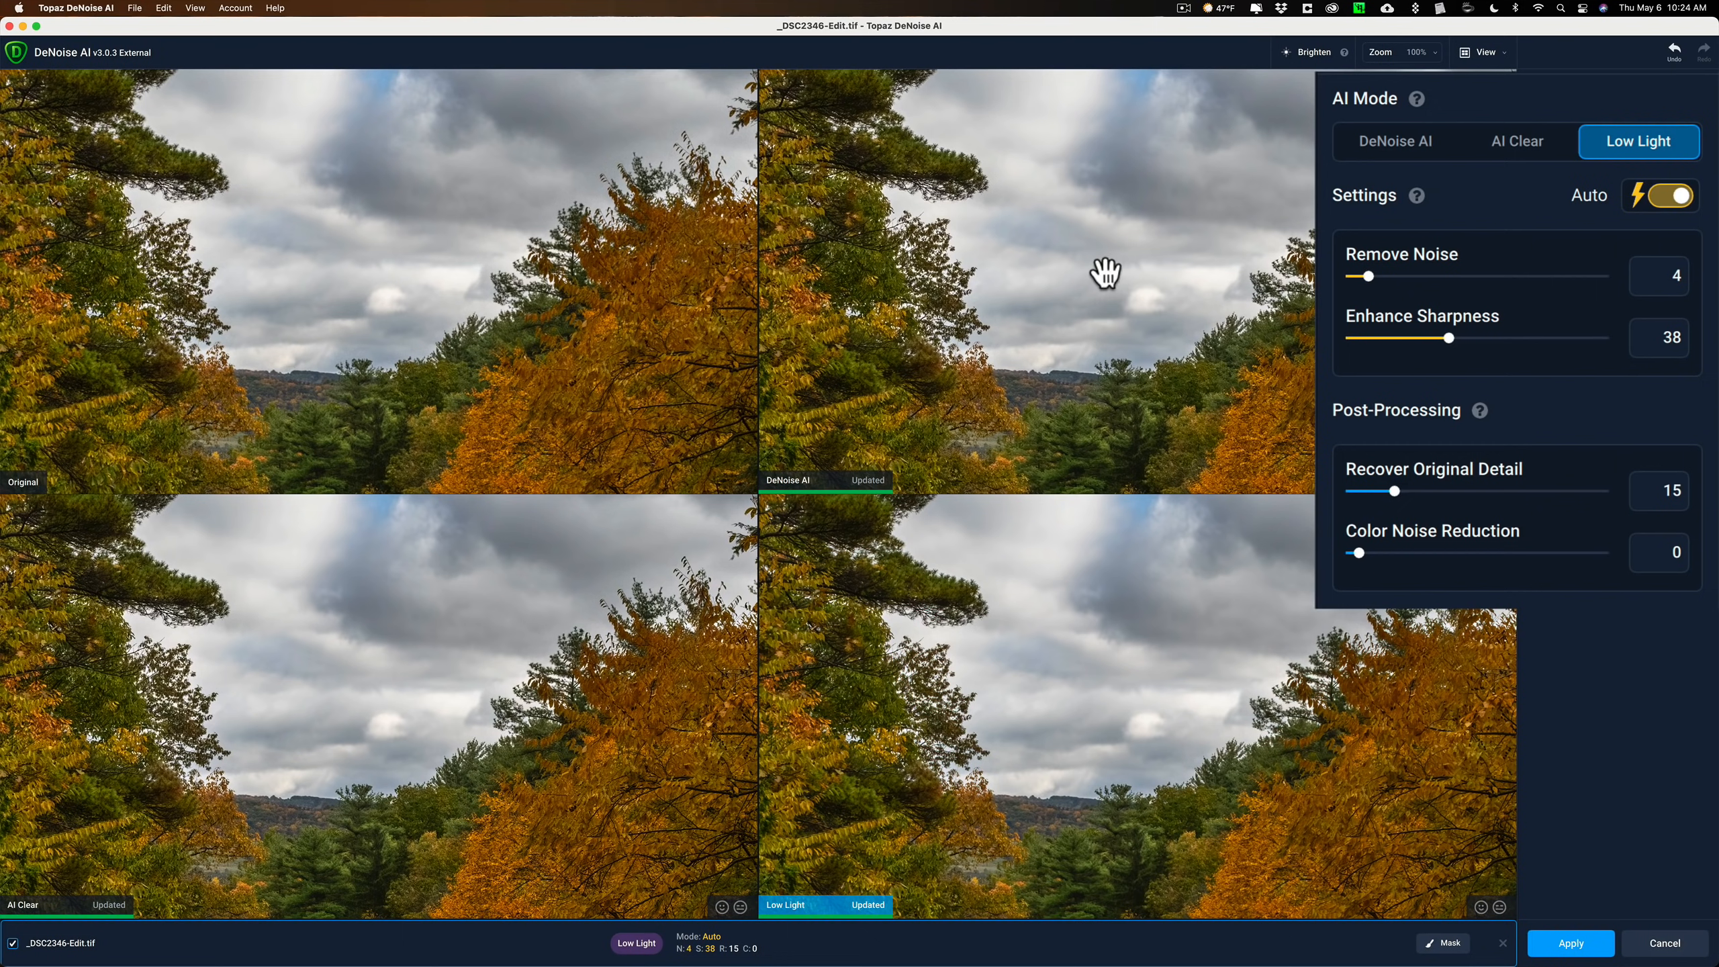
{"action": "left_click", "coordinate": [1394, 142]}
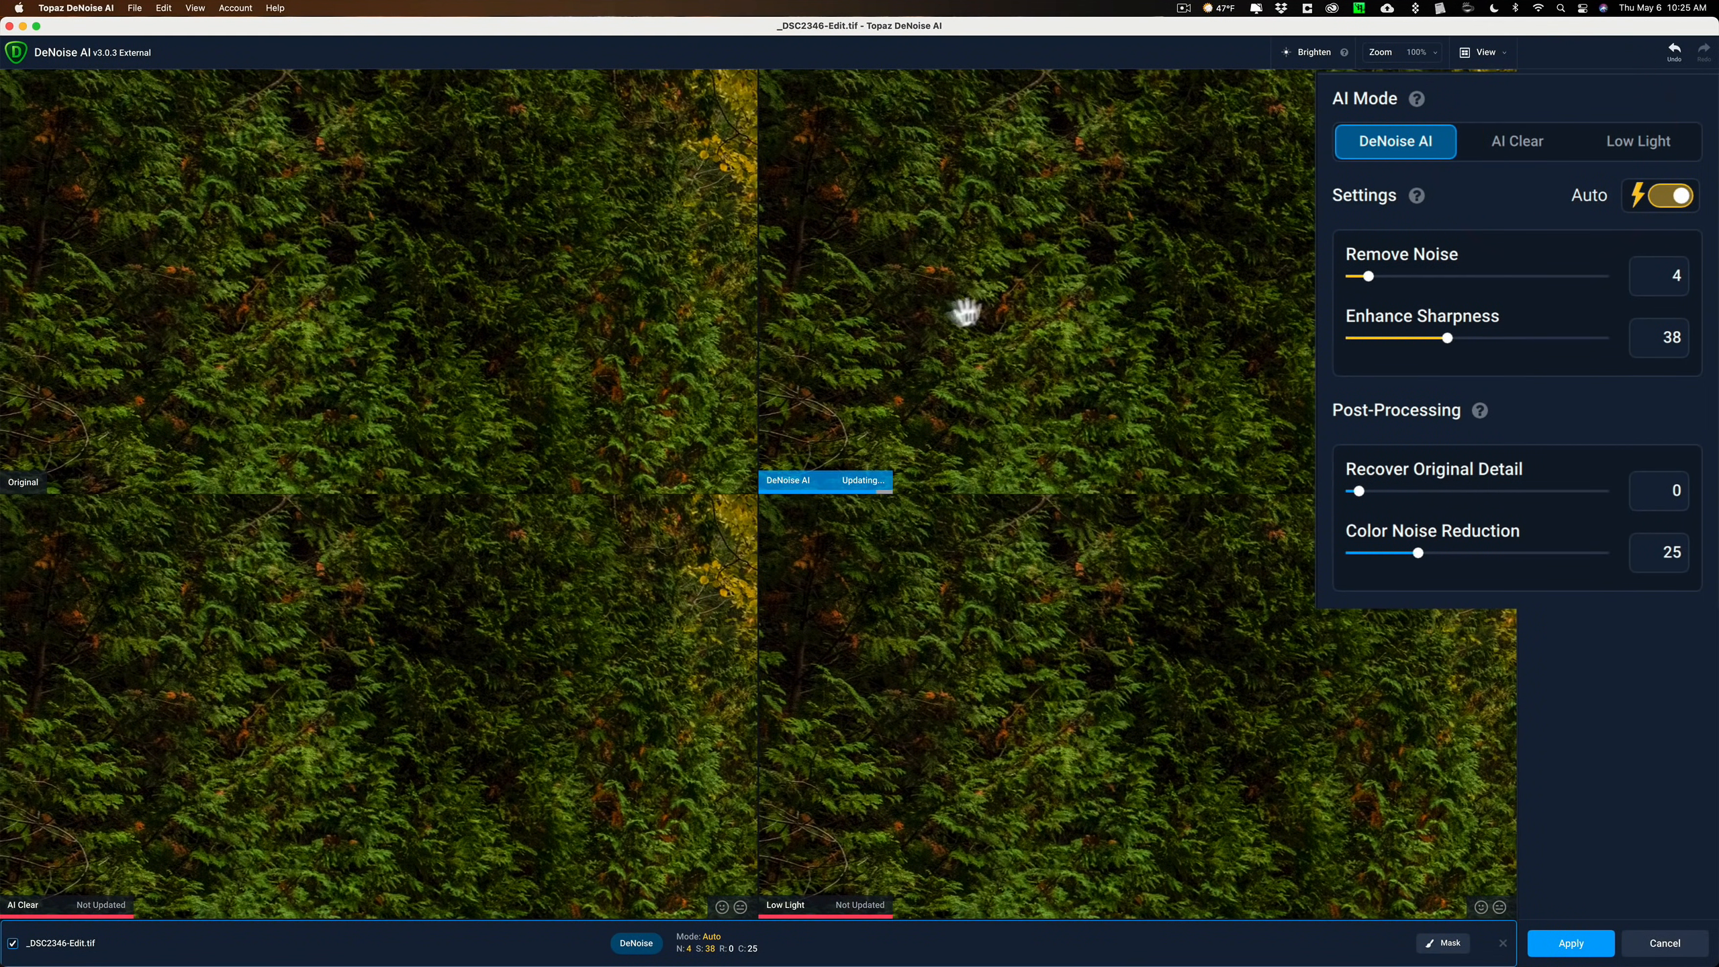
- Compare AI Clear and Low Light on the foliage, then keep DeNoise AI on manual settings with raised noise removal
{"action": "left_click", "coordinate": [1516, 142]}
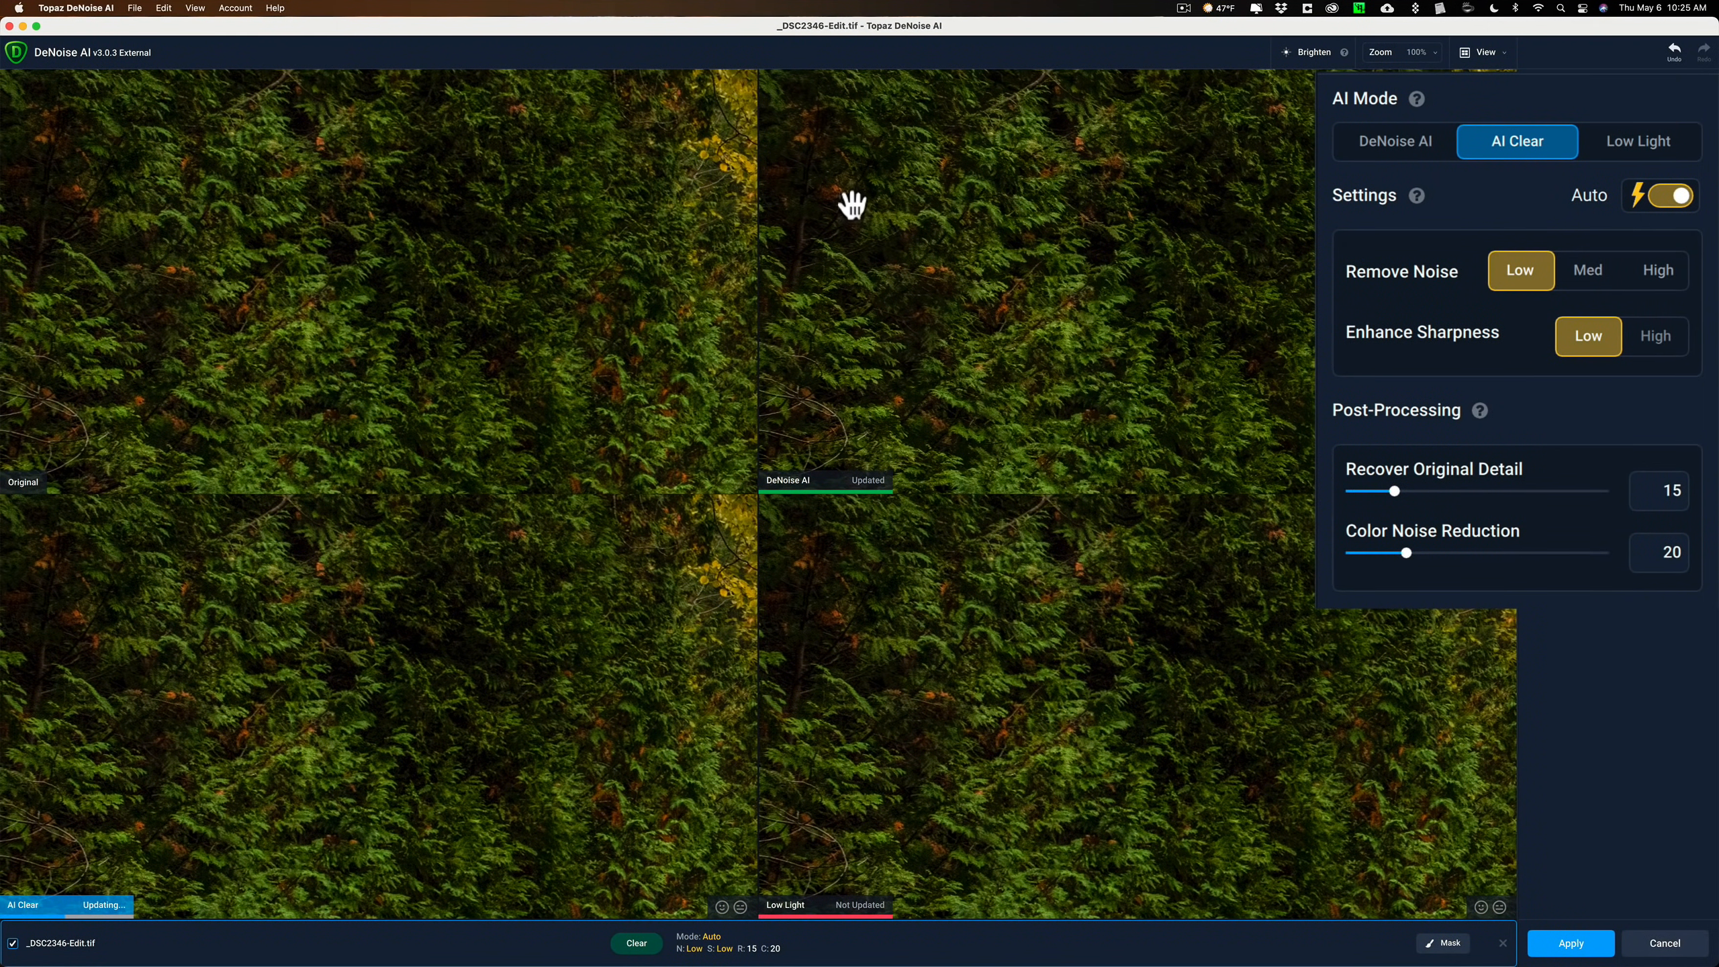
{"action": "left_click", "coordinate": [1638, 142]}
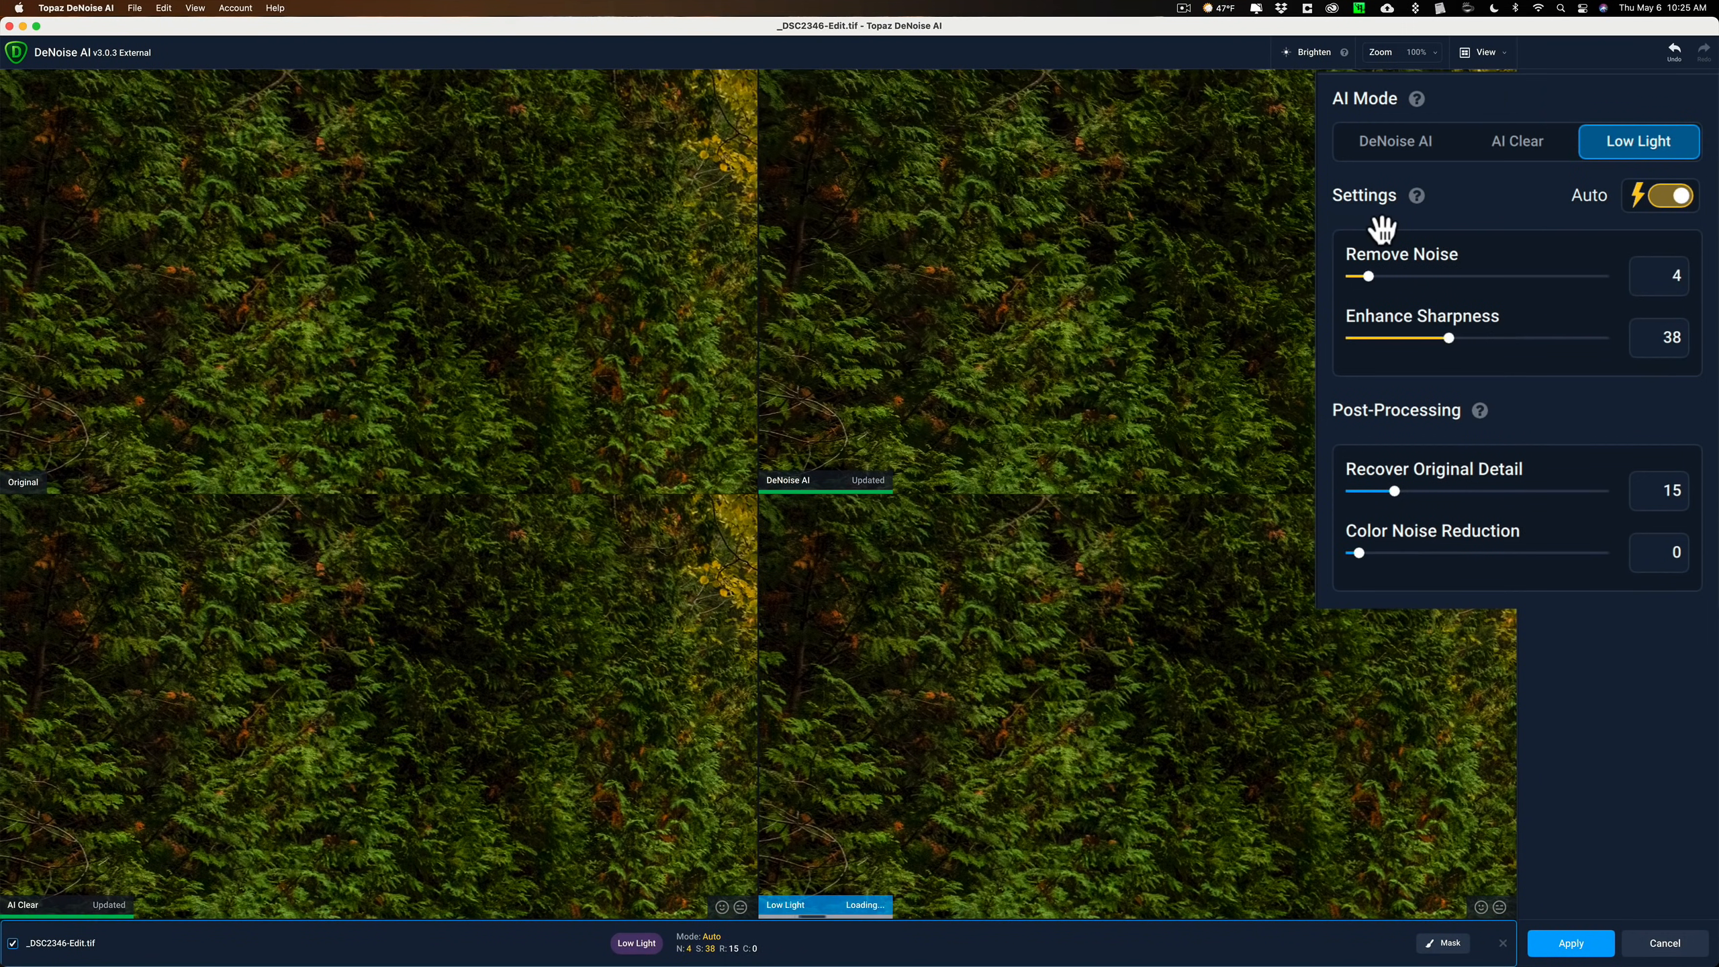
{"action": "left_click", "coordinate": [1515, 142]}
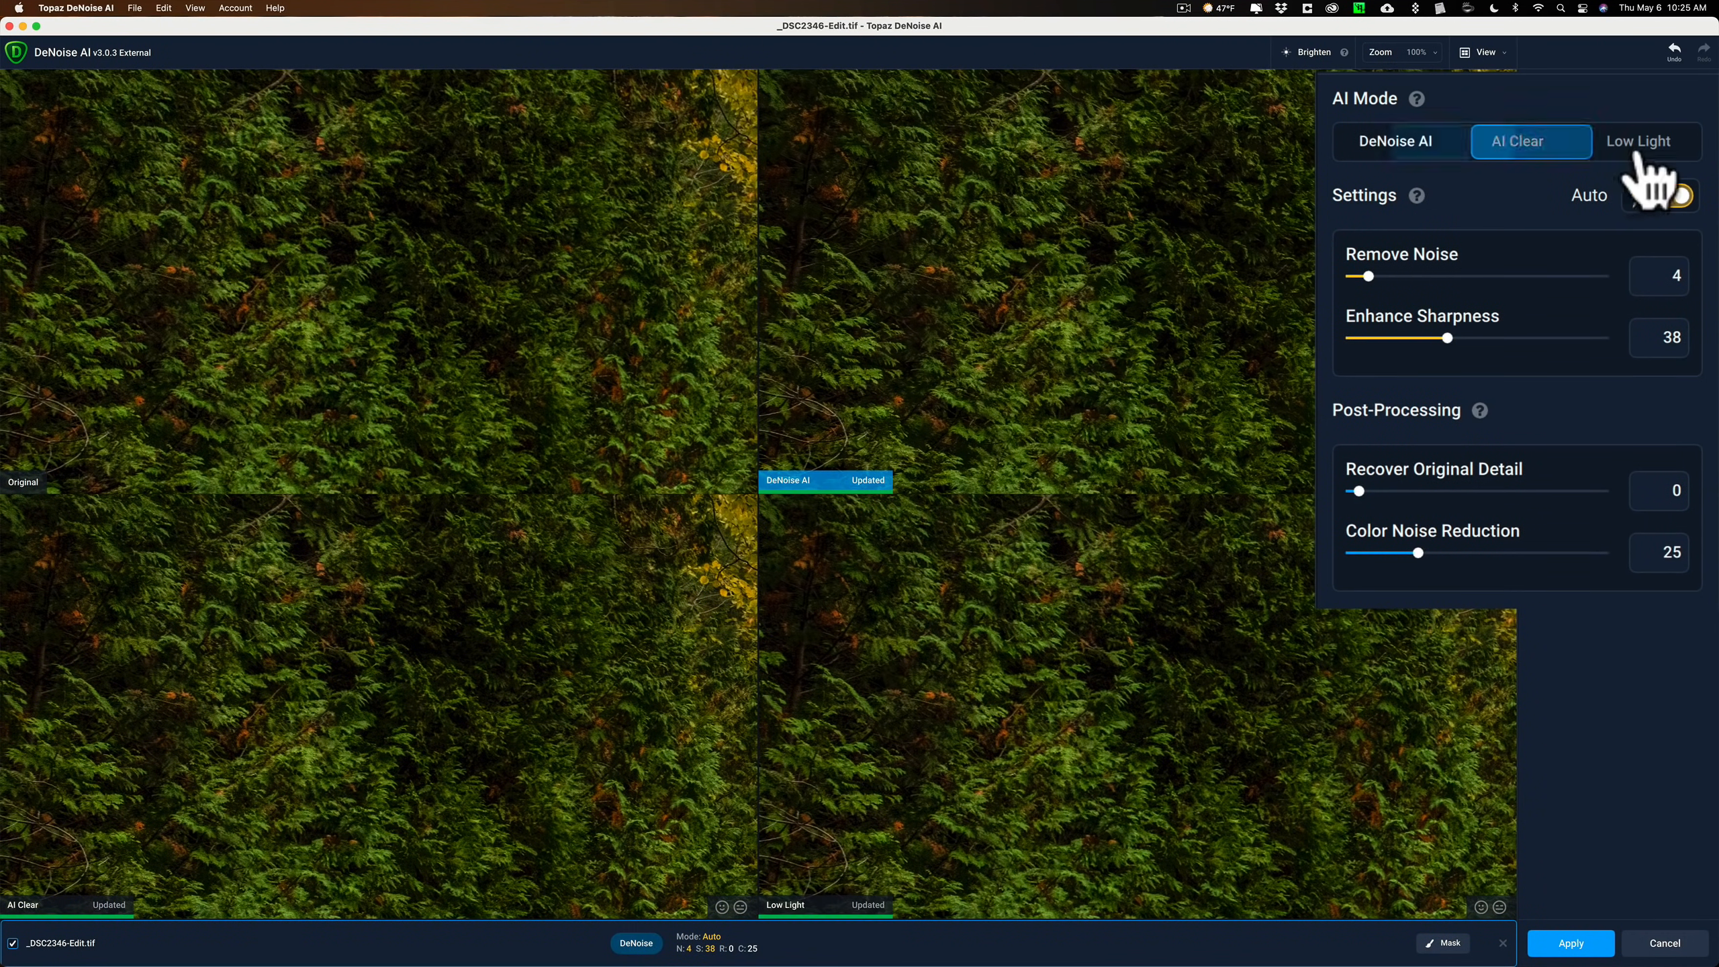
{"action": "left_click", "coordinate": [1395, 140]}
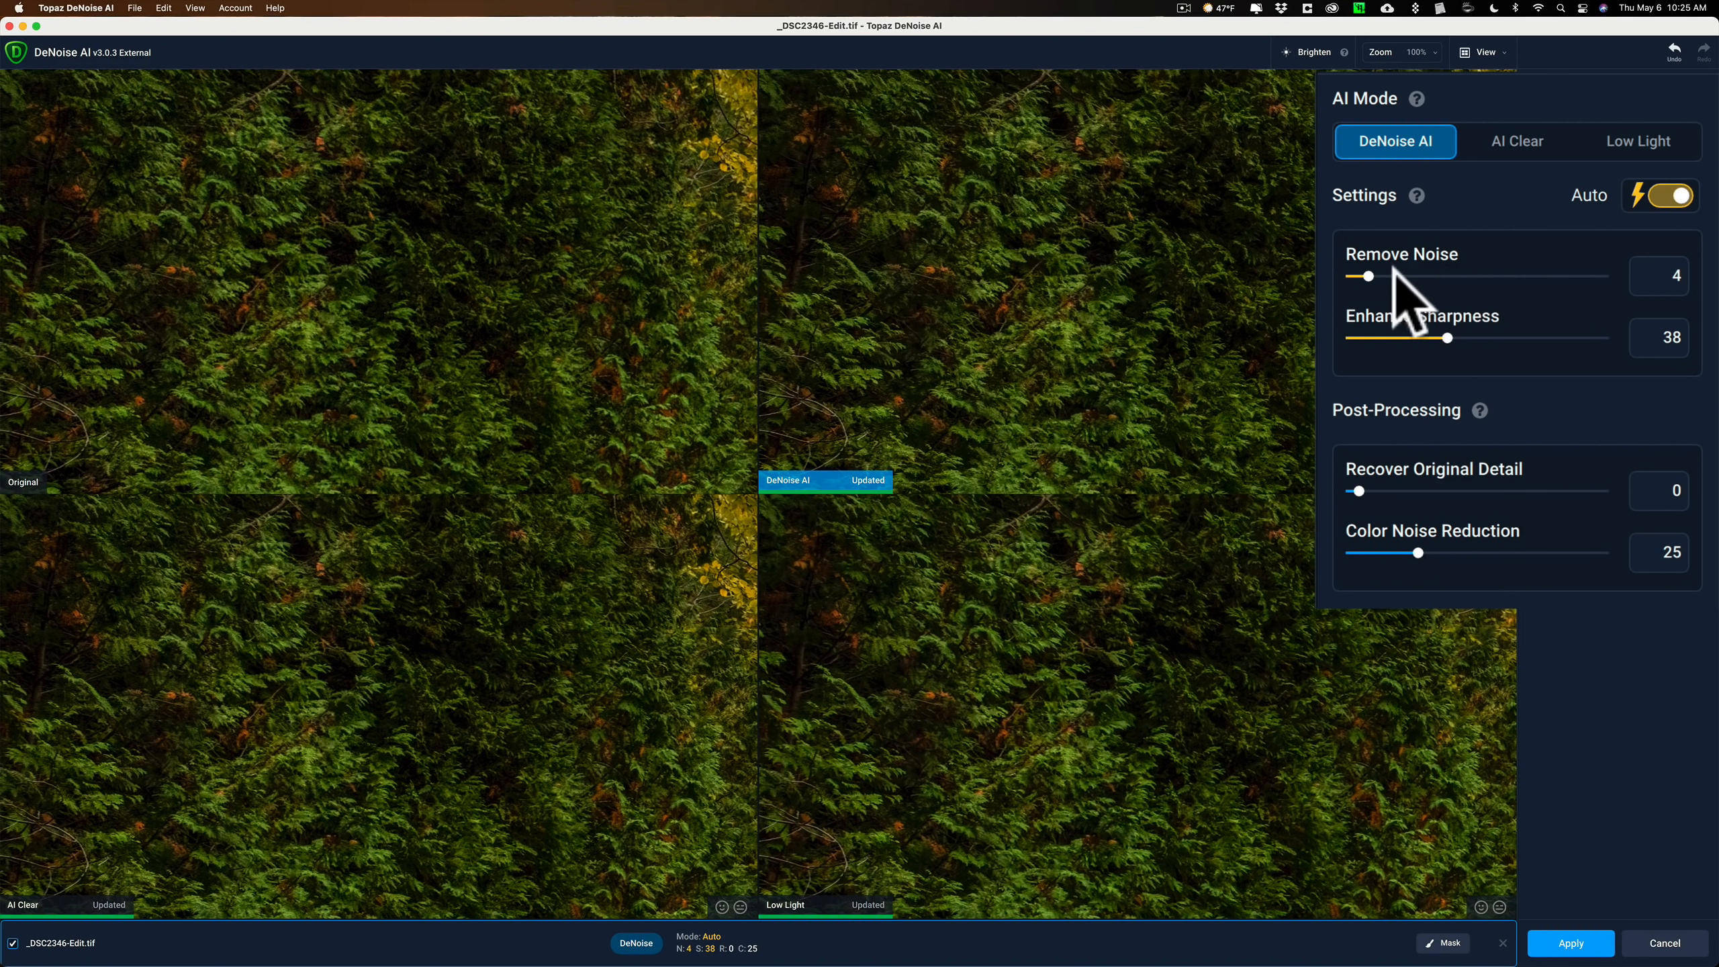
{"action": "mouse_move", "coordinate": [1420, 301]}
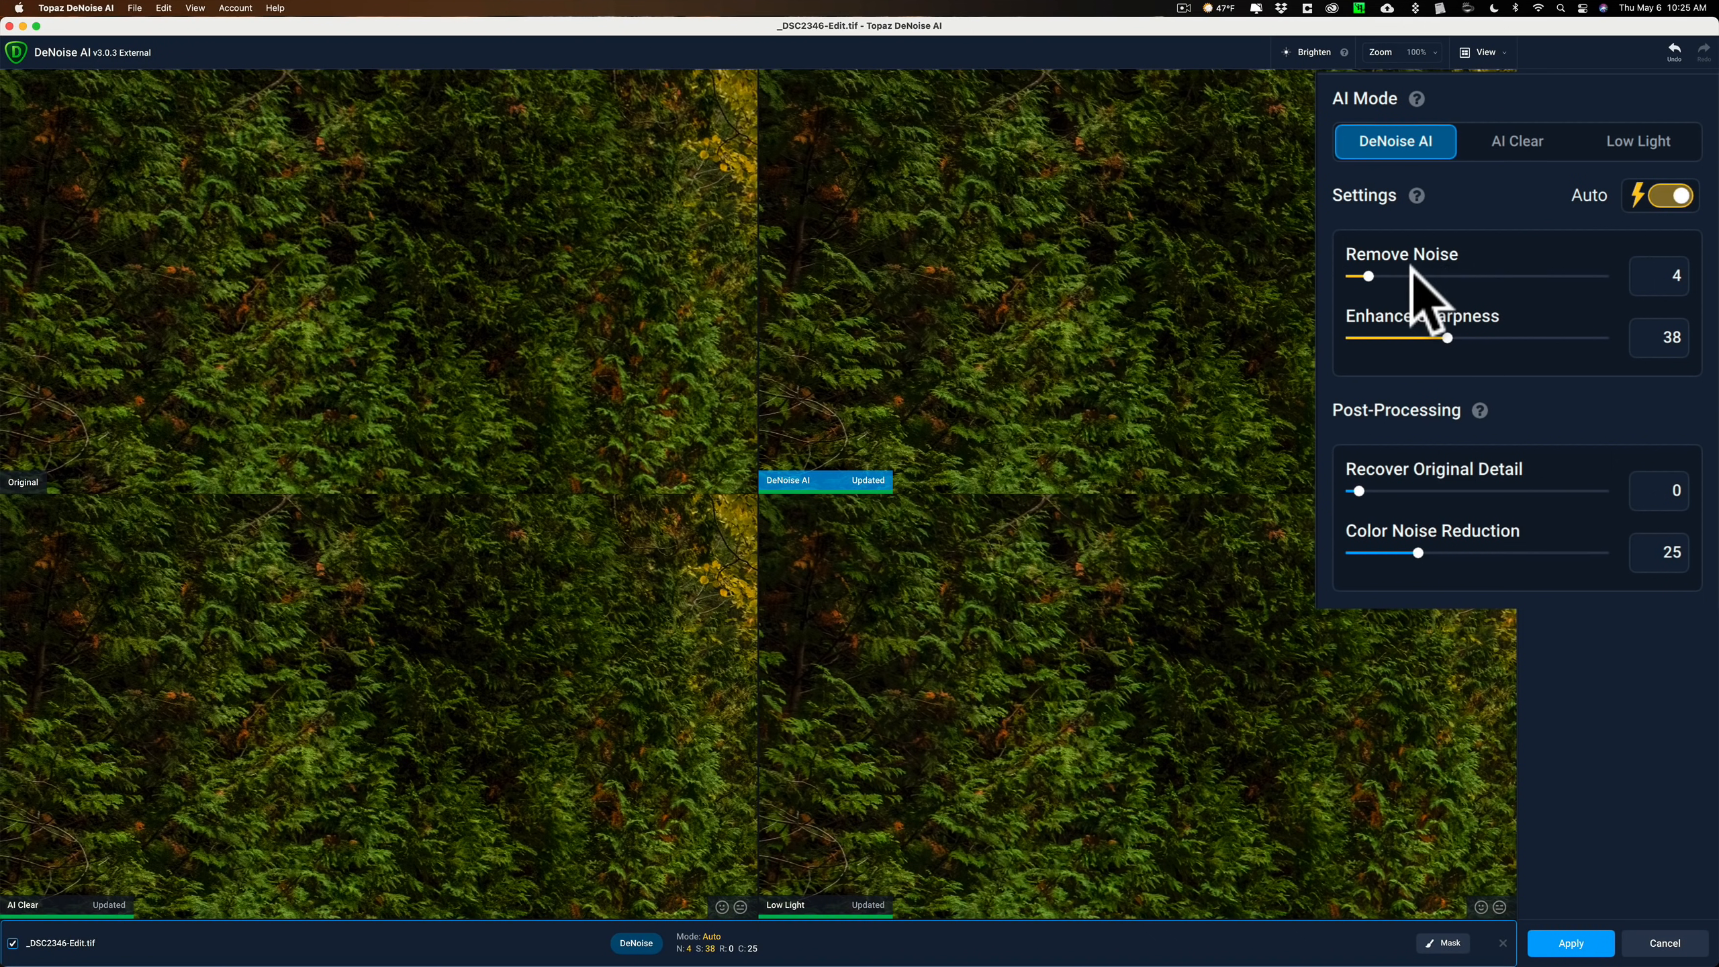
{"action": "mouse_move", "coordinate": [834, 140]}
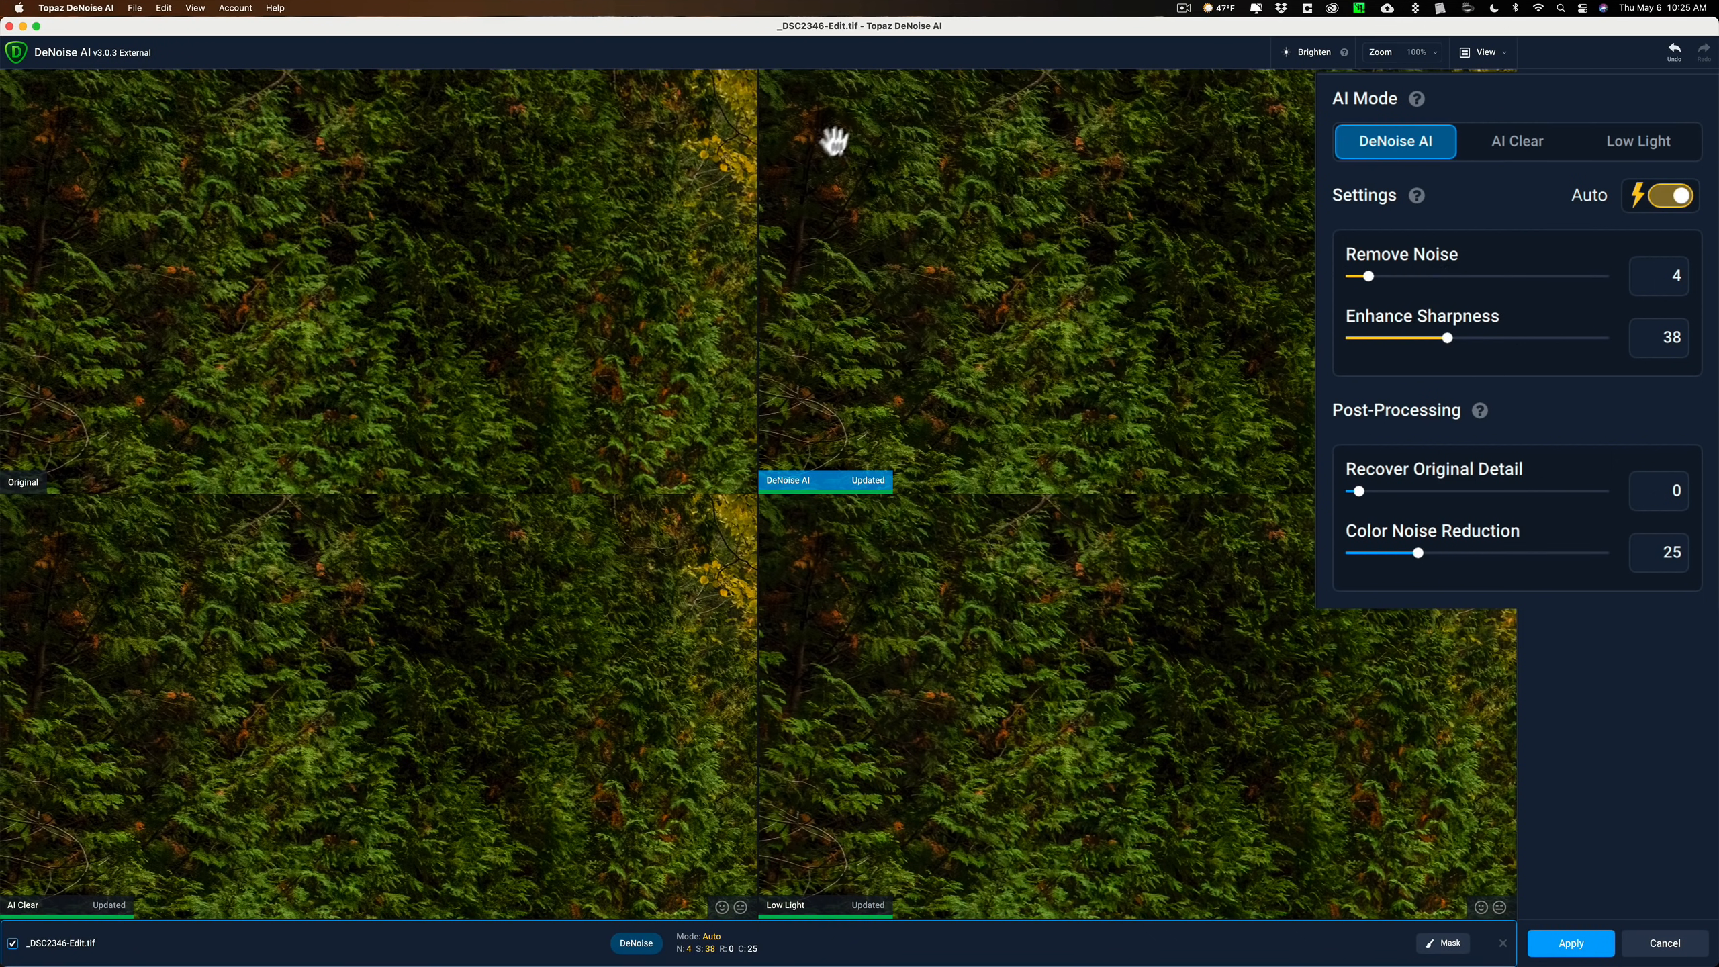
{"action": "mouse_move", "coordinate": [1442, 296]}
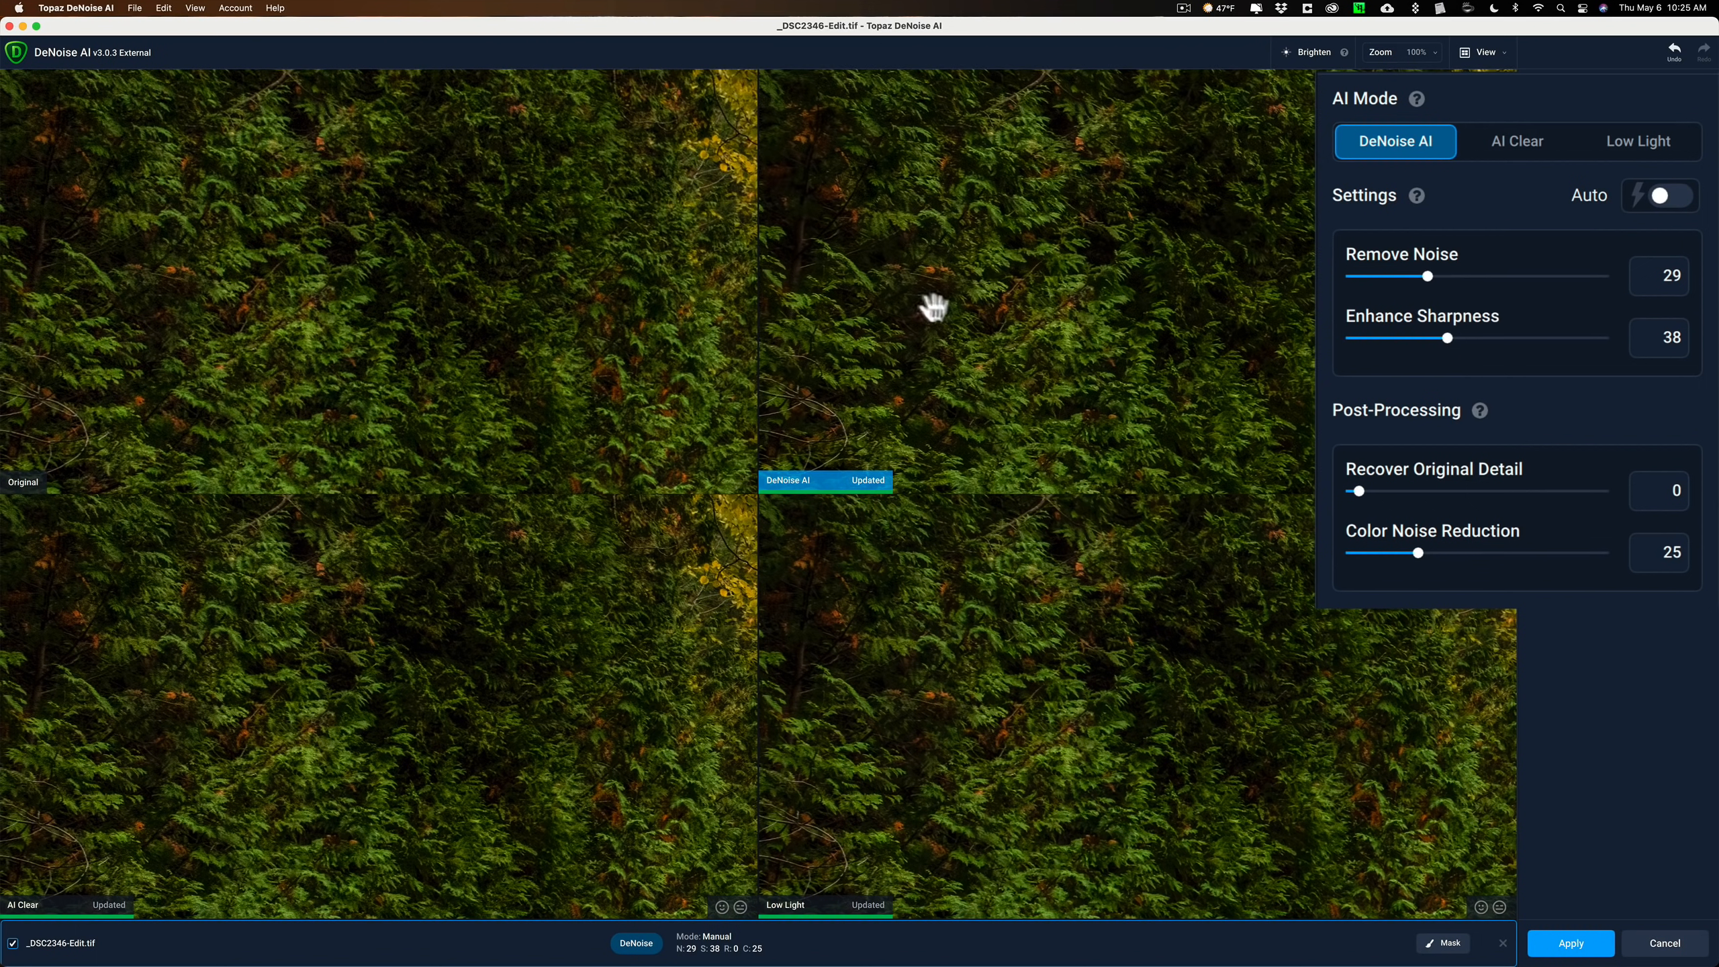
{"action": "mouse_move", "coordinate": [949, 291]}
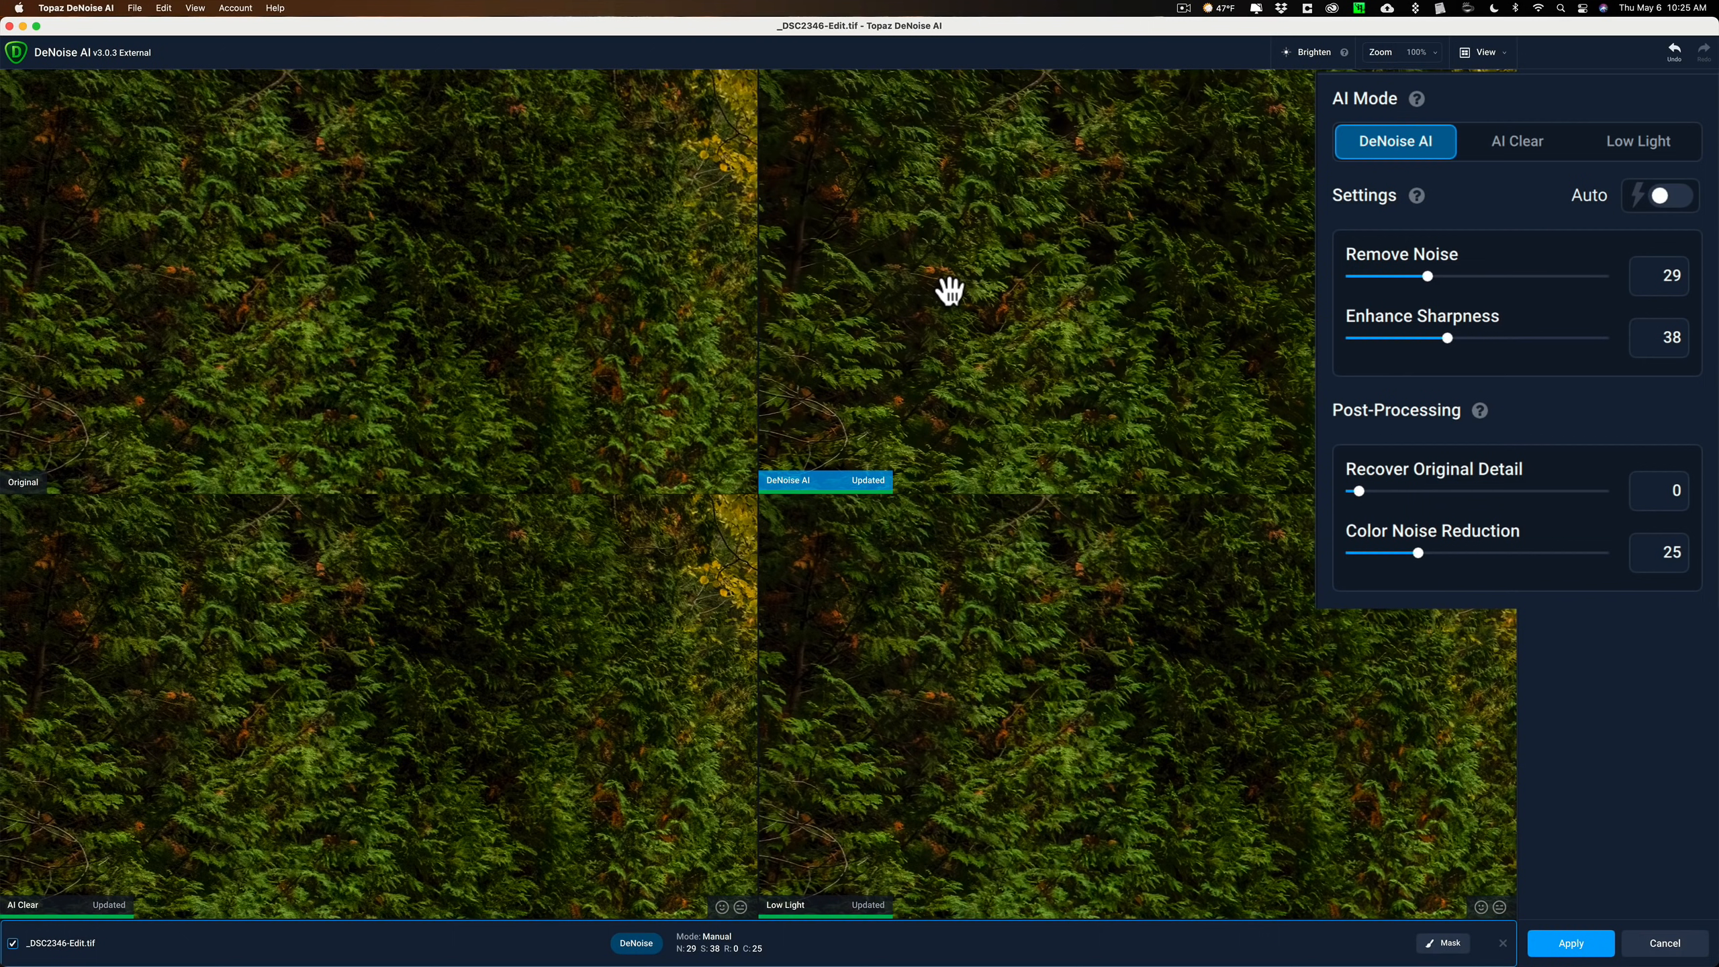
{"action": "left_click", "coordinate": [1638, 142]}
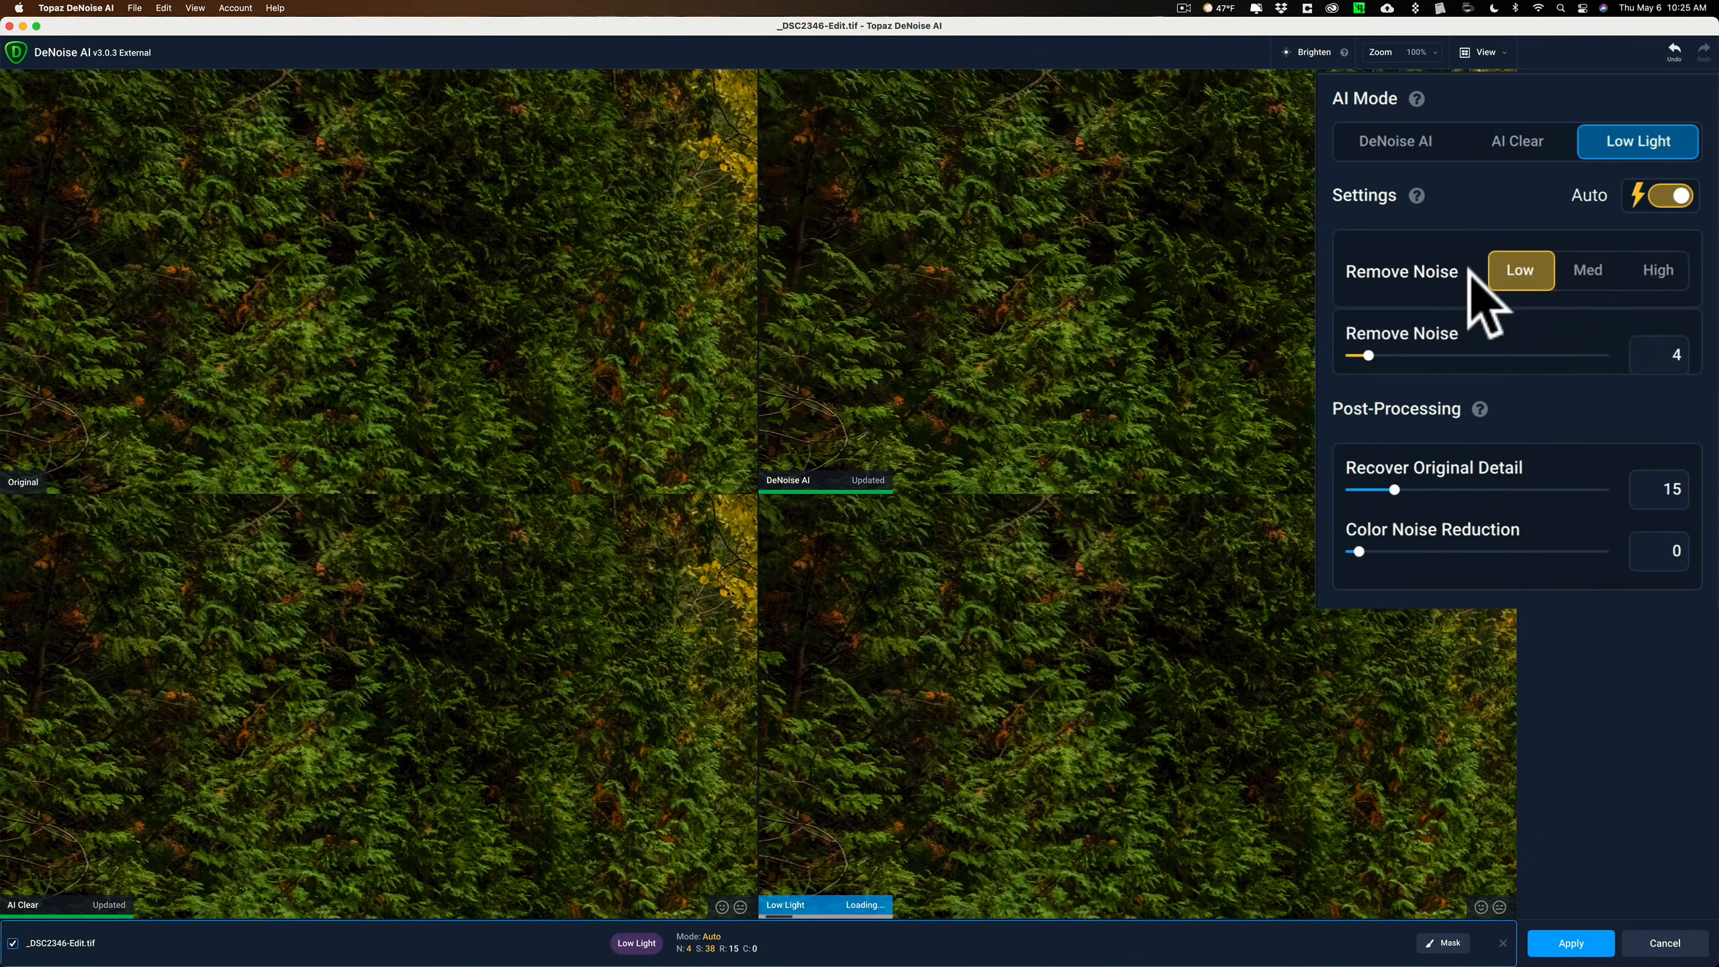
{"action": "left_click", "coordinate": [1395, 140]}
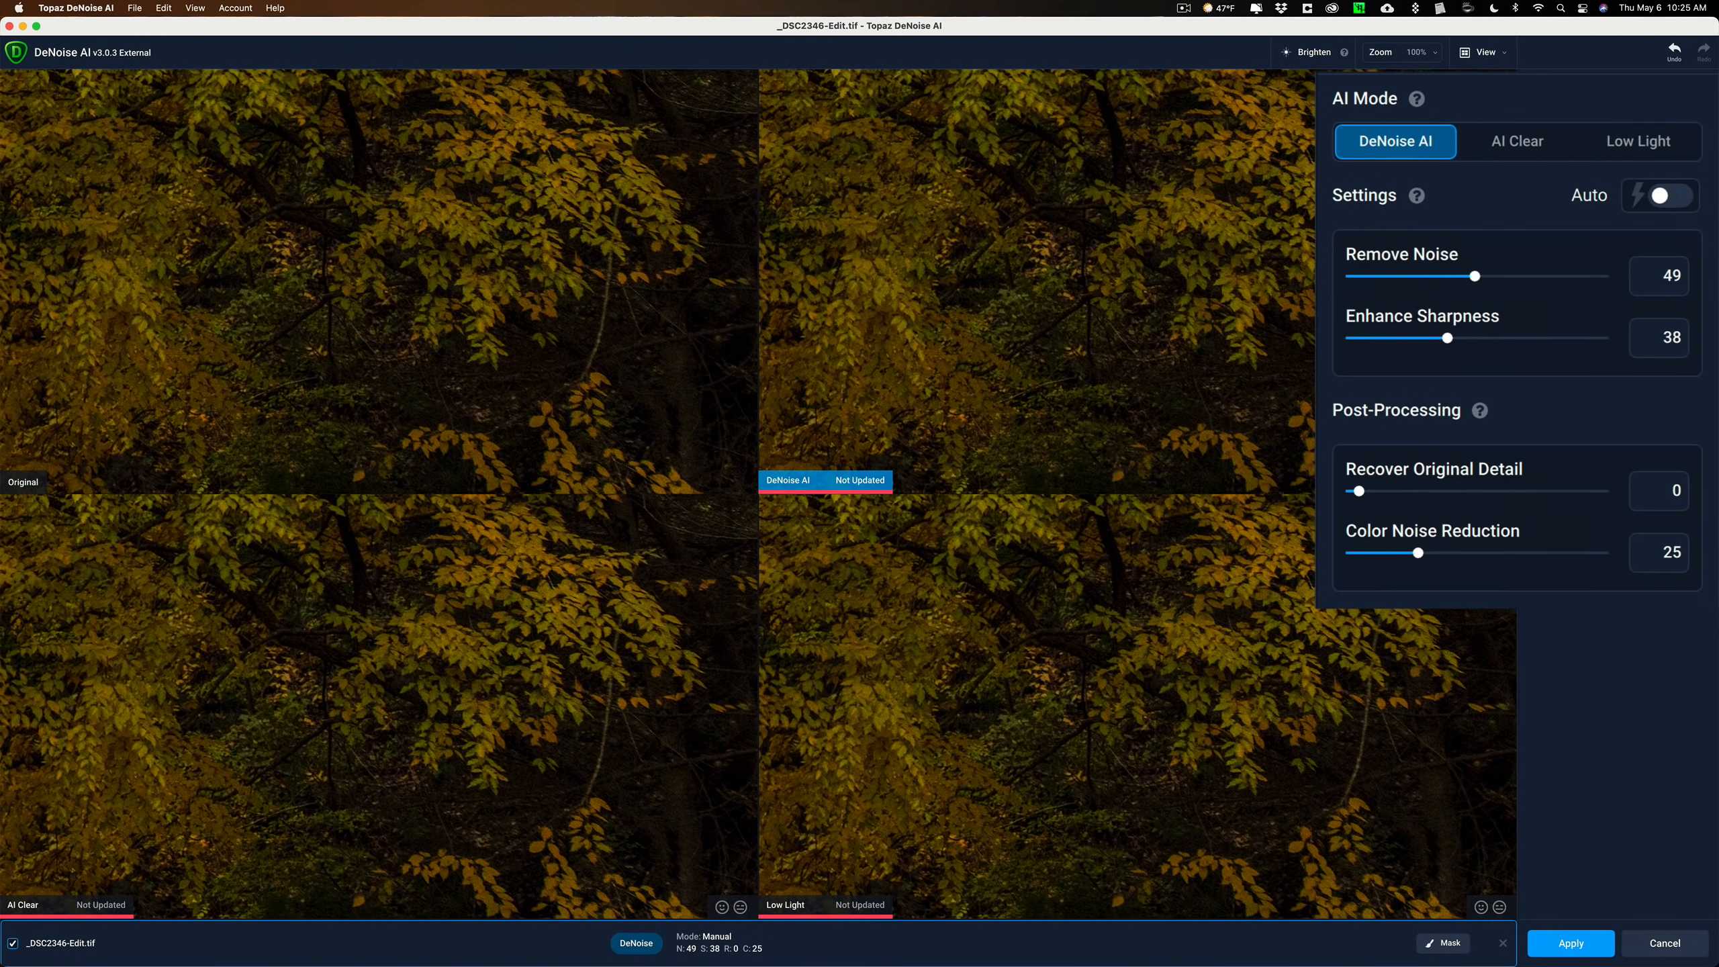
- Try Low Light once more, then settle on DeNoise AI manual at Remove Noise 49, Sharpness 38, Recover 0, Color 25
{"action": "left_click", "coordinate": [1659, 196]}
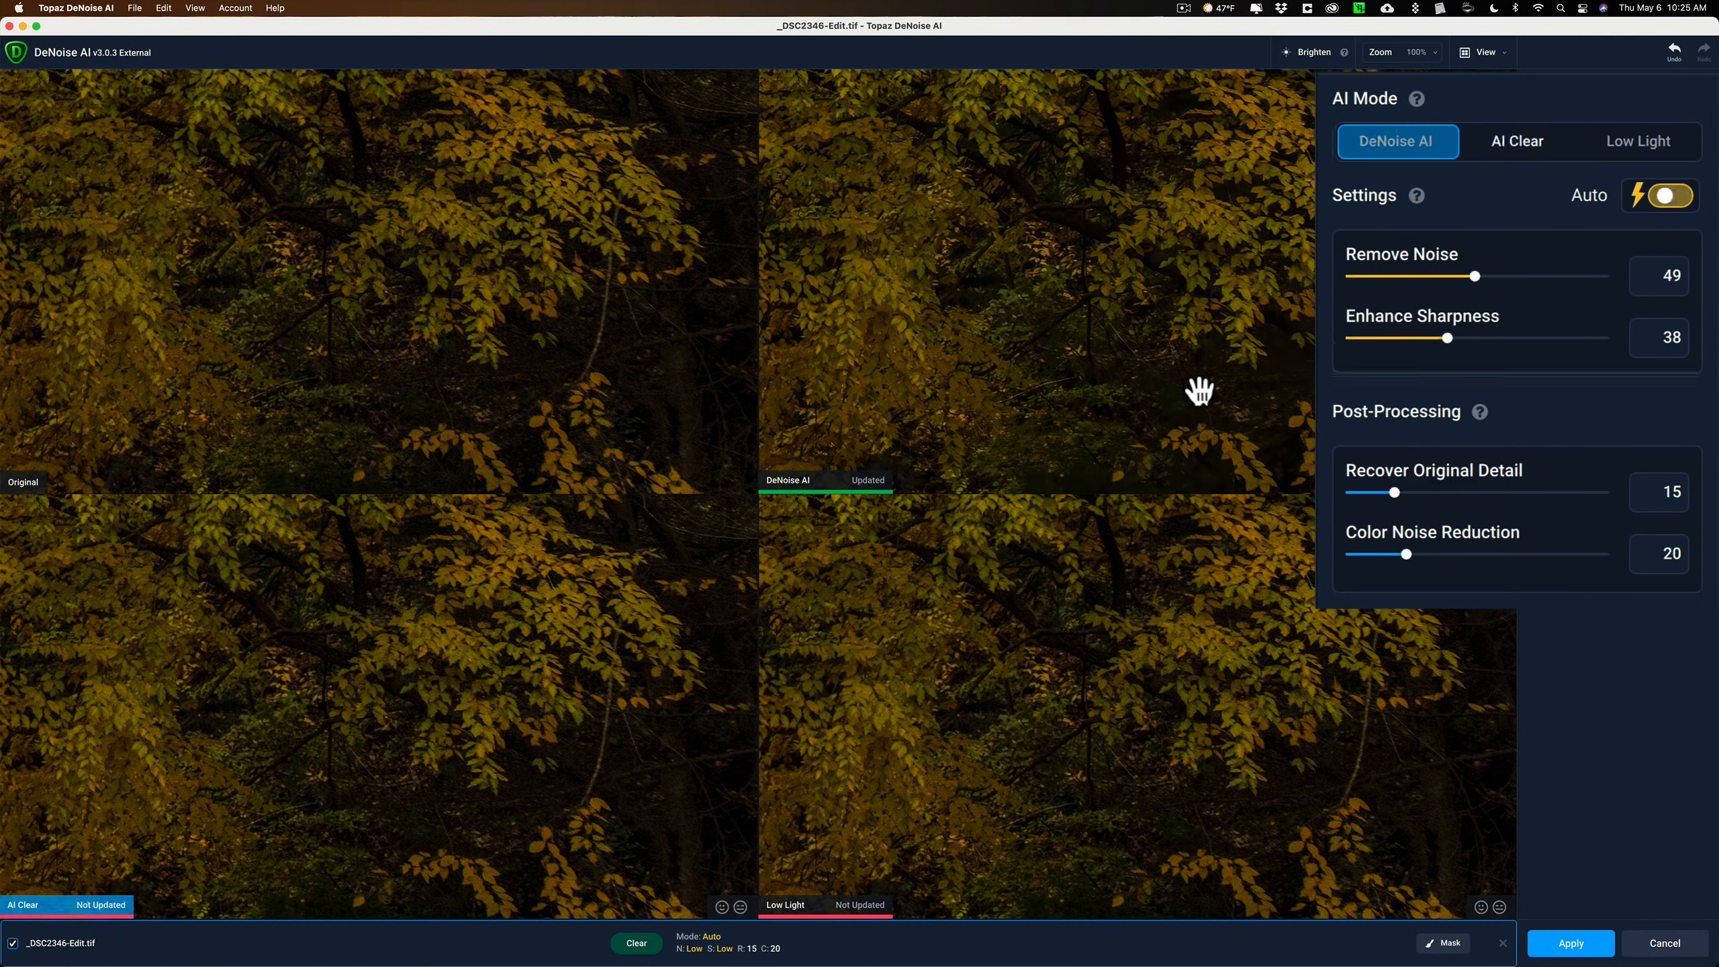
{"action": "left_click", "coordinate": [1516, 142]}
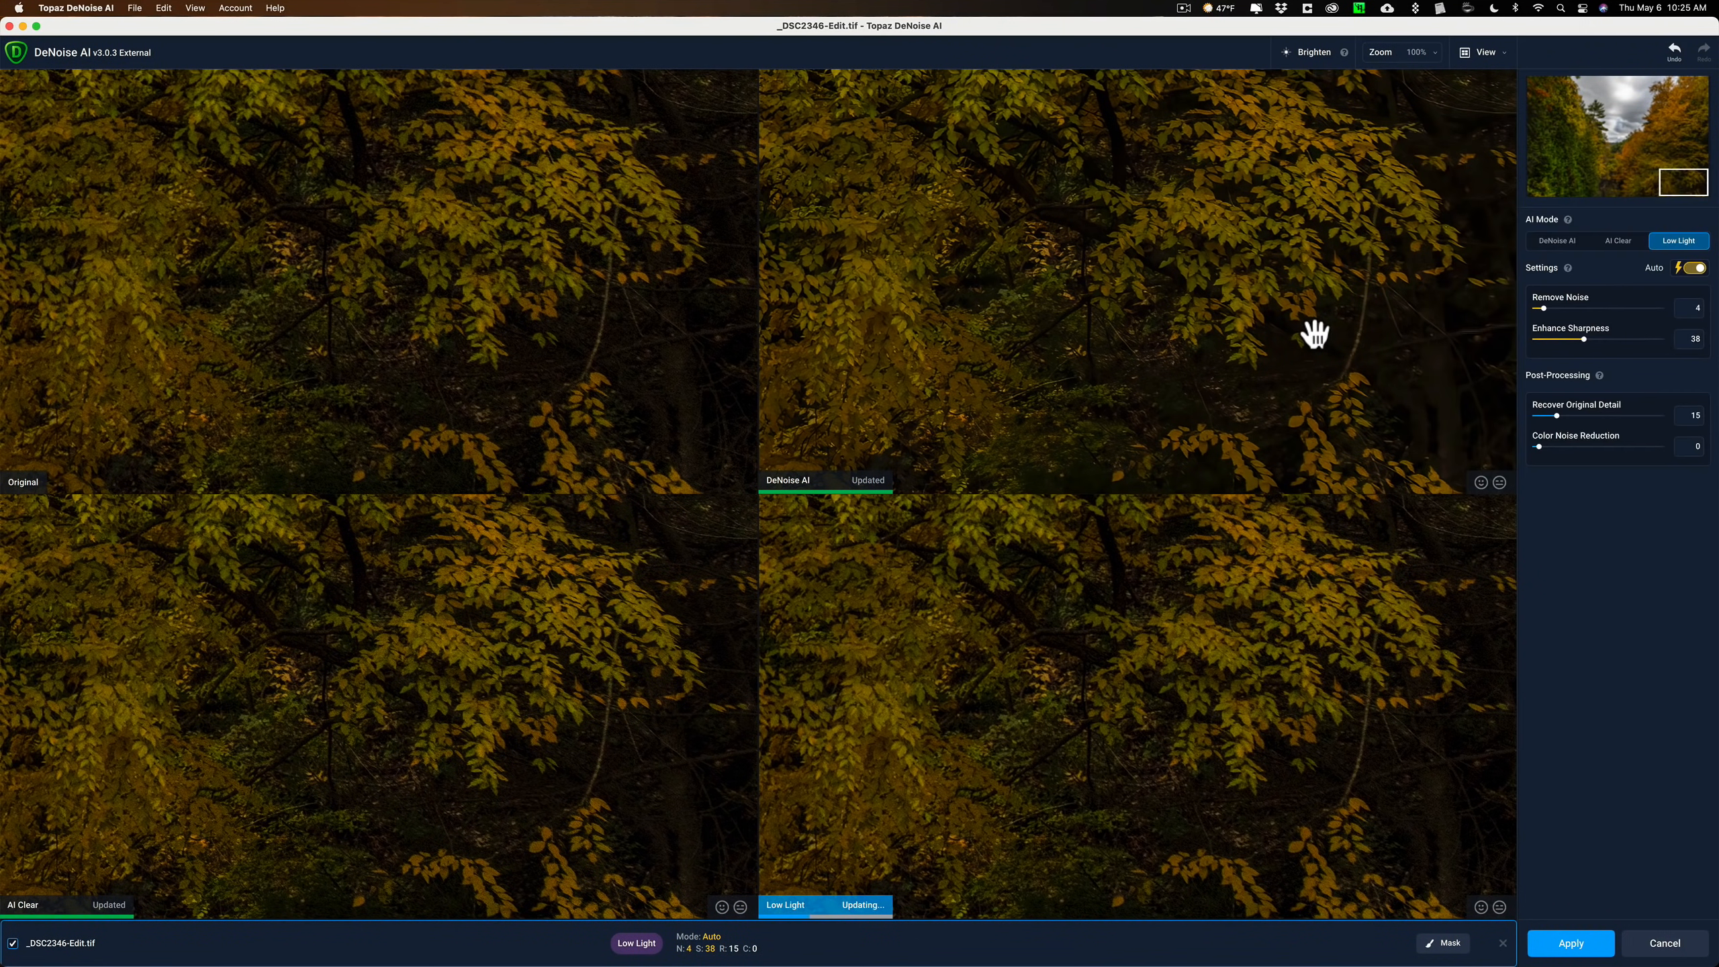
{"action": "left_click", "coordinate": [1556, 241]}
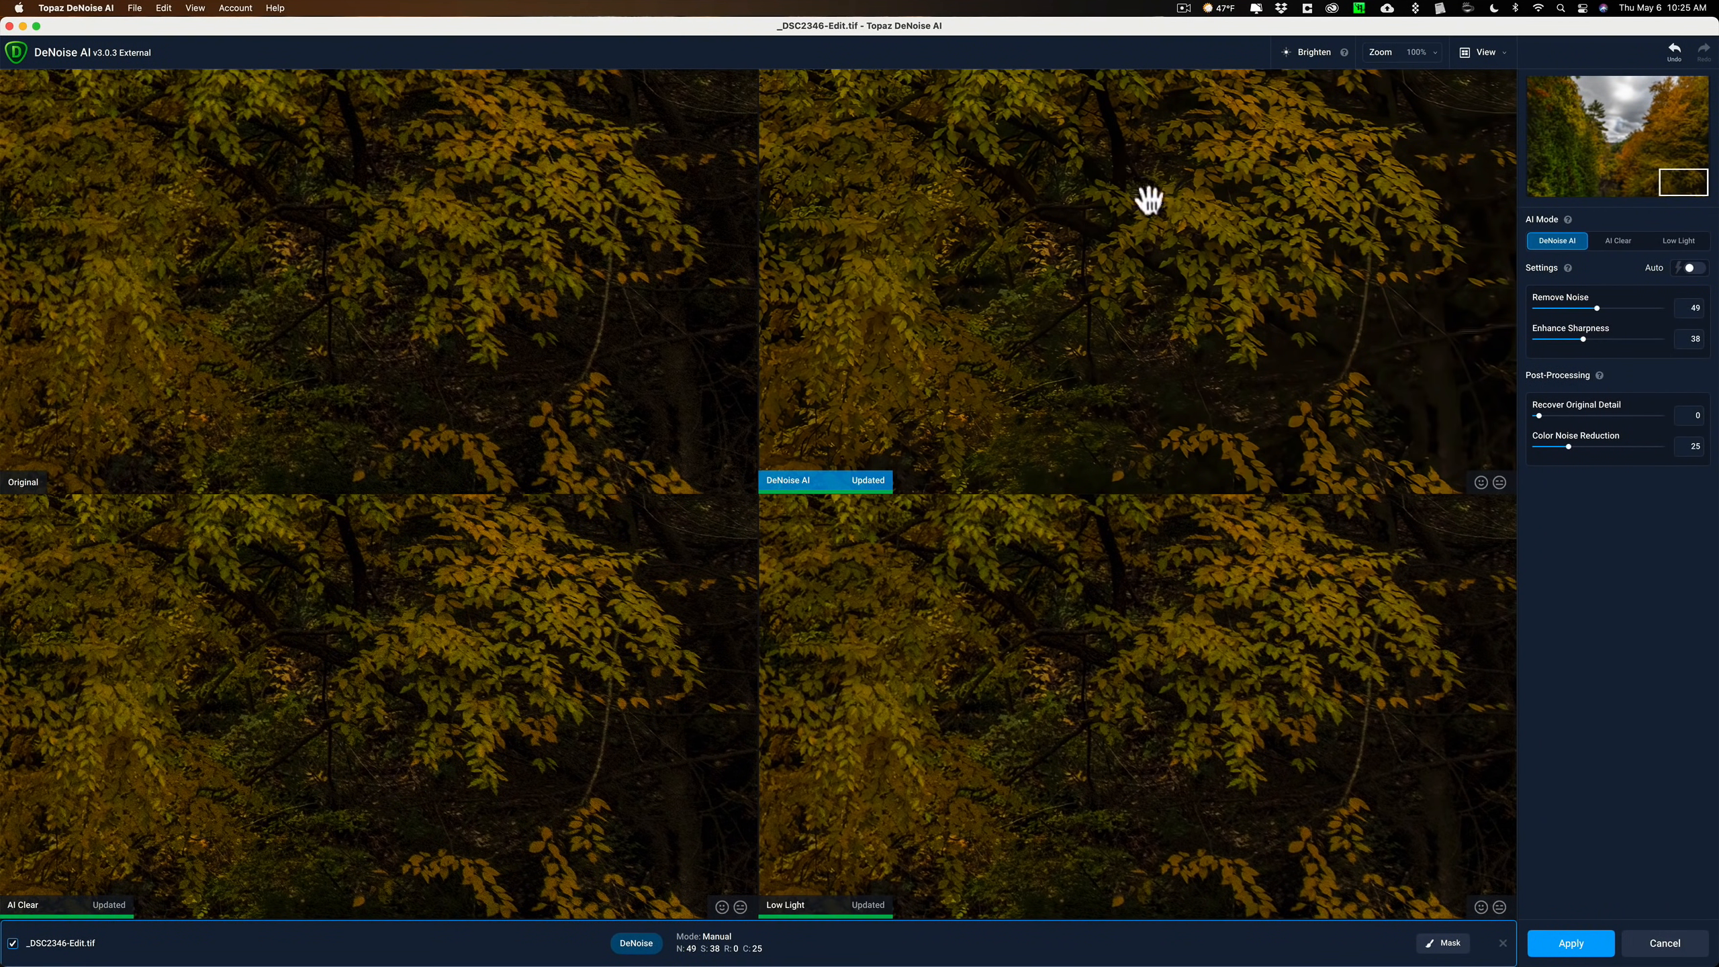
{"action": "mouse_move", "coordinate": [787, 475]}
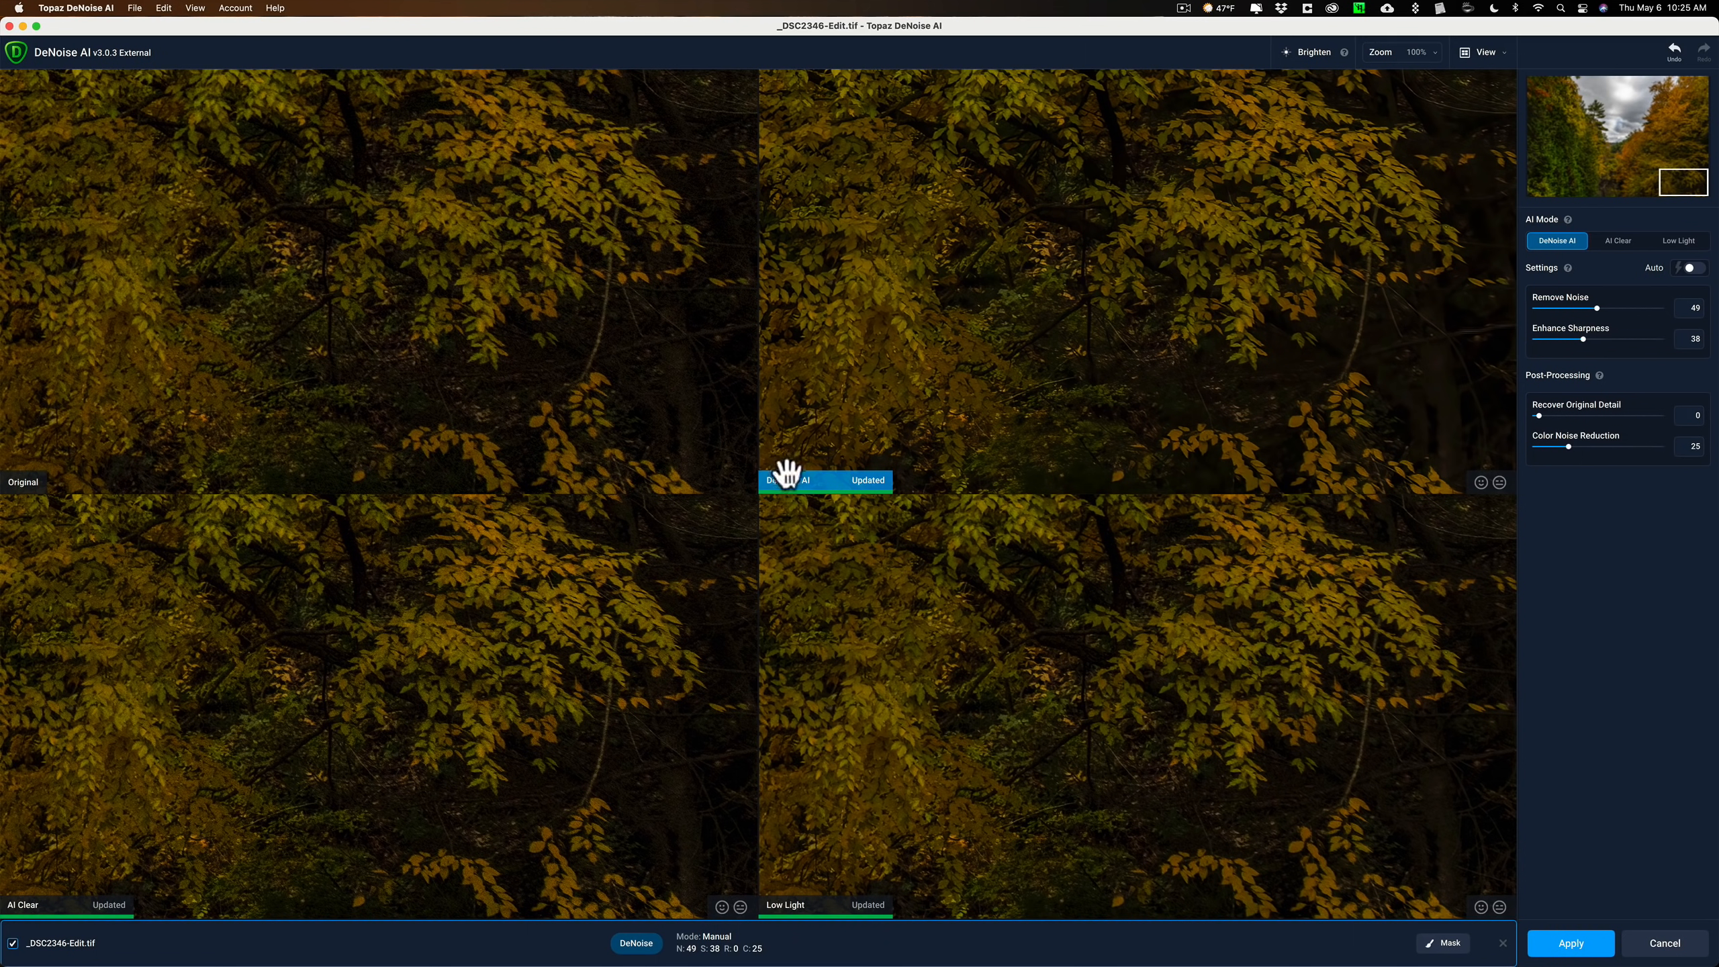
{"action": "mouse_move", "coordinate": [783, 490]}
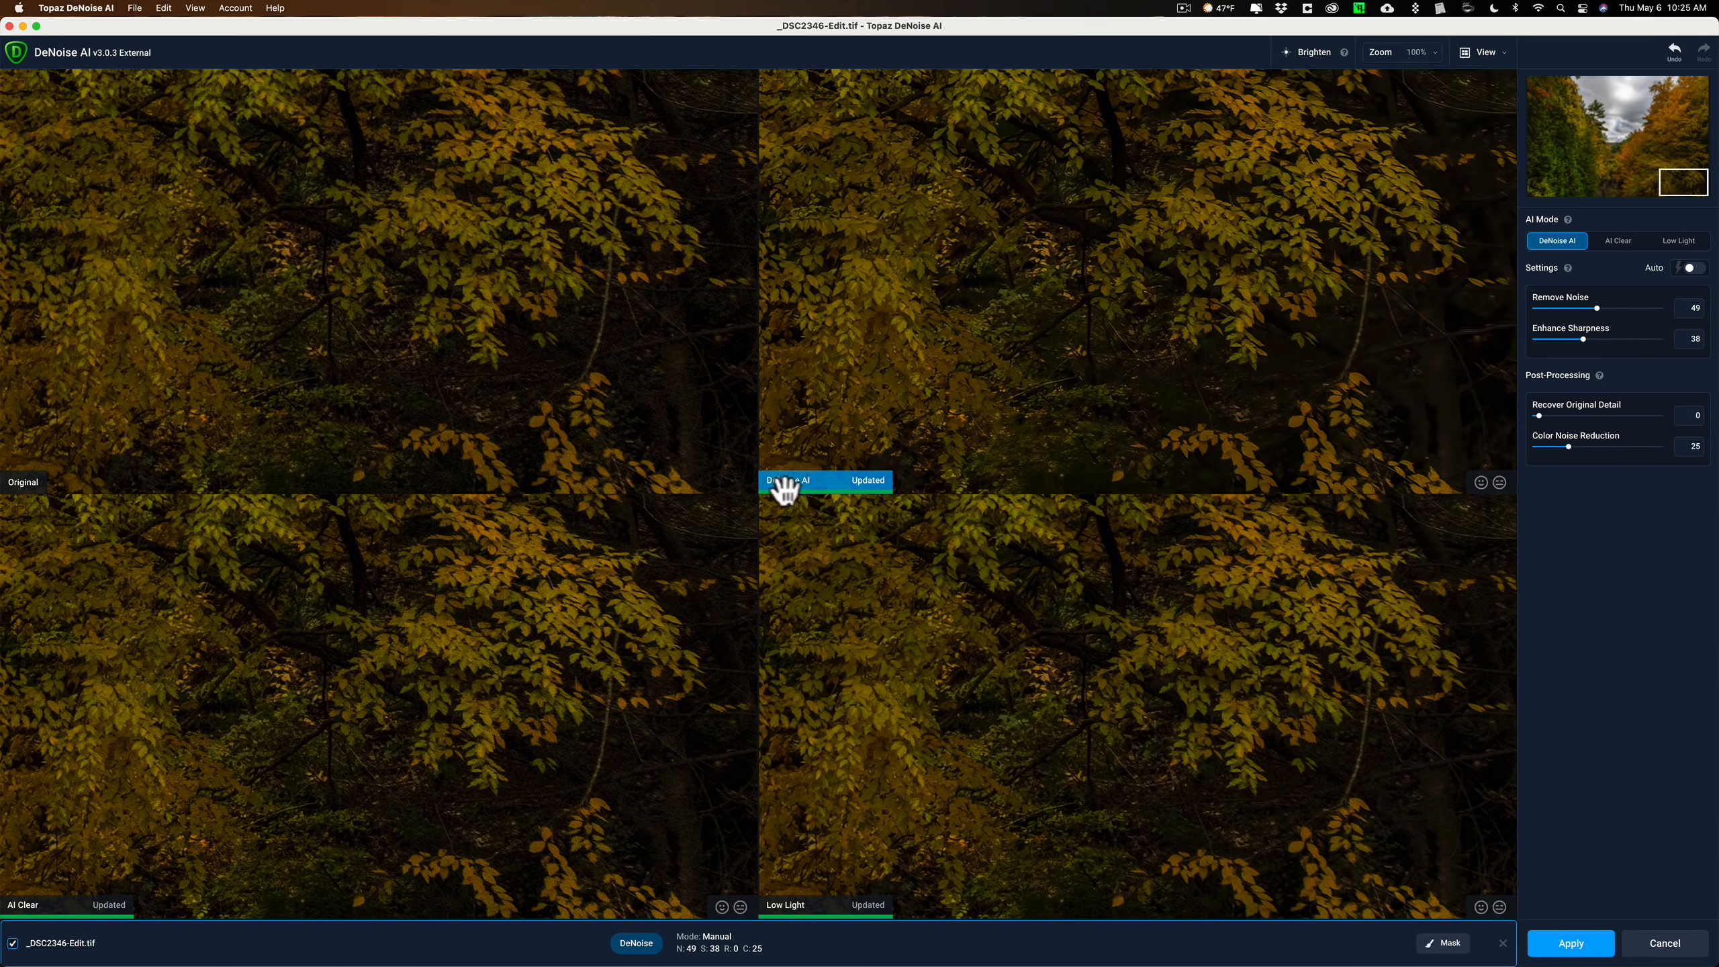
{"action": "mouse_move", "coordinate": [871, 486]}
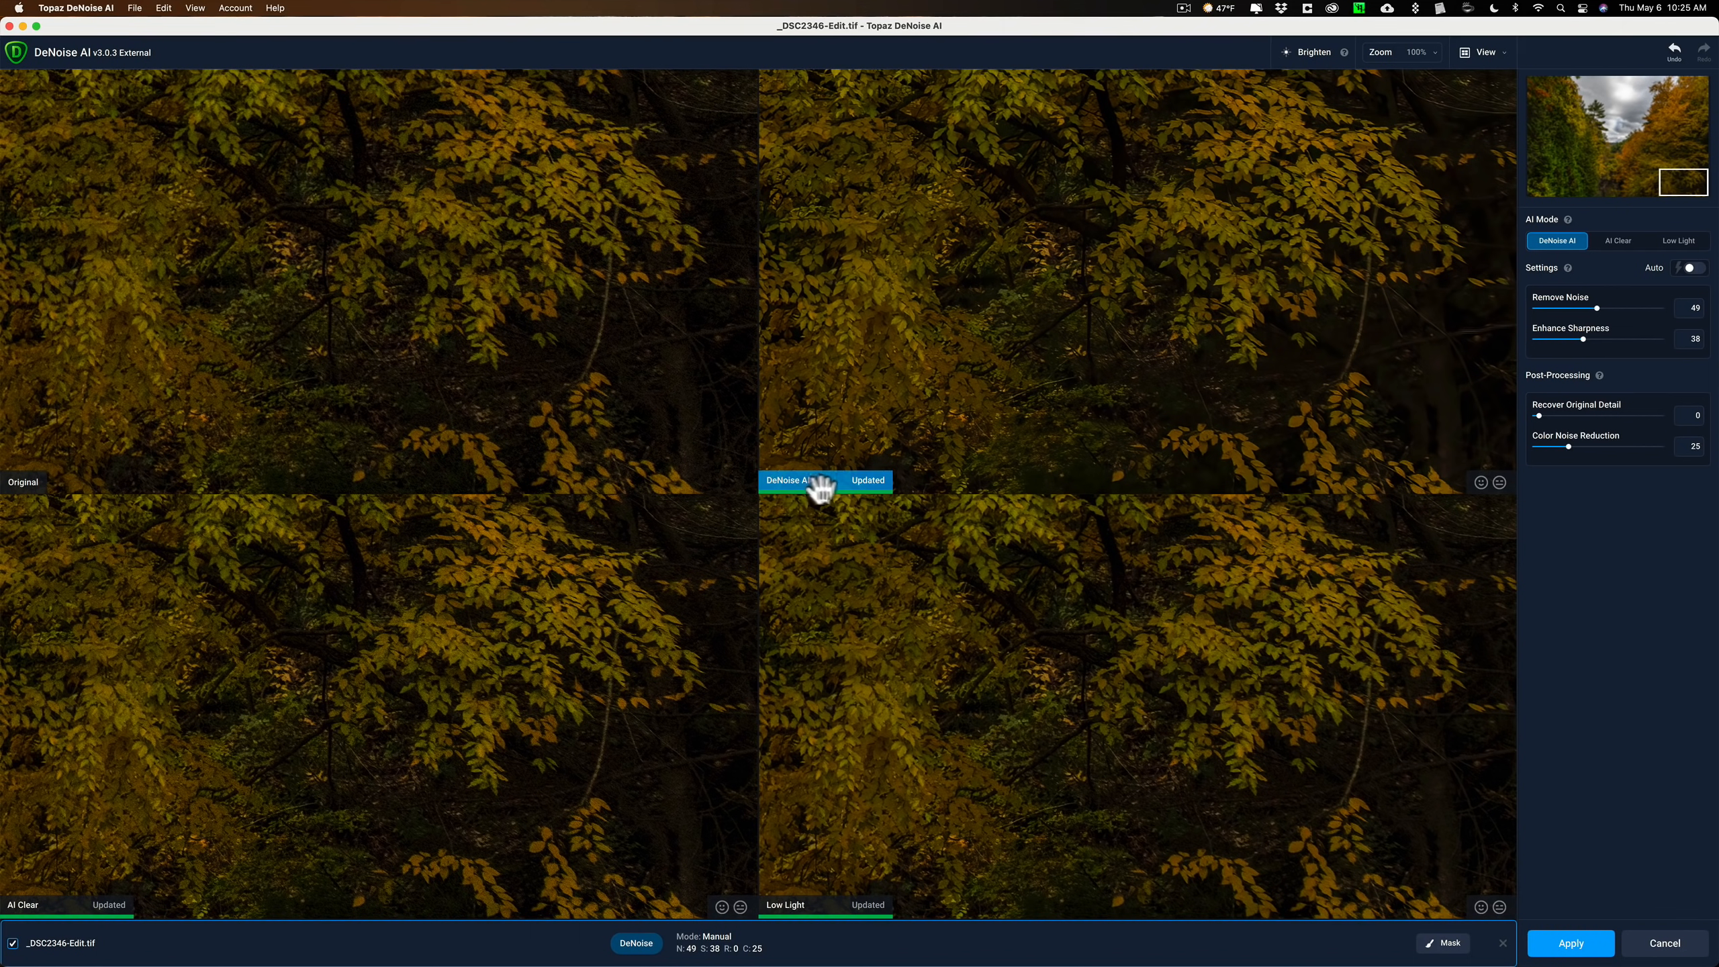
{"action": "mouse_move", "coordinate": [817, 877]}
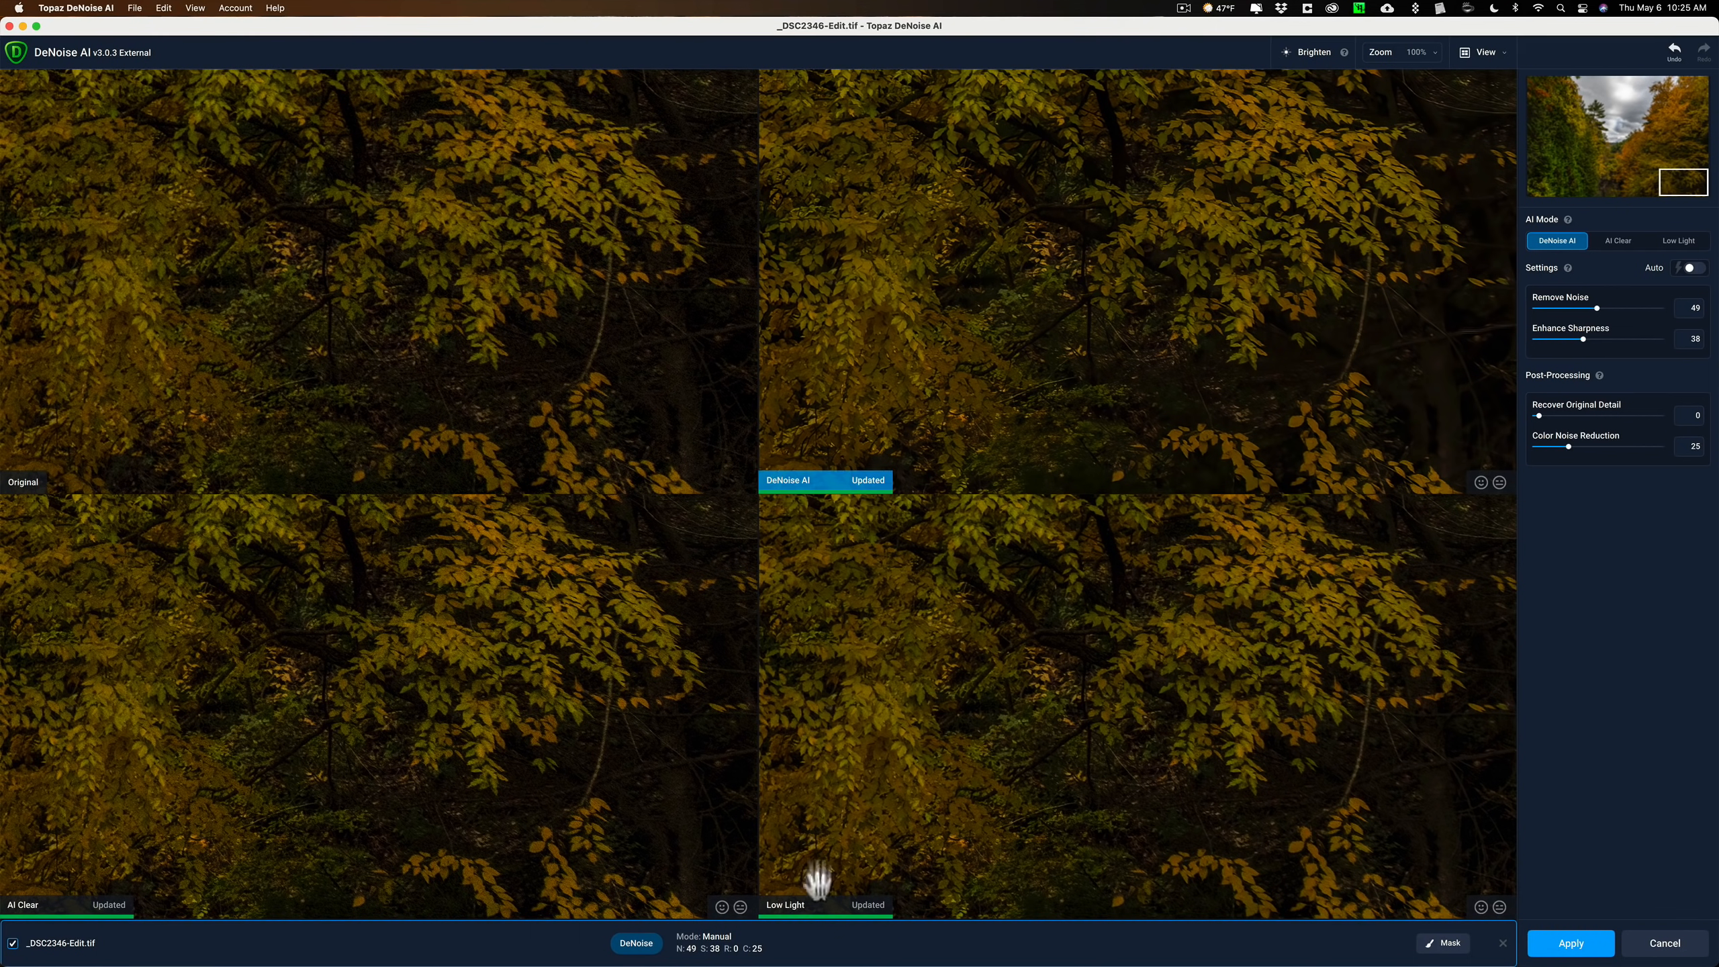
{"action": "mouse_move", "coordinate": [1020, 291]}
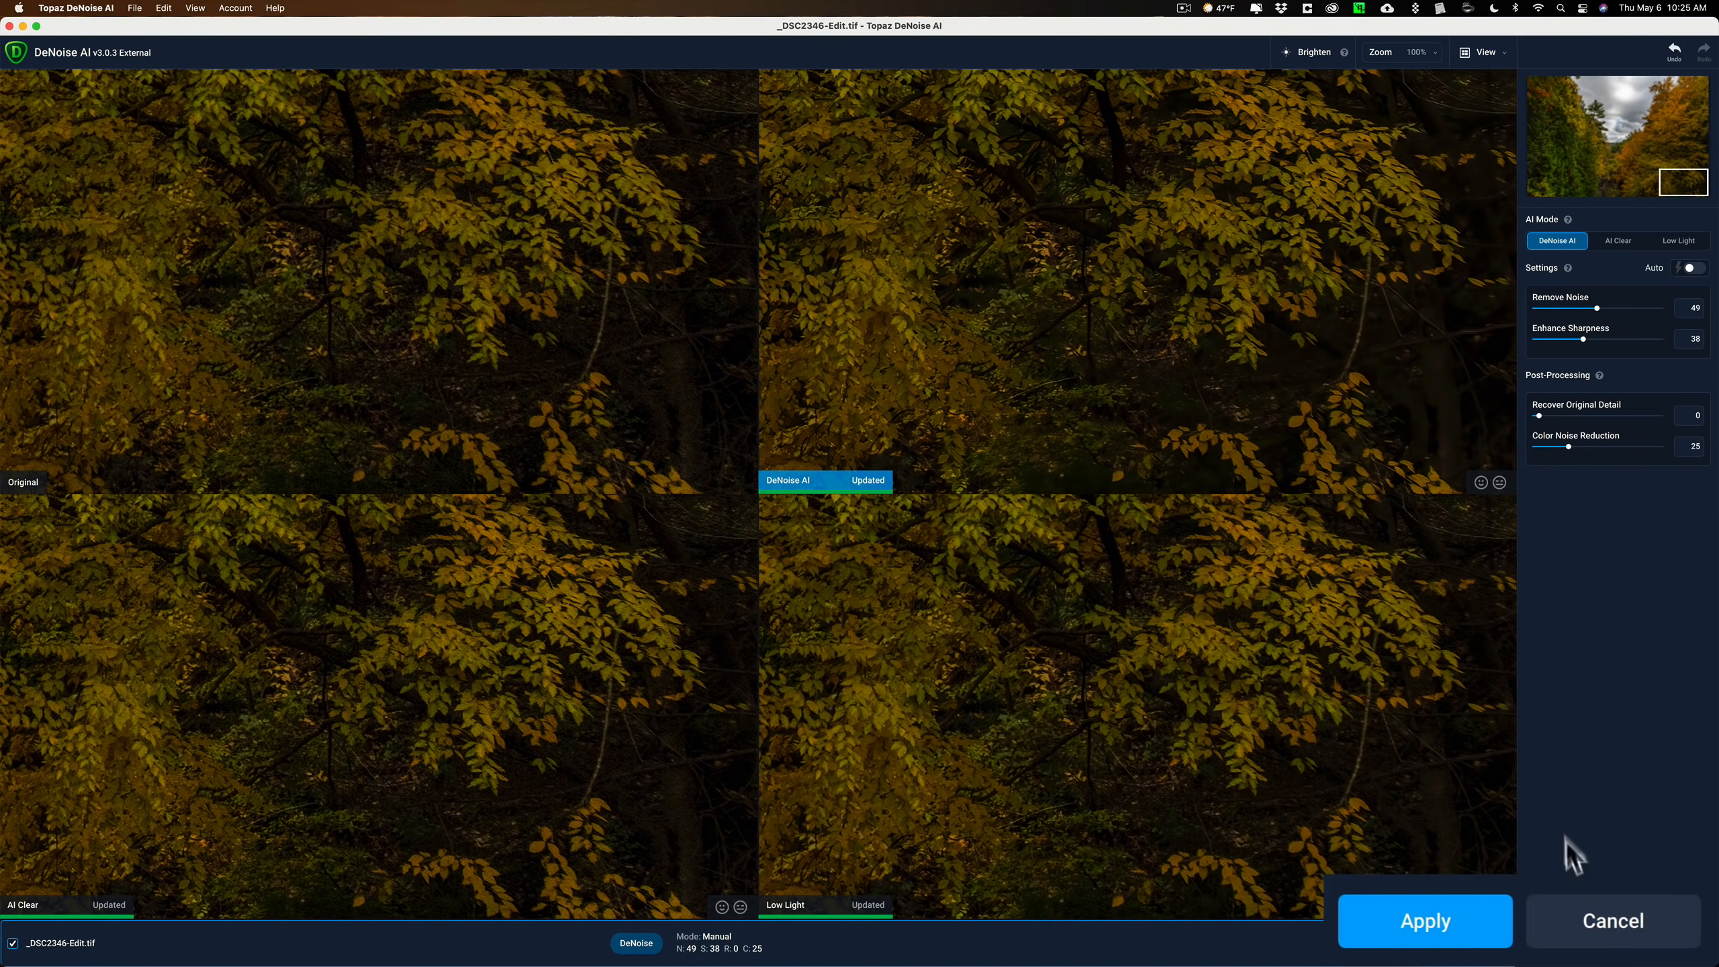
- Apply the DeNoise AI settings so the TIFF is processed and returned to Lightroom
{"action": "left_click", "coordinate": [1424, 921]}
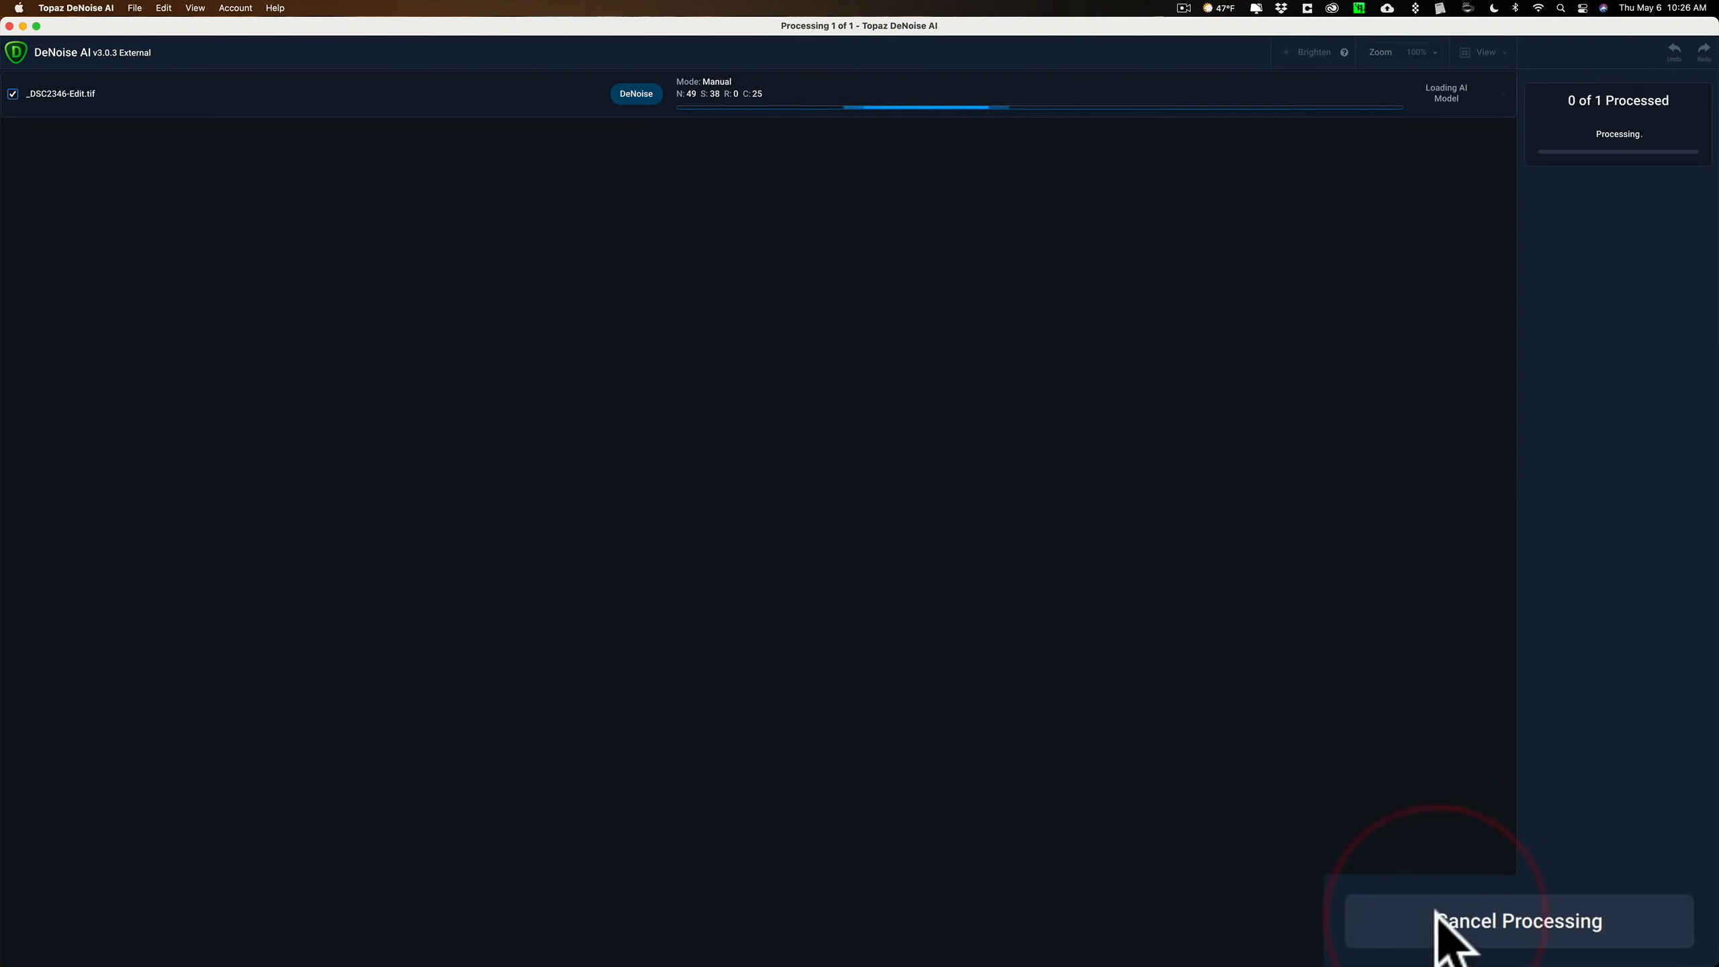
{"action": "mouse_move", "coordinate": [1589, 742]}
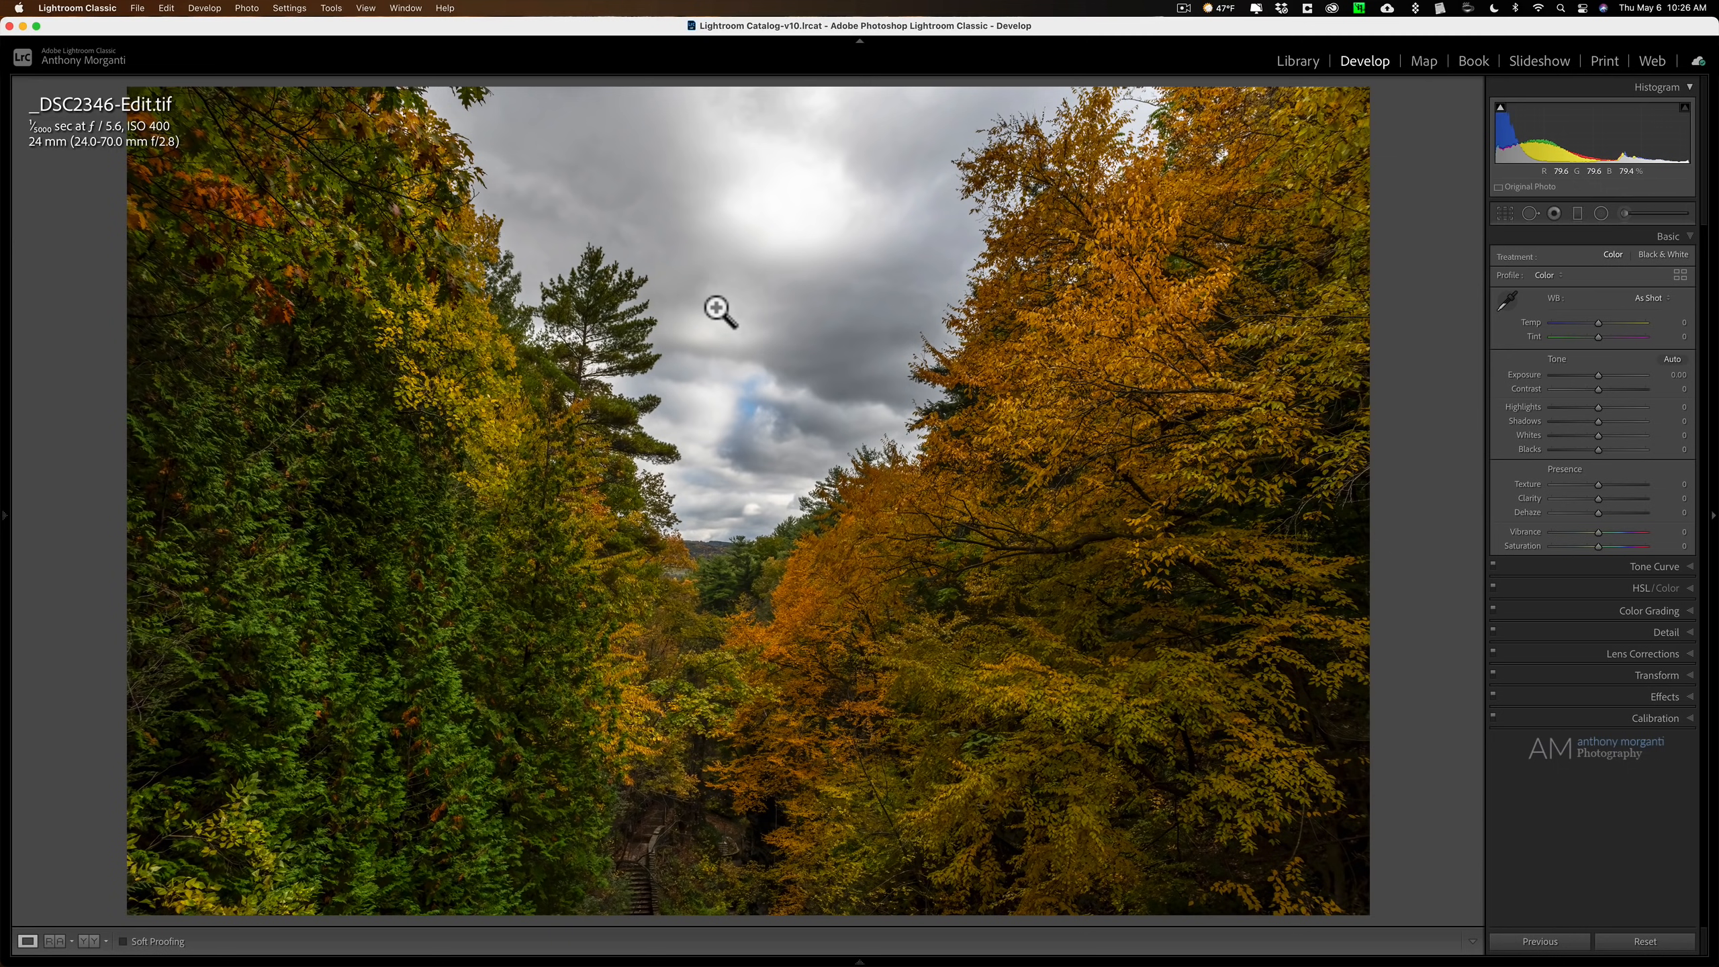
- Show the filmstrip and compare the original NEF against the denoised Edit.tif at close zoom
{"action": "key", "text": "f6"}
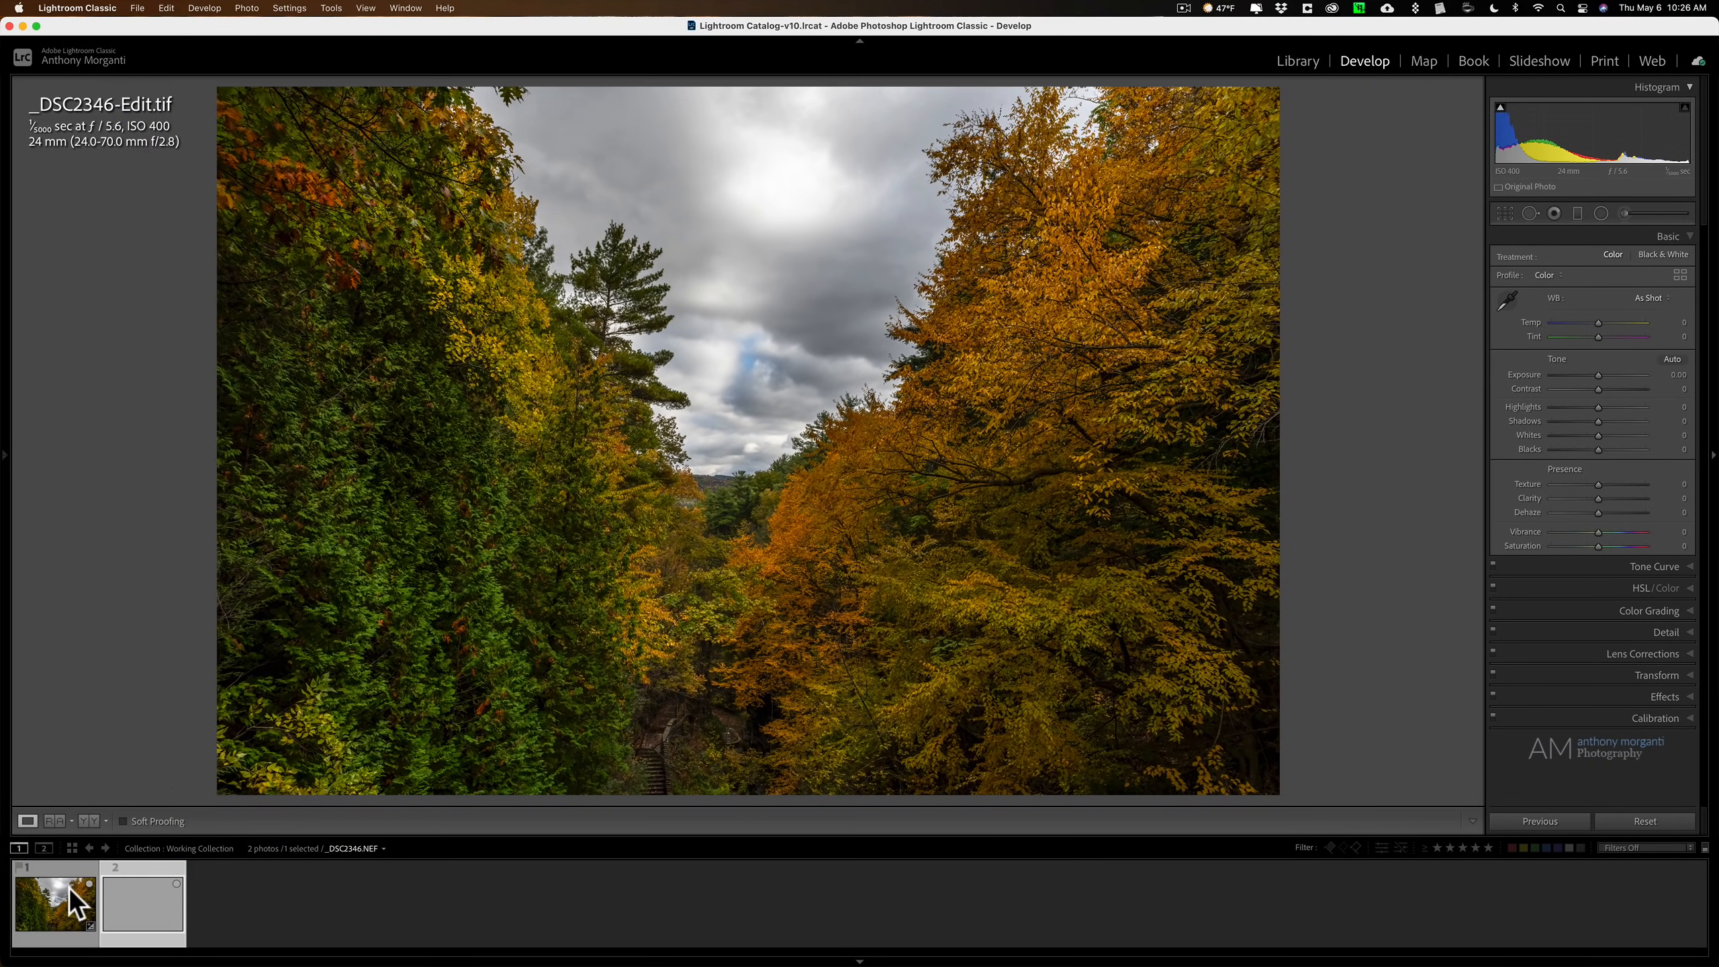
{"action": "left_click", "coordinate": [142, 903]}
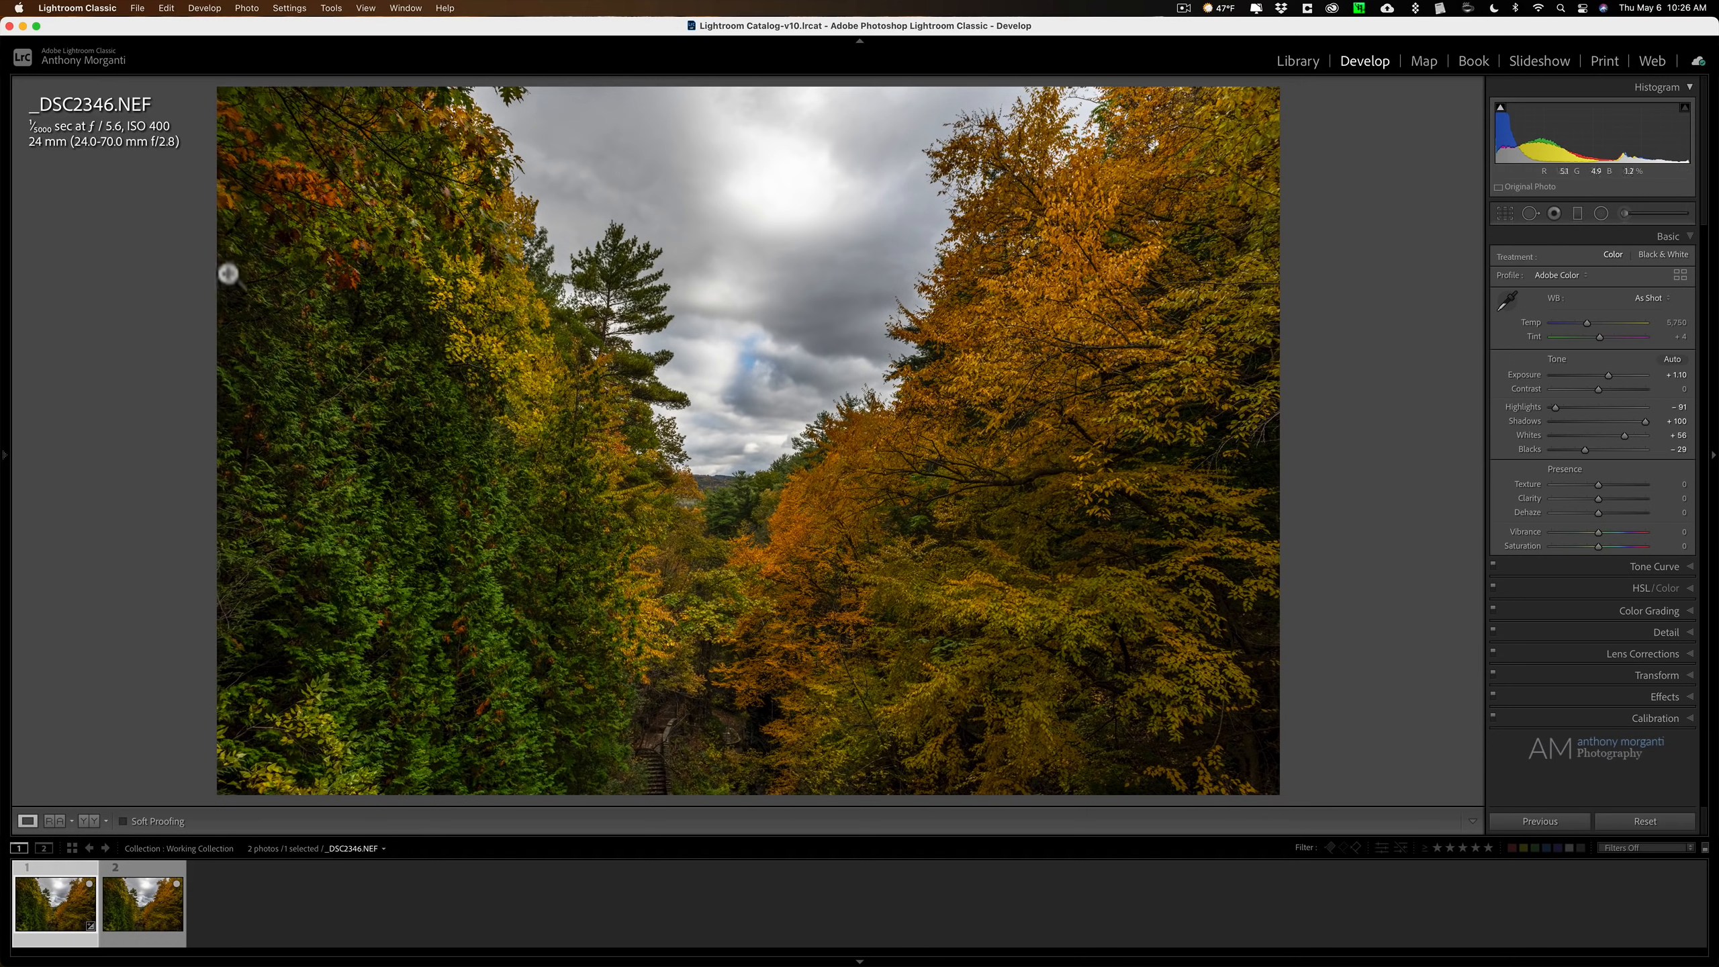
{"action": "mouse_move", "coordinate": [255, 279]}
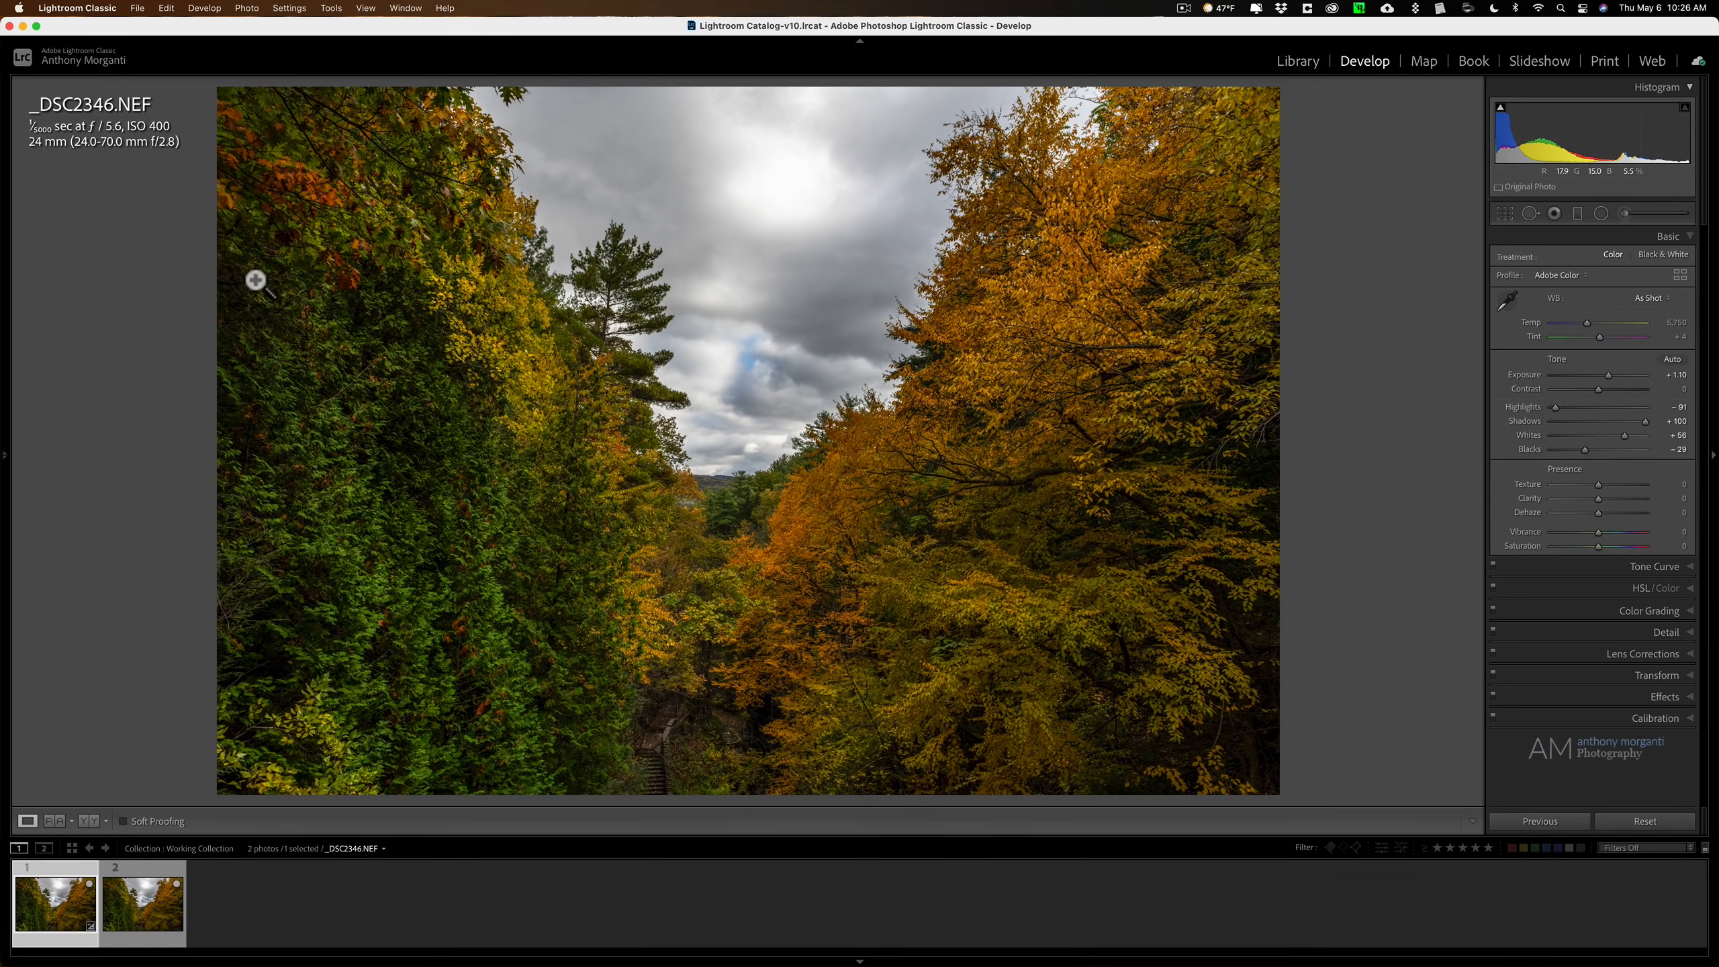
{"action": "key", "text": "cmd"}
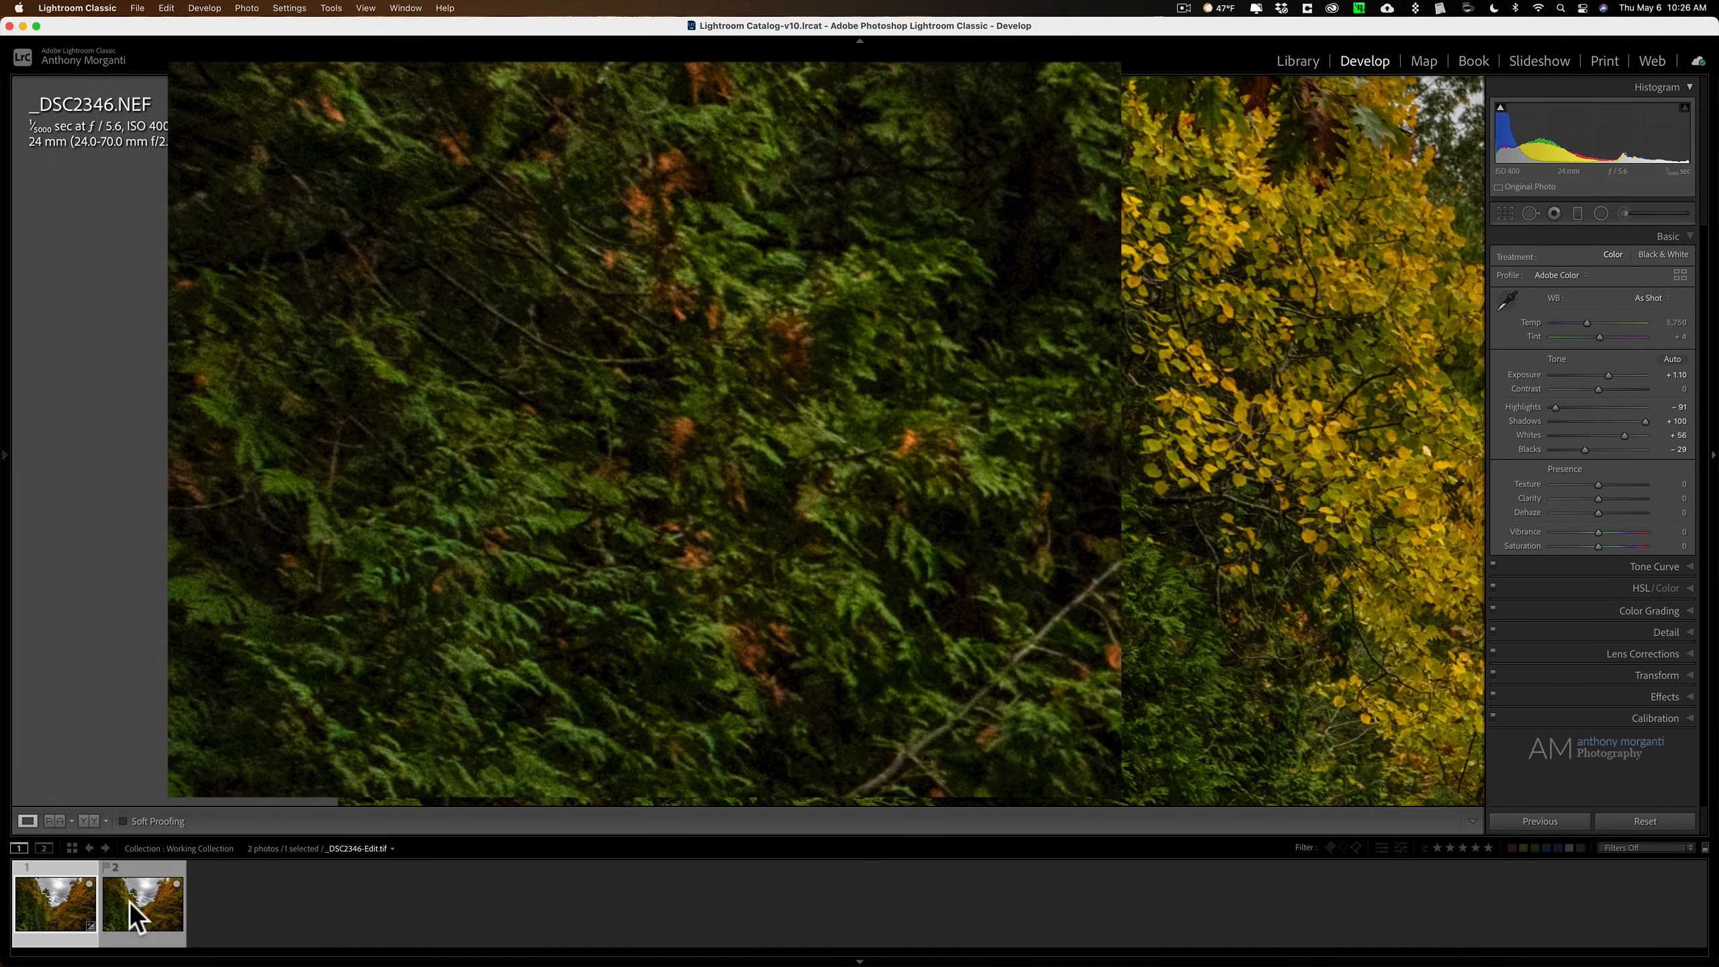
{"action": "left_click", "coordinate": [142, 901]}
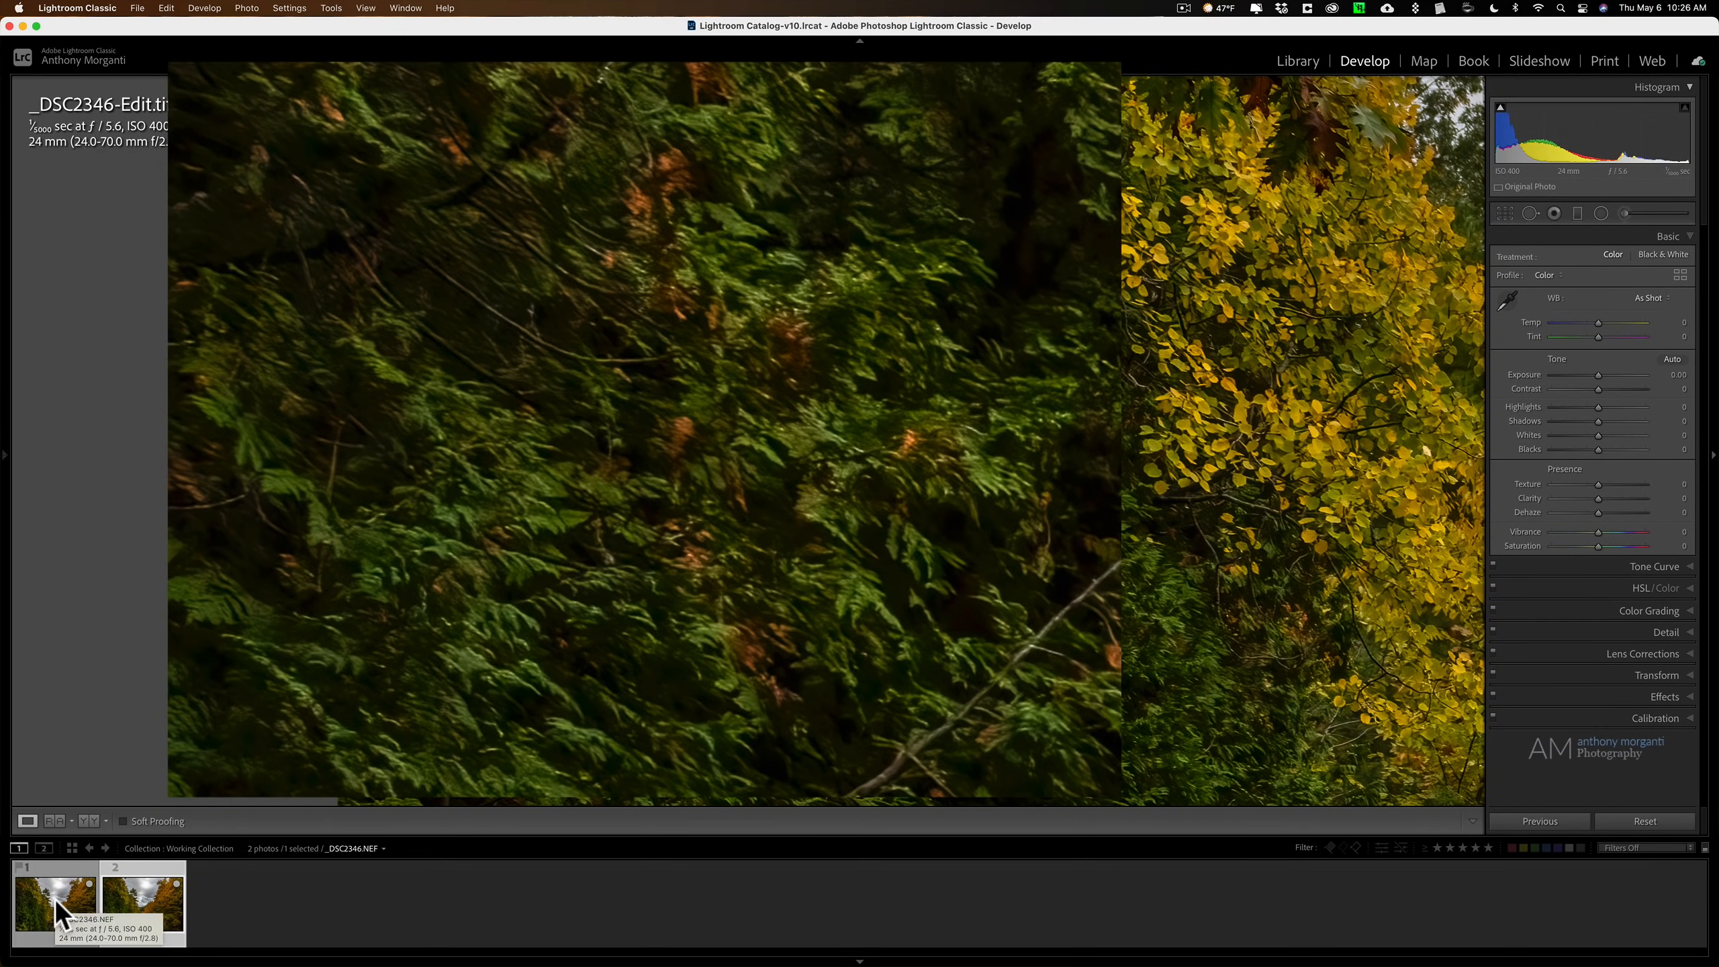
{"action": "left_click", "coordinate": [142, 899]}
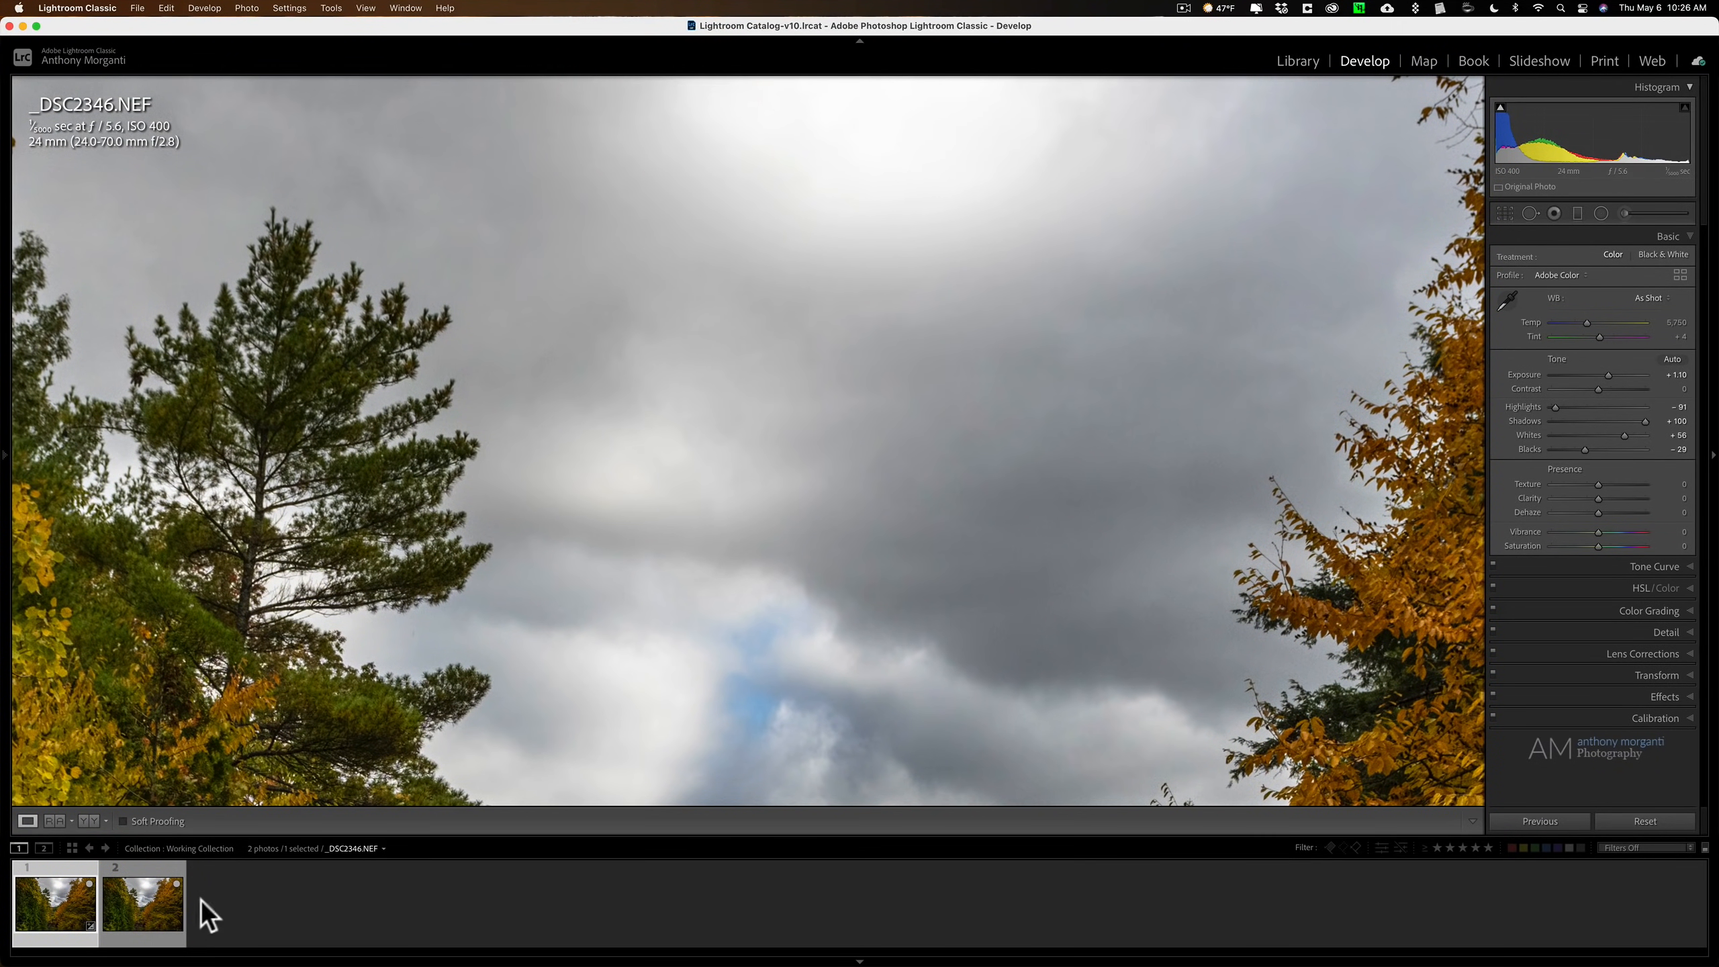
{"action": "mouse_move", "coordinate": [335, 24]}
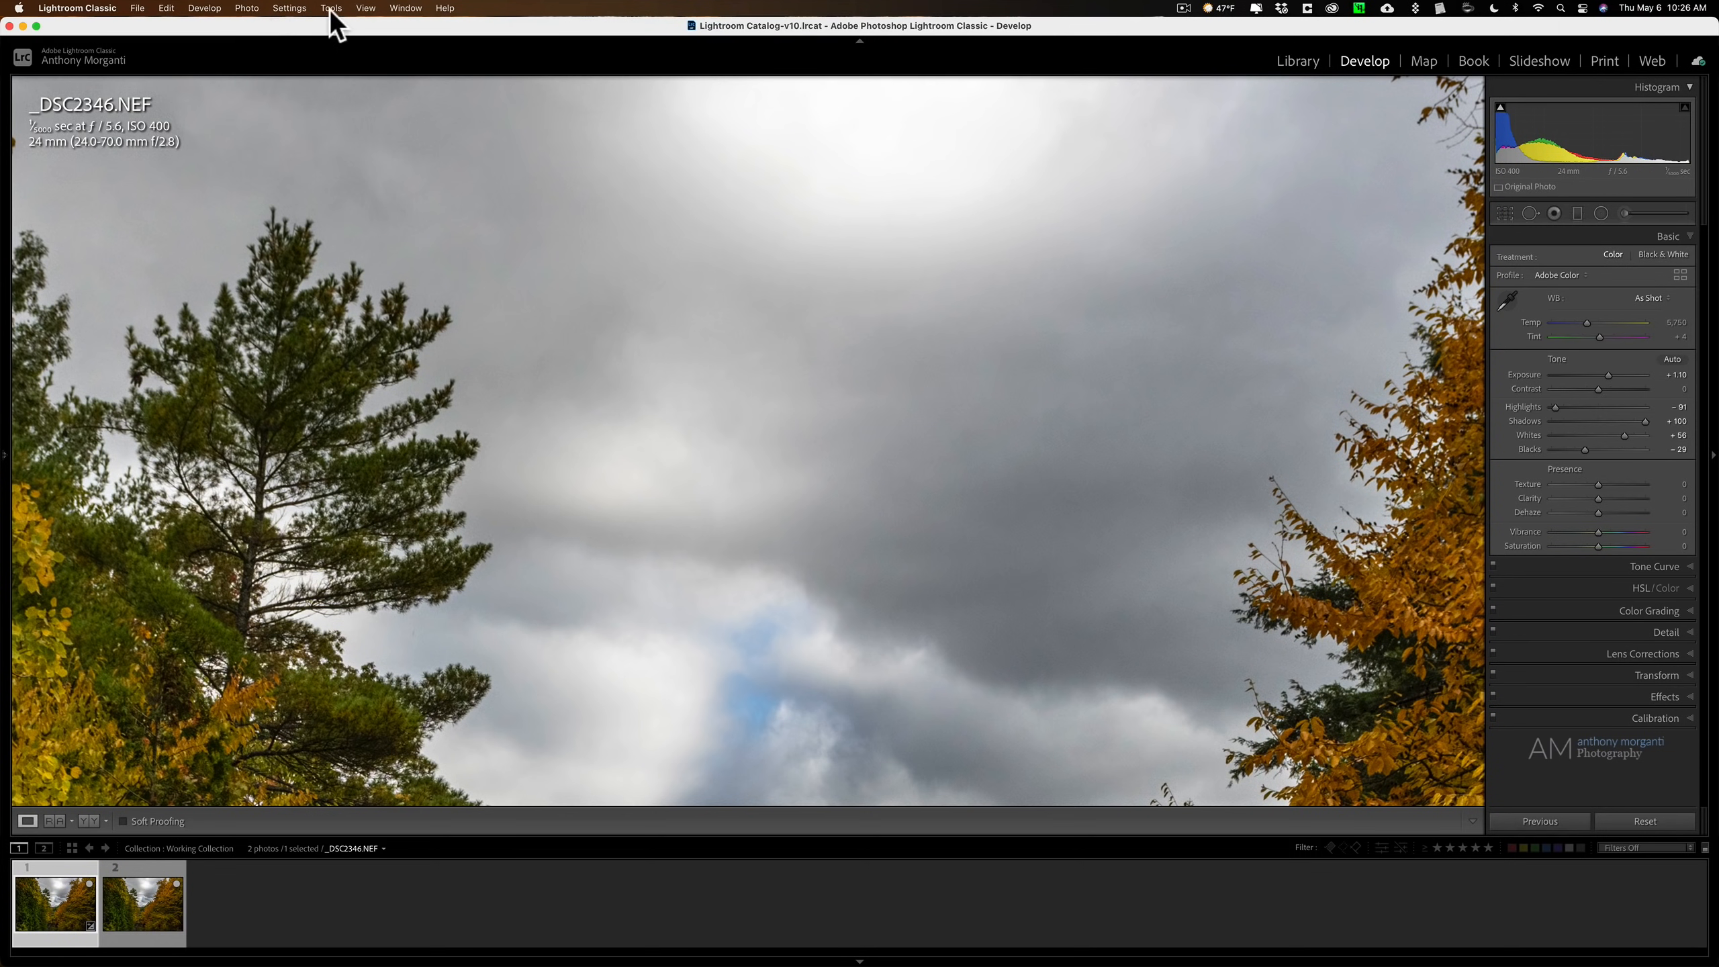
{"action": "left_click", "coordinate": [365, 7]}
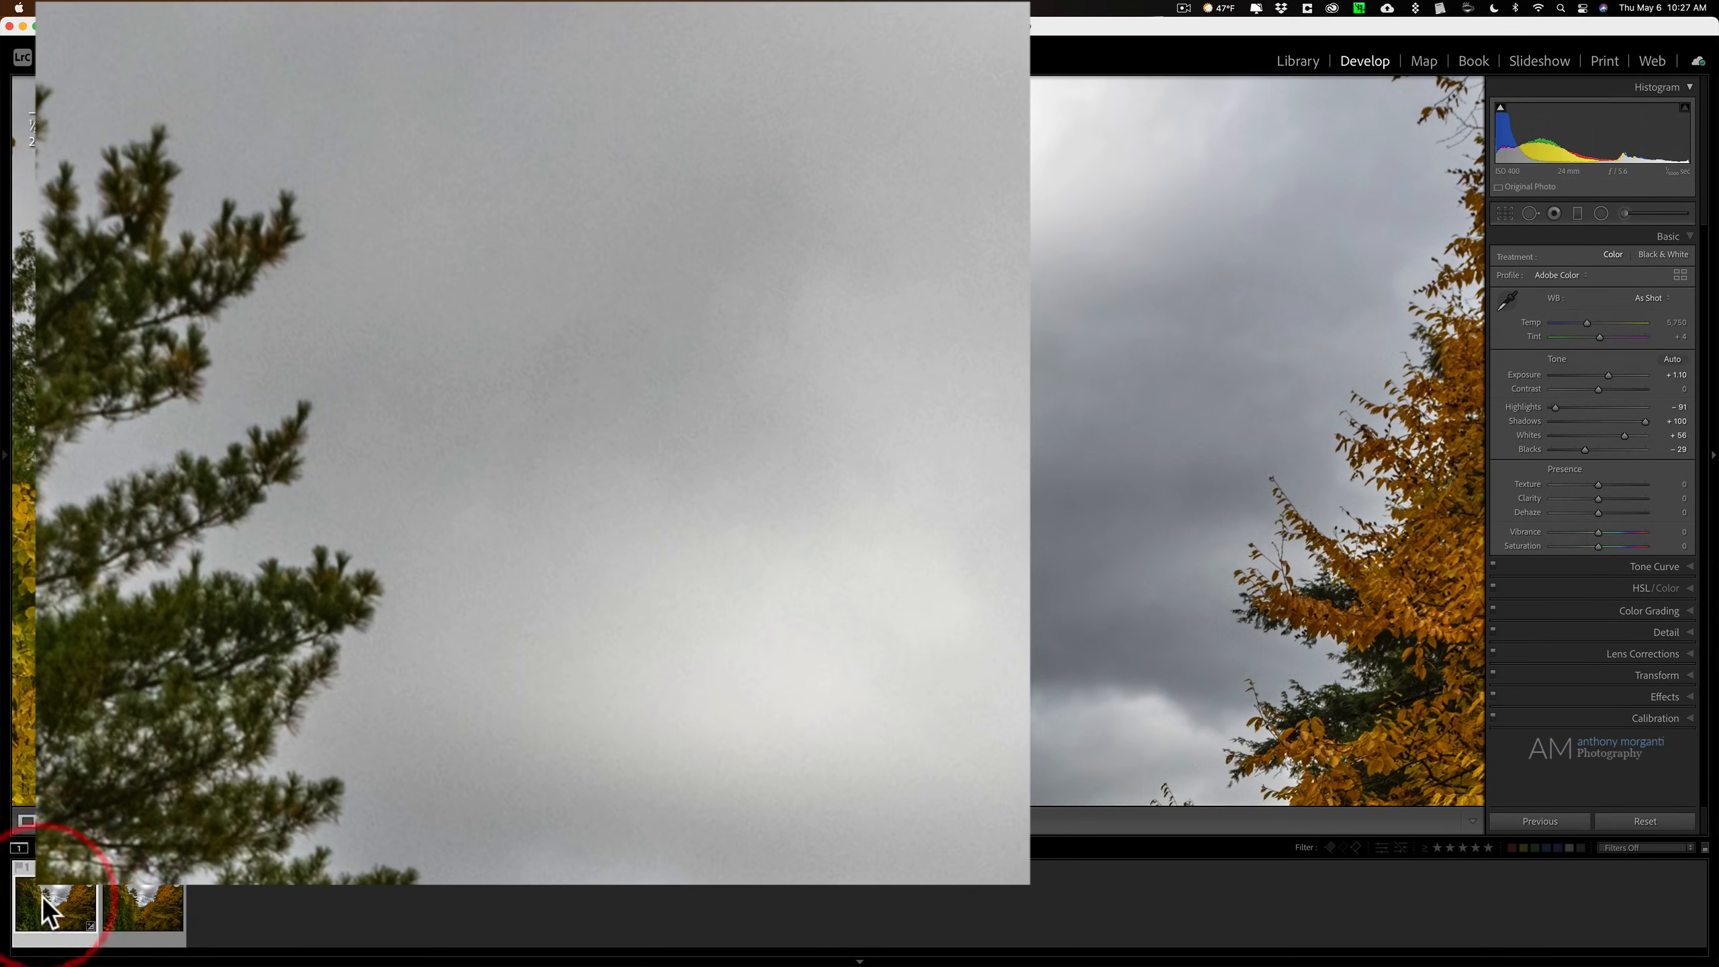
- Switch to the denoised _DSC2346-Edit.tif in the filmstrip before adjusting Texture and Clarity
{"action": "left_click", "coordinate": [142, 901]}
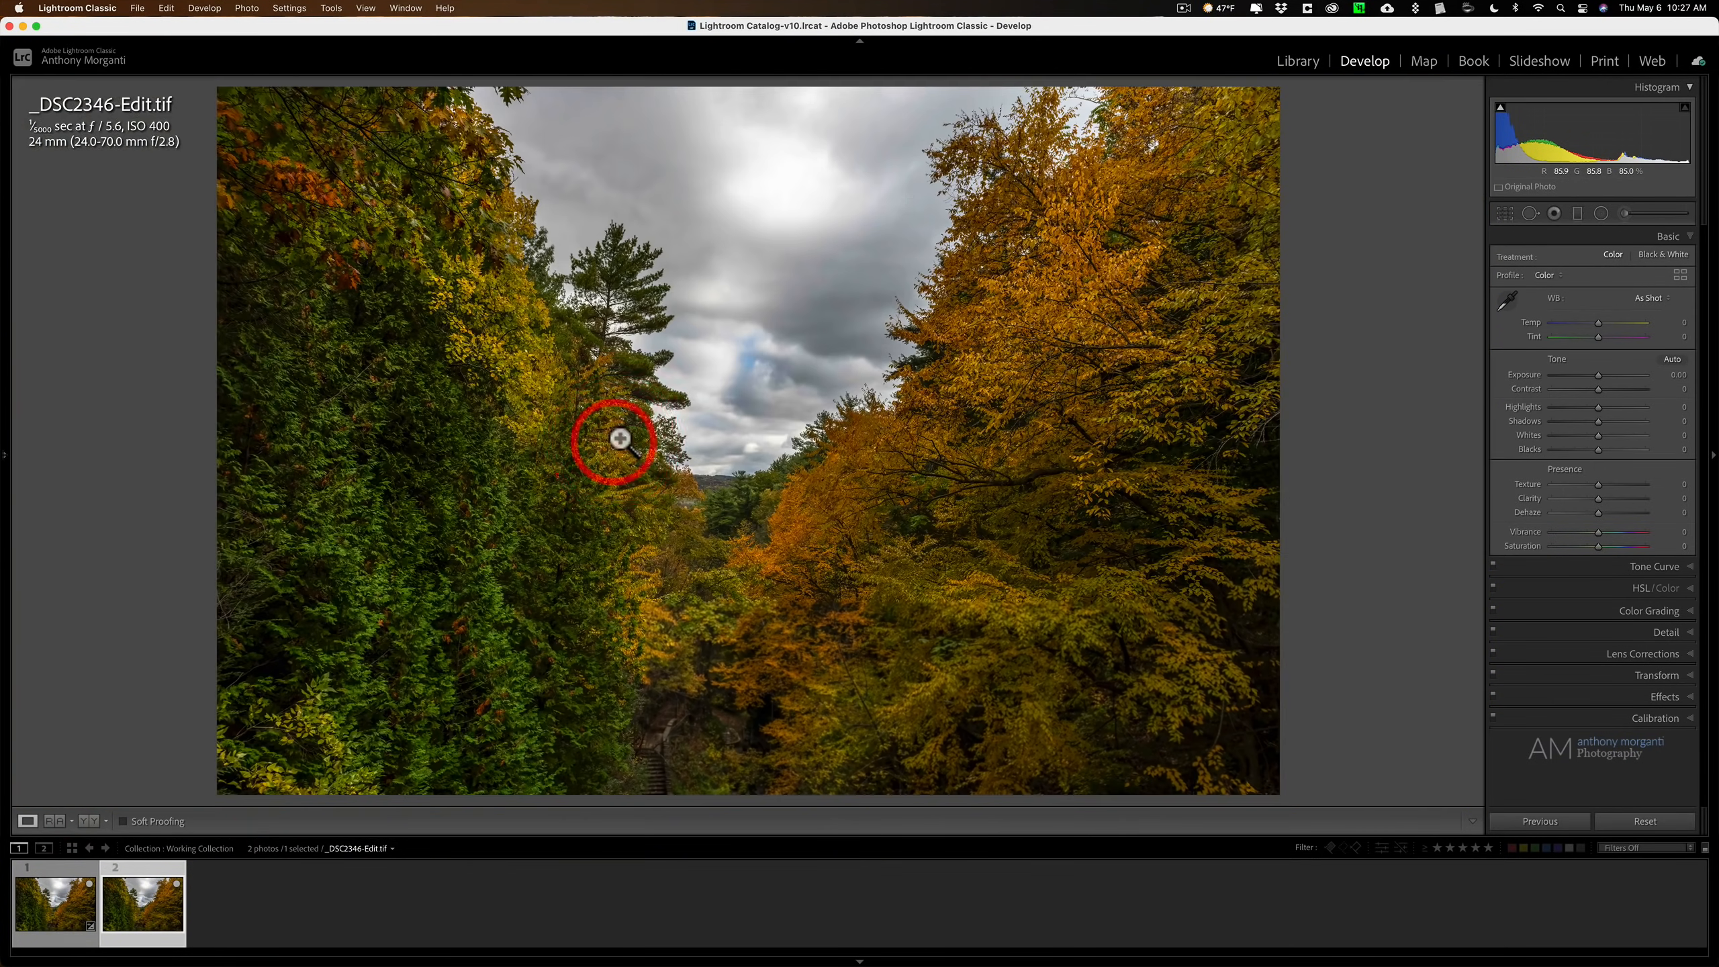
{"action": "mouse_move", "coordinate": [1588, 431]}
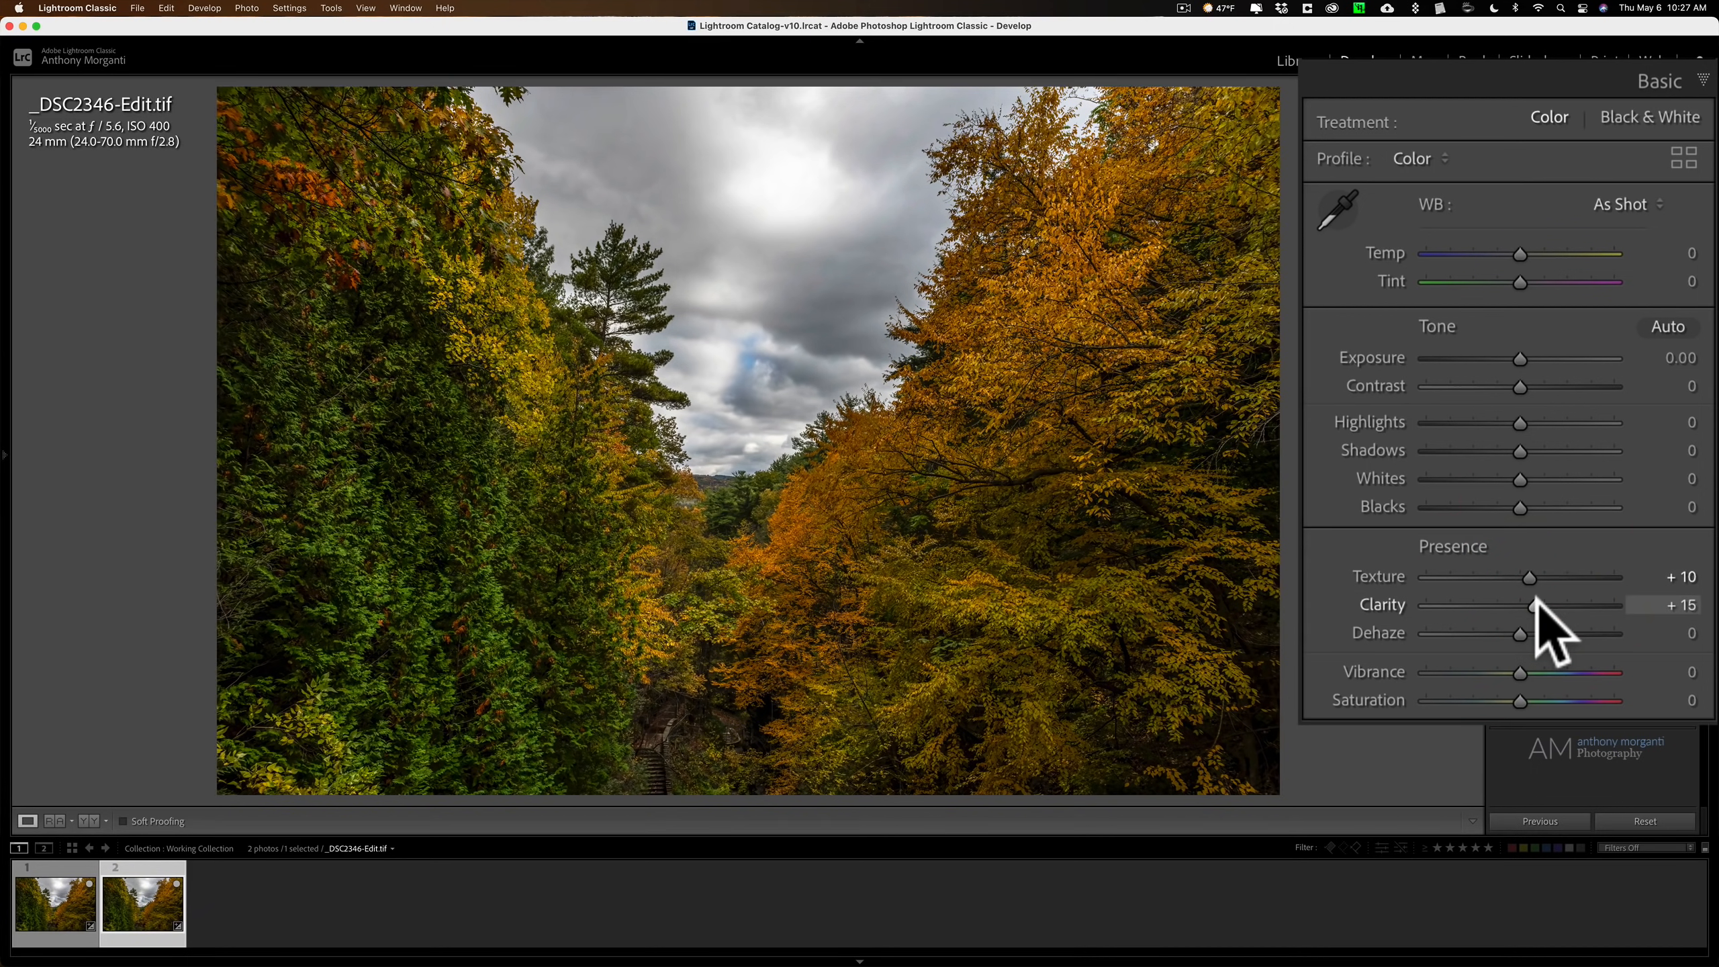
{"action": "mouse_move", "coordinate": [1452, 718]}
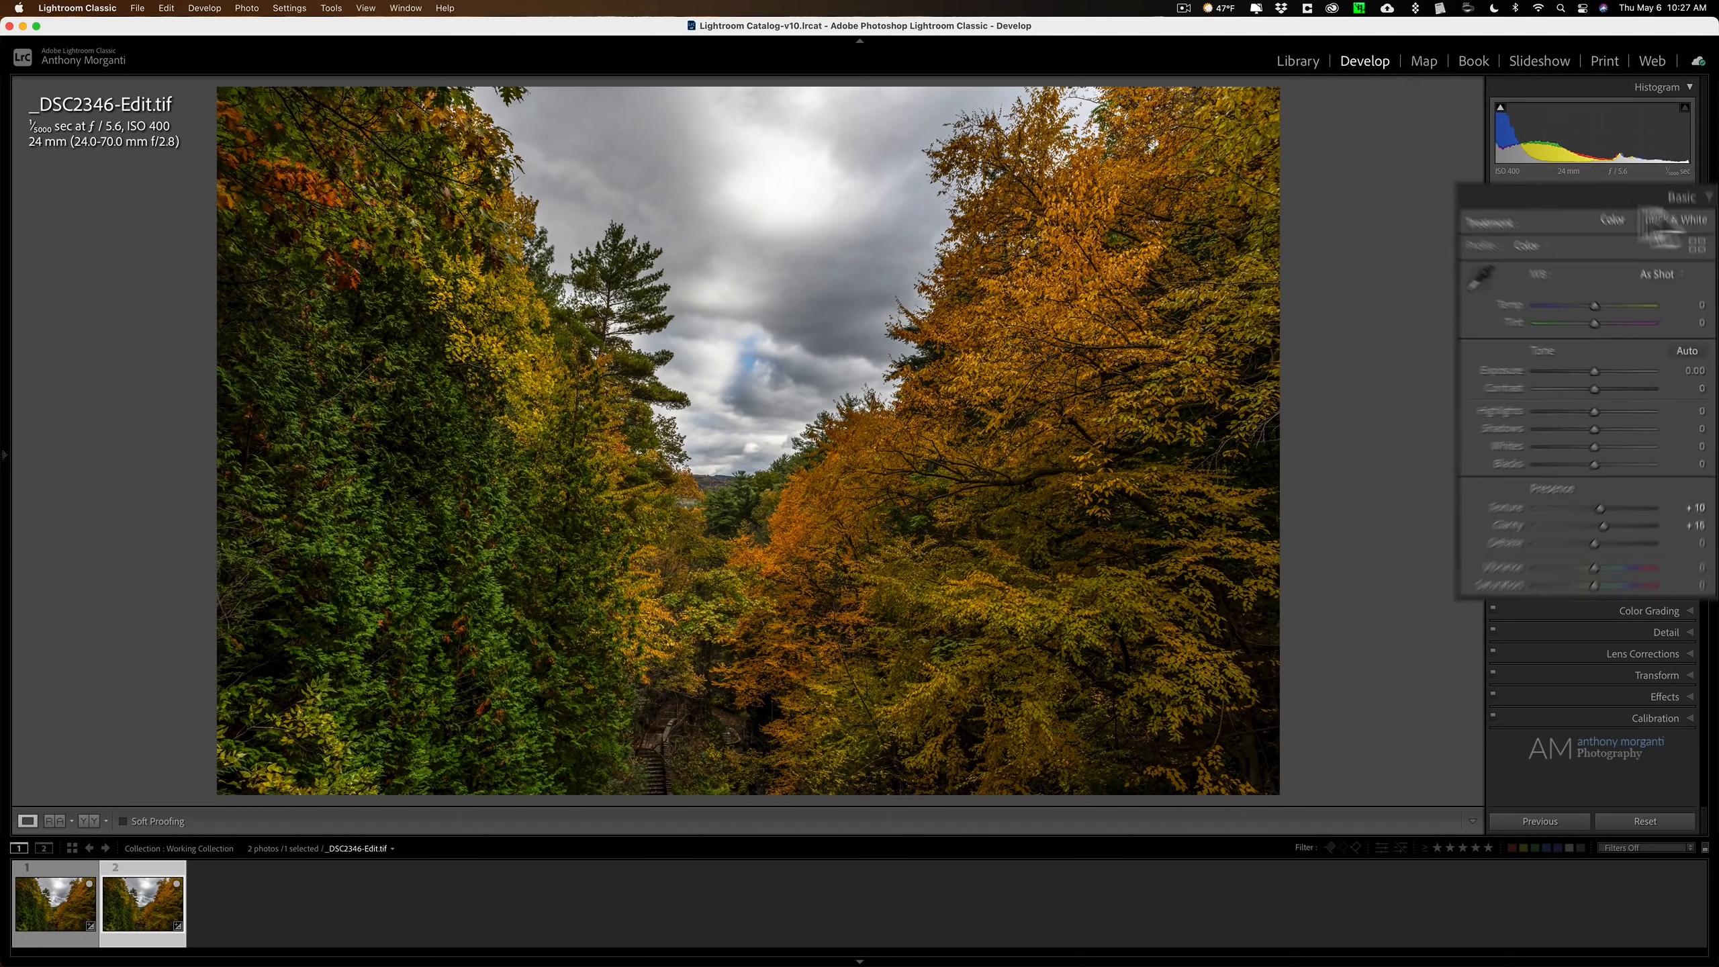
- Collapse Basic and expand HSL/Color Luminance for Red +44, Orange −30, Yellow +50
{"action": "left_click", "coordinate": [1667, 236]}
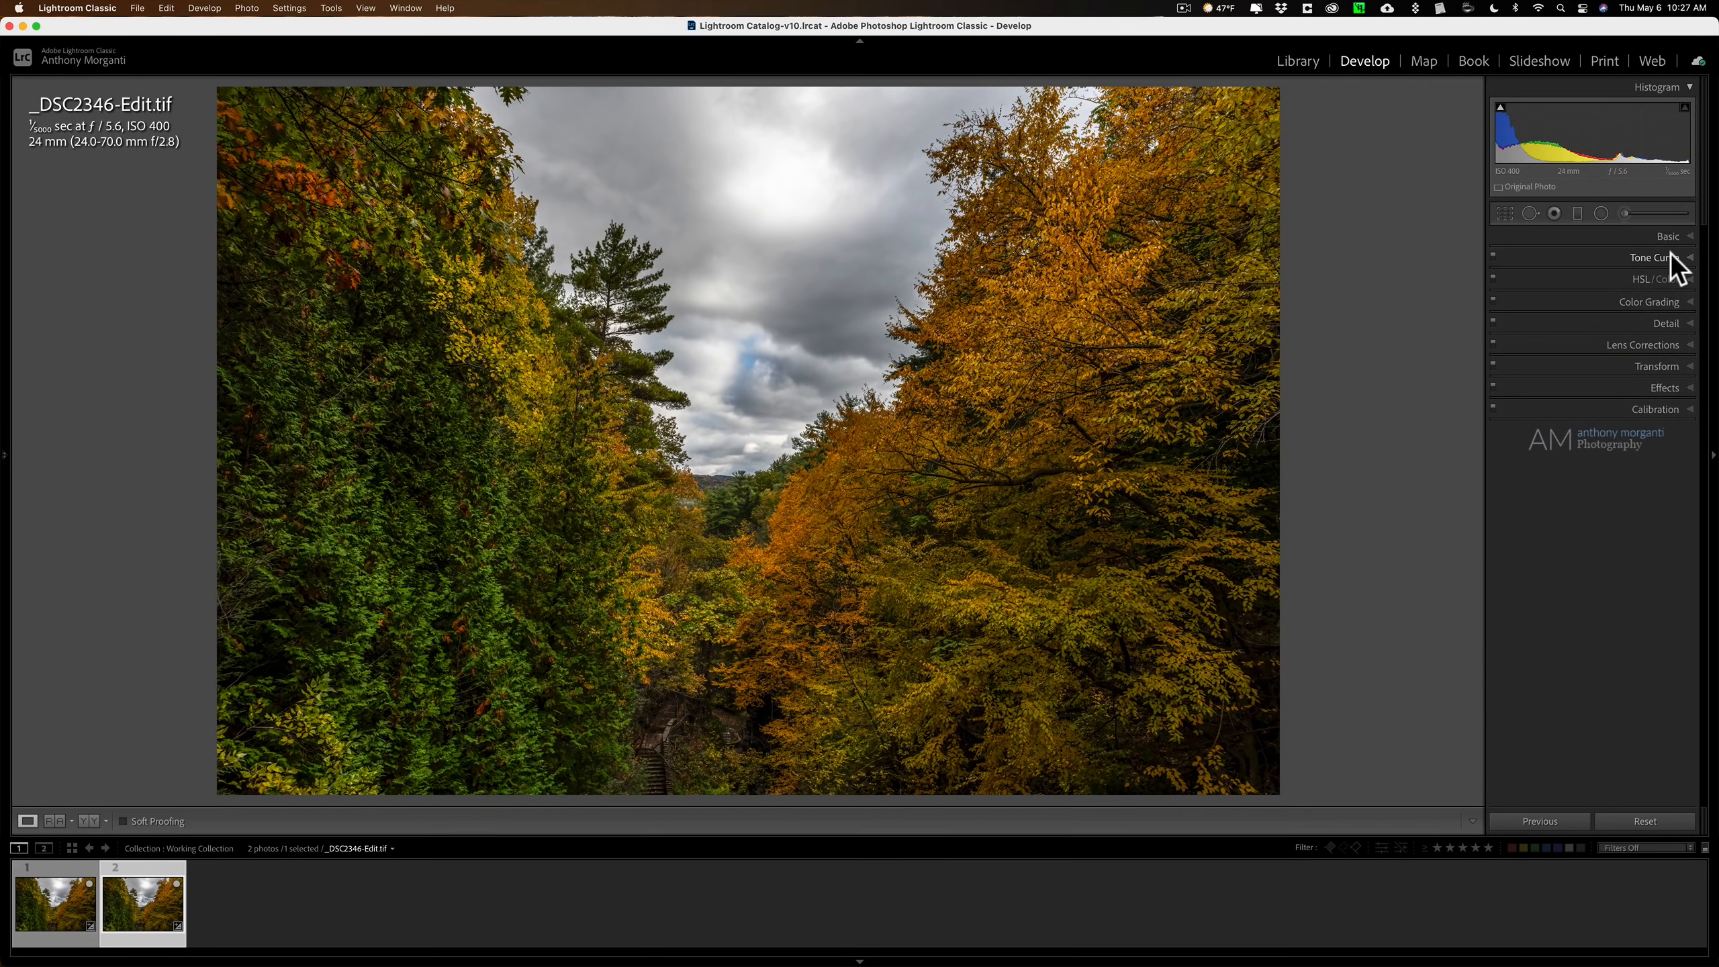
{"action": "left_click", "coordinate": [1653, 279]}
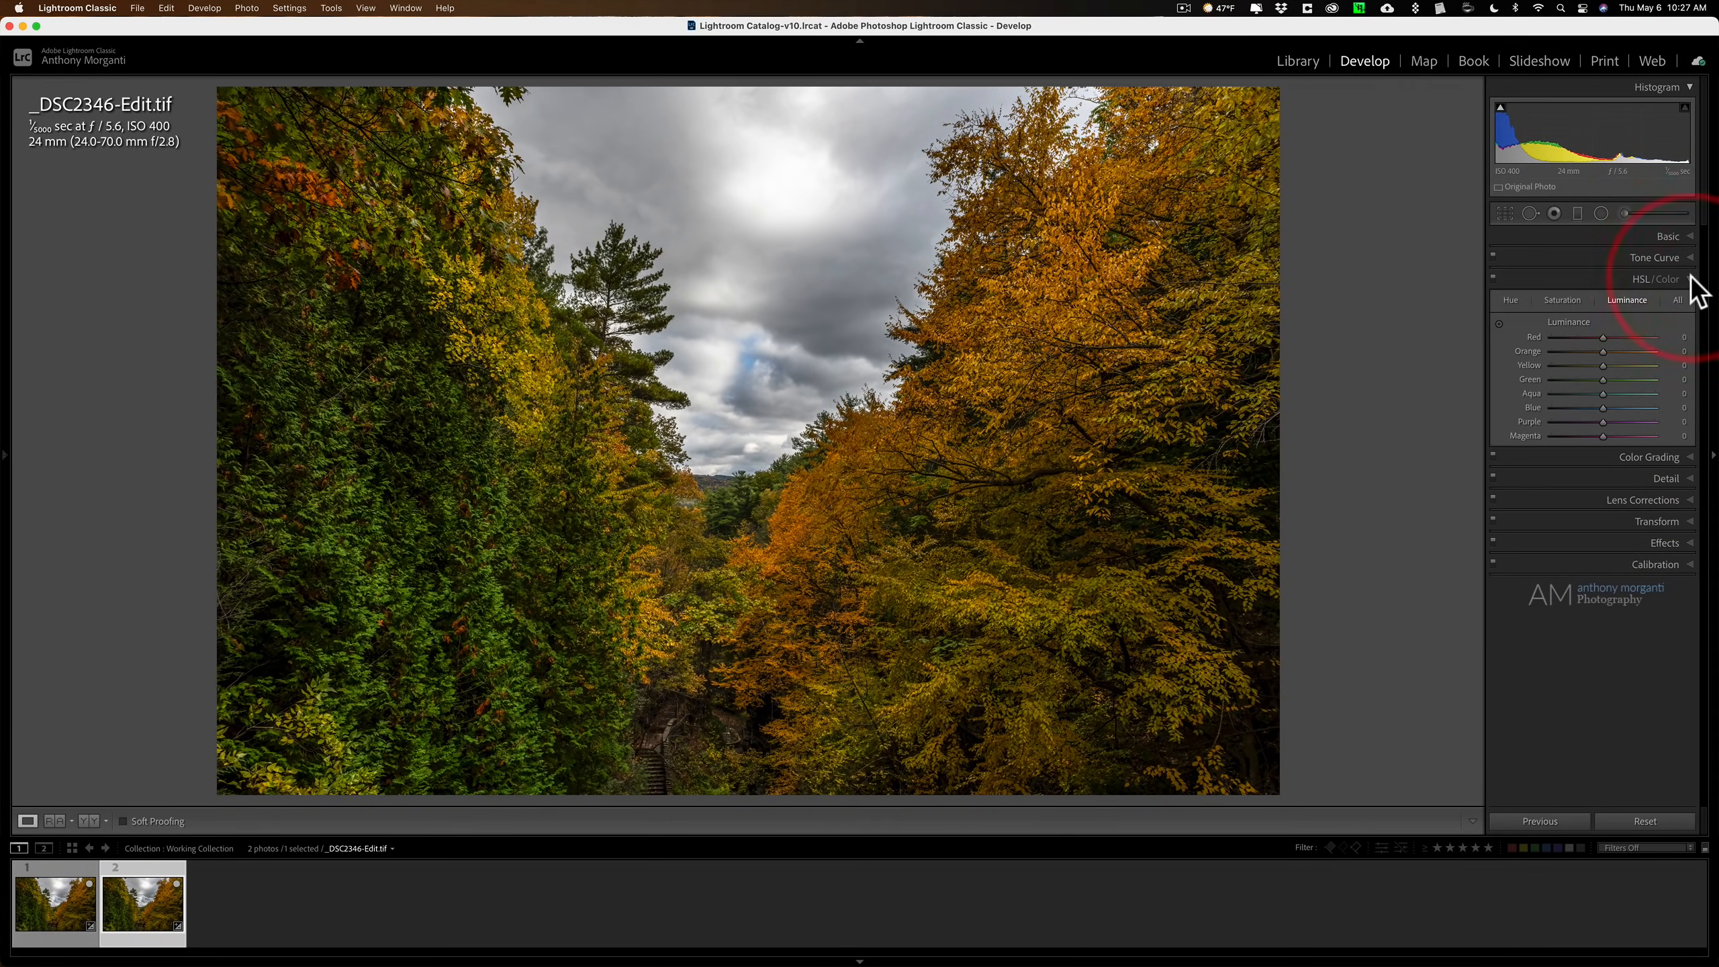
{"action": "left_click", "coordinate": [1658, 279]}
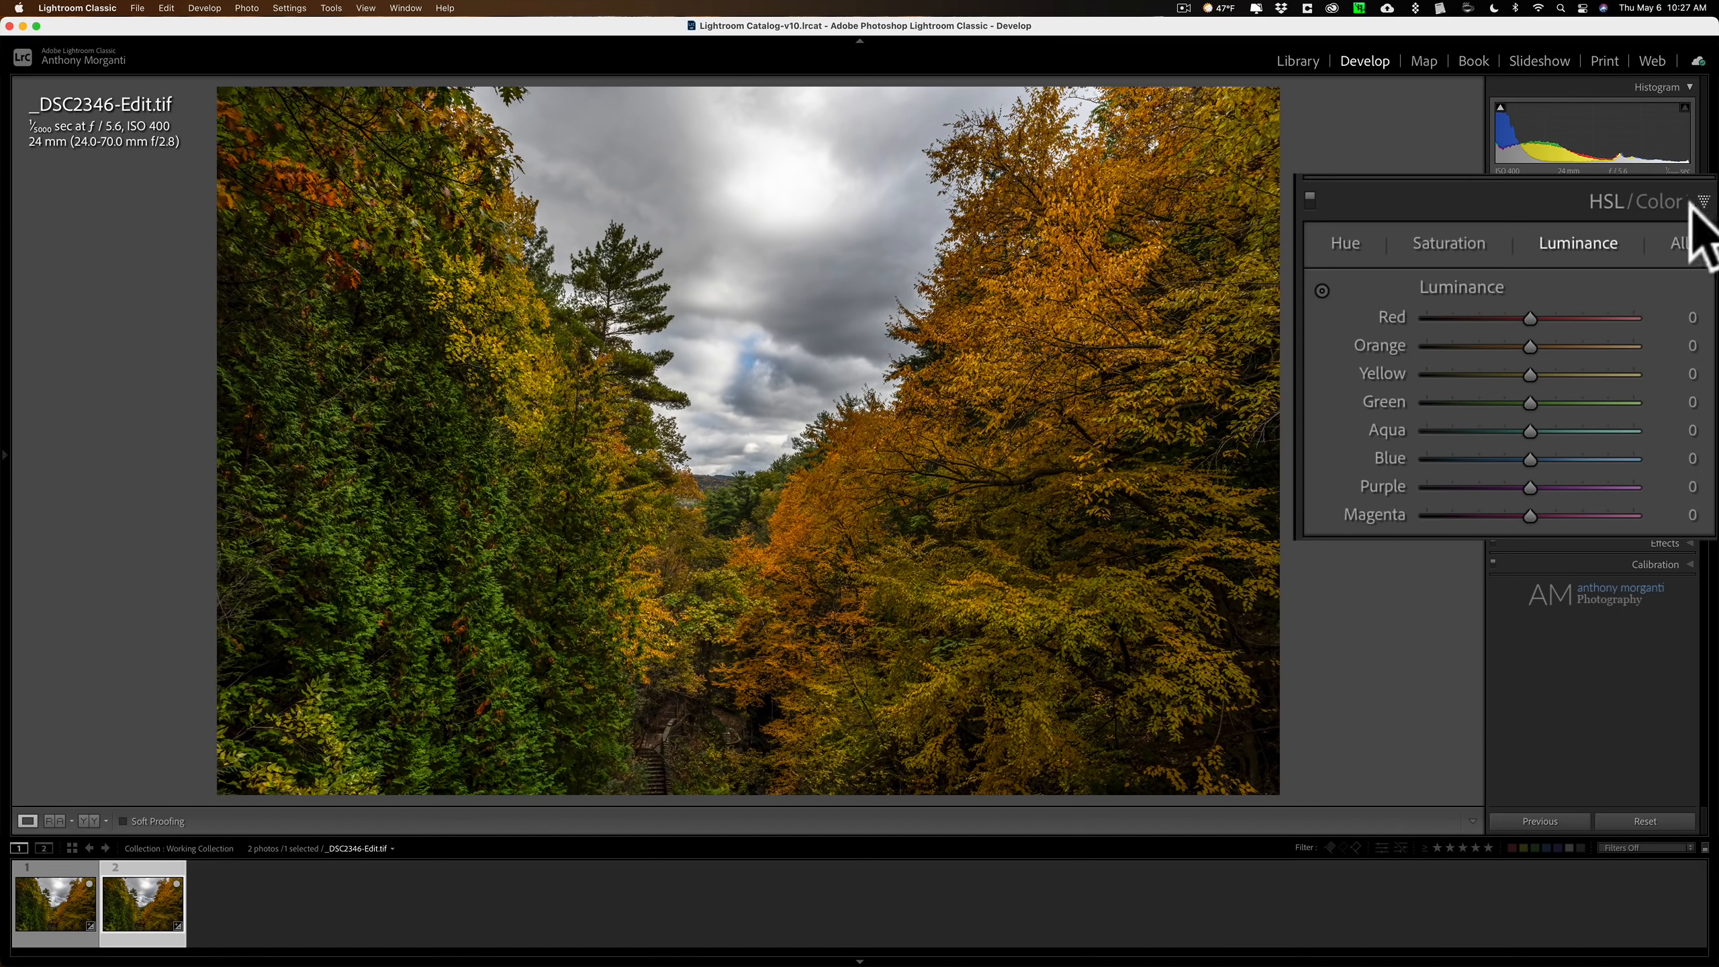
{"action": "mouse_move", "coordinate": [1453, 395]}
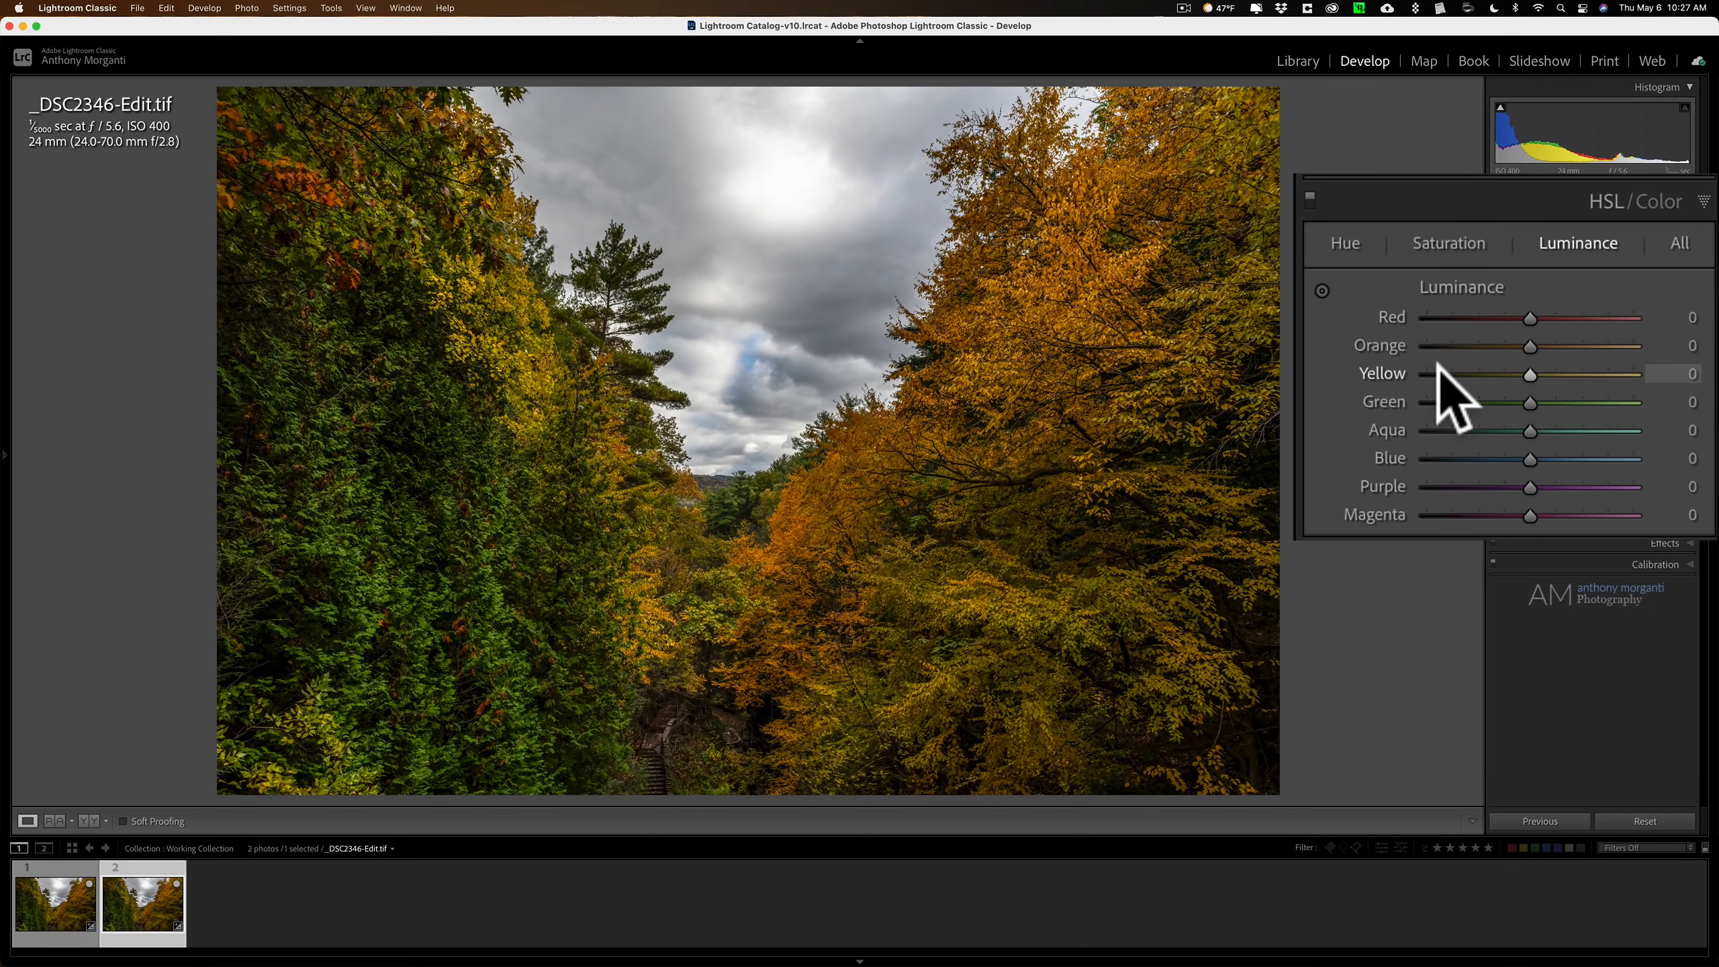
{"action": "mouse_move", "coordinate": [1535, 400]}
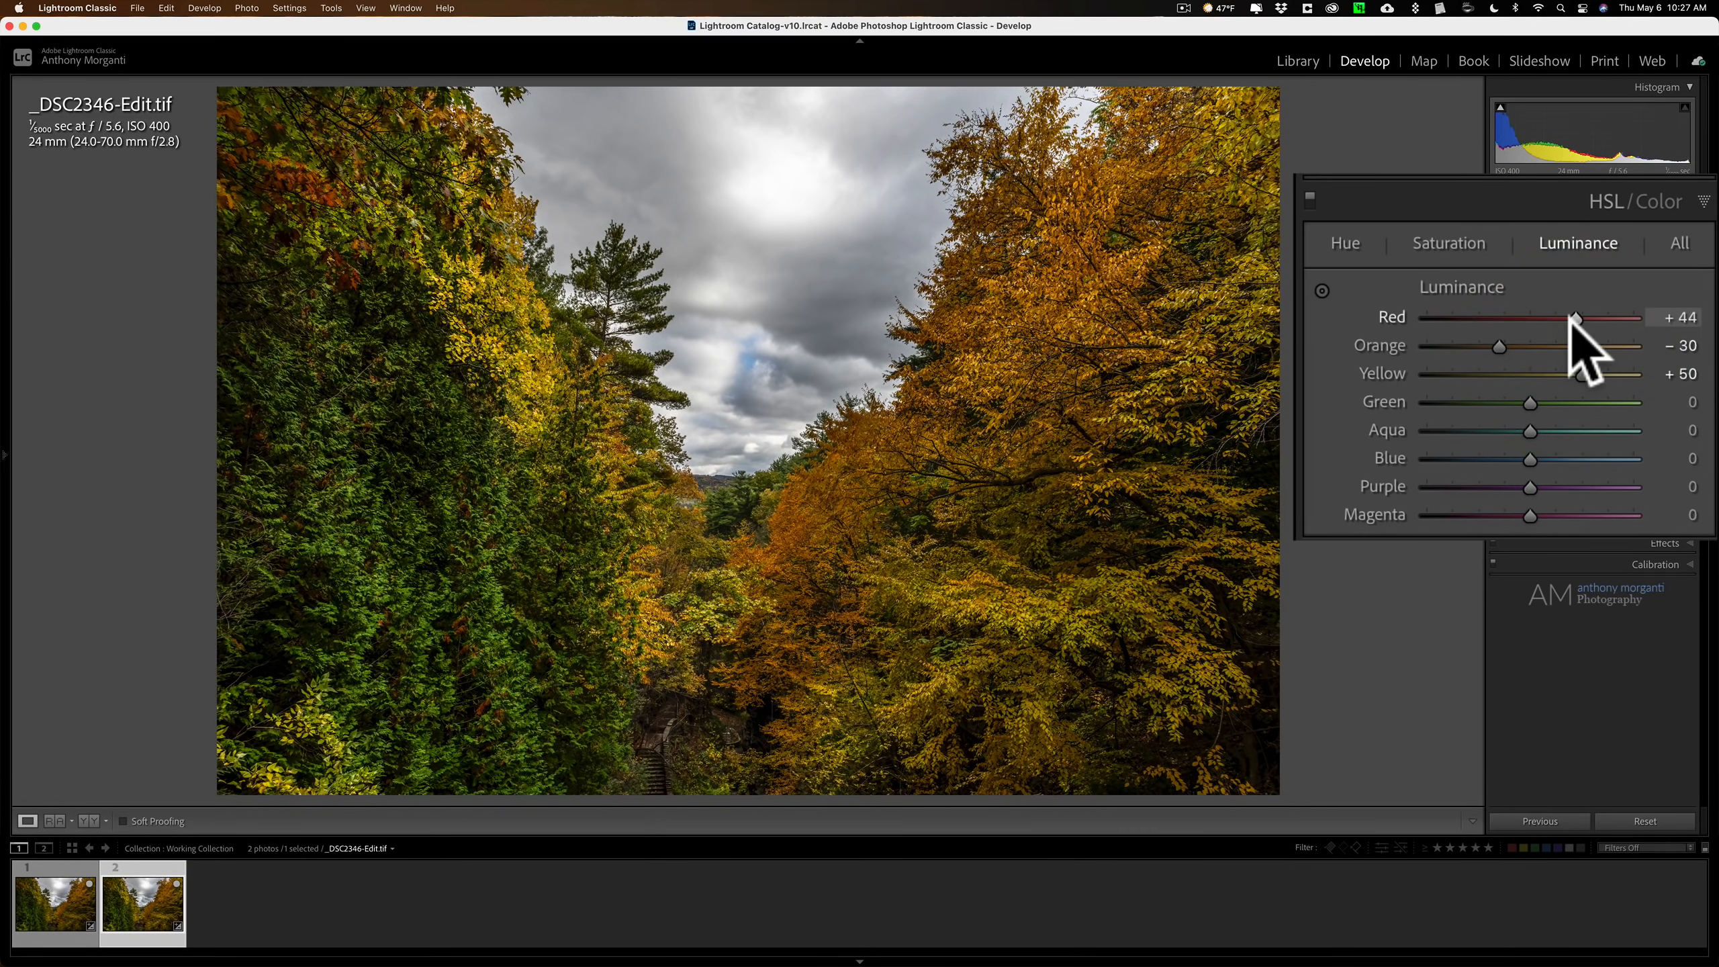
{"action": "mouse_move", "coordinate": [1568, 263]}
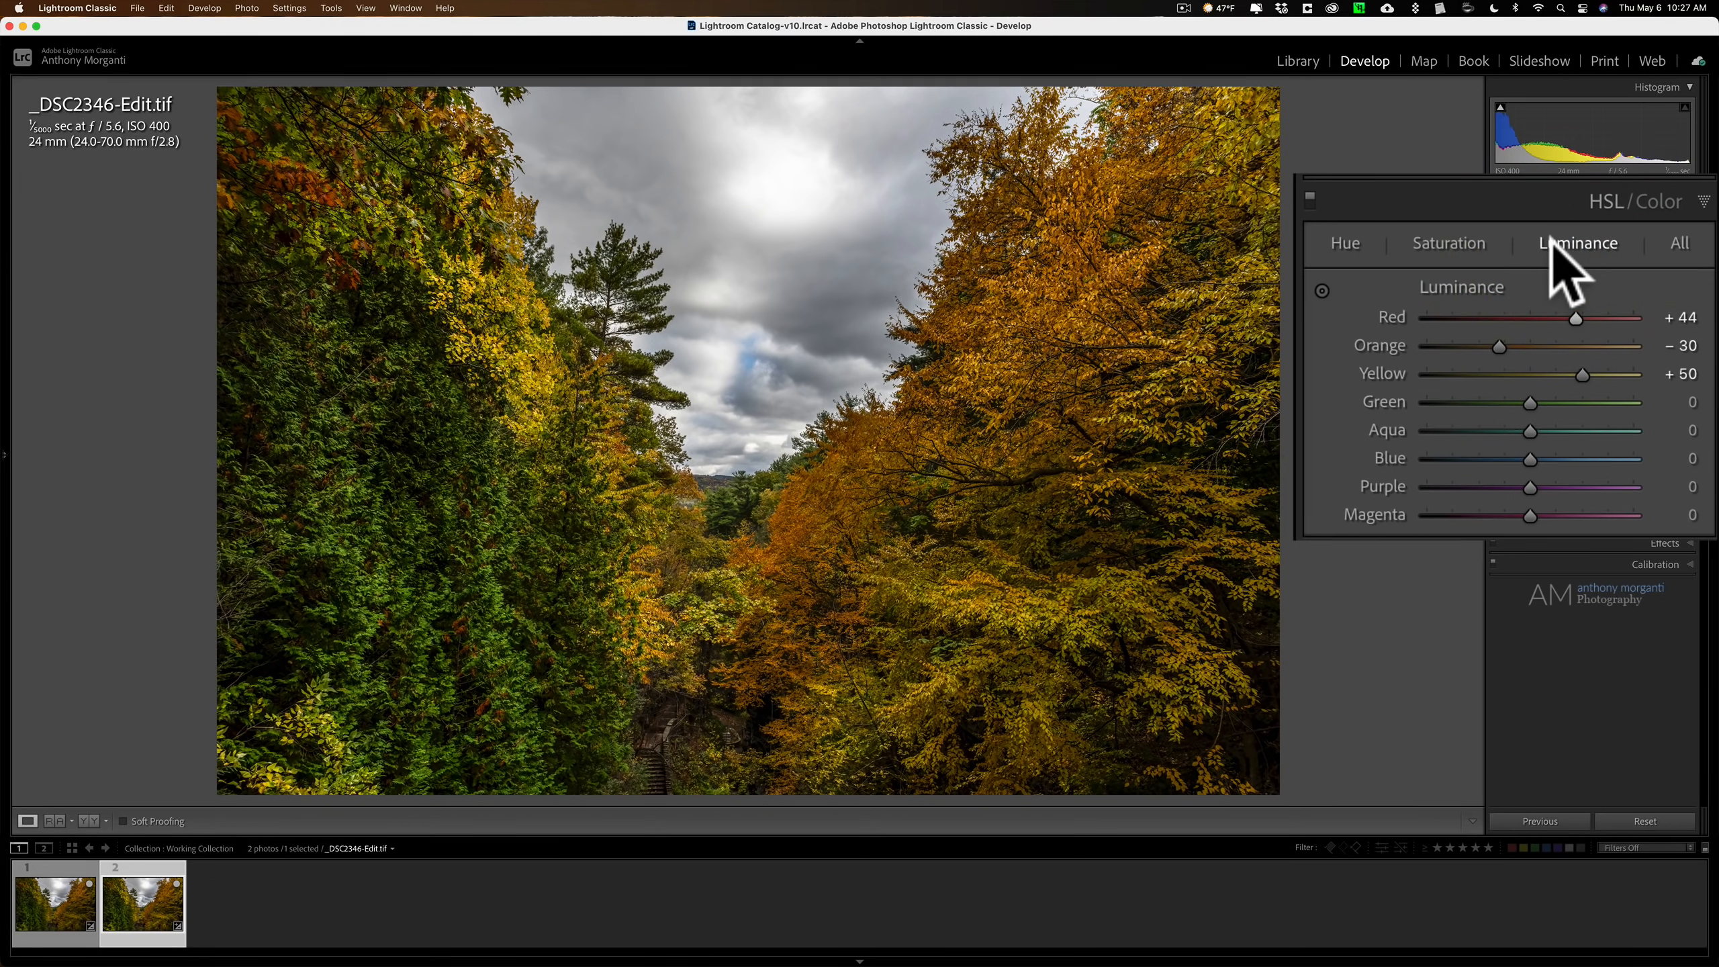
{"action": "mouse_move", "coordinate": [1703, 220]}
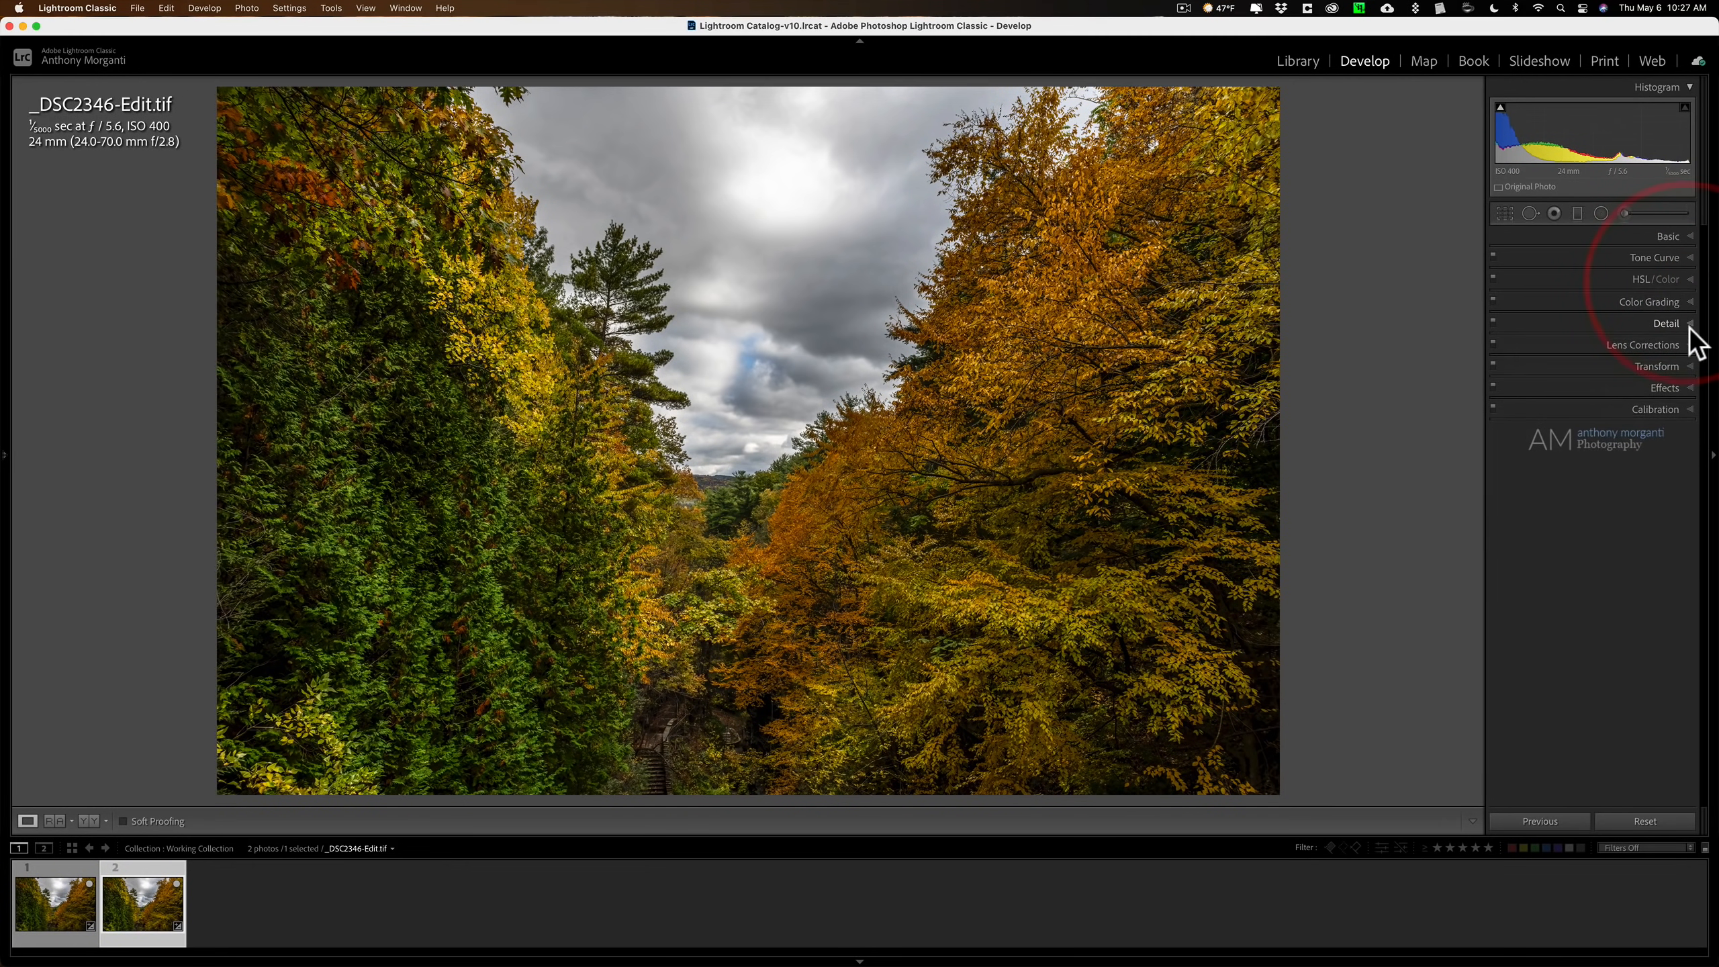
- Expand the Detail panel, set Sharpening Amount and Radius, and collapse it
{"action": "left_click", "coordinate": [1665, 322]}
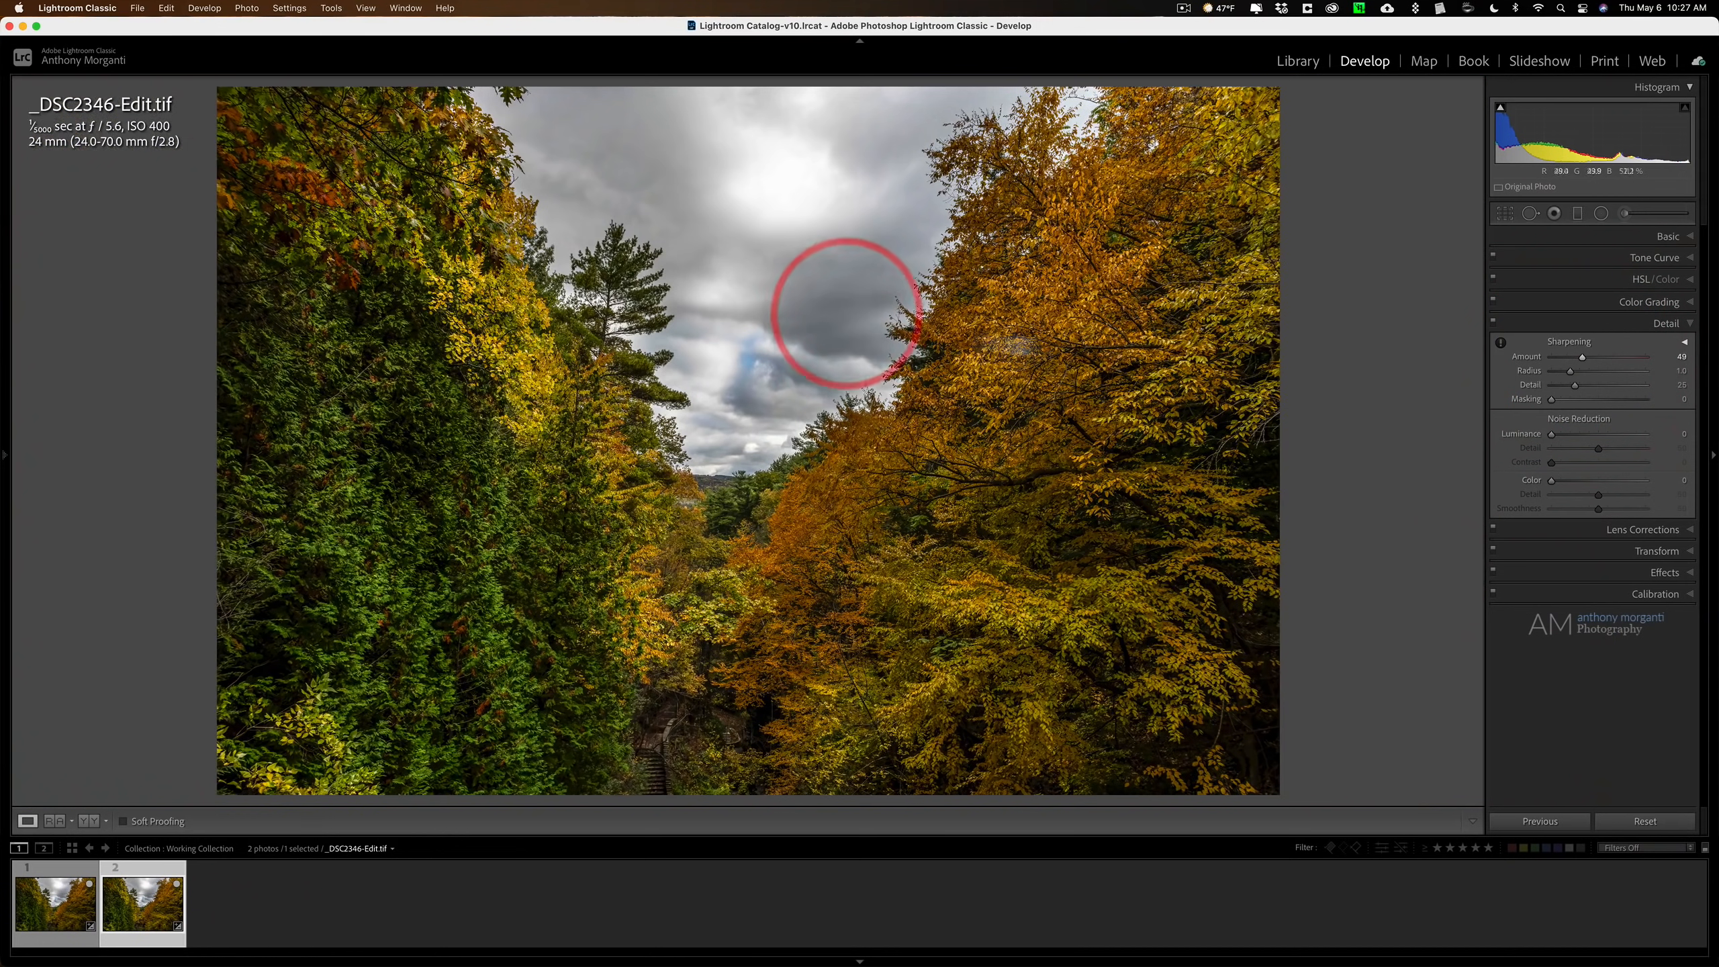
{"action": "left_click", "coordinate": [1666, 323]}
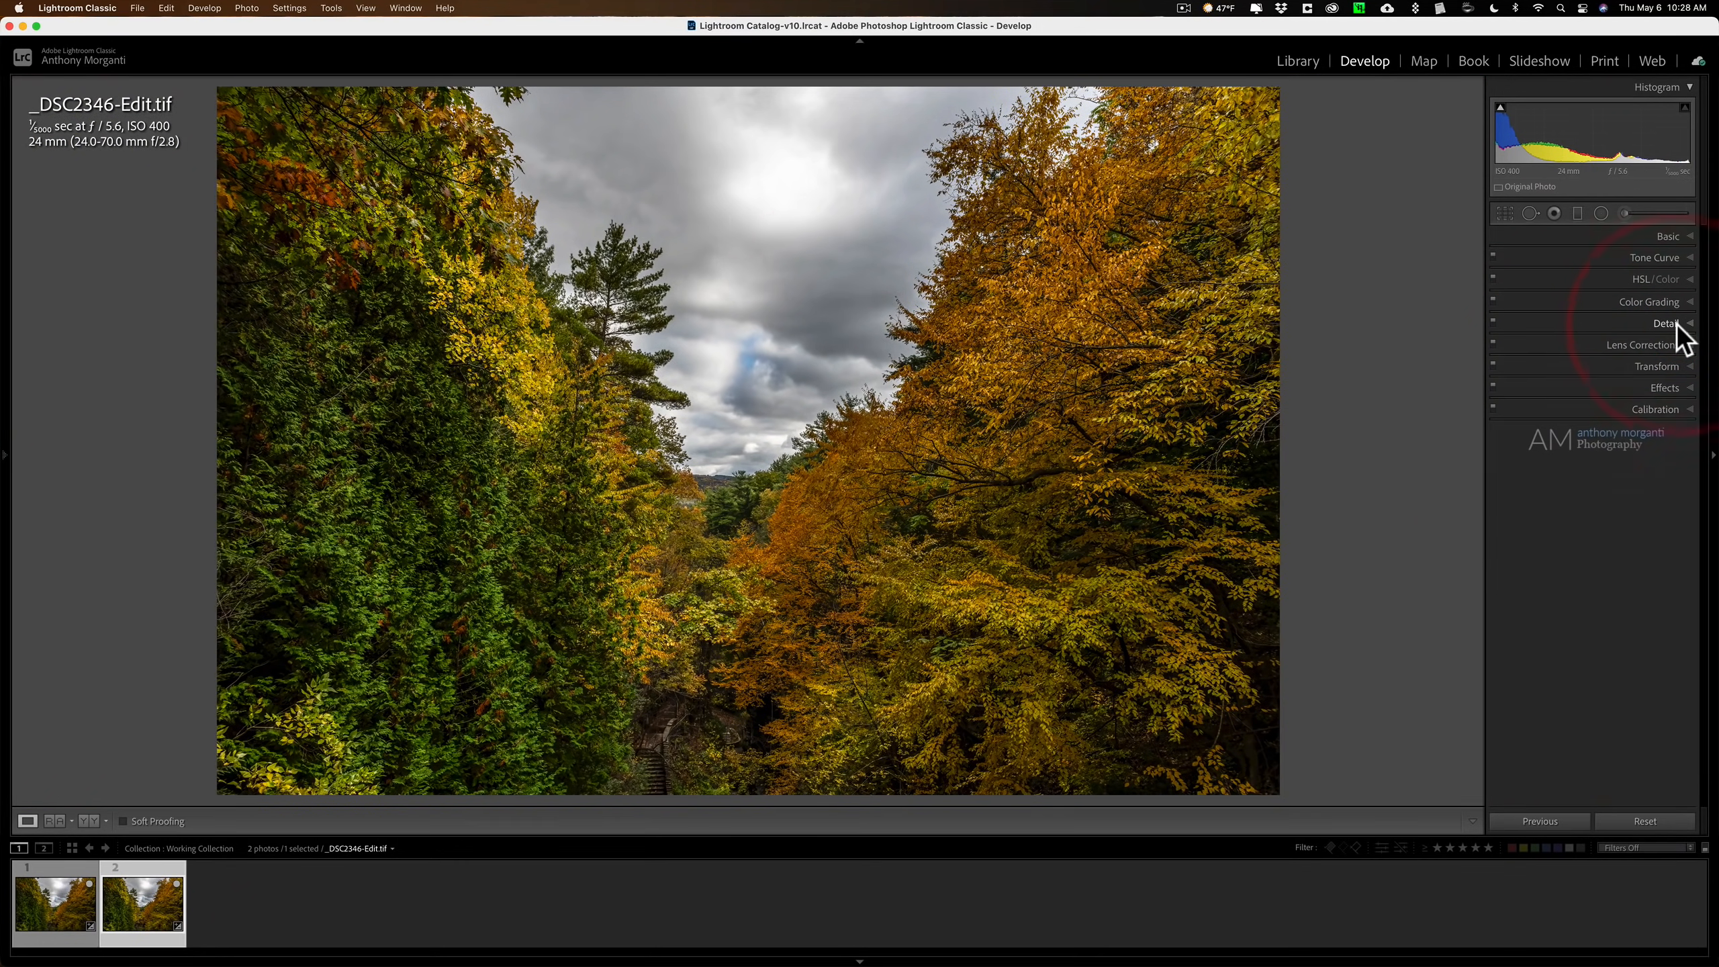
- Expand Effects, set Post-Crop Vignetting Amount to −17 with Highlight Priority, and collapse it
{"action": "left_click", "coordinate": [1664, 386]}
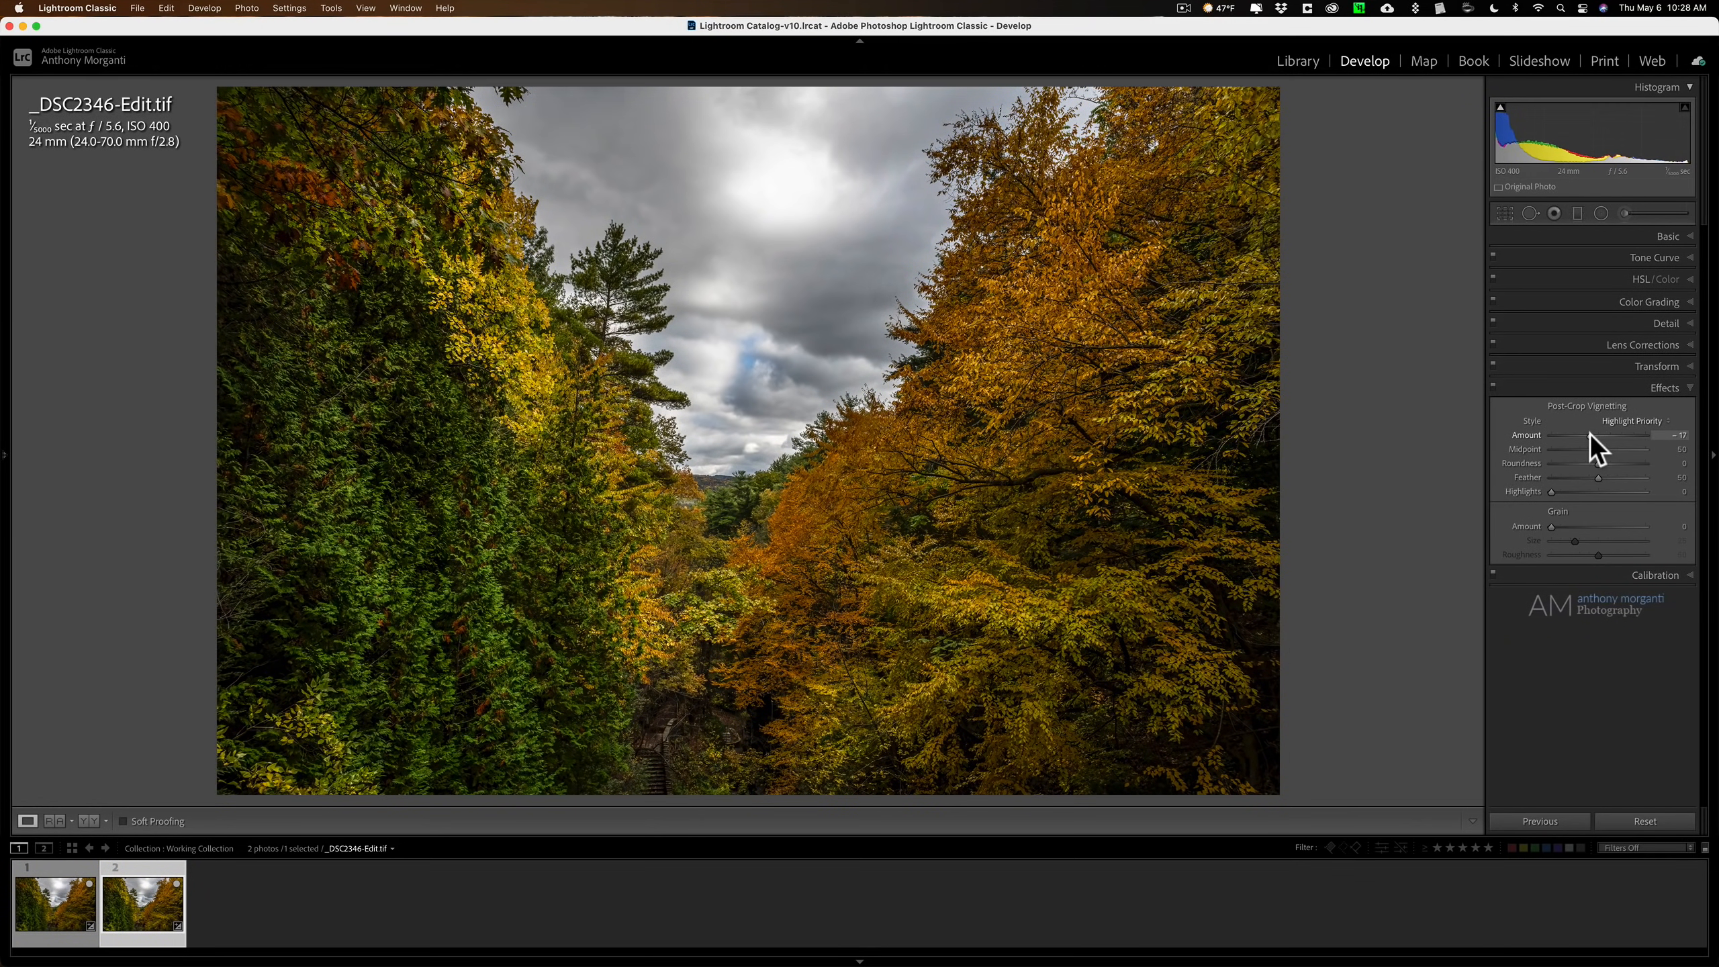
{"action": "left_click", "coordinate": [1666, 386]}
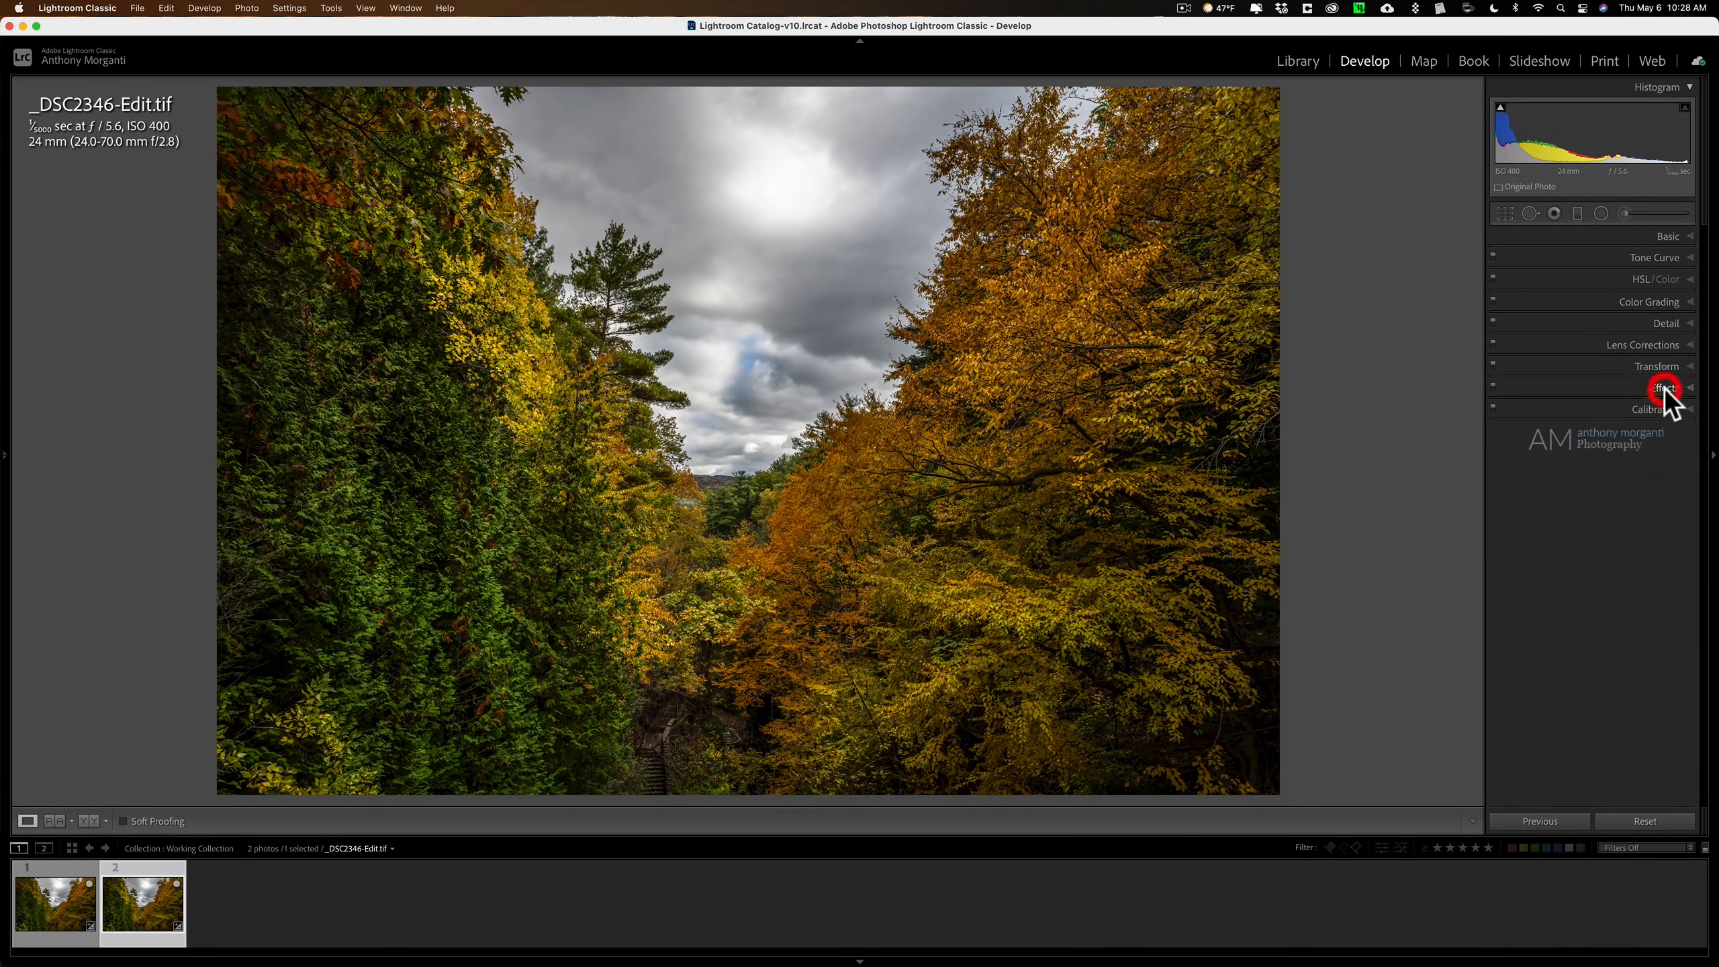